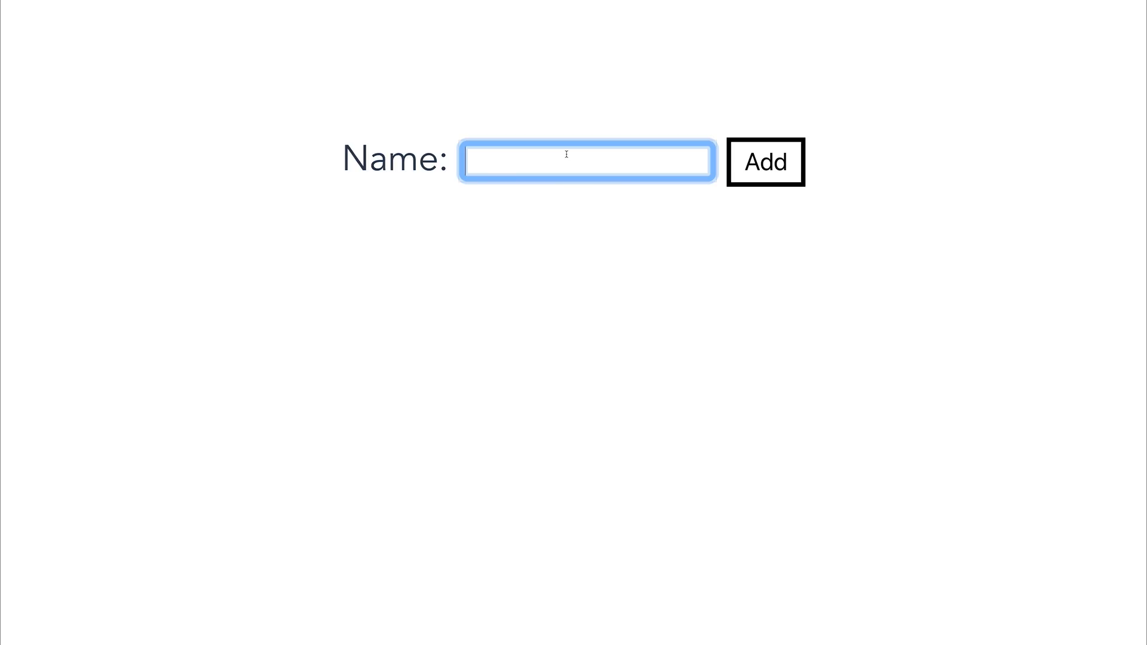
# Step: Add Paul to the demo list, rename that entry to Kate, save, then cancel editing
pyautogui.write('Paul')
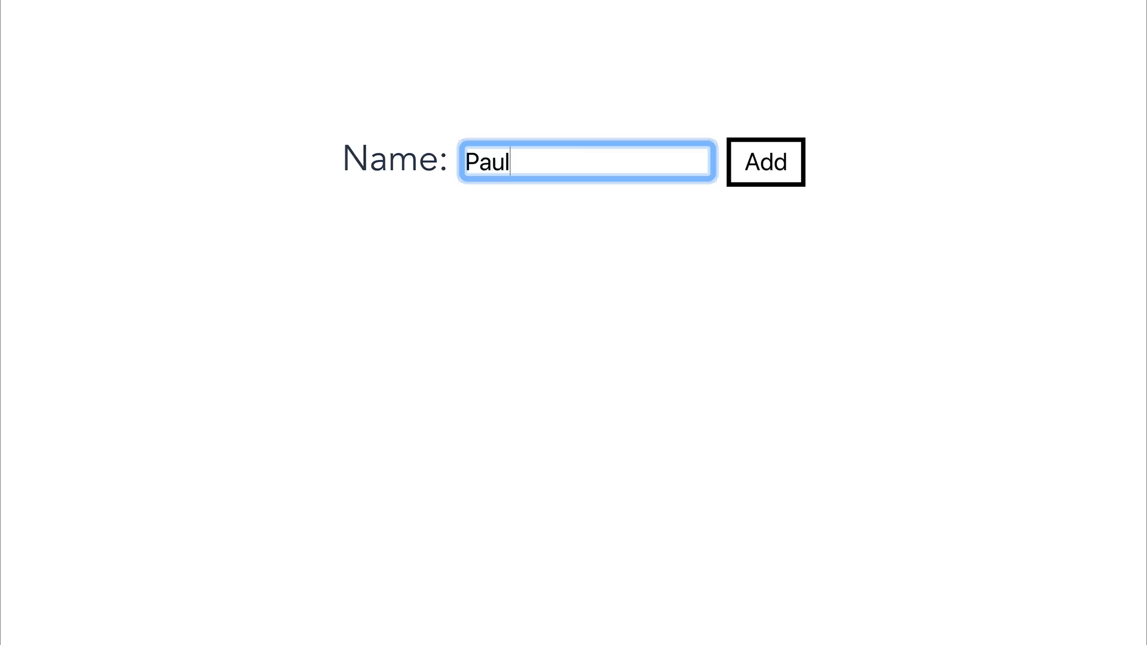
pyautogui.click(766, 162)
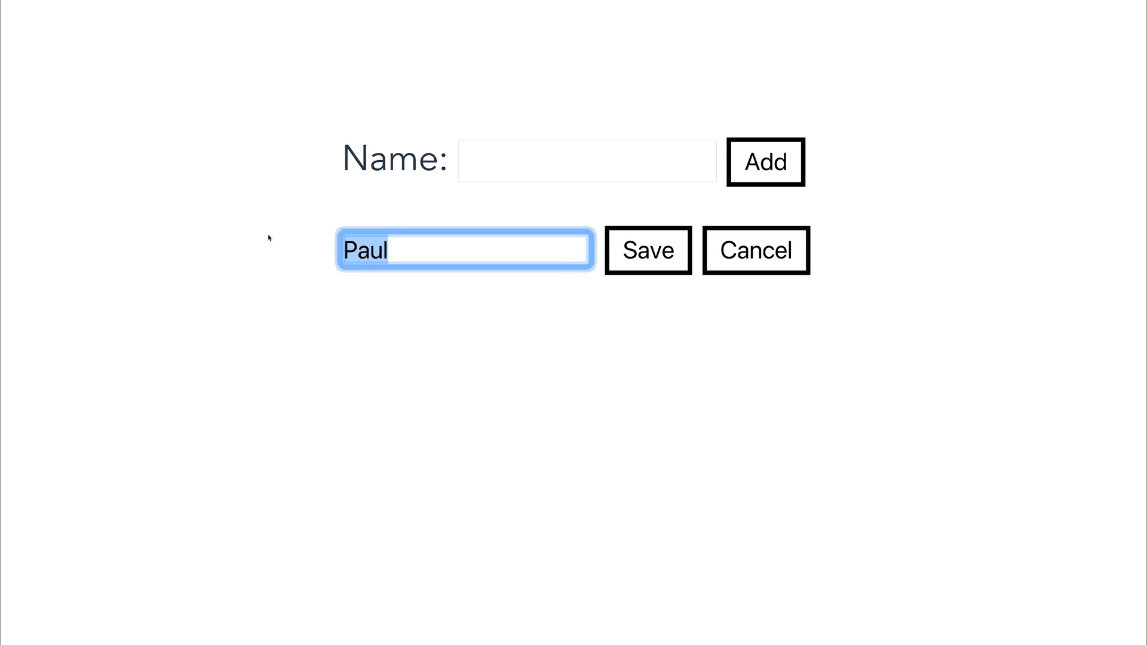
pyautogui.write('Kate')
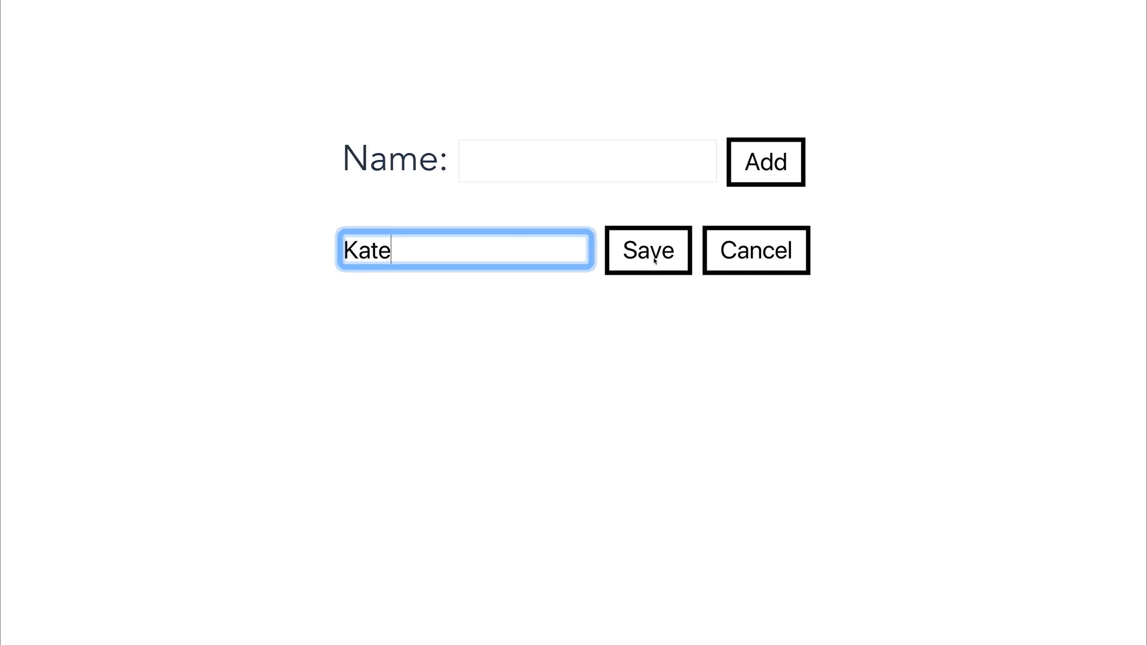
pyautogui.click(756, 251)
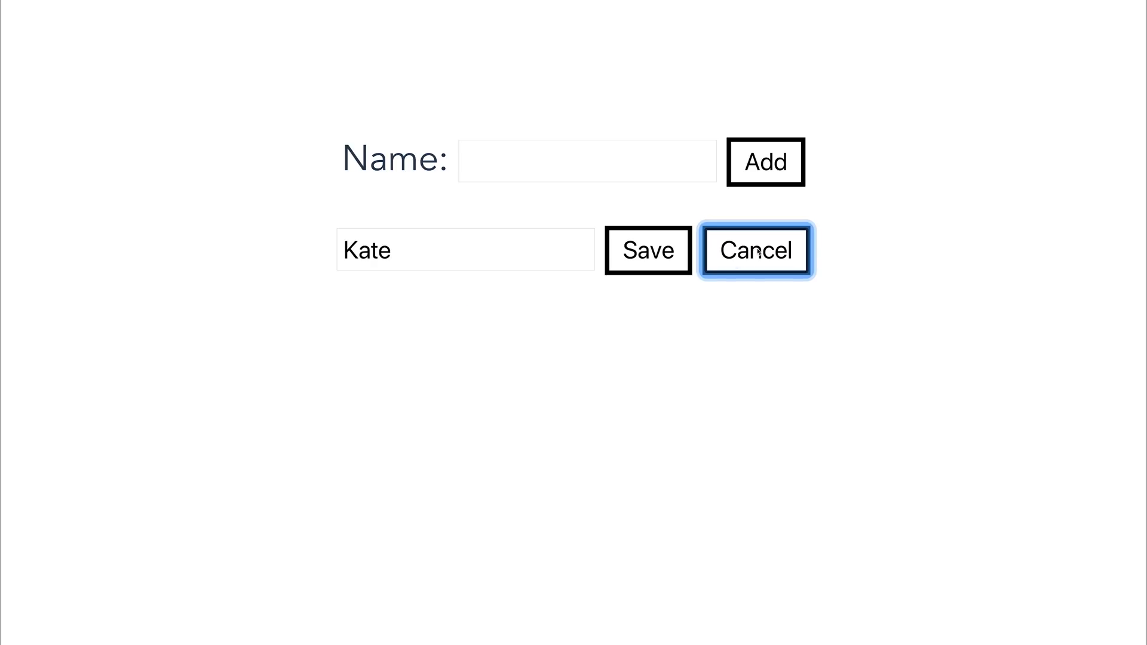
pyautogui.click(756, 250)
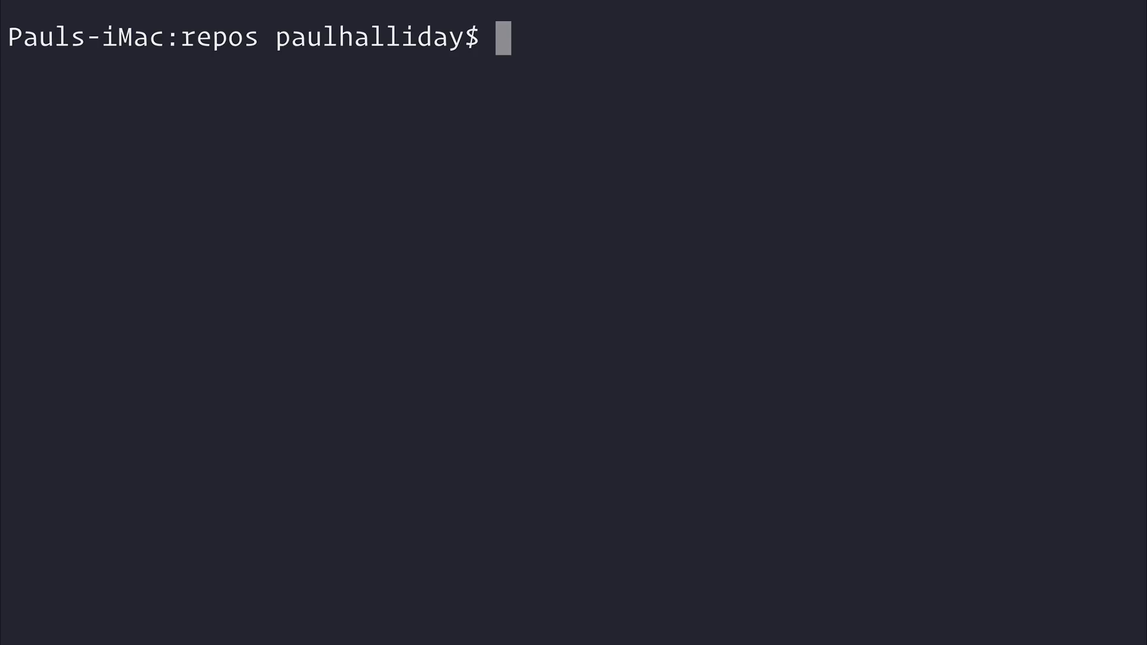
# Step: Run npm install vue-cli -g to install the Vue CLI globally
pyautogui.write('npm install')
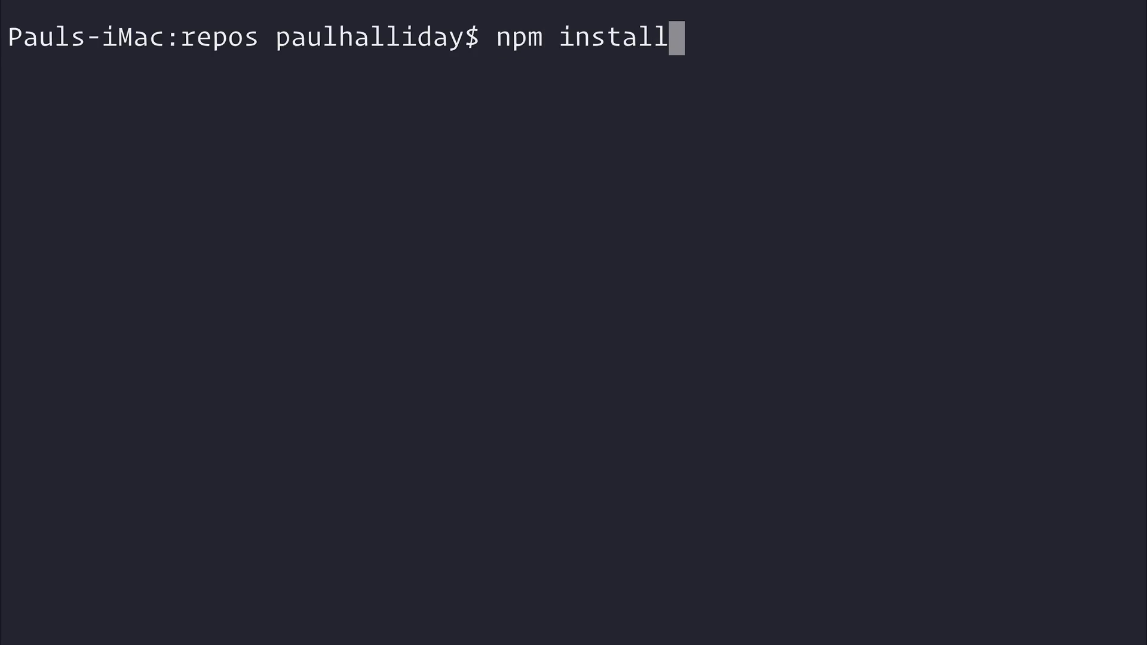
pyautogui.write('vu')
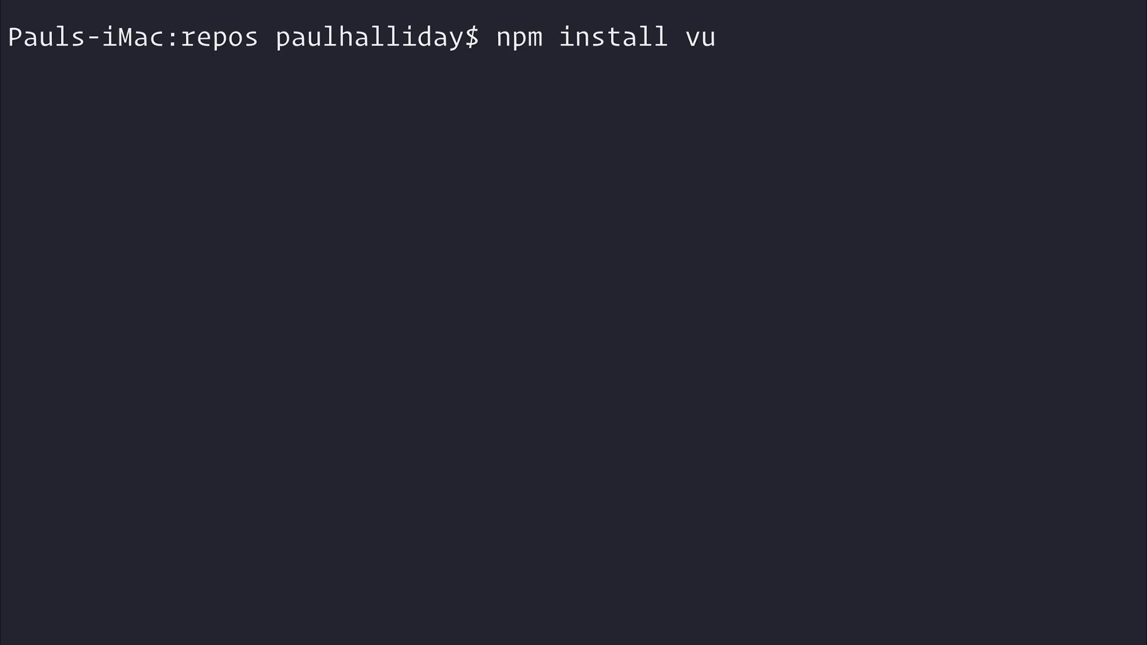
pyautogui.write('e-cli -')
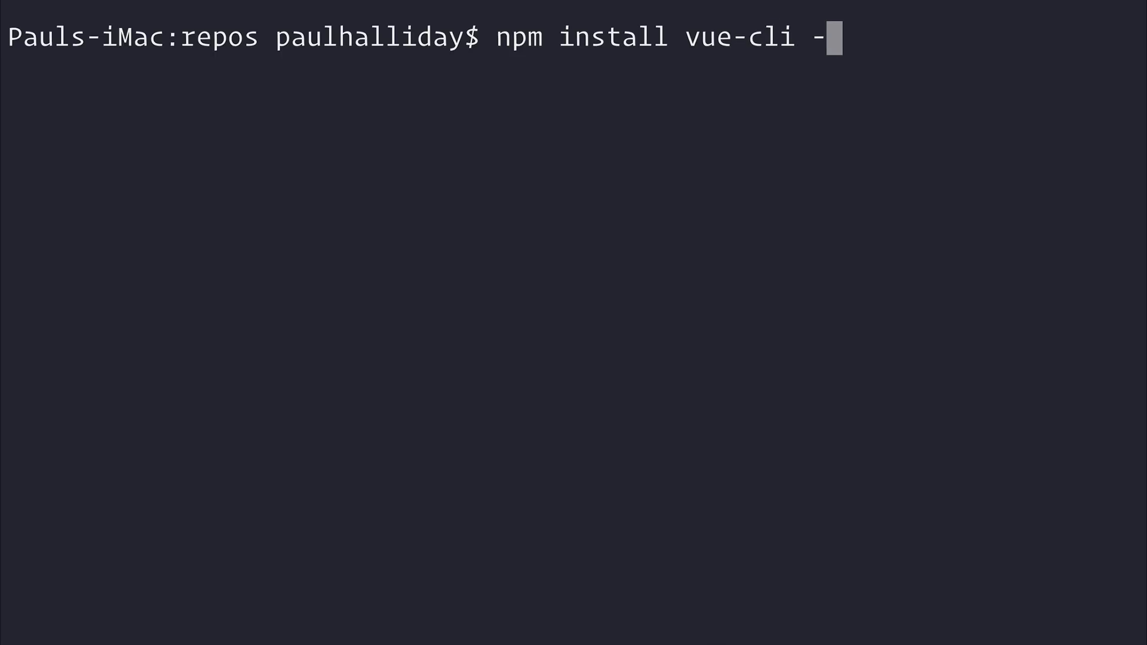
pyautogui.write('g')
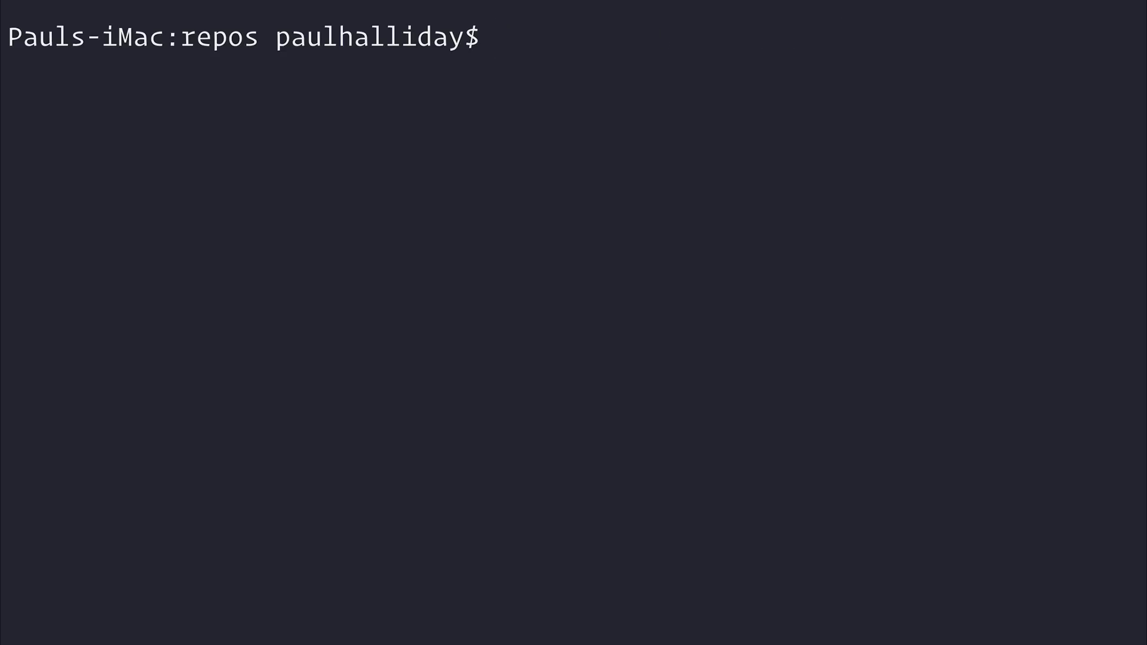
# Step: Run vue init webpack-simple VFire to scaffold the project
pyautogui.write('vue init')
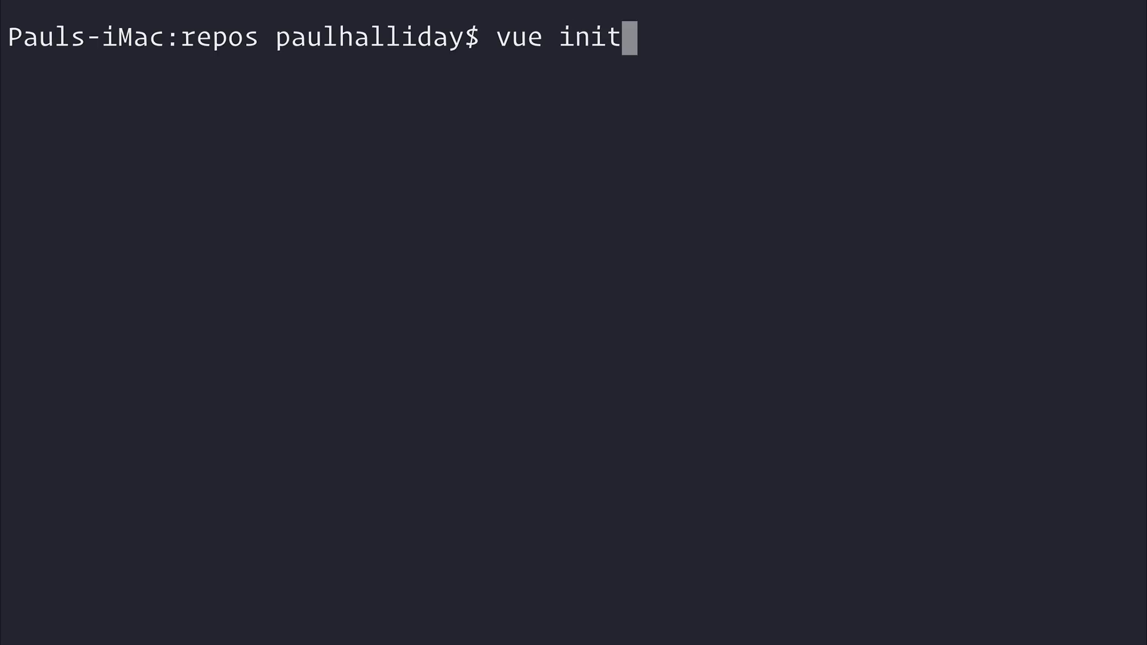
pyautogui.write('webpack-ism')
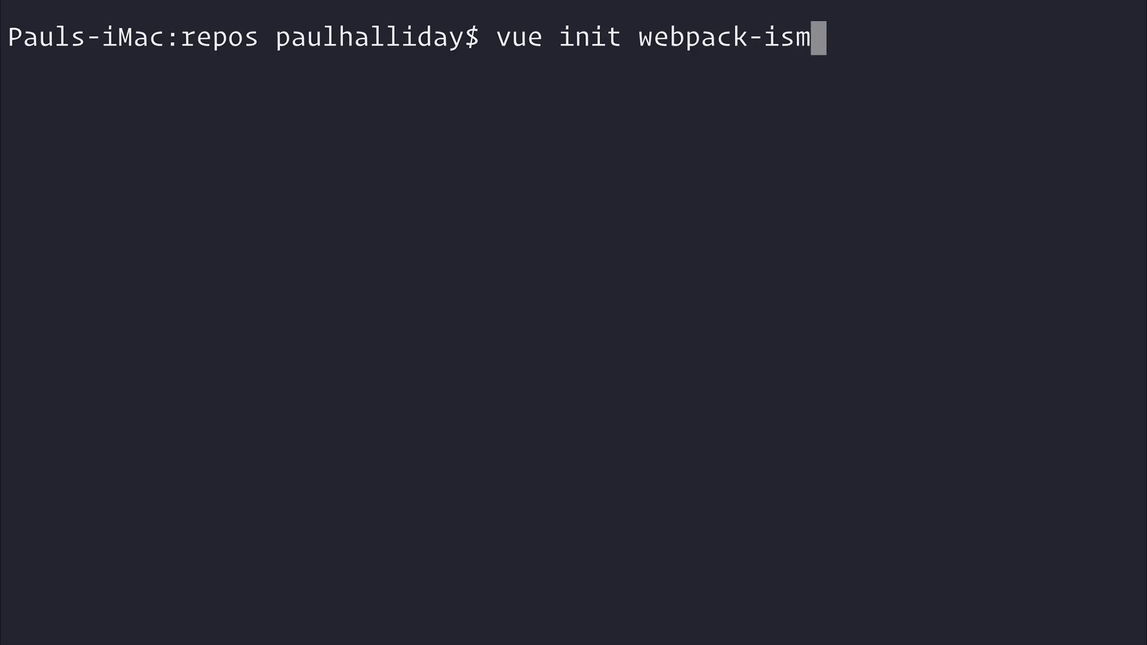
pyautogui.write('imple')
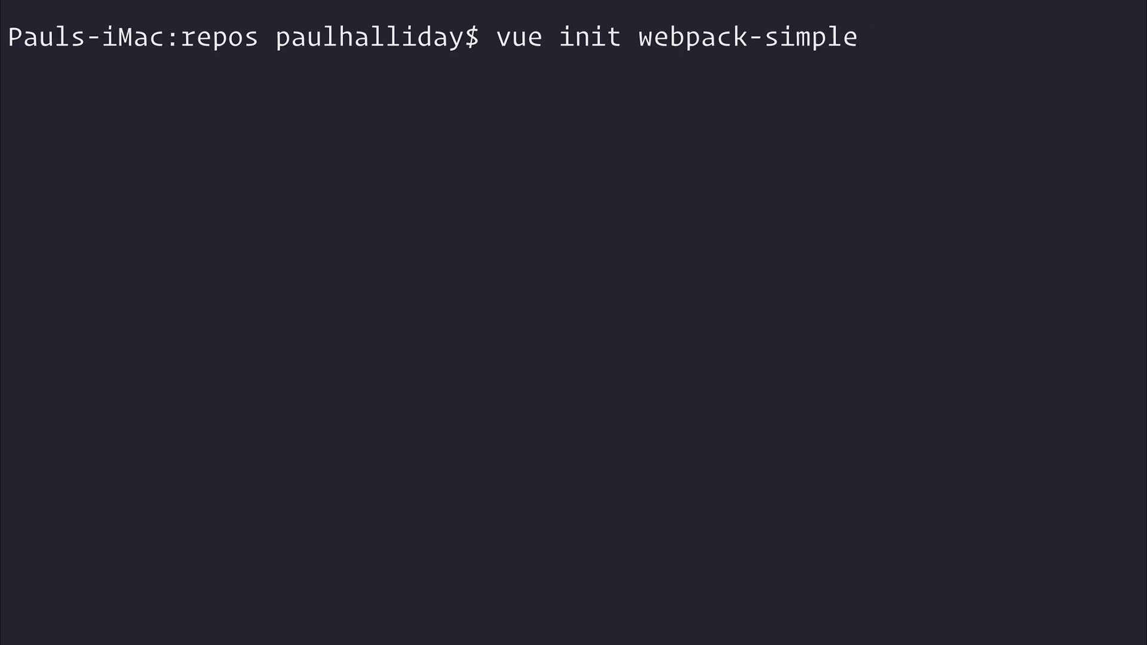
pyautogui.write('VFire')
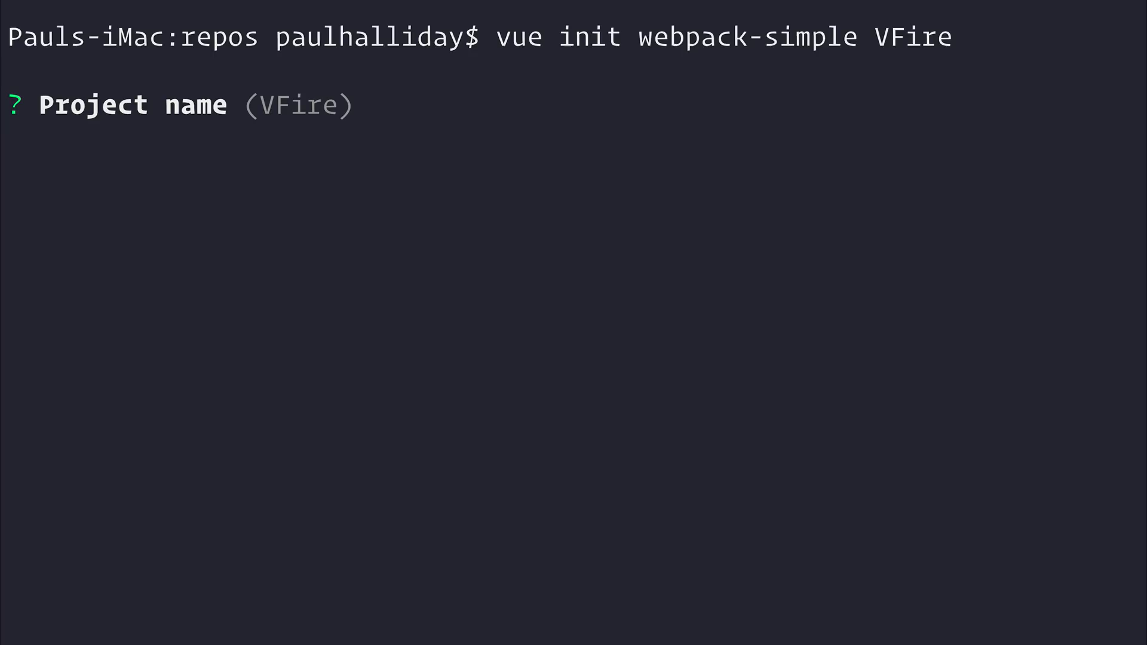
# Step: Answer the prompts: name v-fire, description 'CRUD with Vue and Firebase', no sass
pyautogui.press('Enter')
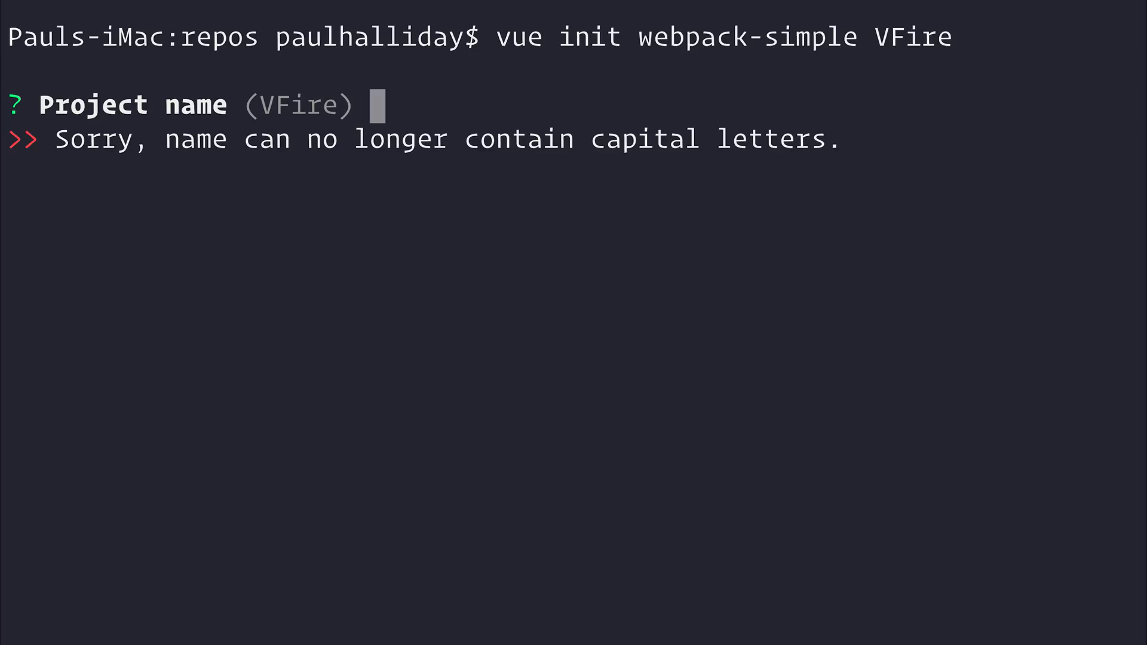
pyautogui.write('v-fire')
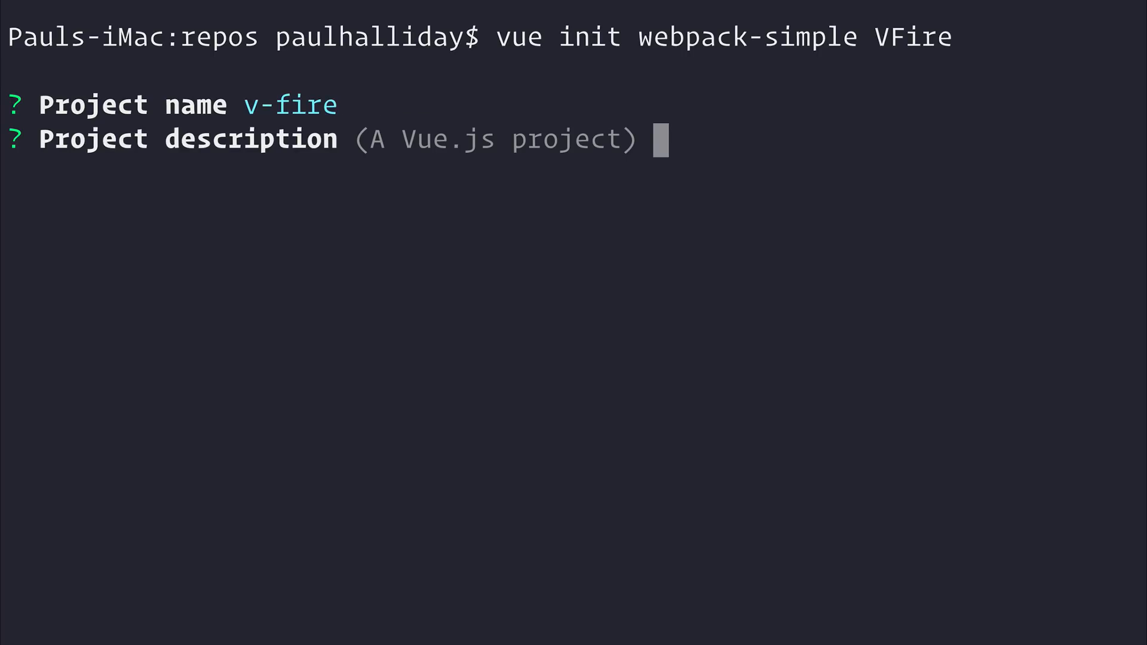
pyautogui.write('CRUD')
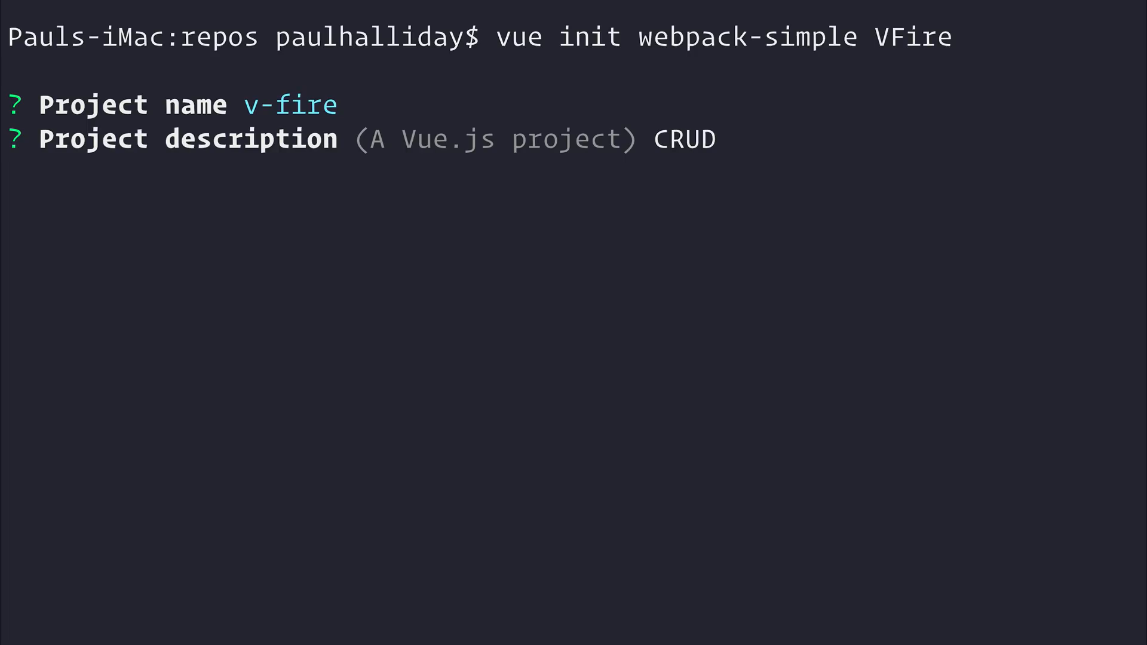
pyautogui.write('with Vue and Firebs')
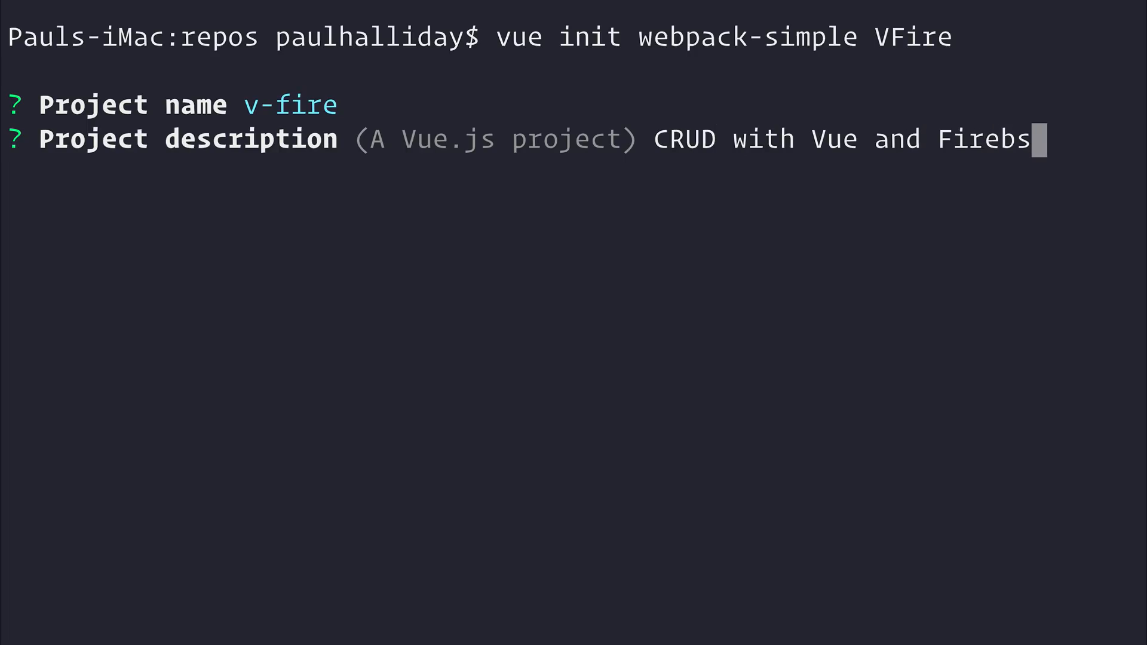
pyautogui.press('Enter')
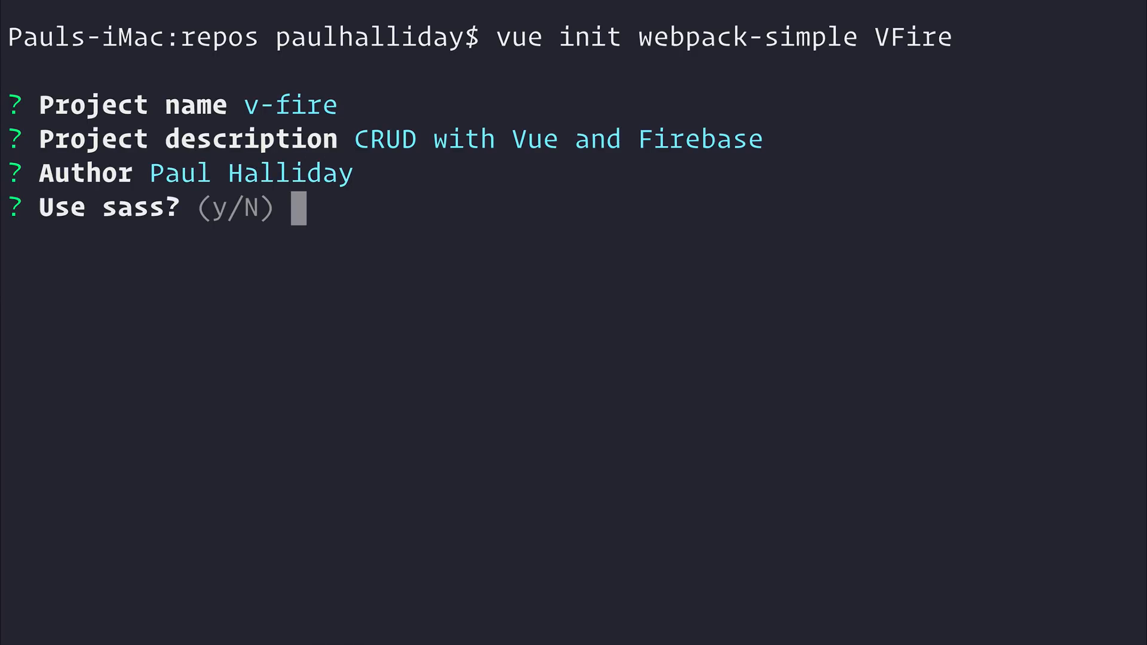
pyautogui.press('Enter')
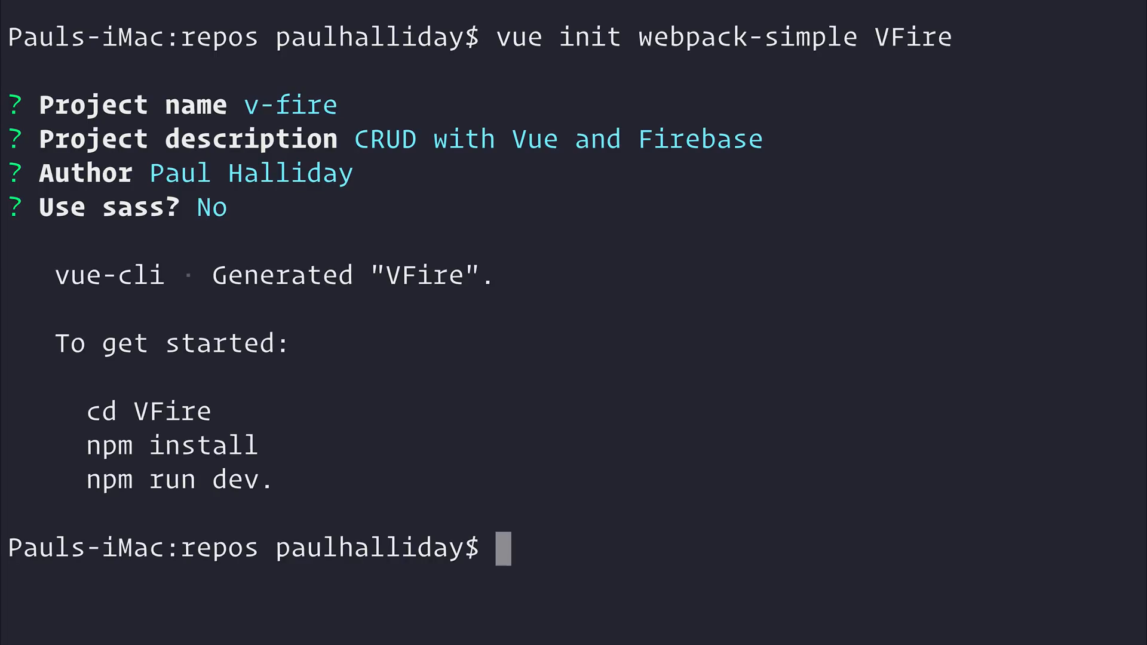
# Step: In VFire, run npm install, then npm install firebase vuefire
pyautogui.write('cd V')
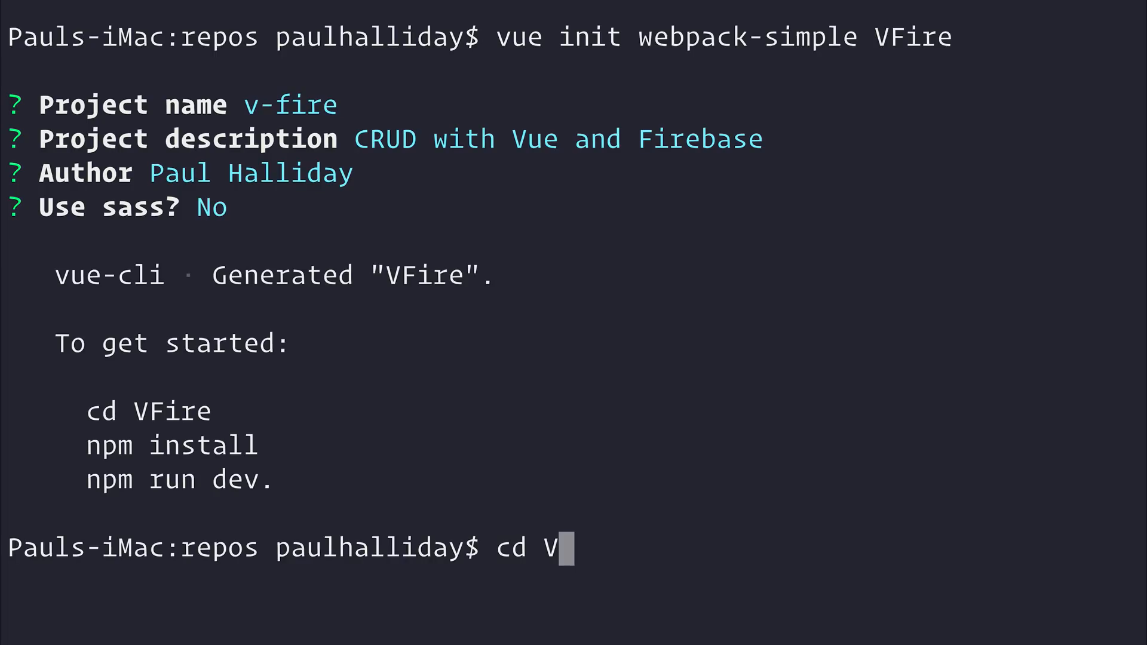
pyautogui.write('Fire')
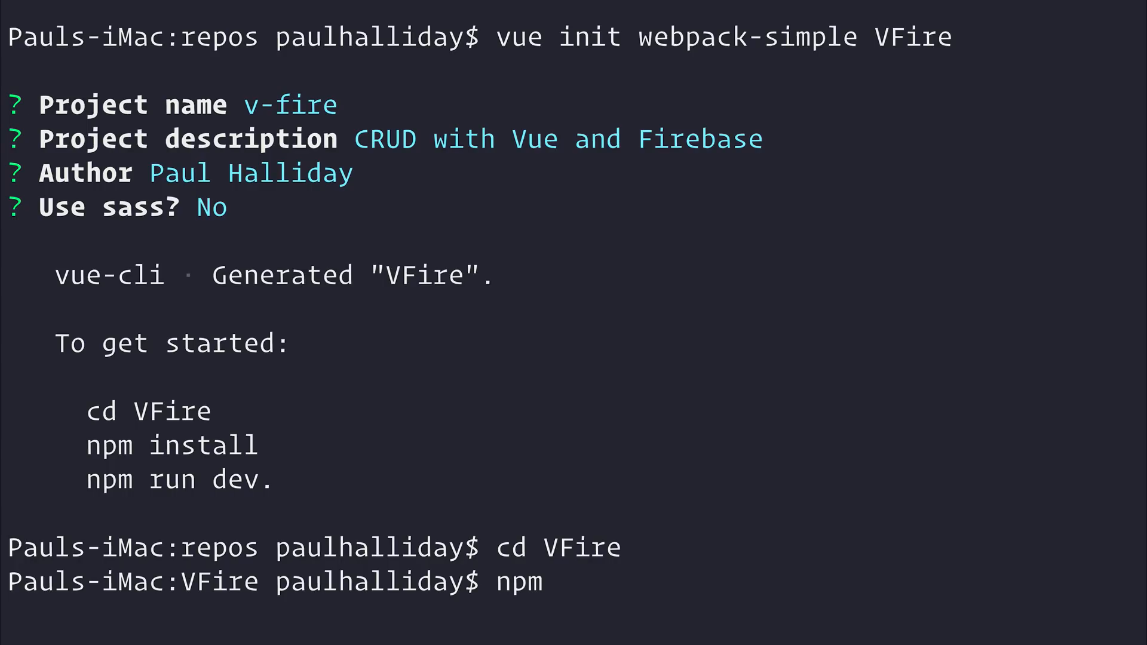
pyautogui.write('install')
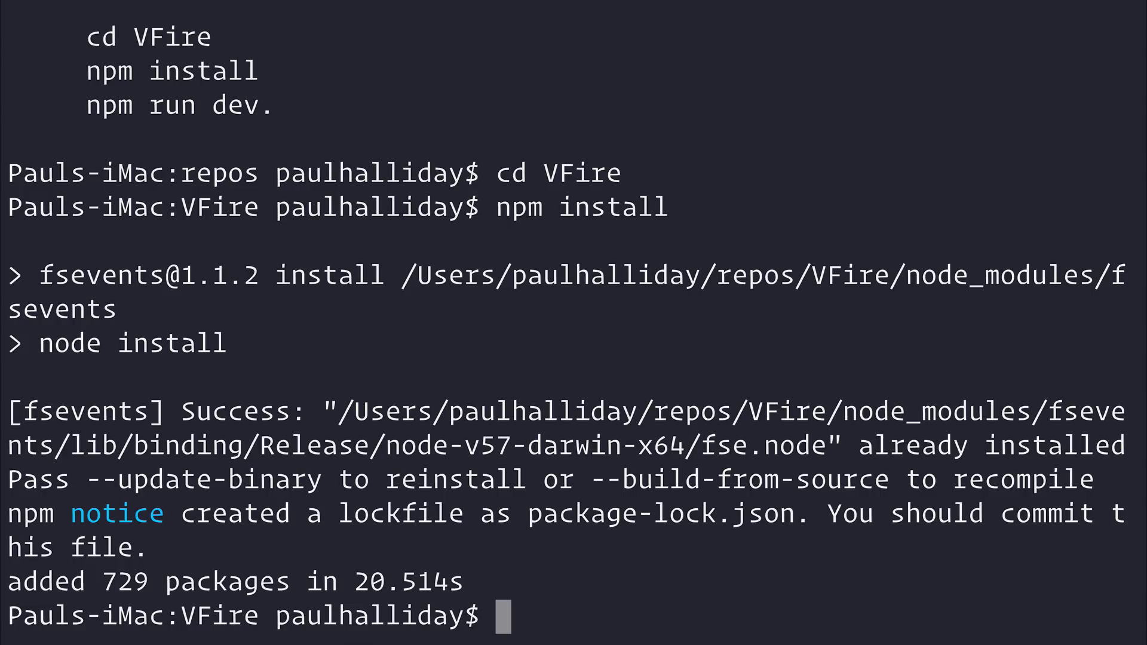
pyautogui.write('npm instal')
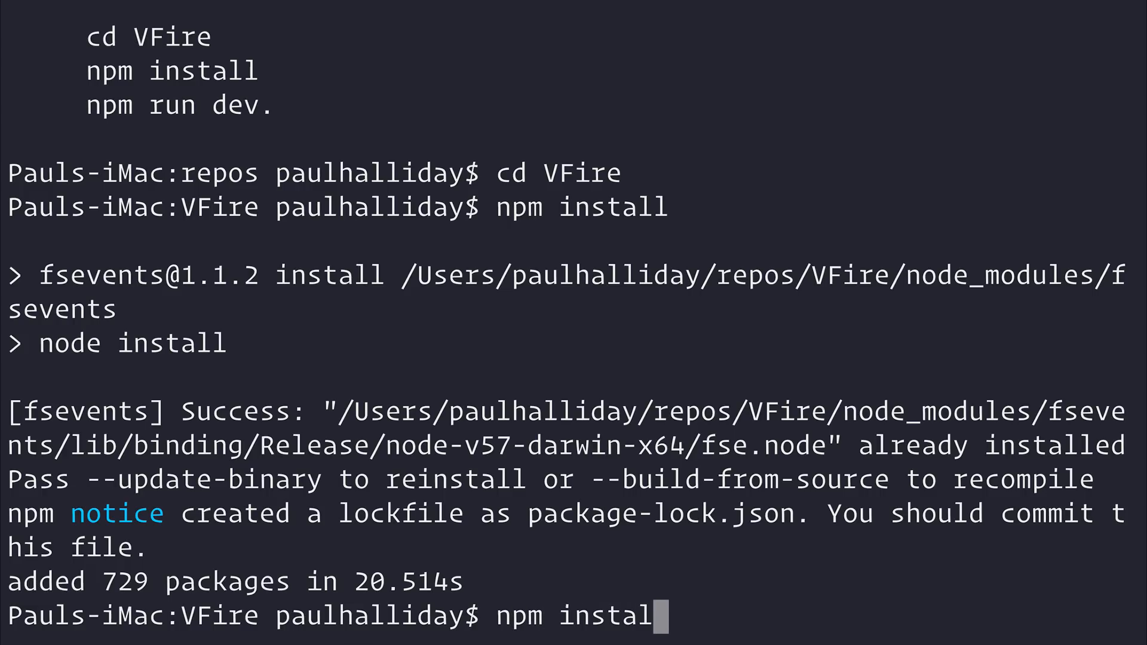
pyautogui.write('firebase vuefire')
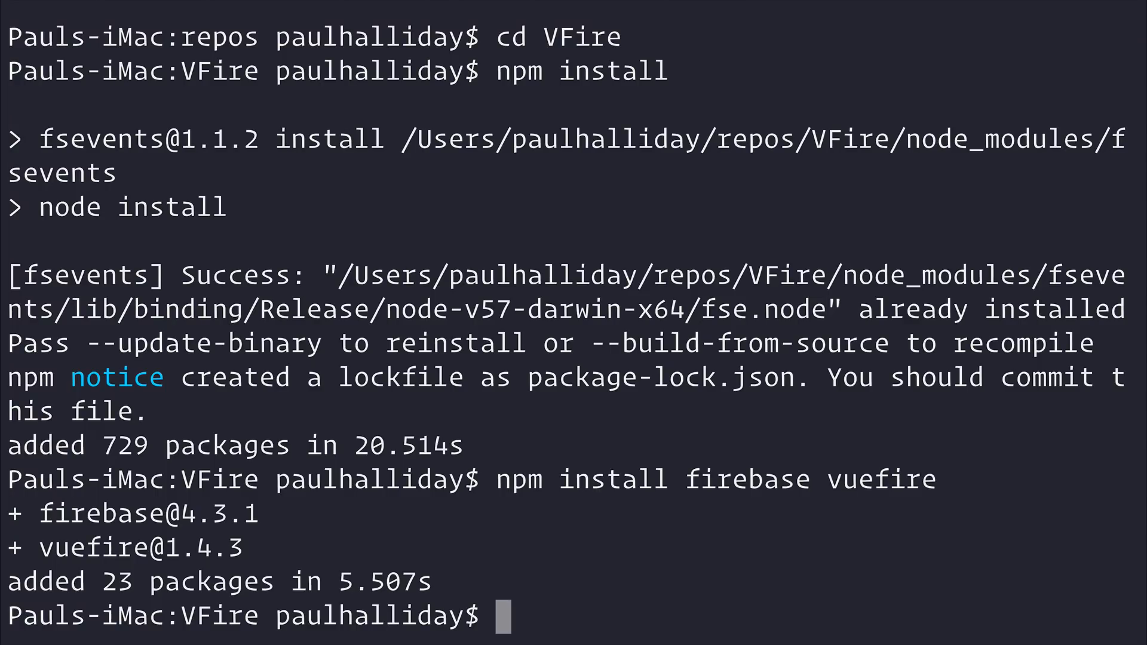
# Step: Run code . & npm run dev to open the editor and start the dev server
pyautogui.write('n')
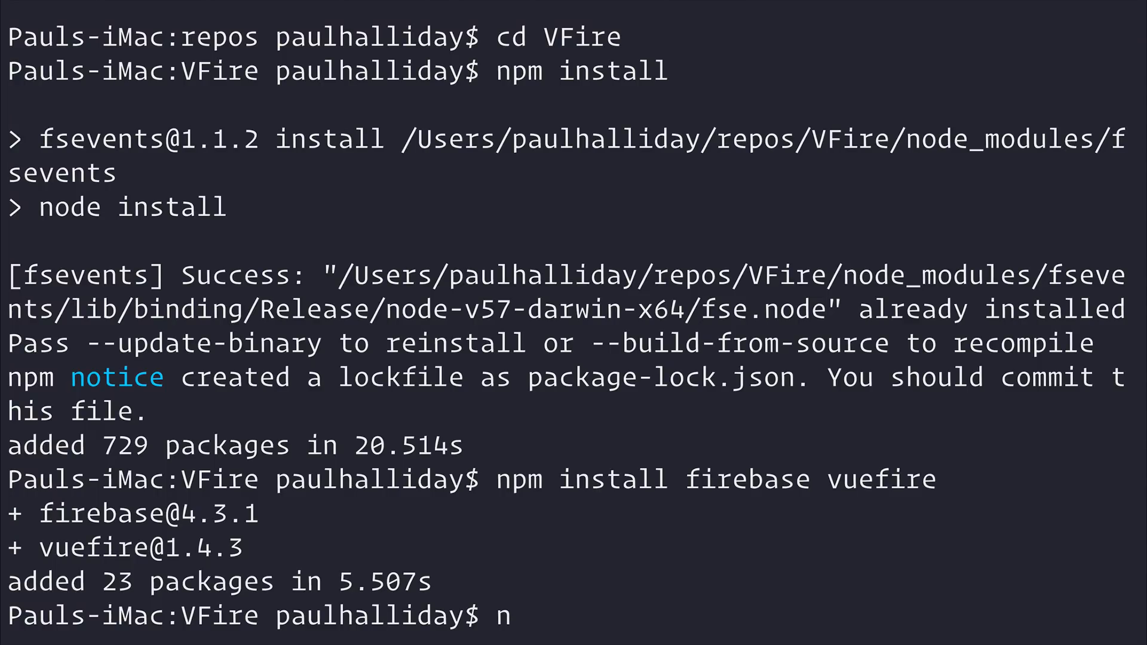
pyautogui.write('pm run dev')
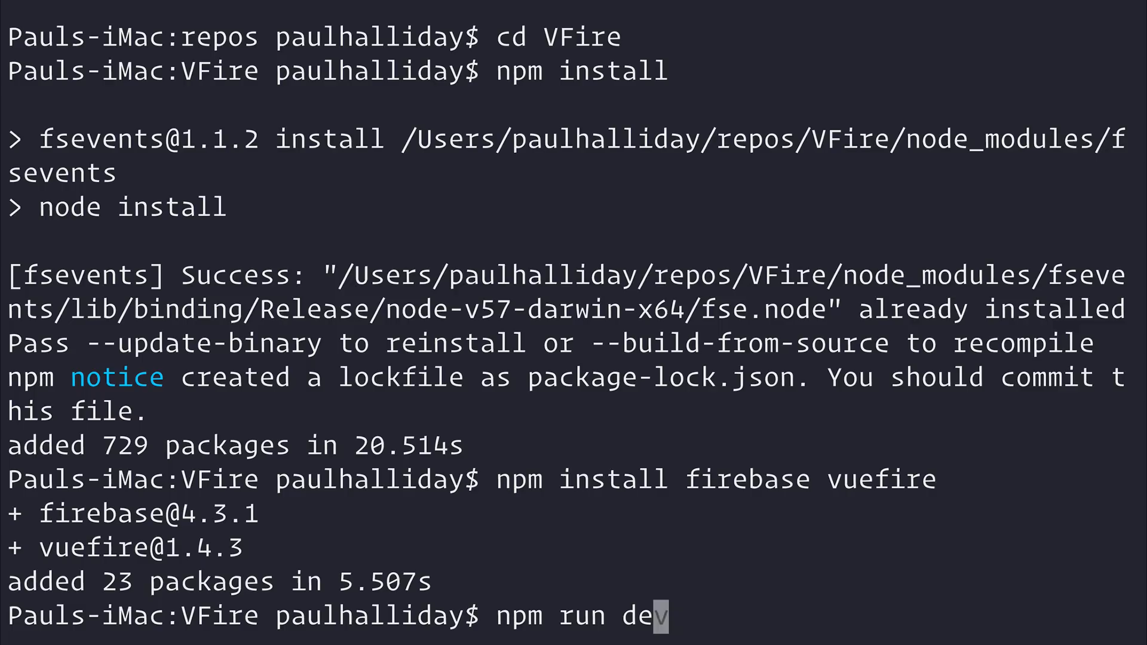
pyautogui.write('code .')
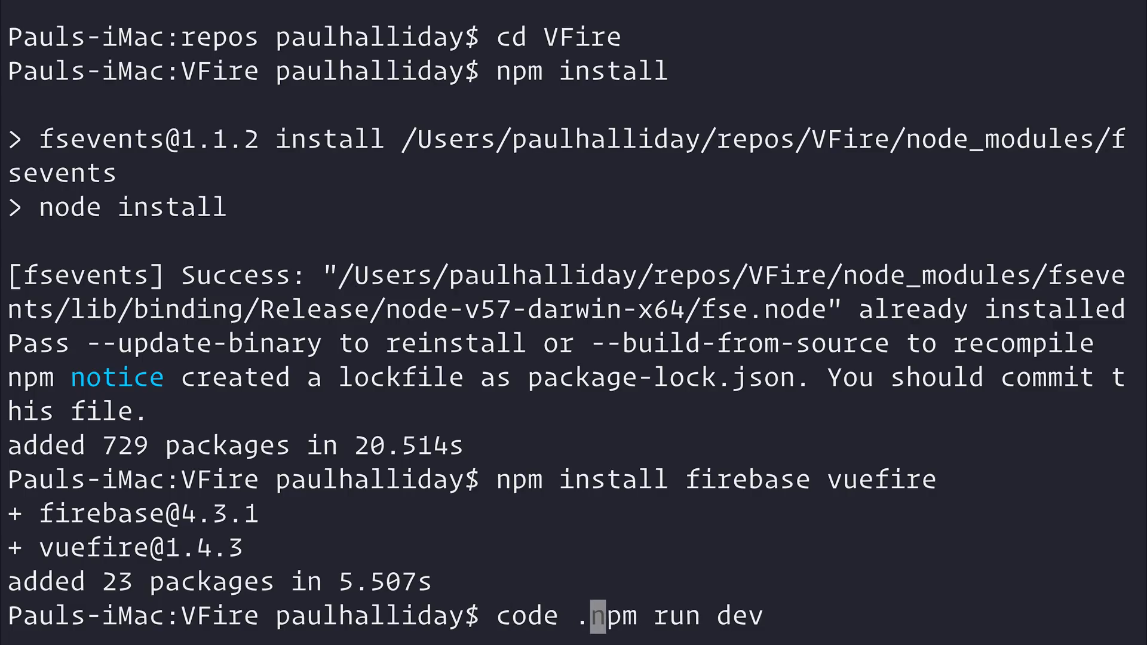
pyautogui.write('&')
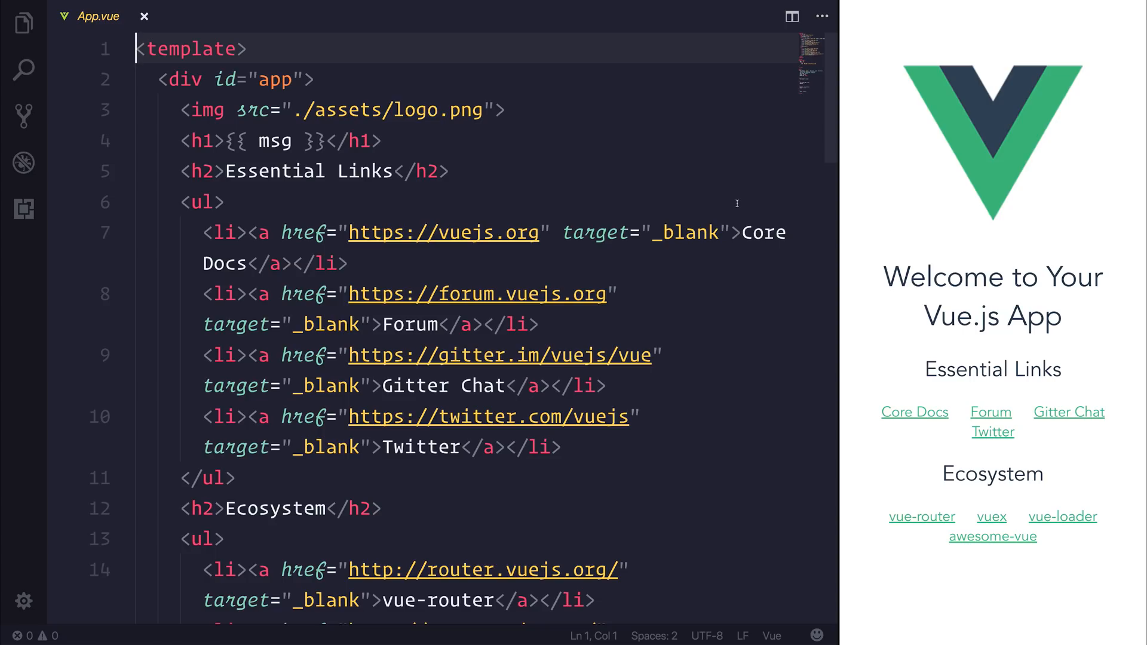
pyautogui.moveTo(592, 197)
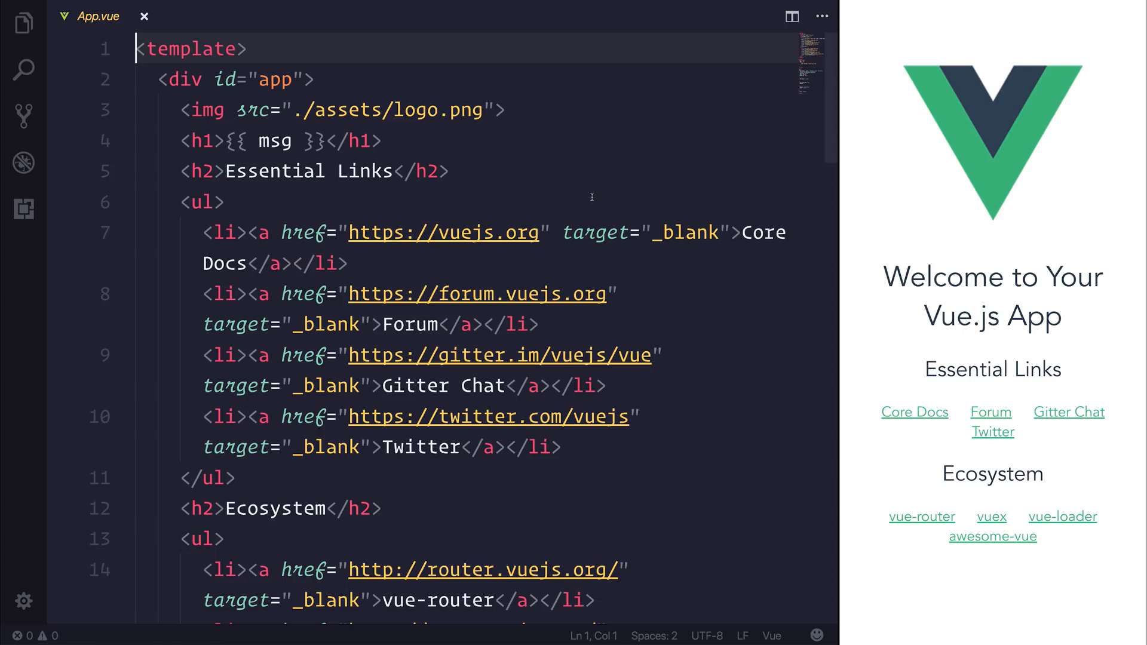
# Step: In App.vue's styles, add a button rule with a transparent background
pyautogui.click(22, 22)
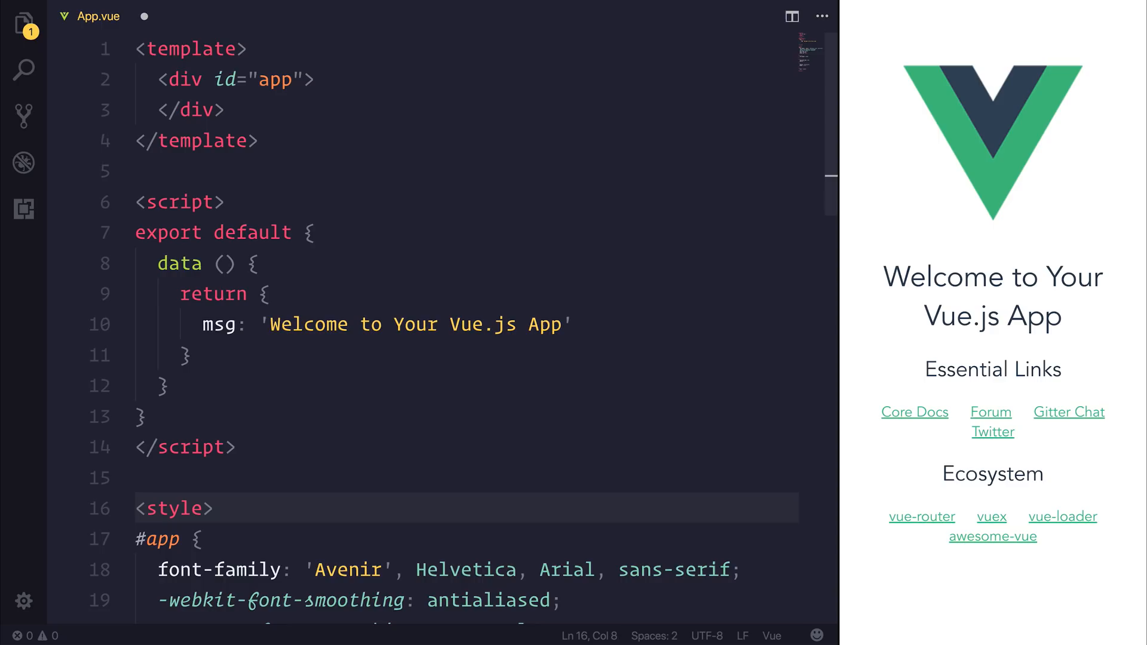
pyautogui.scroll(-3)
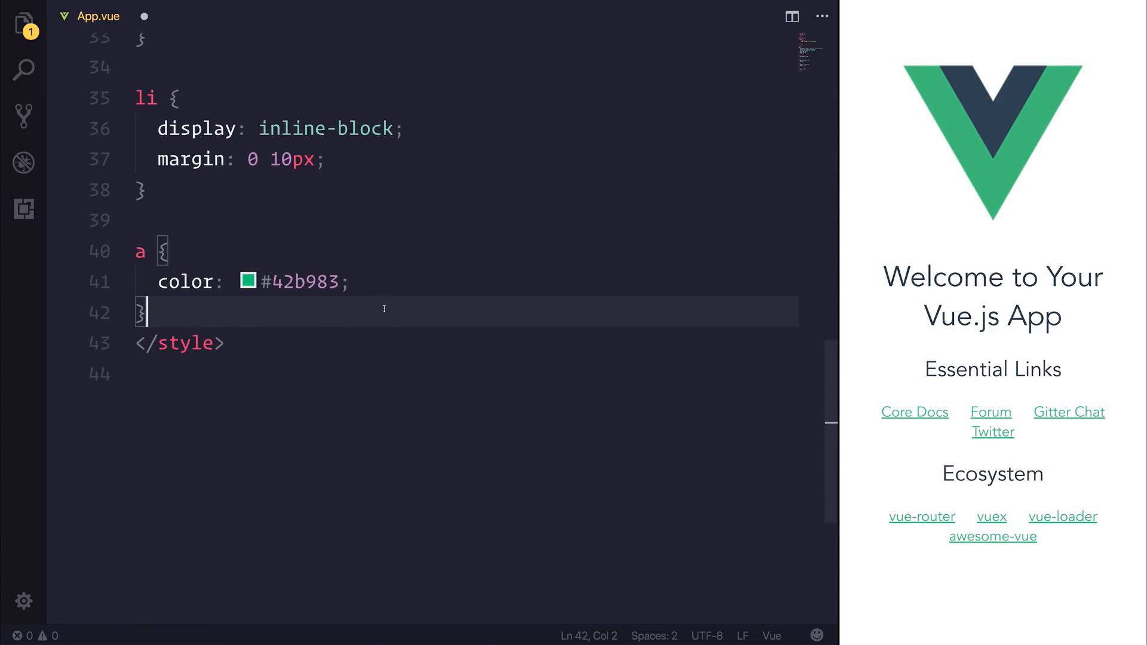
pyautogui.write('button {')
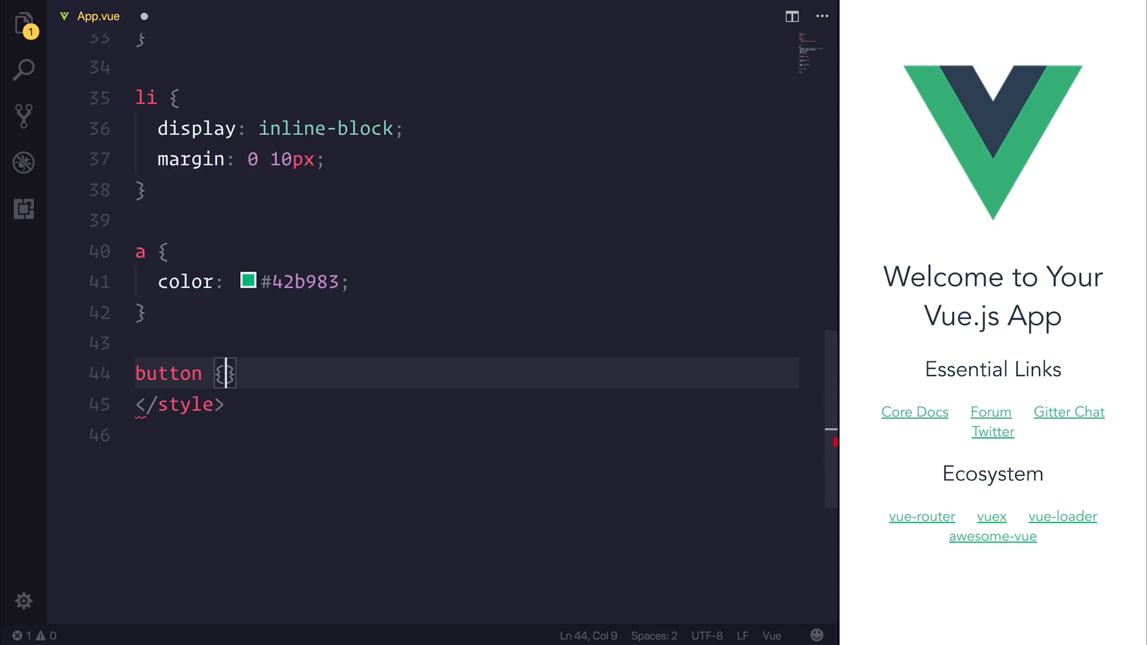
pyautogui.write('b')
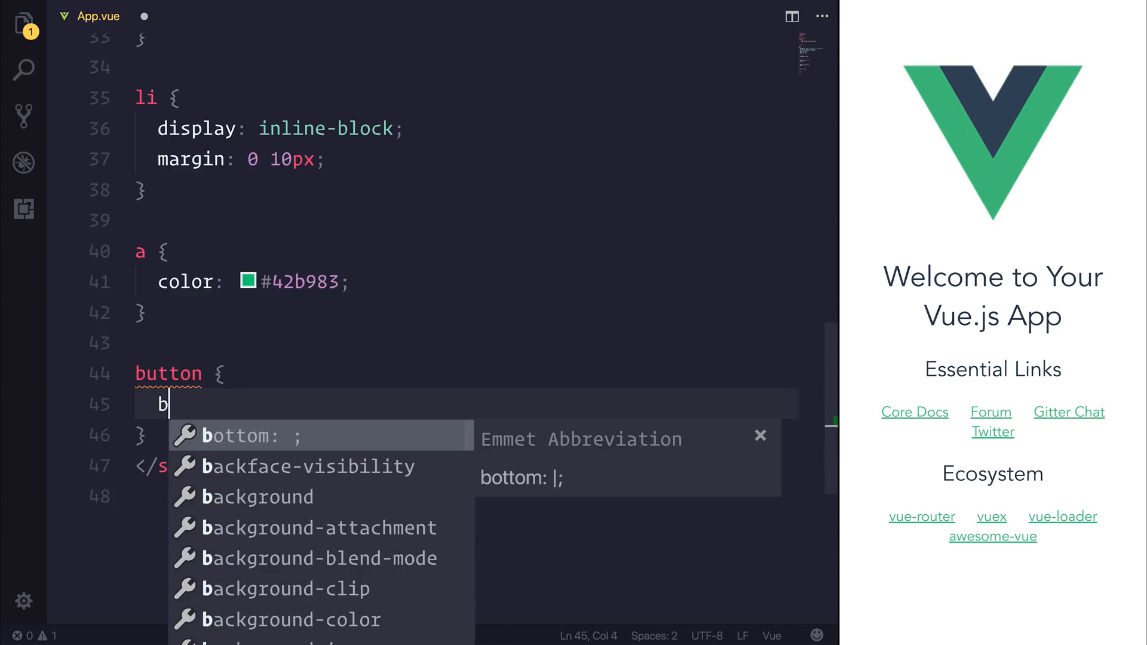
pyautogui.write('ackground-color: transparent;')
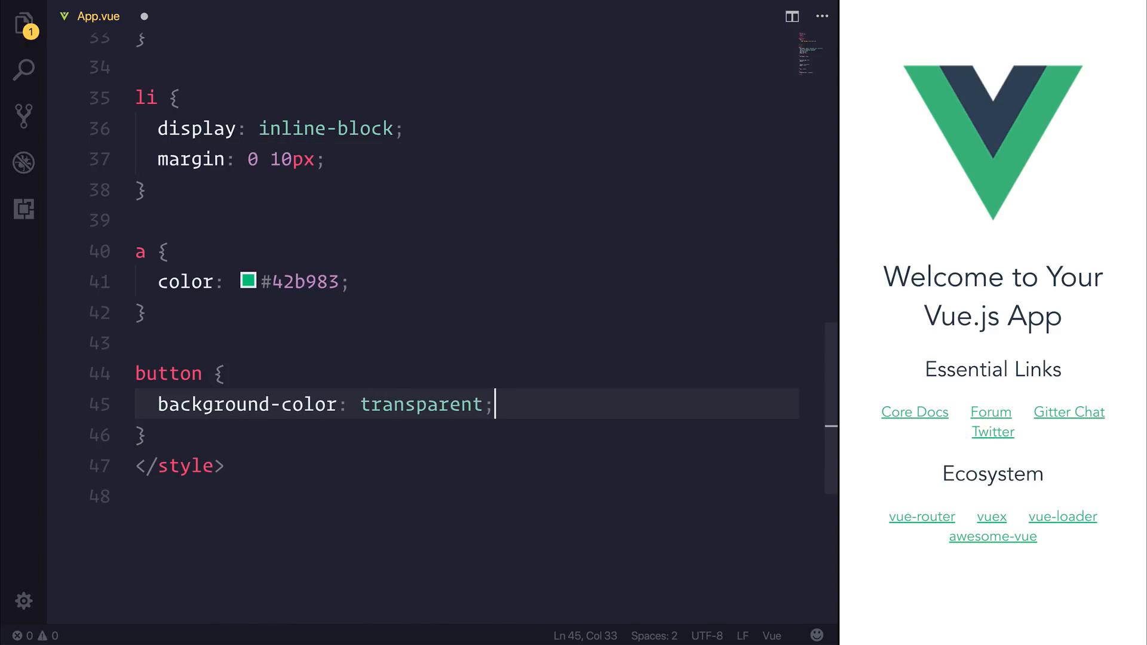
pyautogui.write('bord')
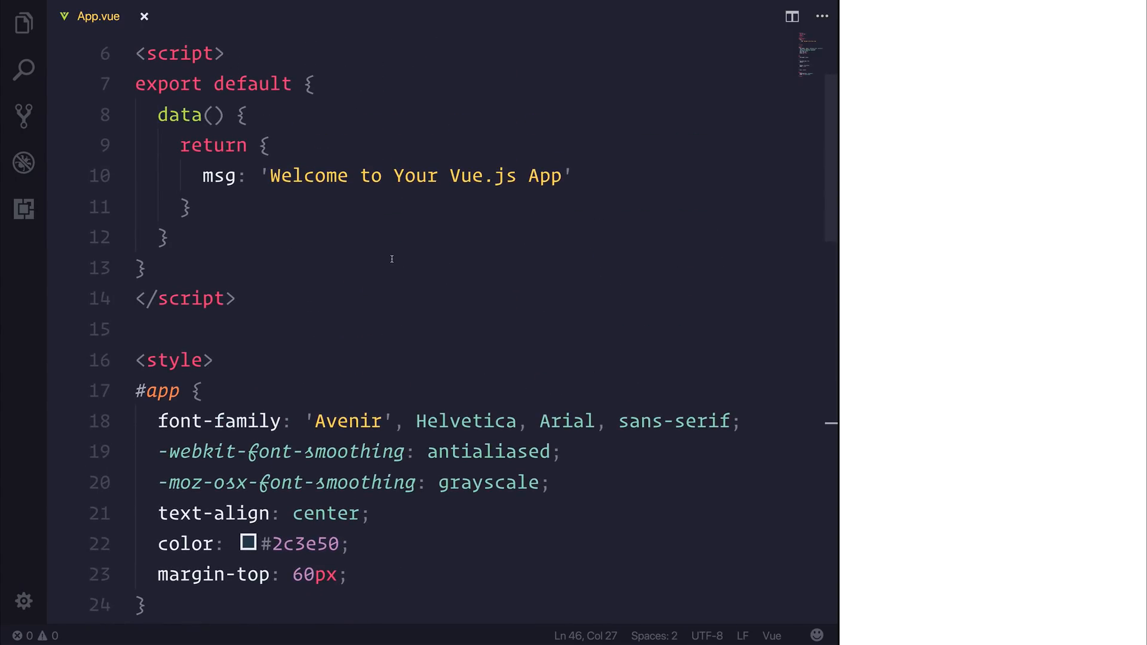
pyautogui.moveTo(371, 240)
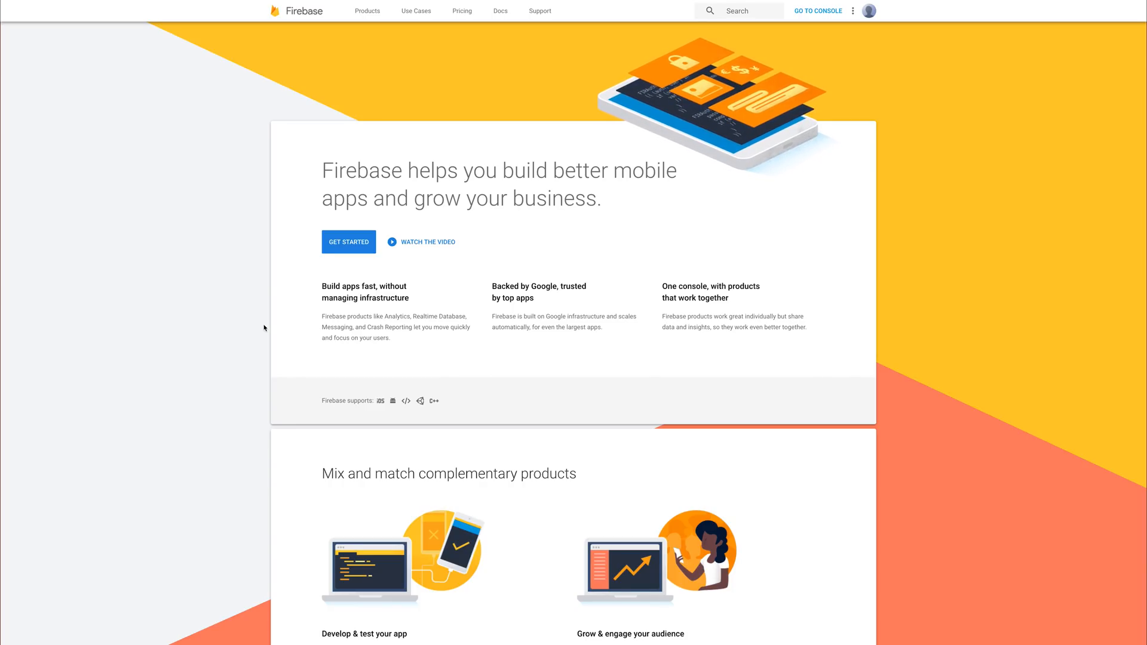
pyautogui.moveTo(615, 270)
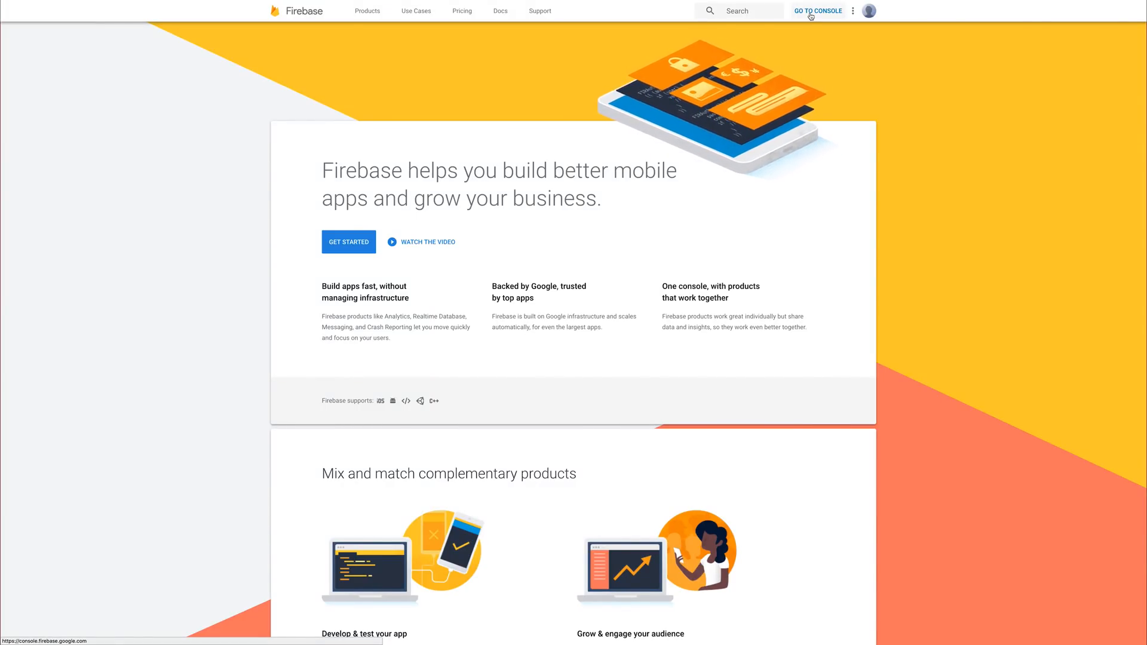
# Step: Go from the Firebase homepage to the console
pyautogui.click(818, 11)
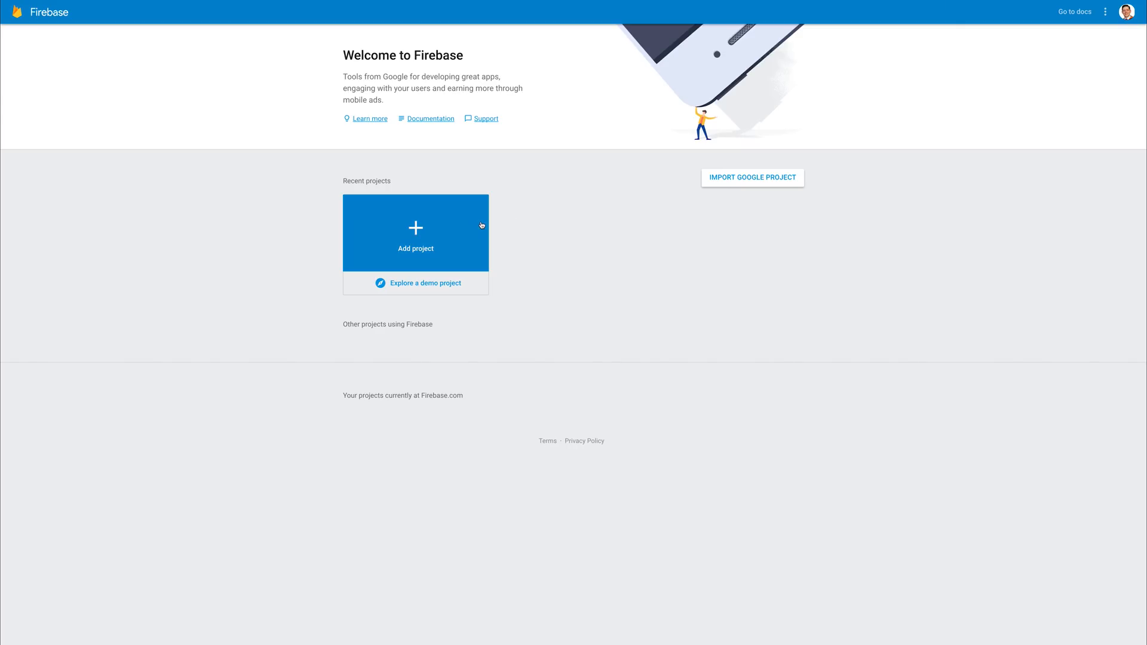
# Step: Create the 'Firebase Vue' project with region United Kingdom and continue to its overview
pyautogui.click(415, 233)
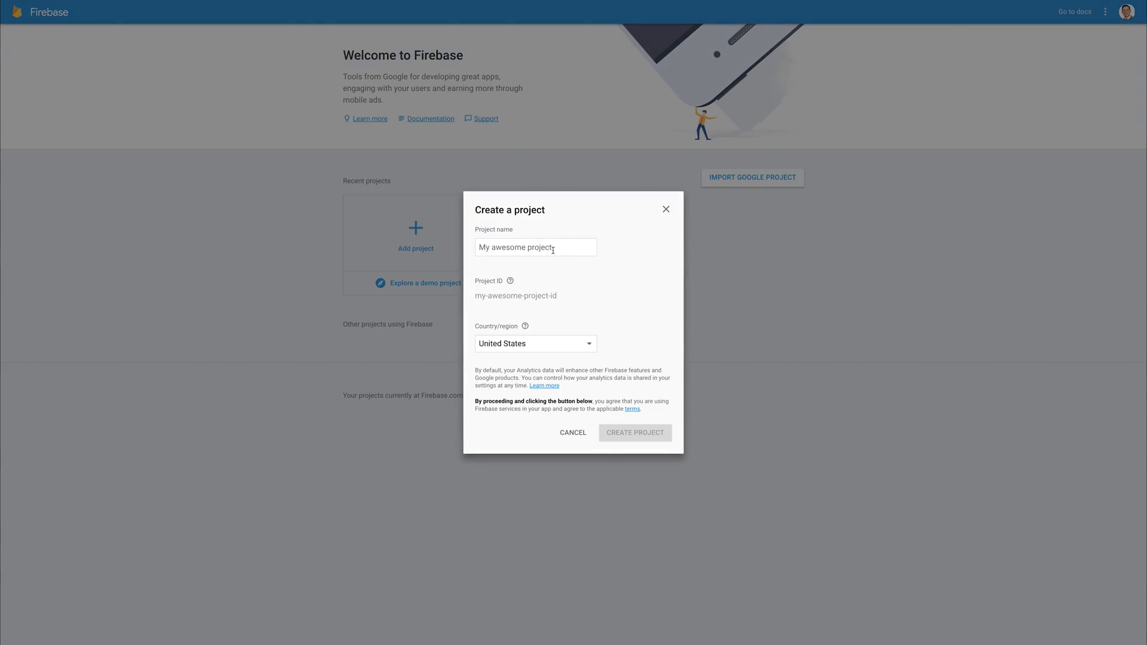
pyautogui.write('Fir')
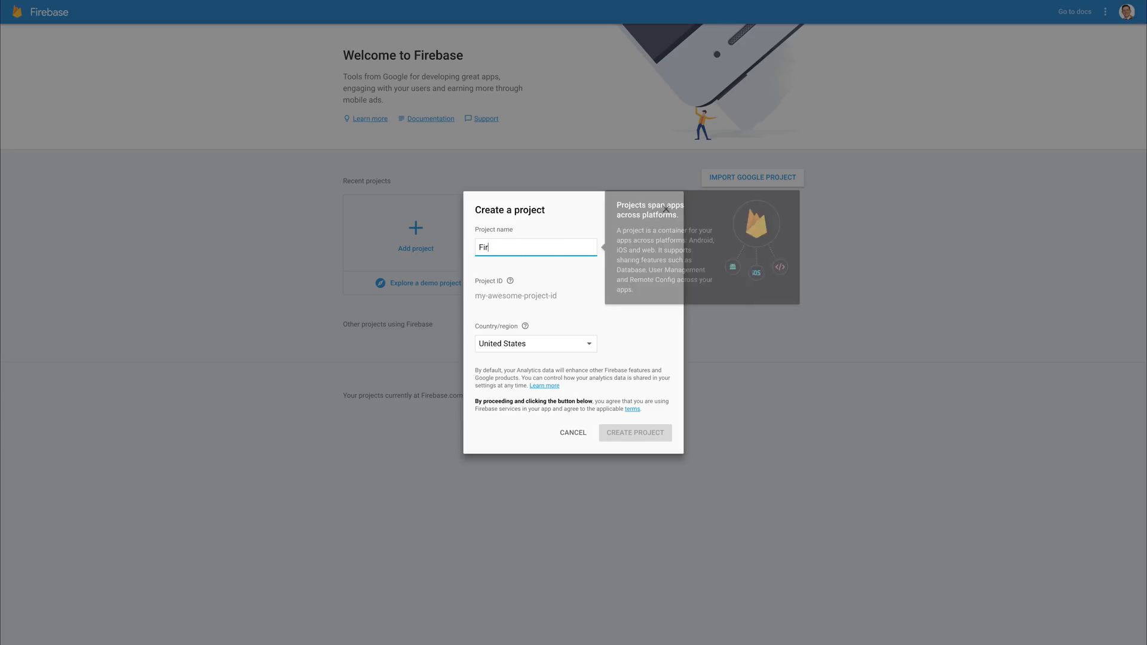
pyautogui.write('Firebase Vue')
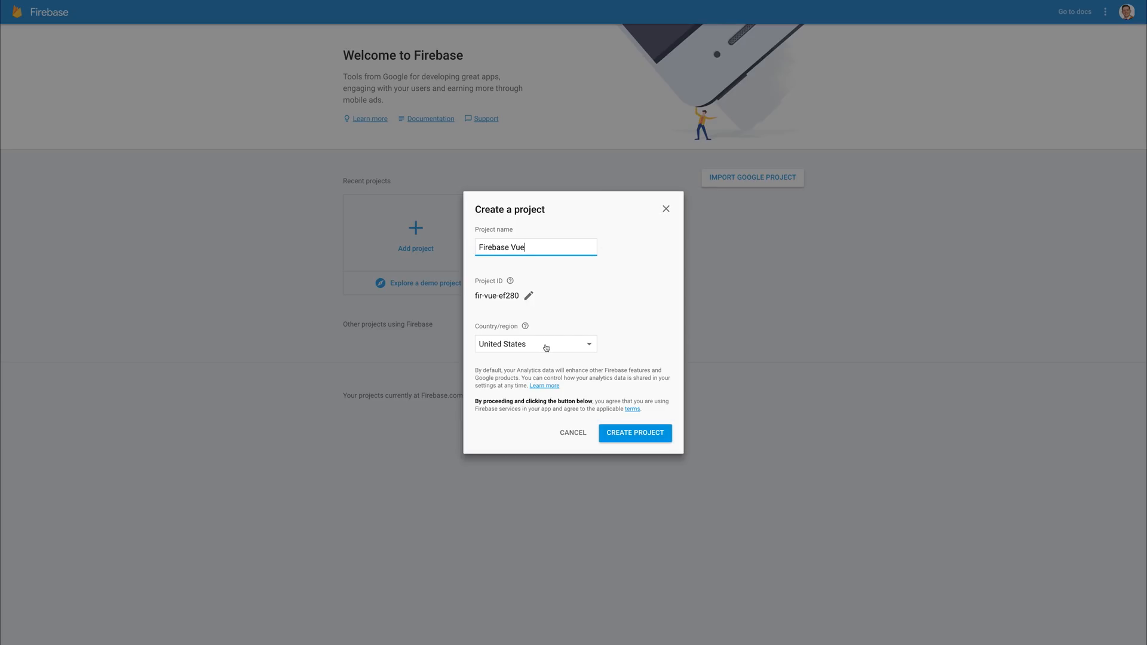
pyautogui.click(536, 344)
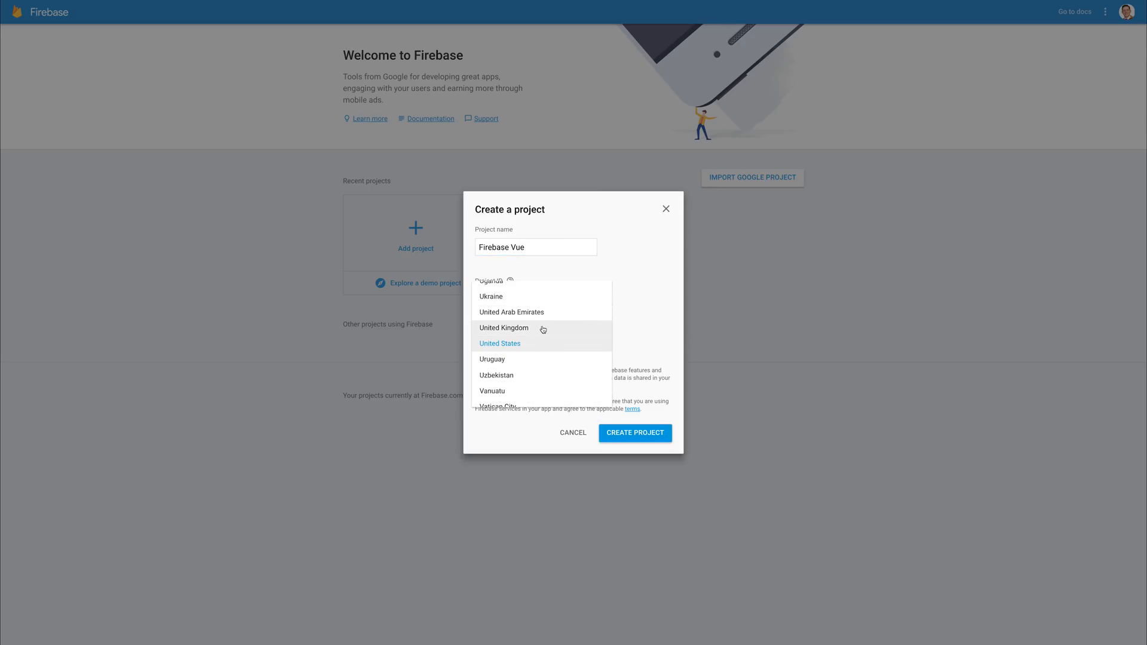
pyautogui.click(503, 328)
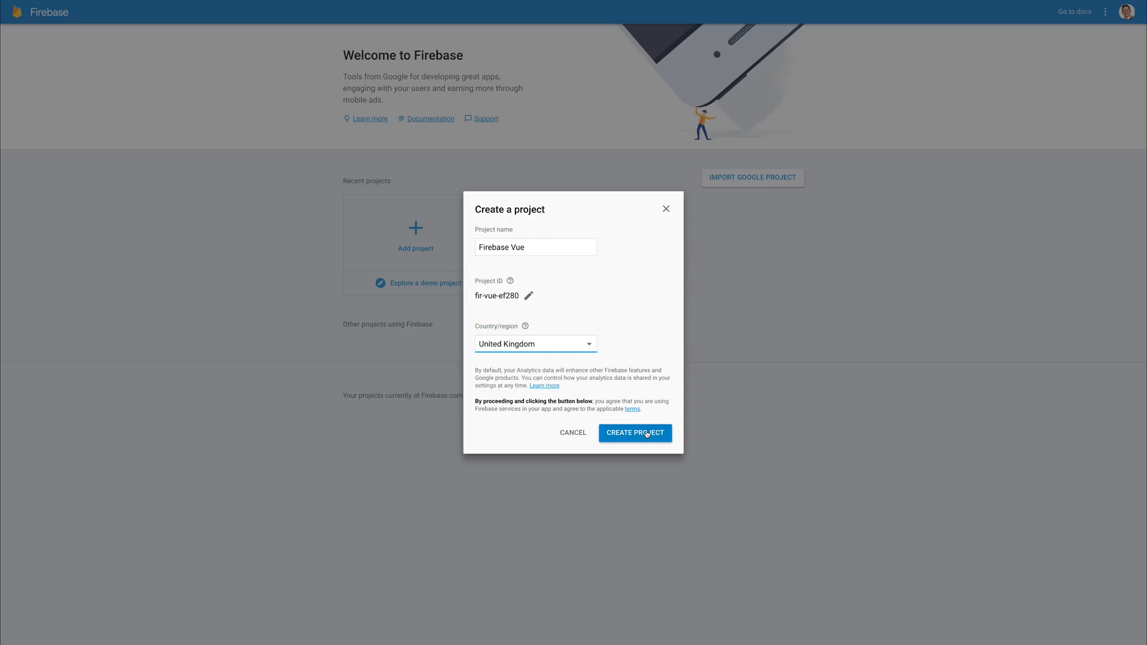
pyautogui.click(635, 433)
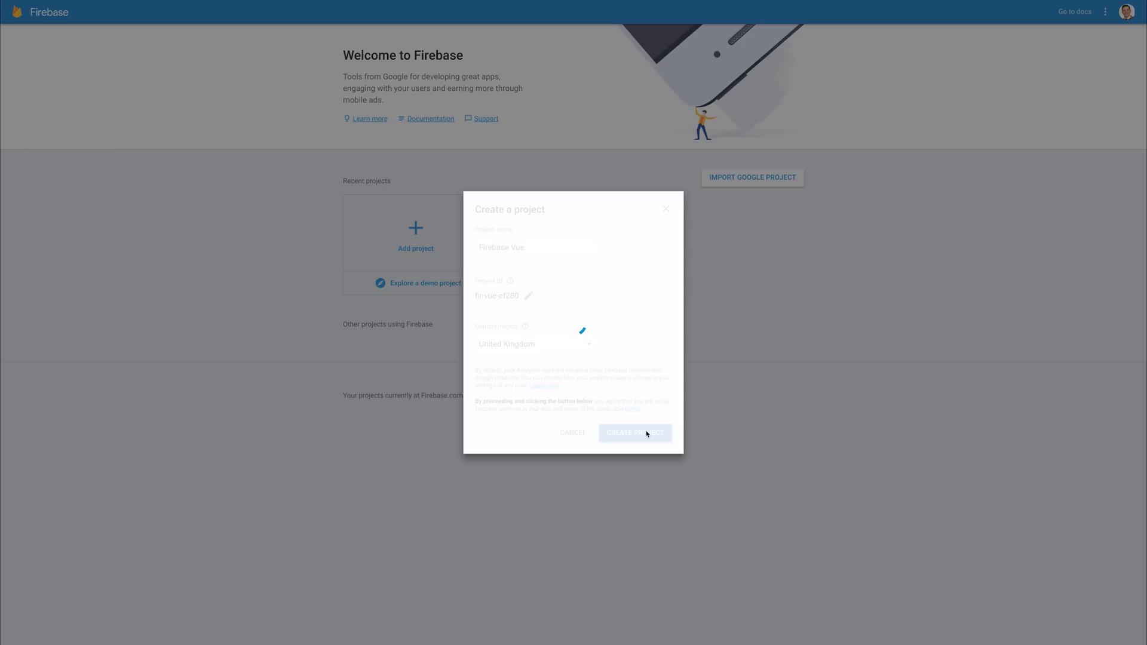
pyautogui.click(635, 432)
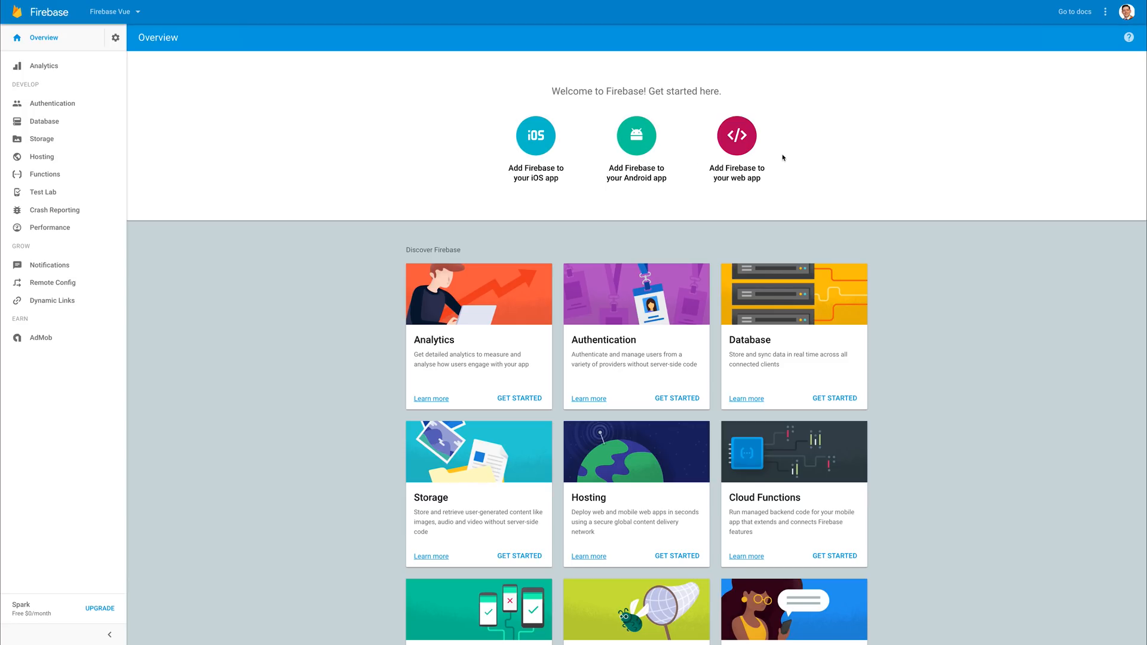
pyautogui.moveTo(779, 154)
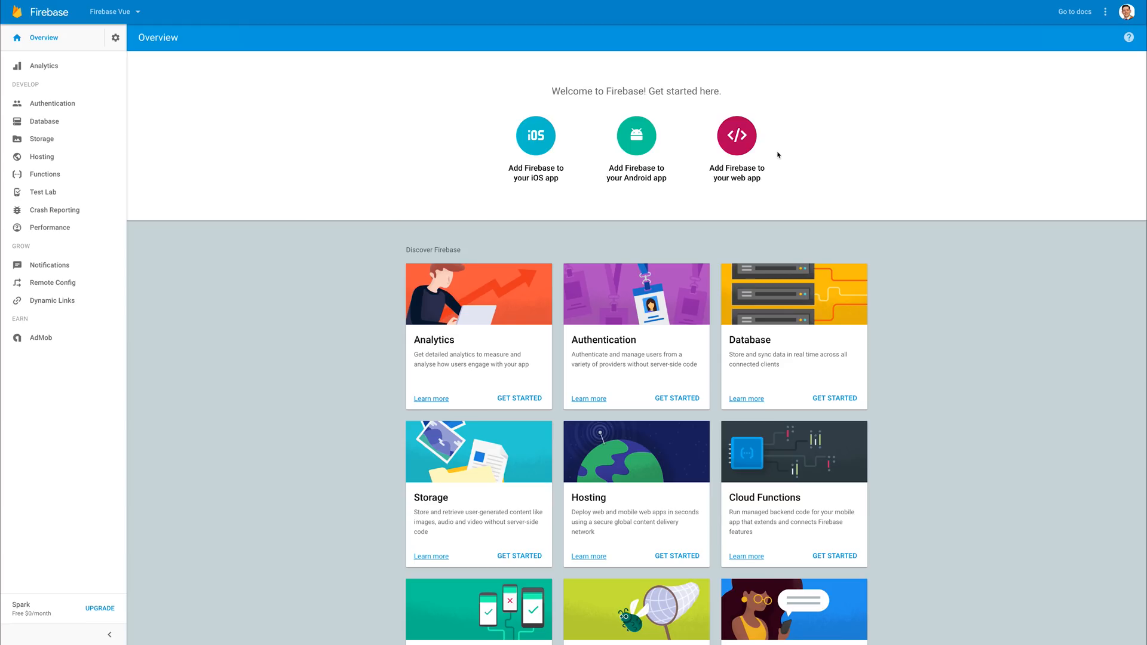
pyautogui.moveTo(740, 140)
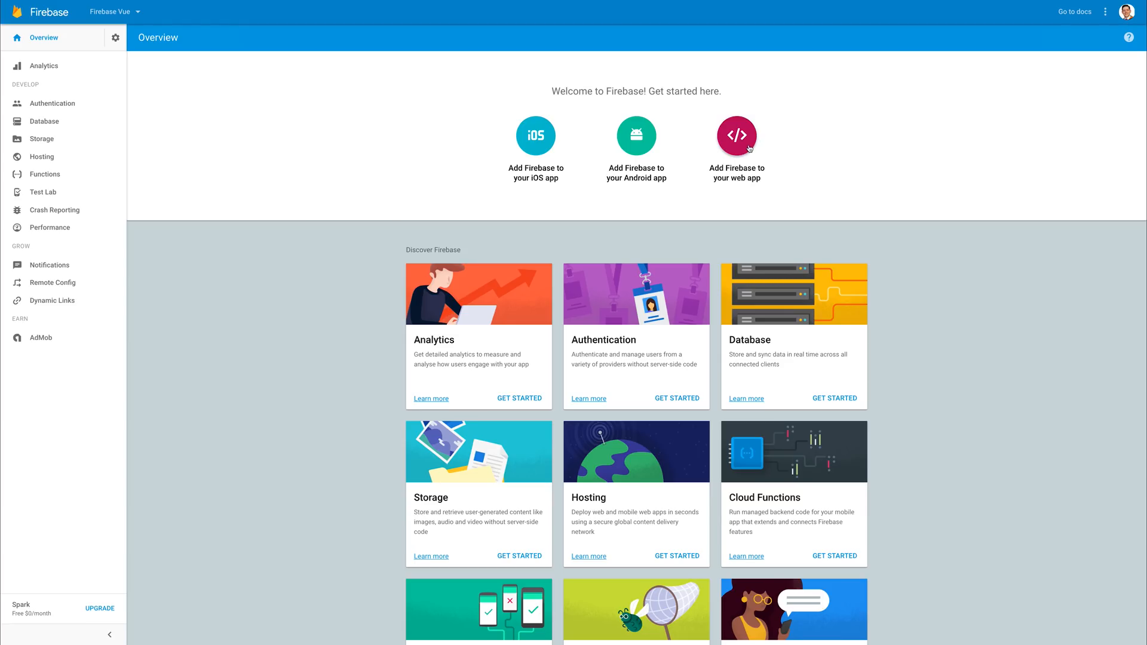
# Step: Show the 'Add Firebase to your web app' snippet and select its config object
pyautogui.click(737, 135)
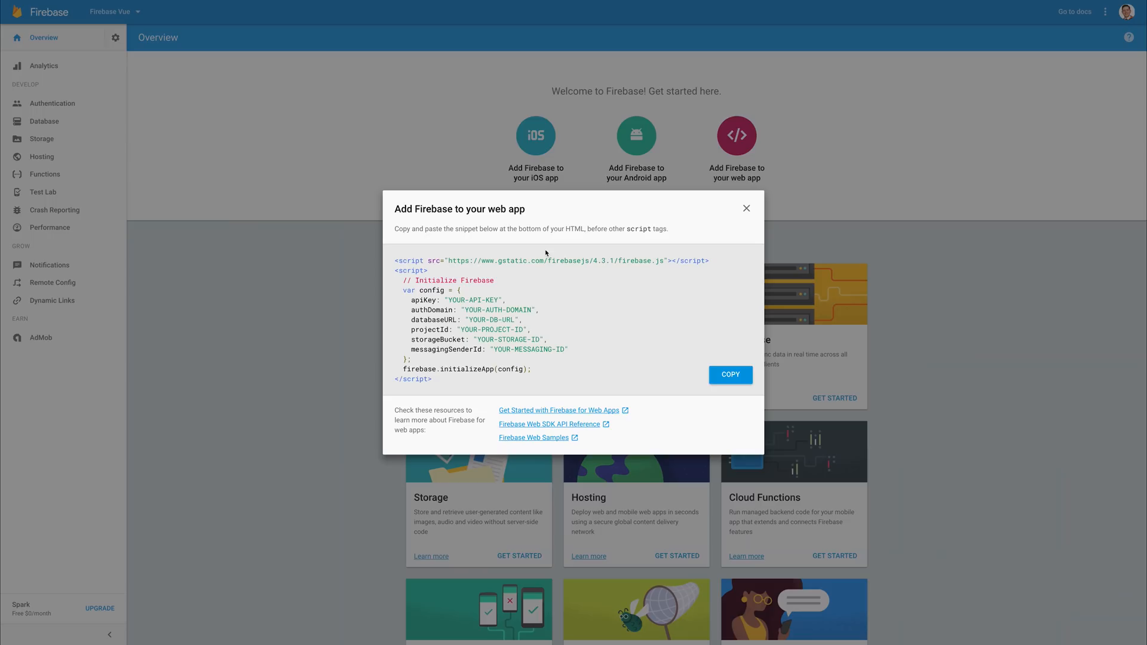
pyautogui.moveTo(508, 251)
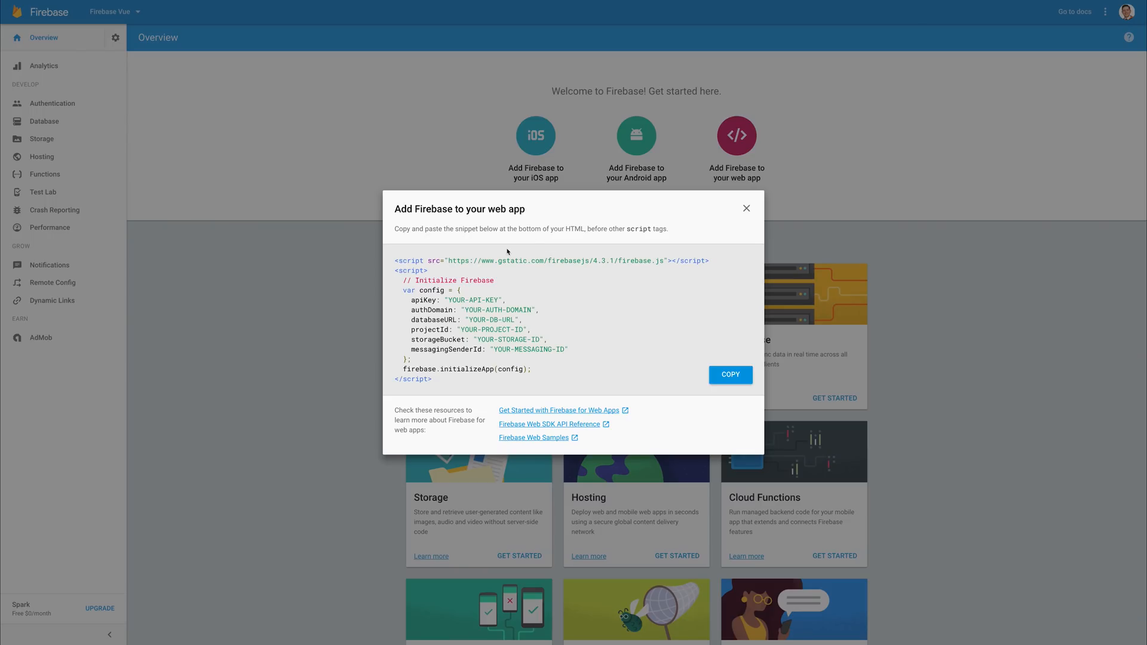
pyautogui.moveTo(432, 290)
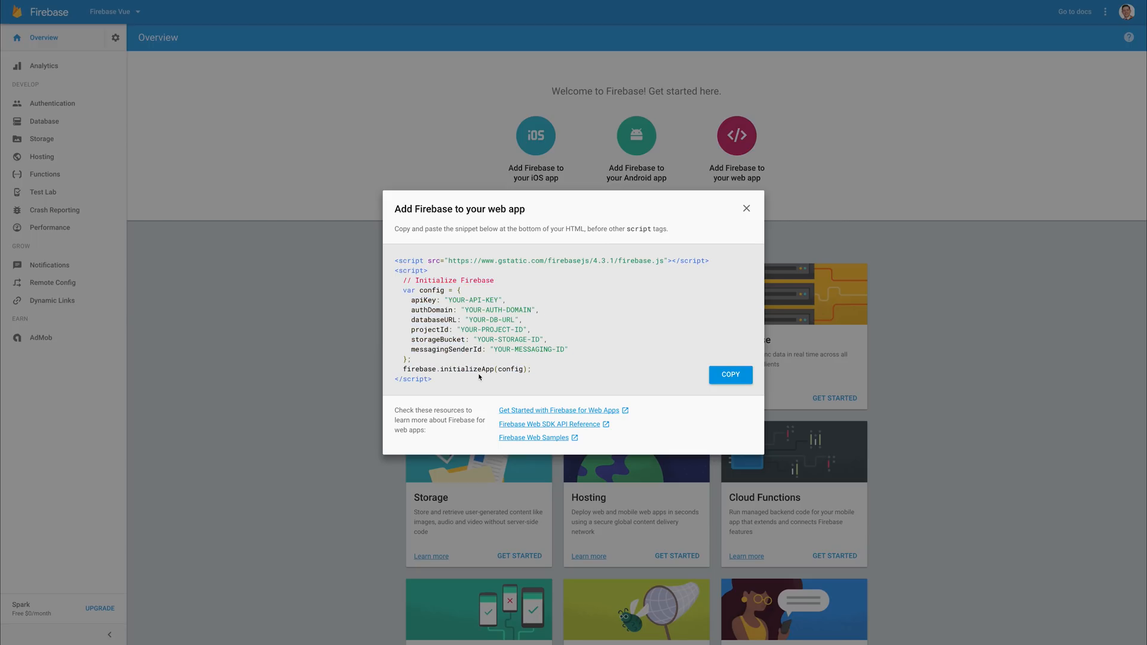
pyautogui.moveTo(472, 327)
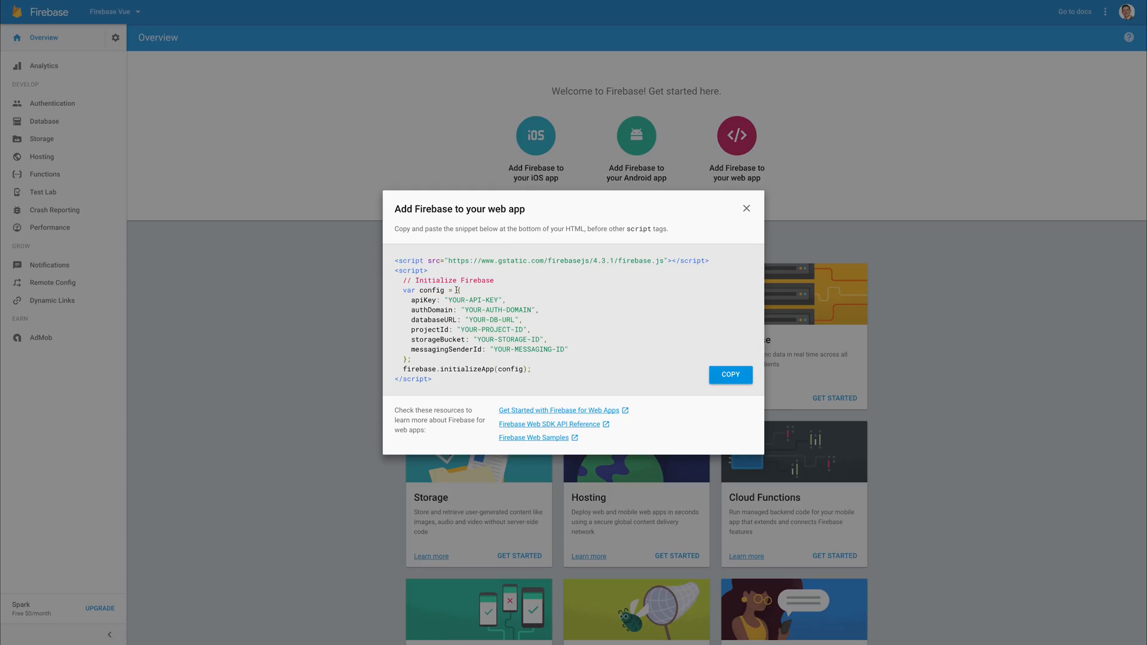
pyautogui.moveTo(460, 290); pyautogui.dragTo(416, 359)
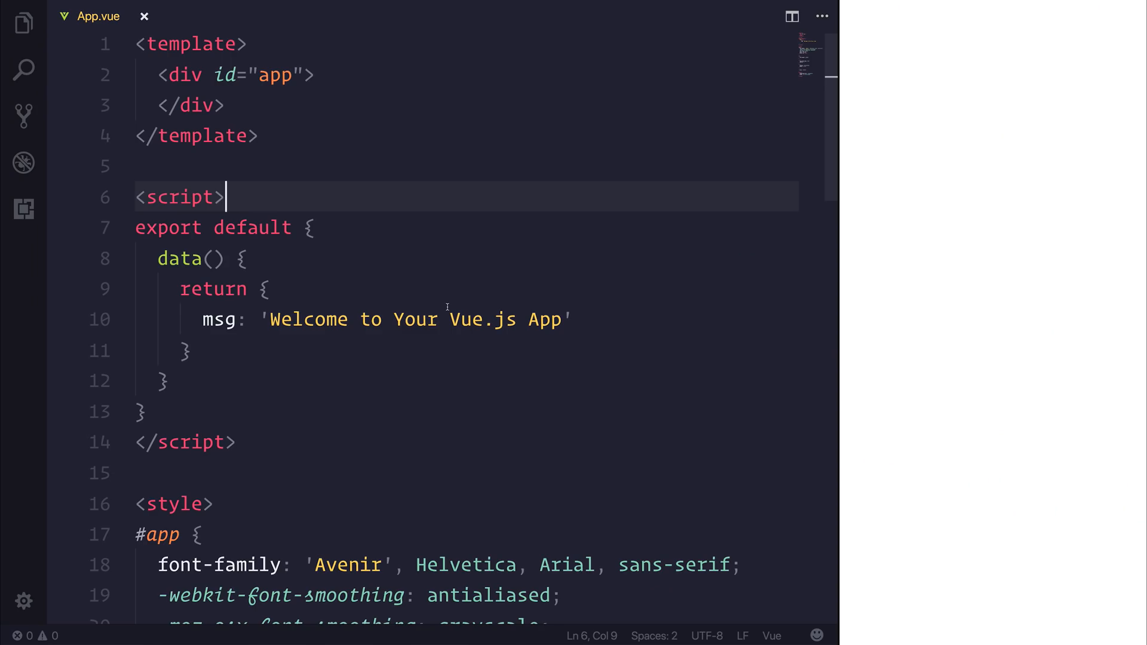
# Step: Create a new file firebase.js inside the src folder
pyautogui.click(23, 22)
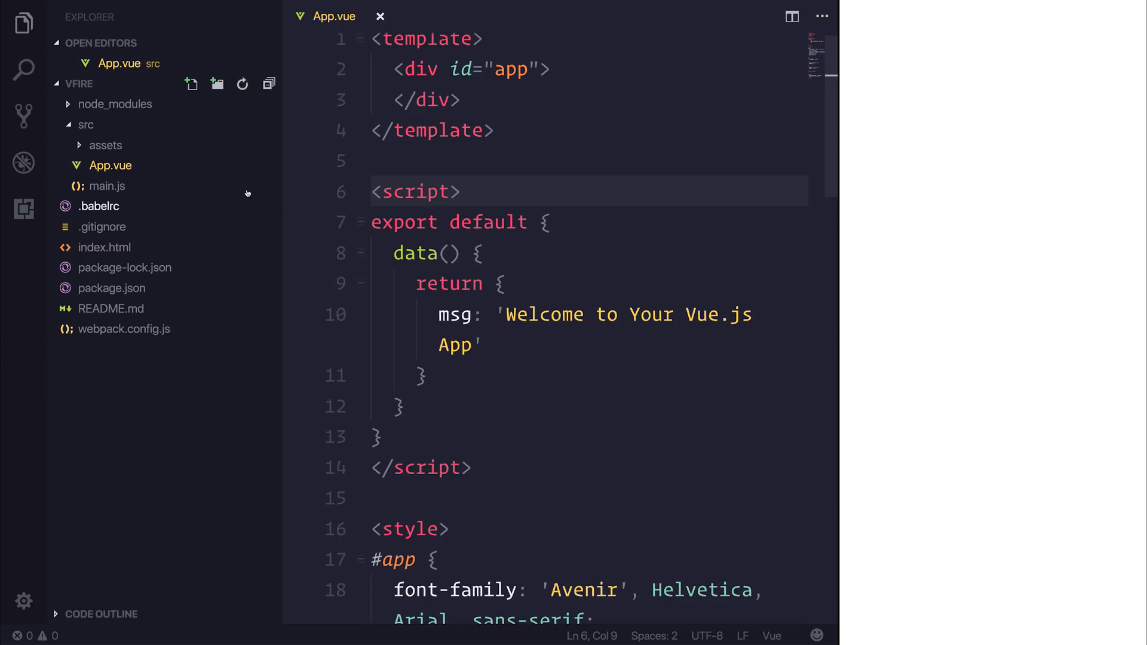
pyautogui.rightClick(86, 125)
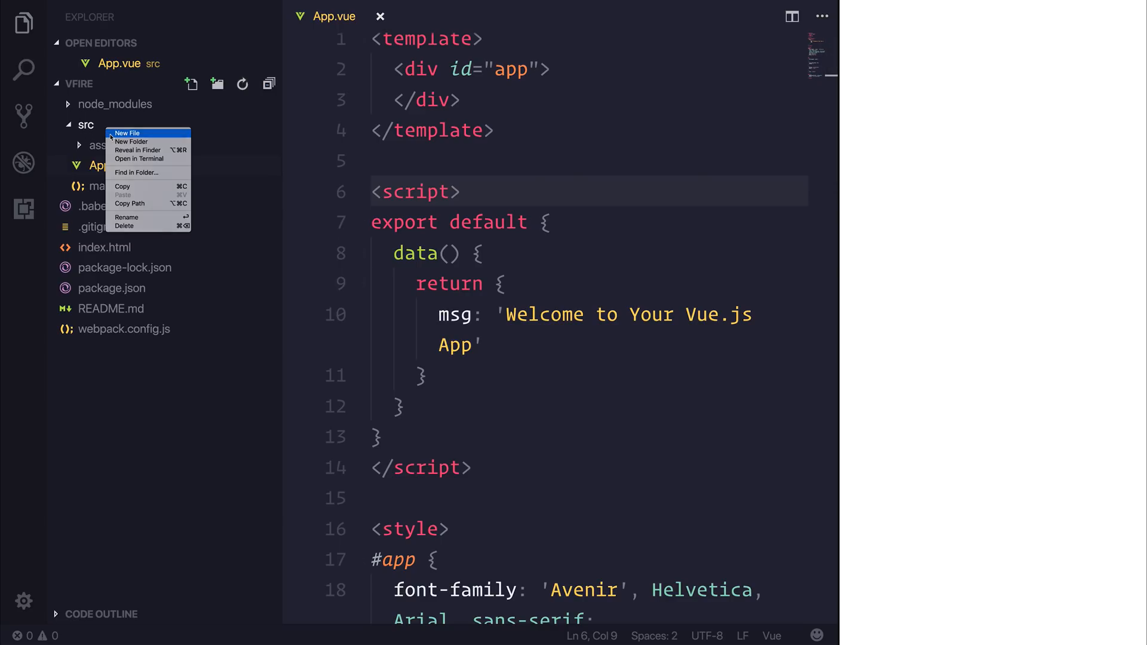
pyautogui.click(134, 133)
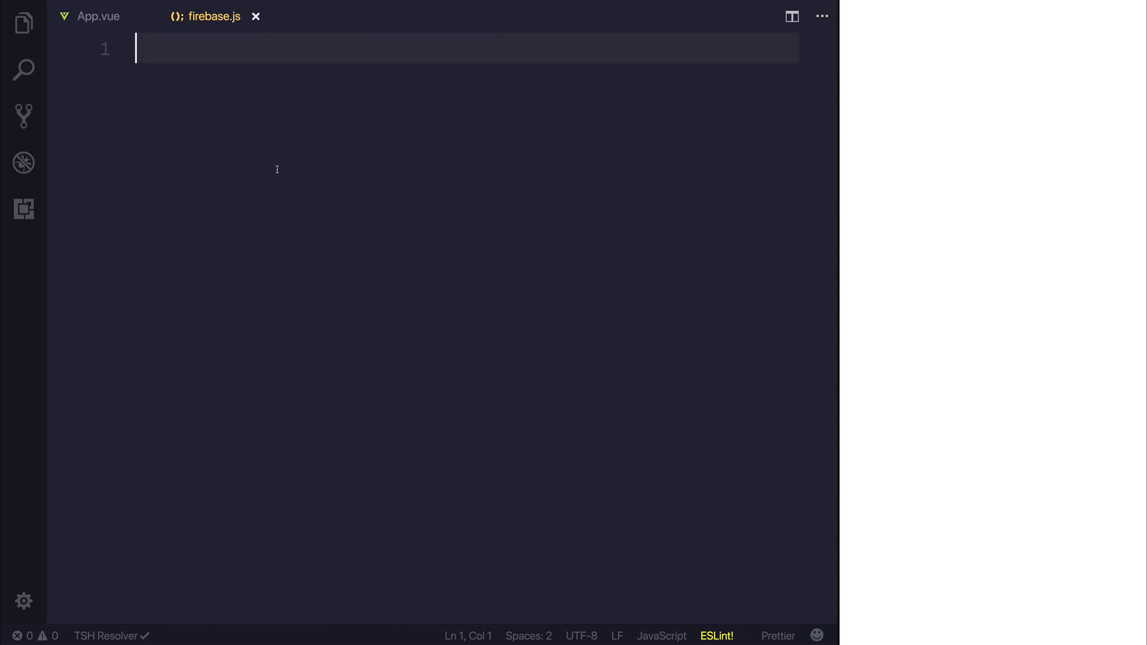
# Step: Import initializeApp from 'firebase' and define const app = initializeApp() with the config
pyautogui.write('import { }')
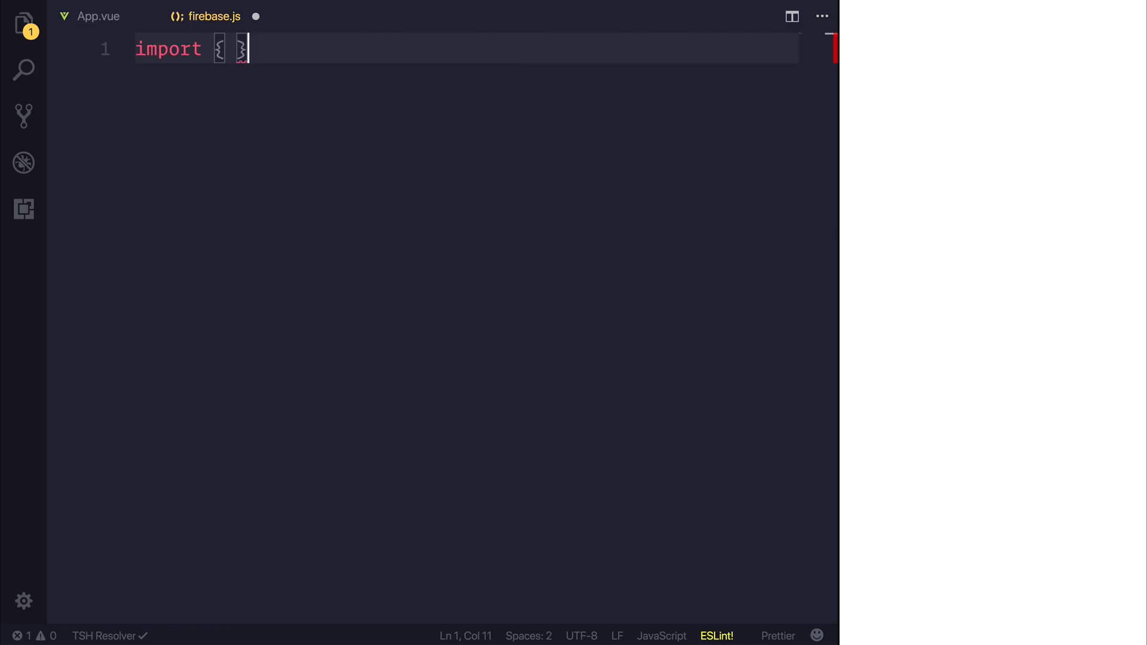
pyautogui.write("from 'firebase';")
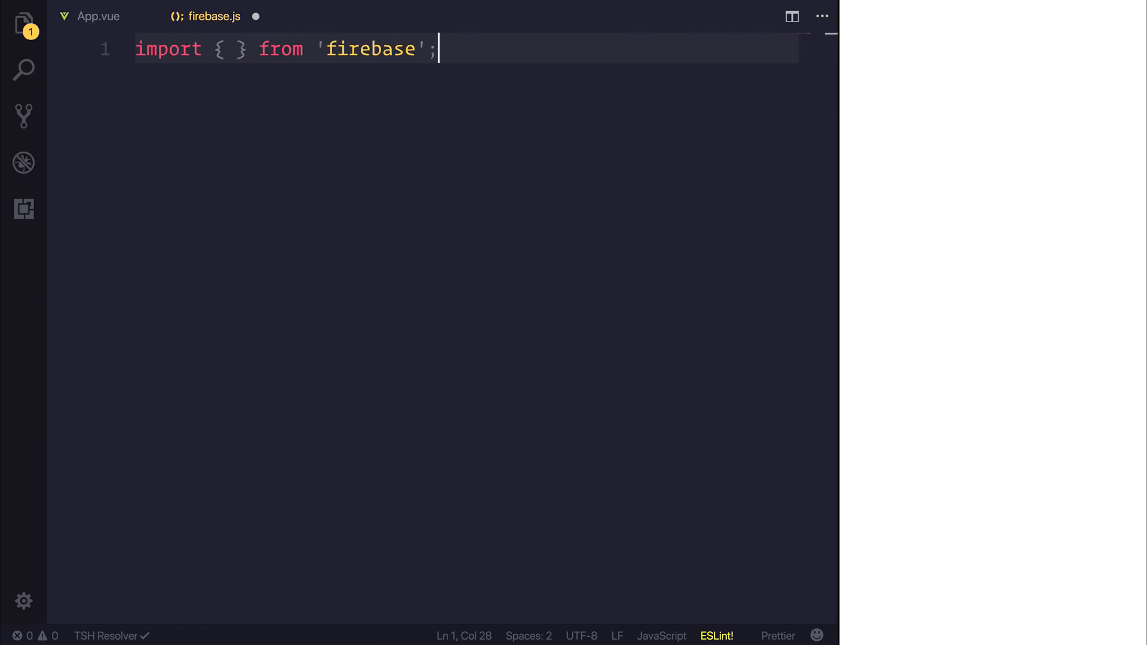
pyautogui.write('initializeApp')
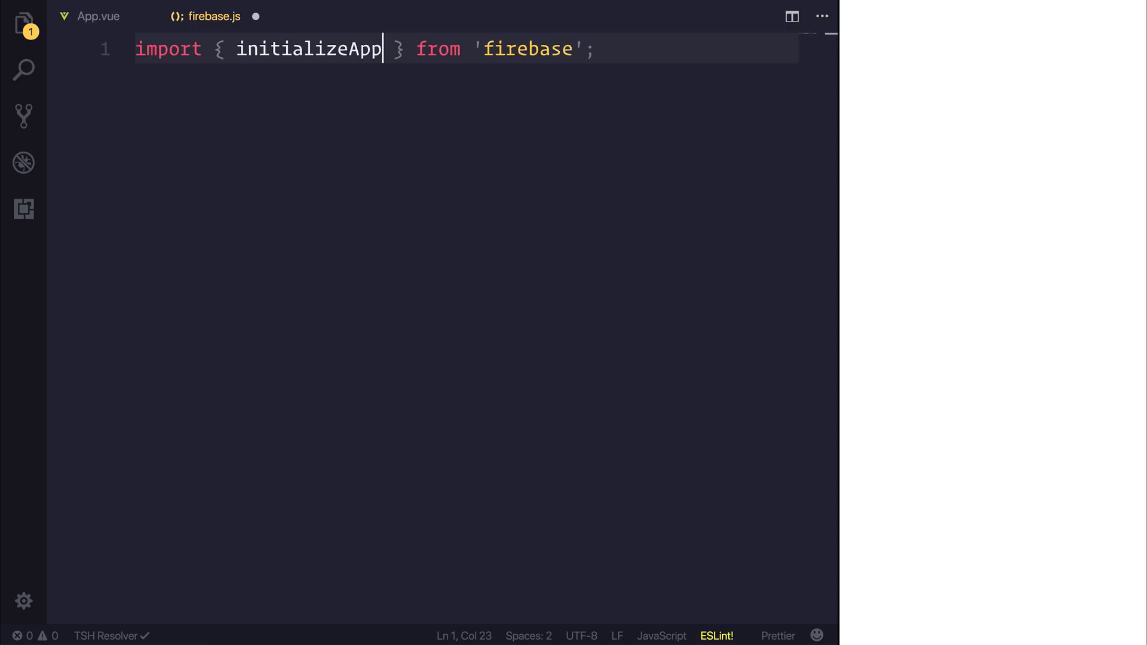
pyautogui.press('Enter')
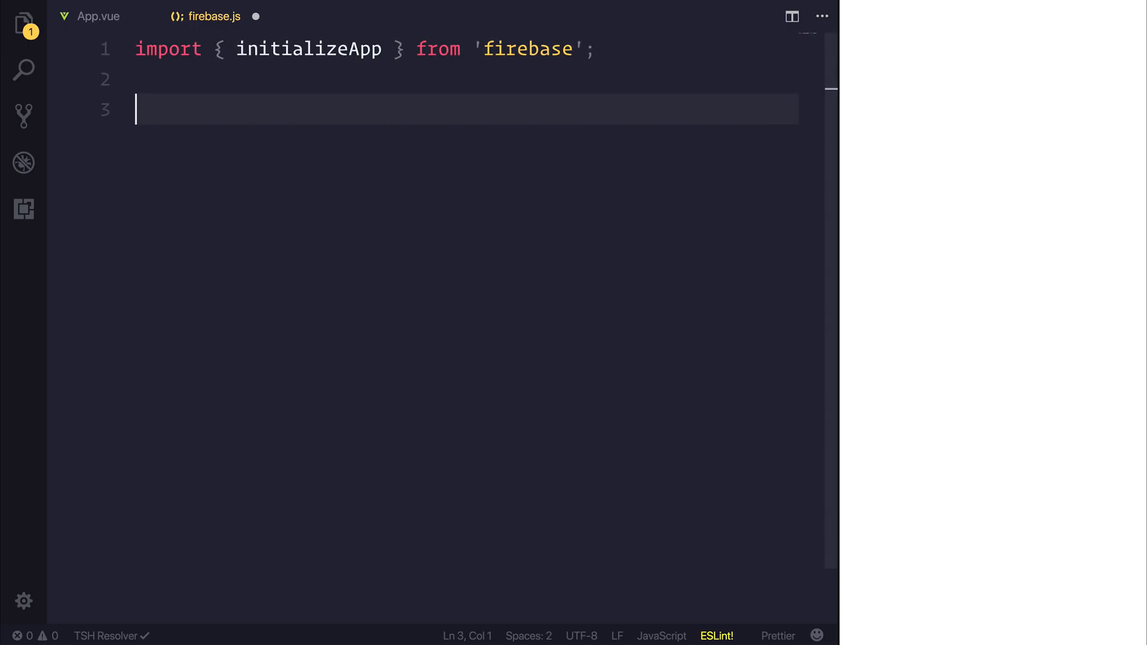
pyautogui.write('const app =')
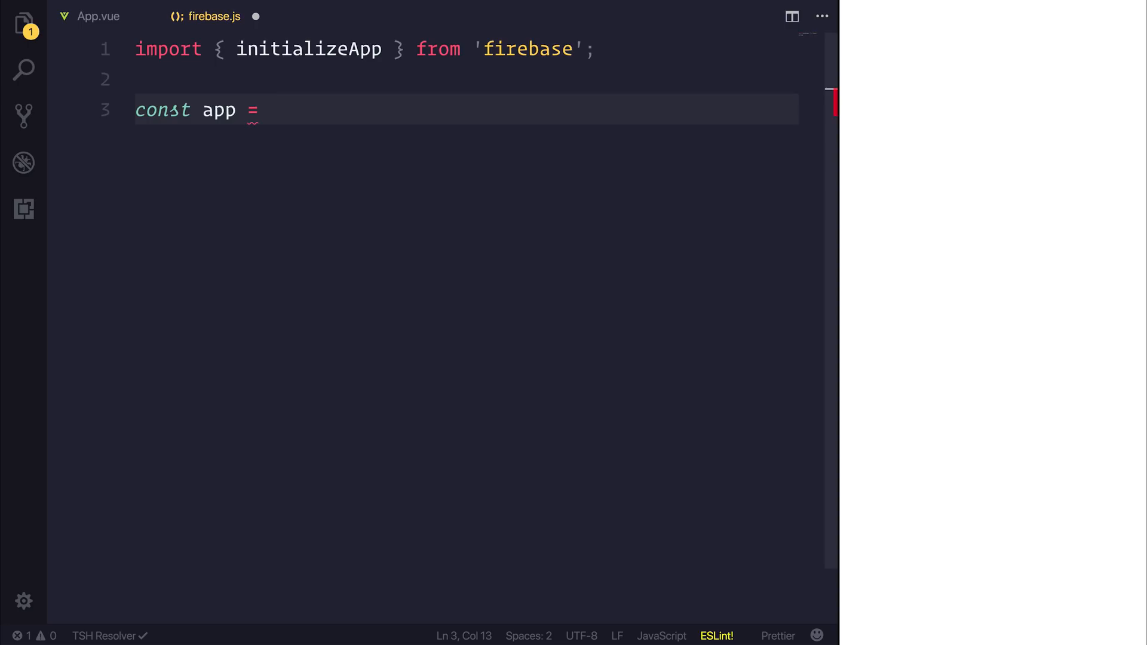
pyautogui.write('initializeApp()')
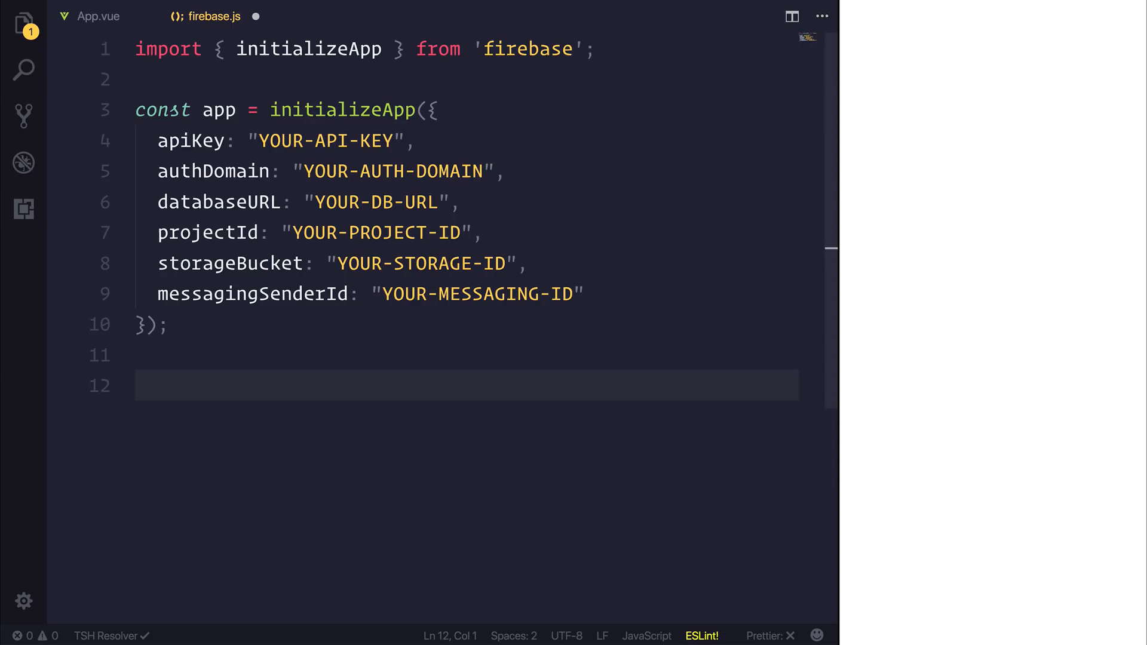
# Step: Export a db database instance created from app in firebase.js
pyautogui.write('export')
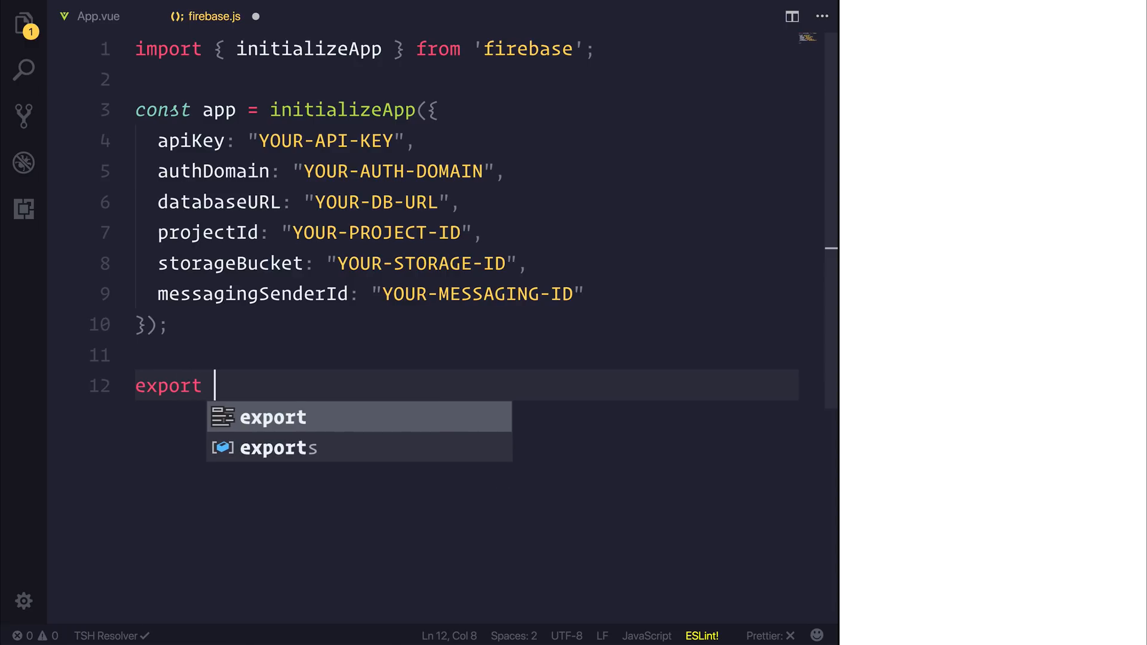
pyautogui.write('const db')
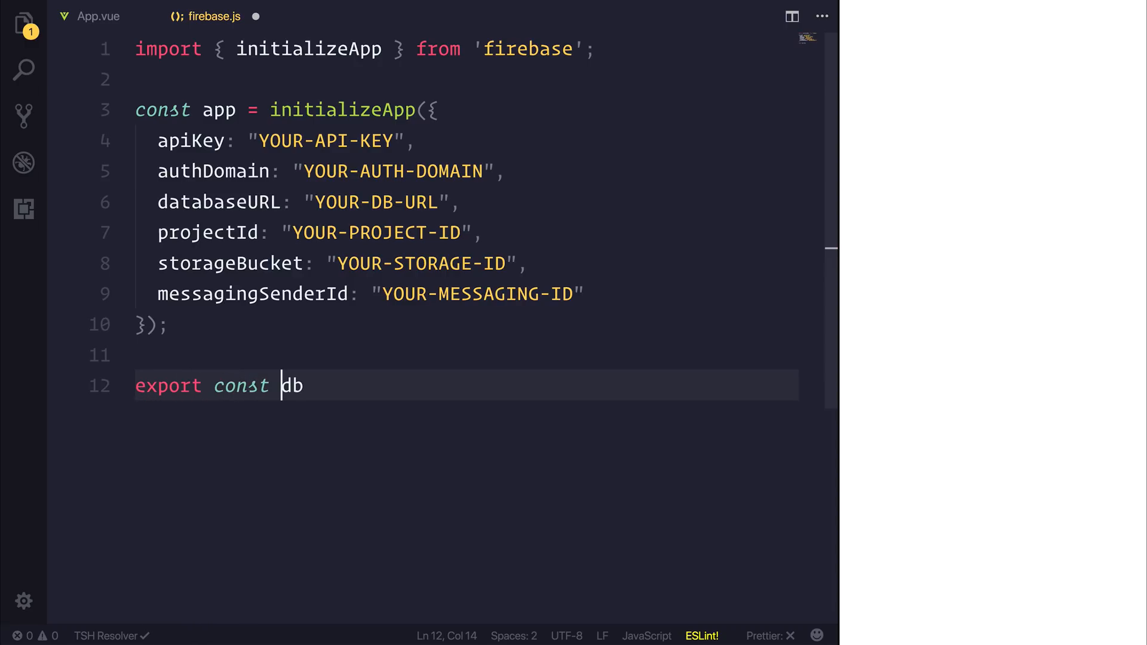
pyautogui.write('= app.database();')
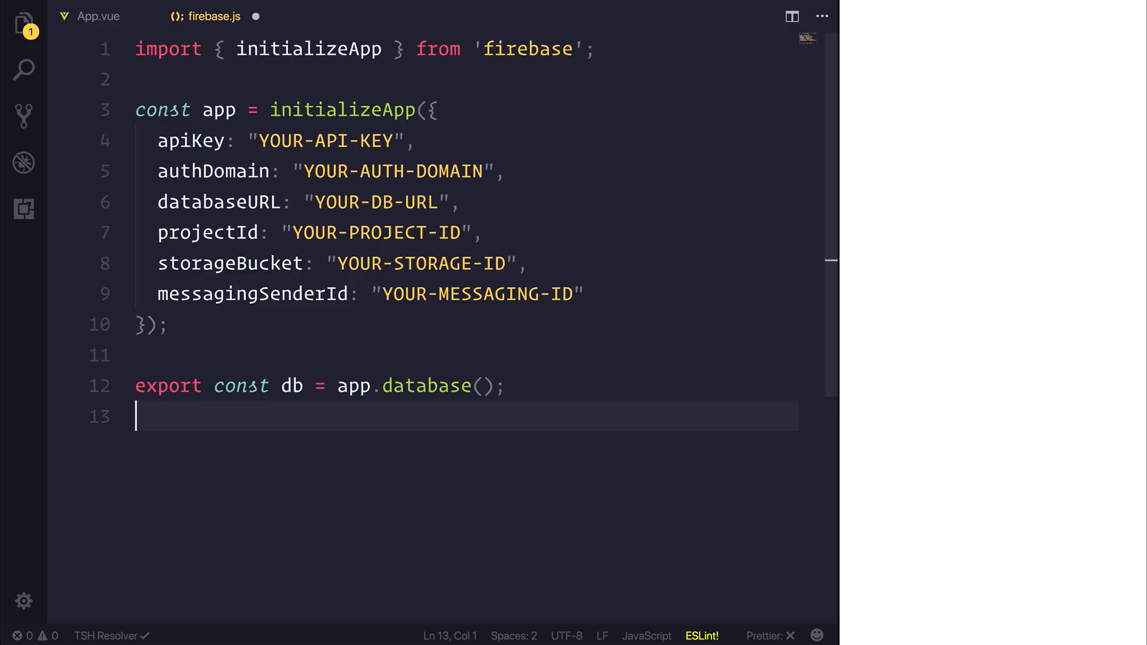
# Step: Export namesRef as db.ref('names') and save firebase.js
pyautogui.write('export')
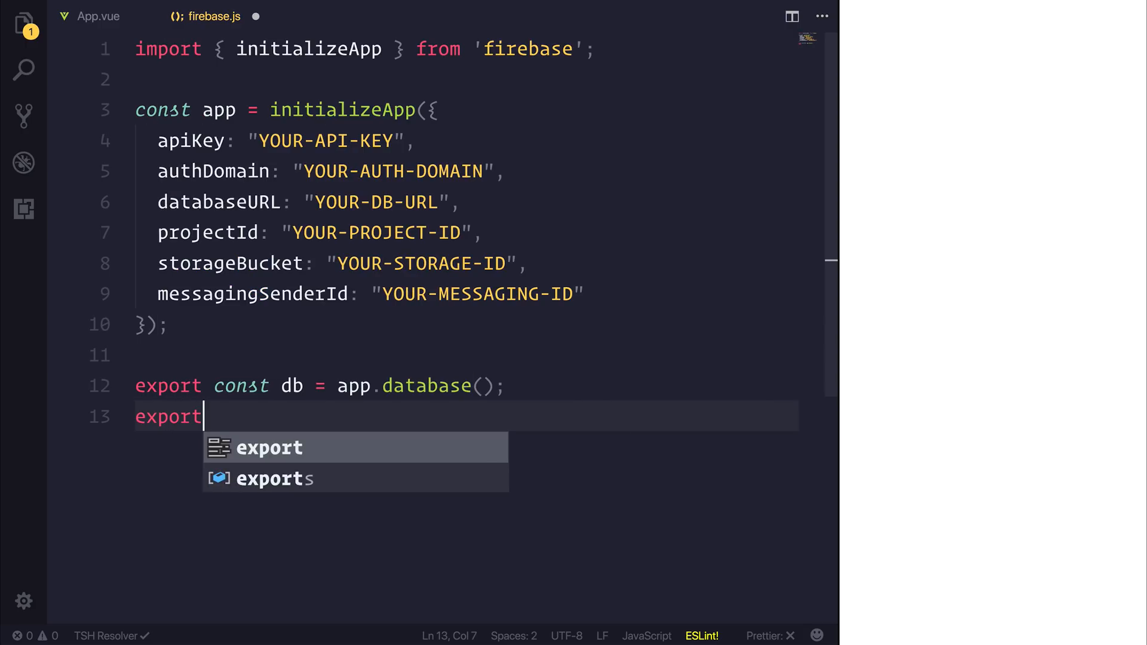
pyautogui.write('const name')
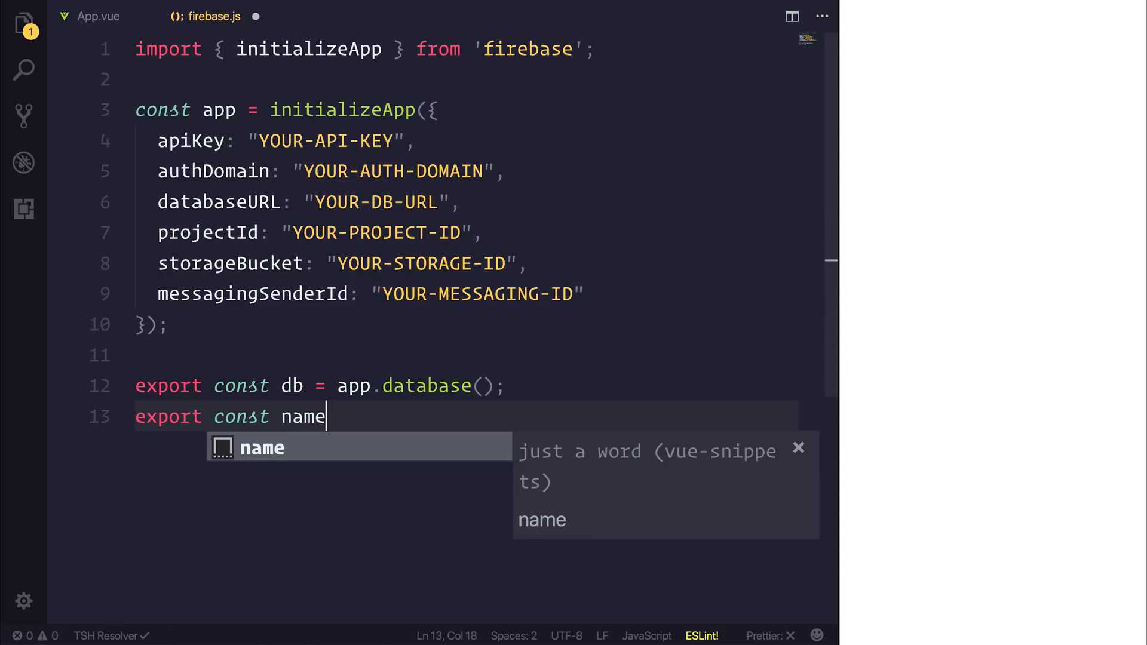
pyautogui.write("sRef = db.ref('names');")
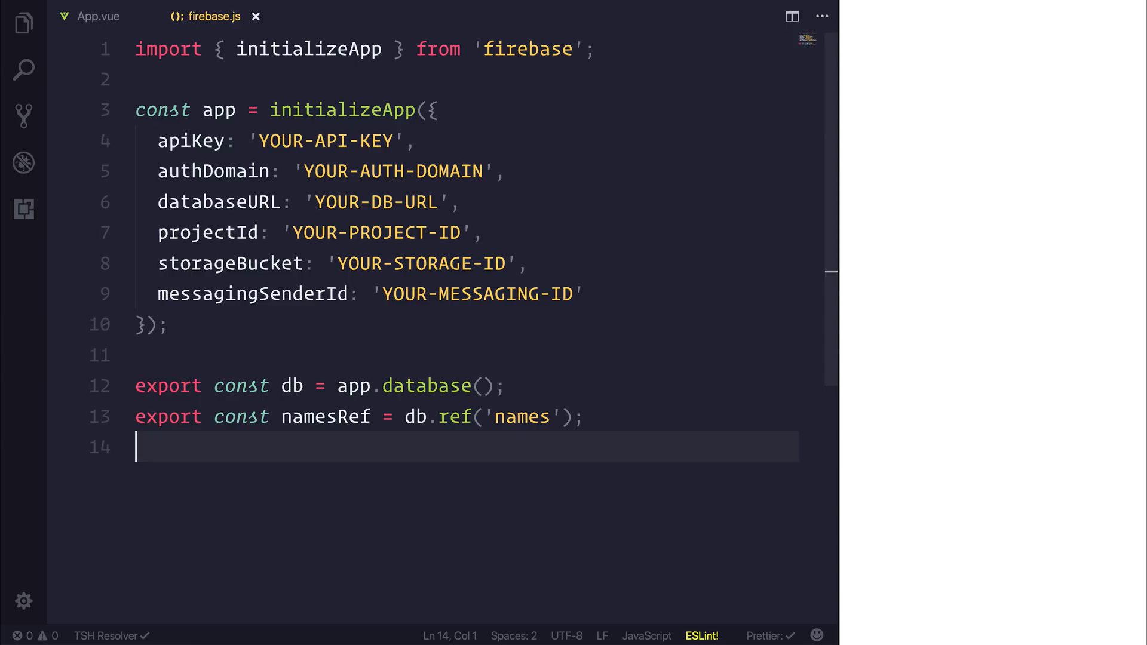
pyautogui.write('ma')
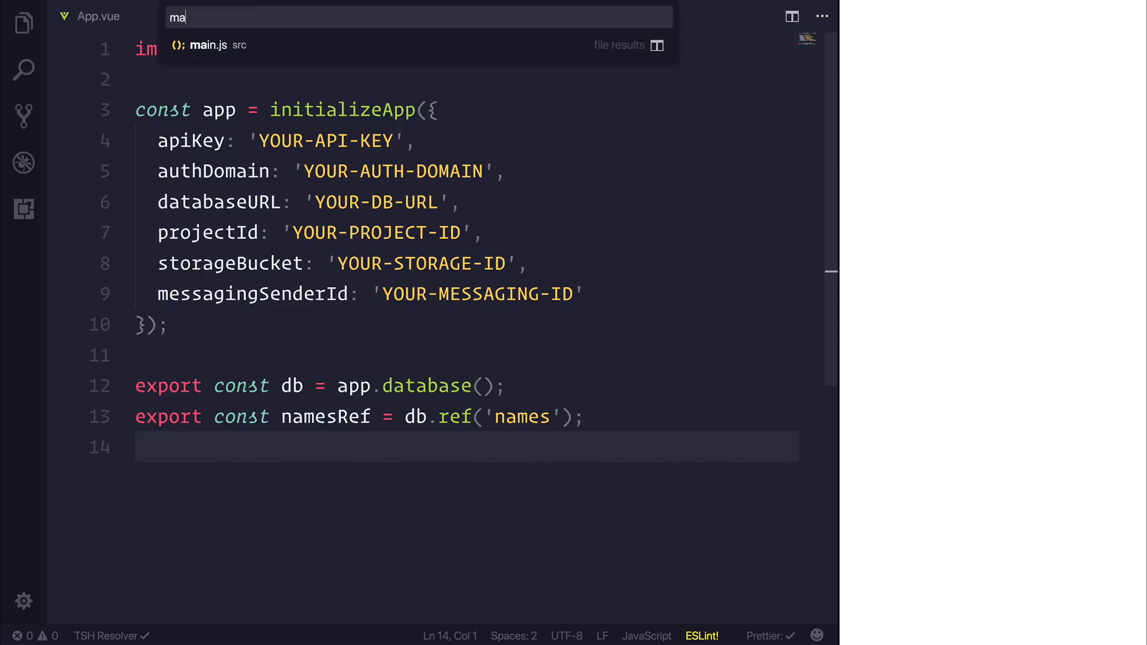
# Step: In main.js, add import './firebase'; at the top
pyautogui.click(203, 45)
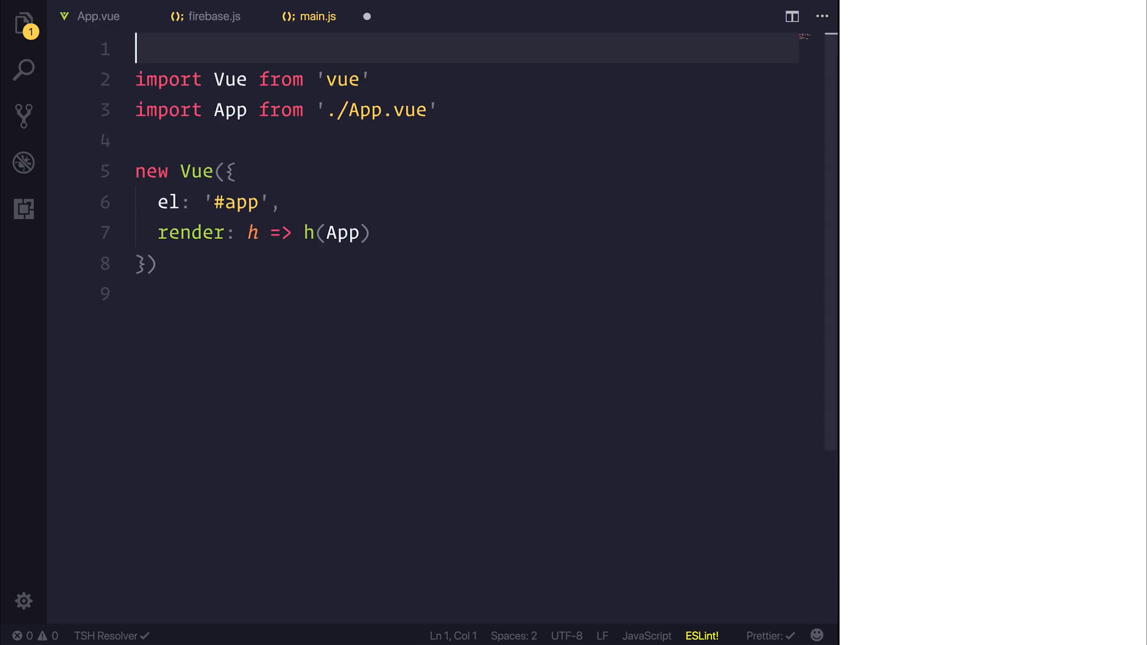
pyautogui.write("import 'f")
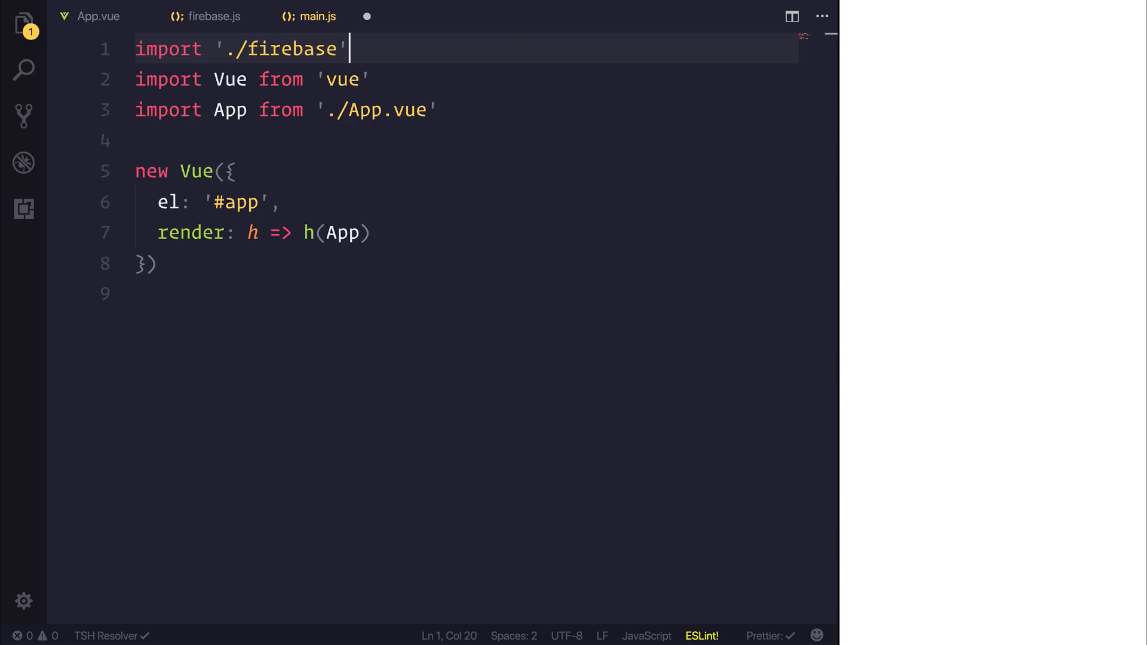
pyautogui.write(';')
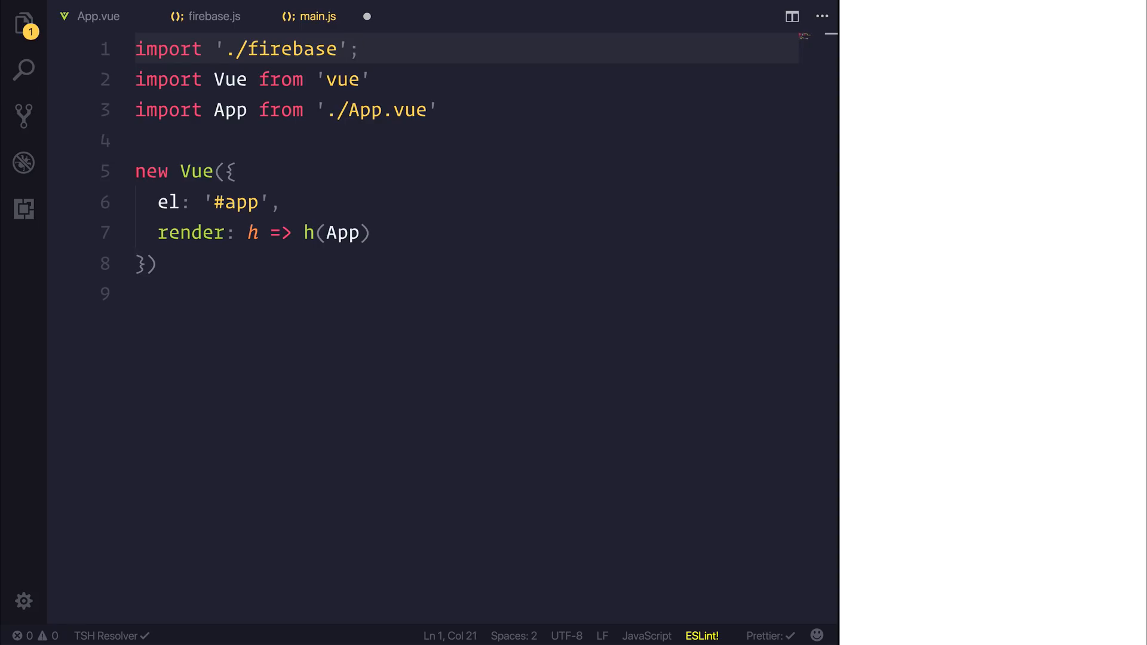
# Step: Import VueFire from 'vuefire' and register it with Vue.use(VueFire)
pyautogui.click(360, 110)
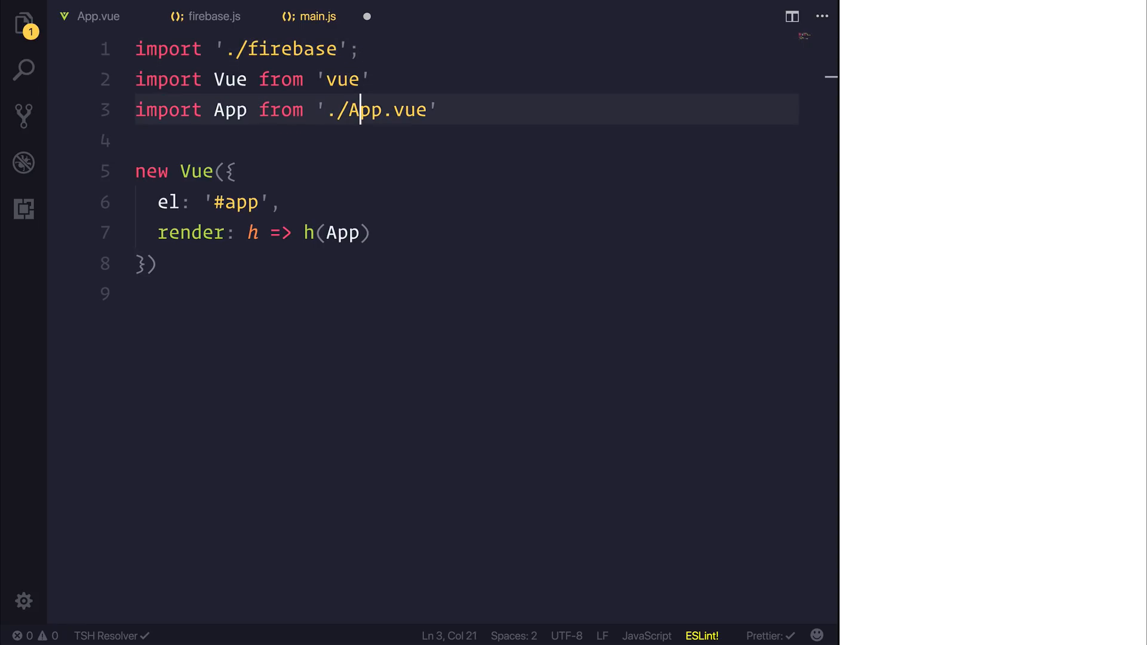
pyautogui.write('import Vue')
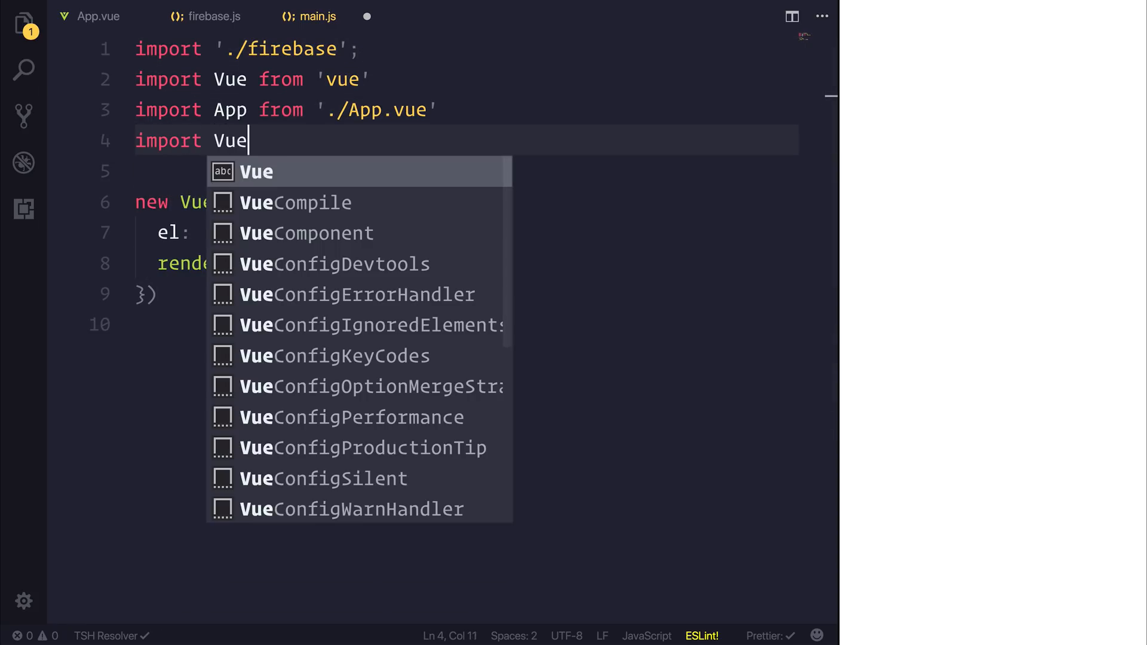
pyautogui.write("Fire from 'VueF")
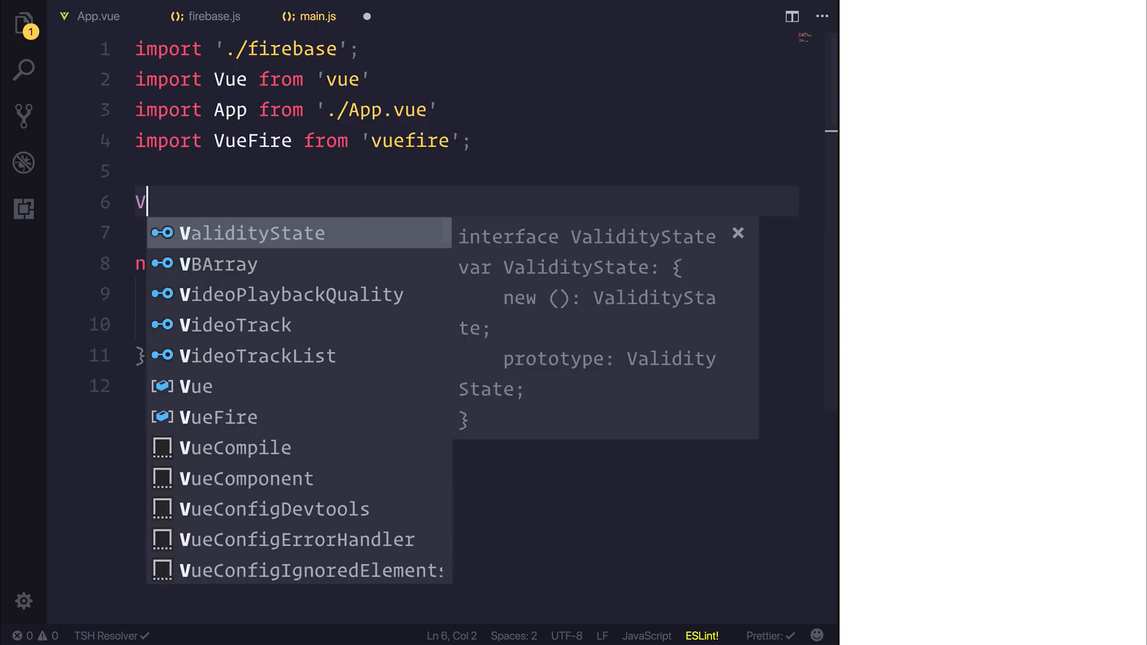
pyautogui.write('ue.use')
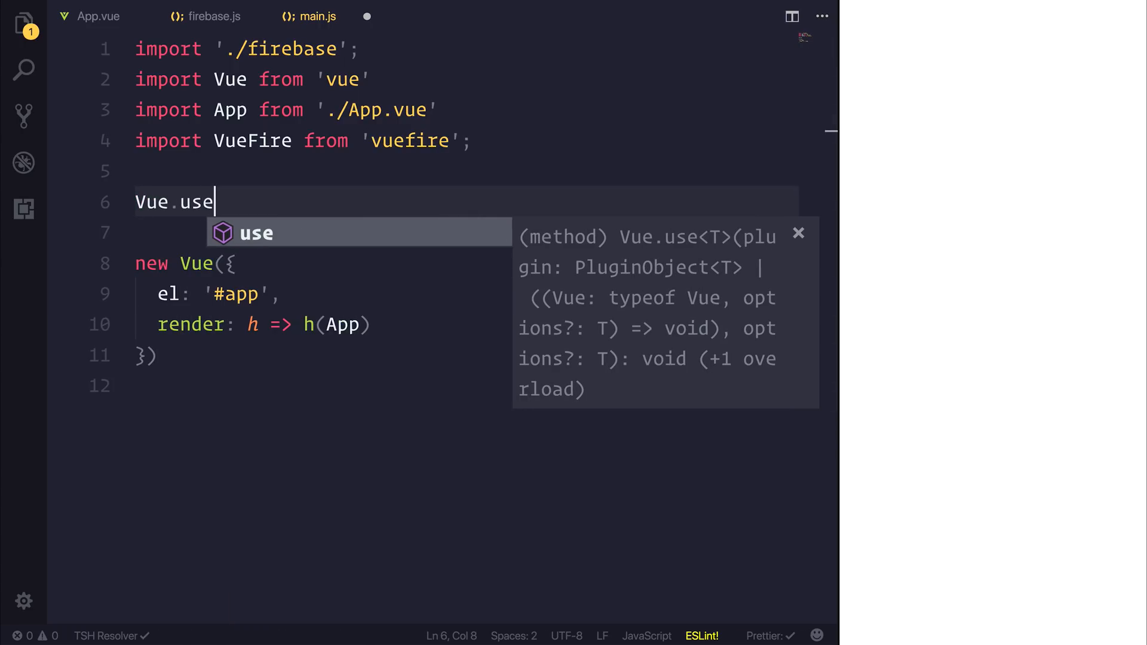
pyautogui.write('(VueFire);')
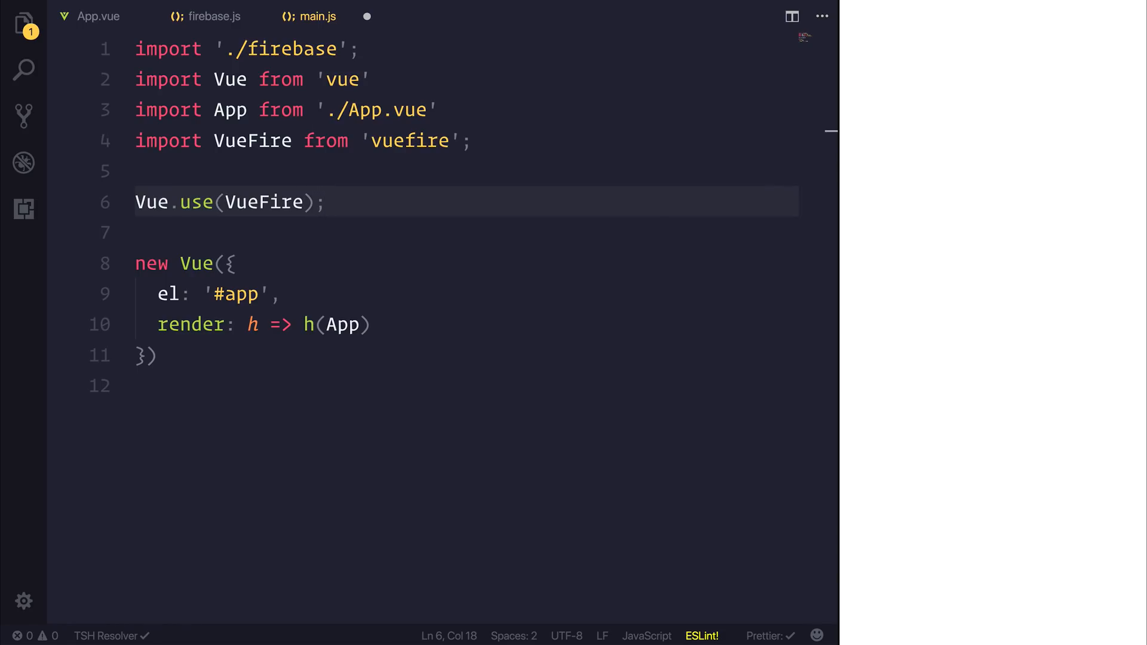
pyautogui.click(99, 16)
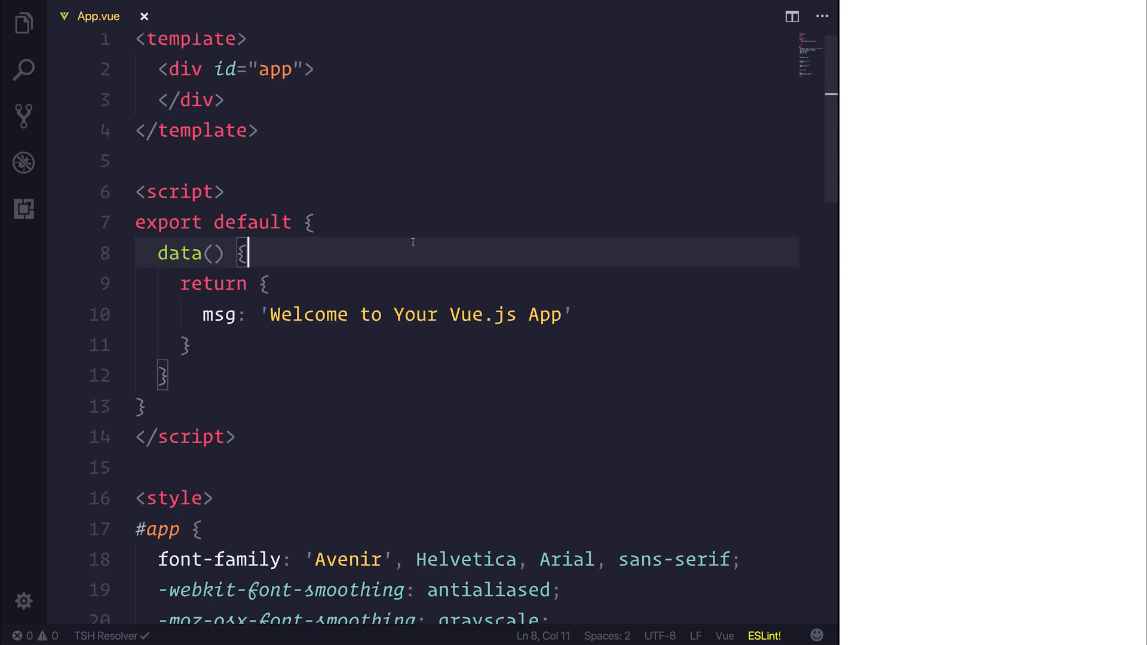
# Step: Build a div with a 'Name:' label, text input and Add button, then save
pyautogui.write('div')
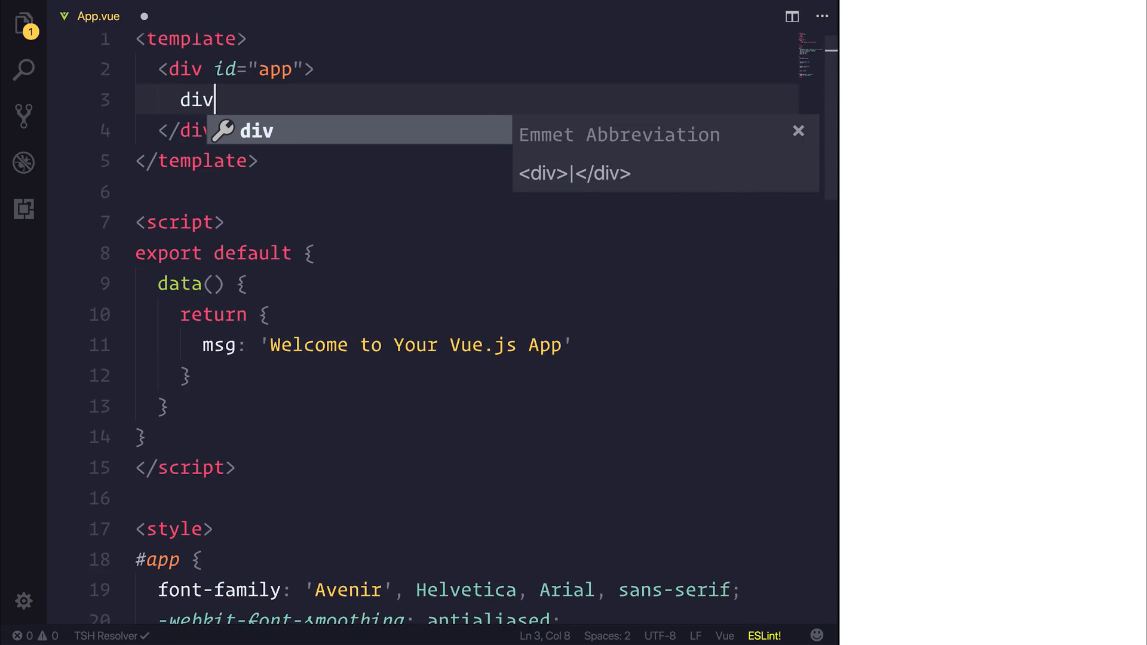
pyautogui.press('Tab')
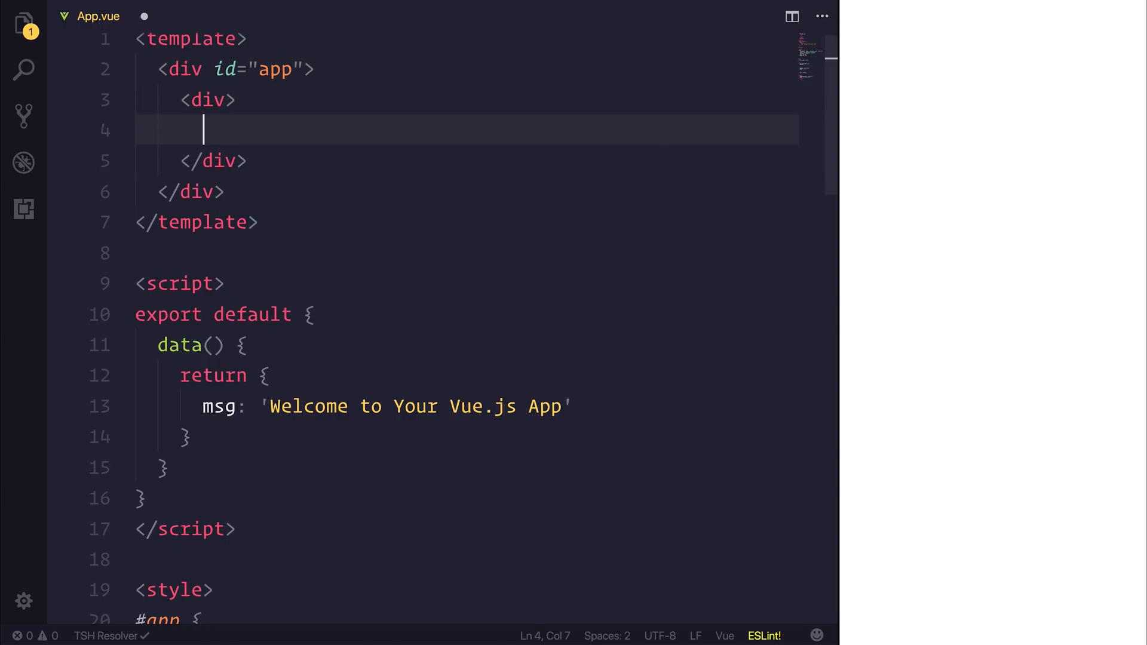
pyautogui.write('la')
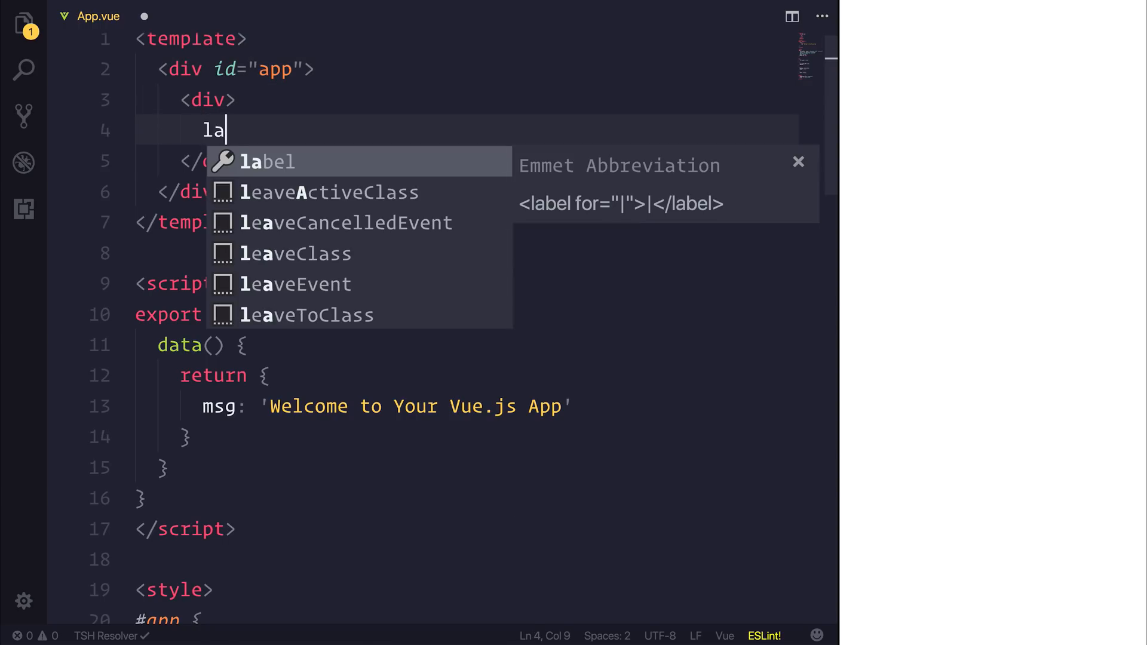
pyautogui.press('Tab')
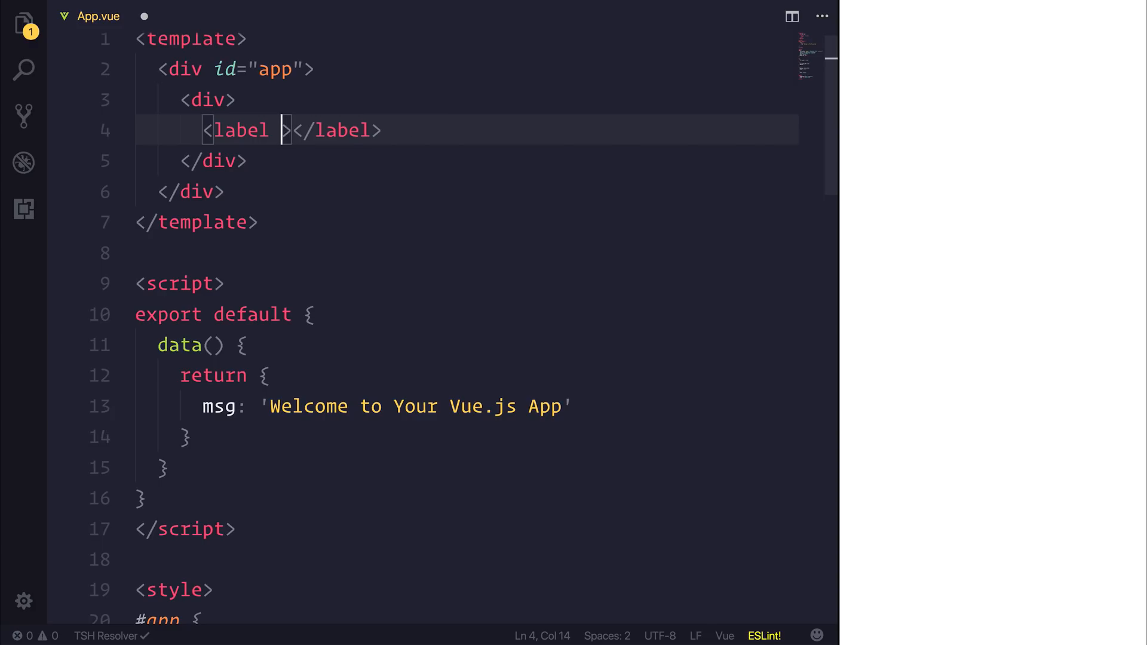
pyautogui.write('Name:')
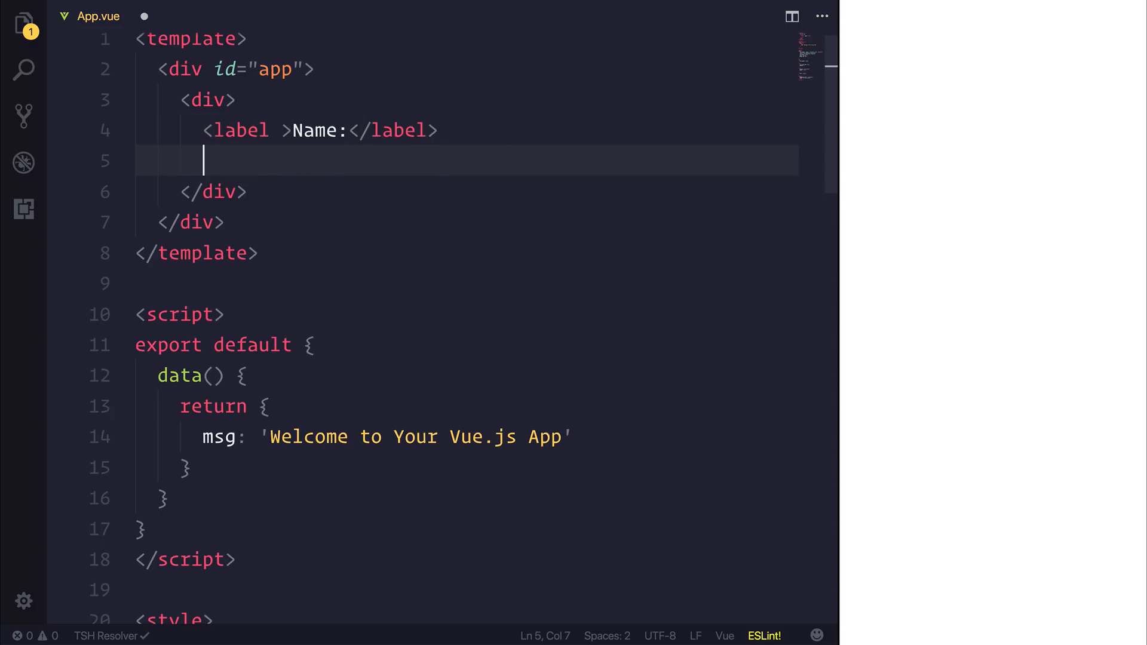
pyautogui.write('<input type="text">')
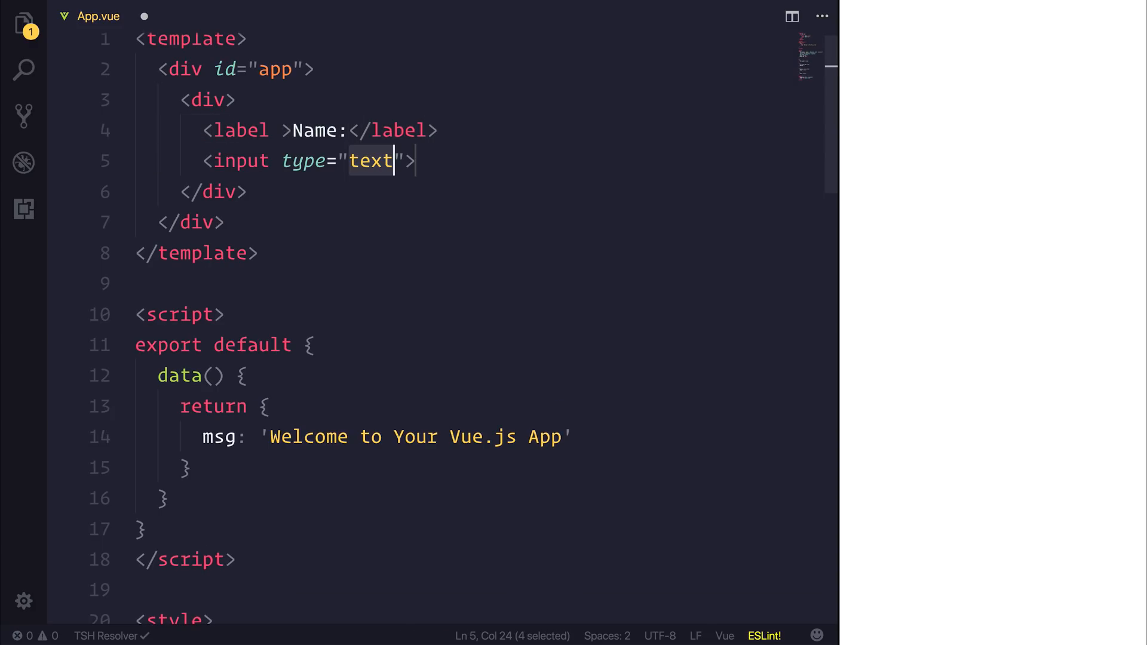
pyautogui.write('/')
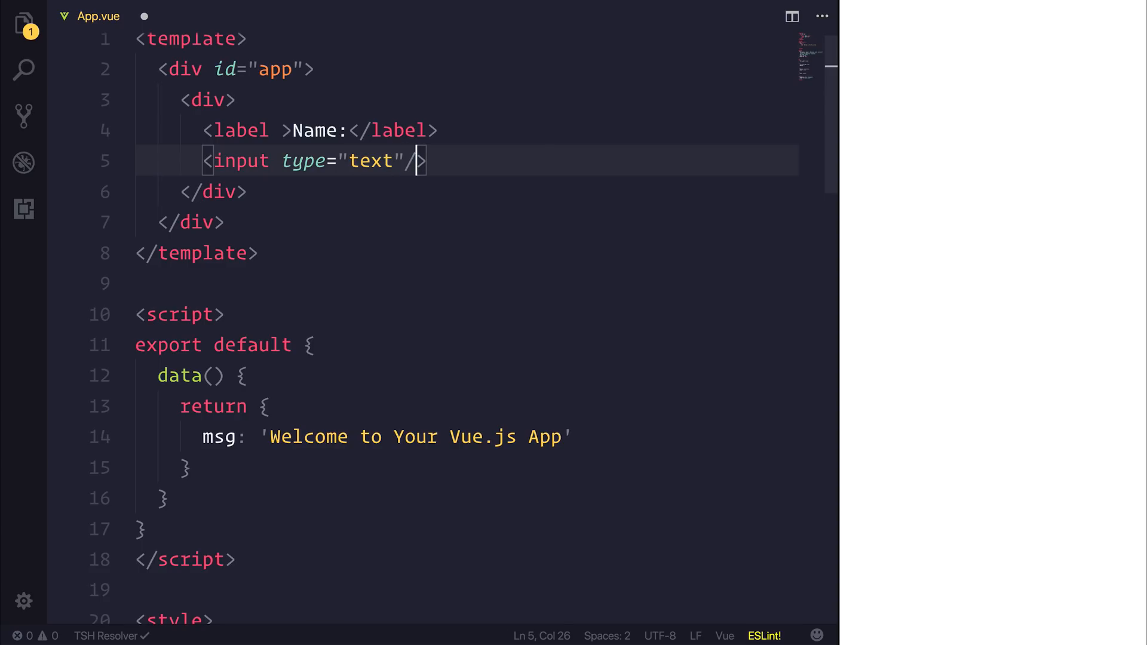
pyautogui.write('button>Add</button>')
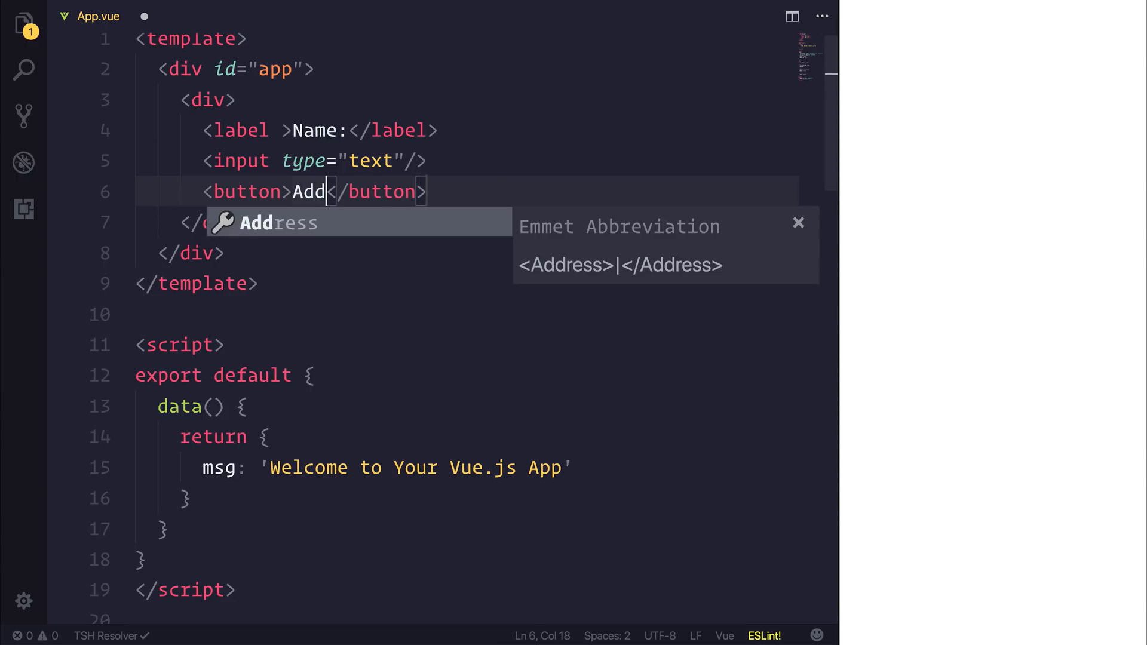
pyautogui.press('Cmd+s')
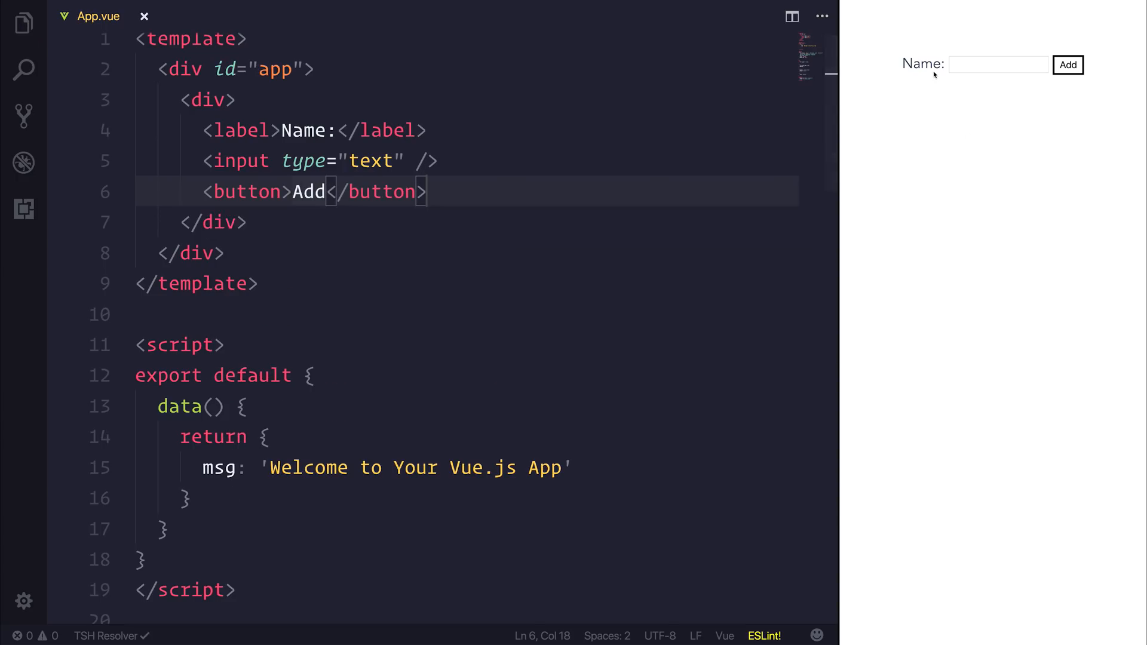
# Step: Begin adding v-model="name" to the text input
pyautogui.click(999, 64)
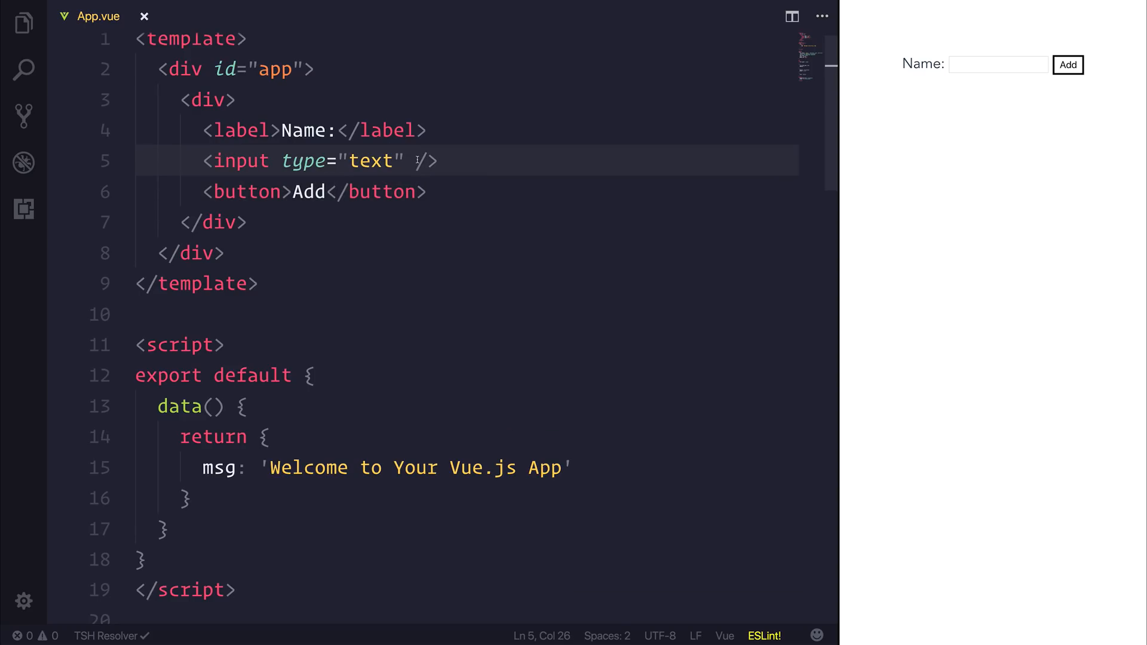
pyautogui.press('Backspace')
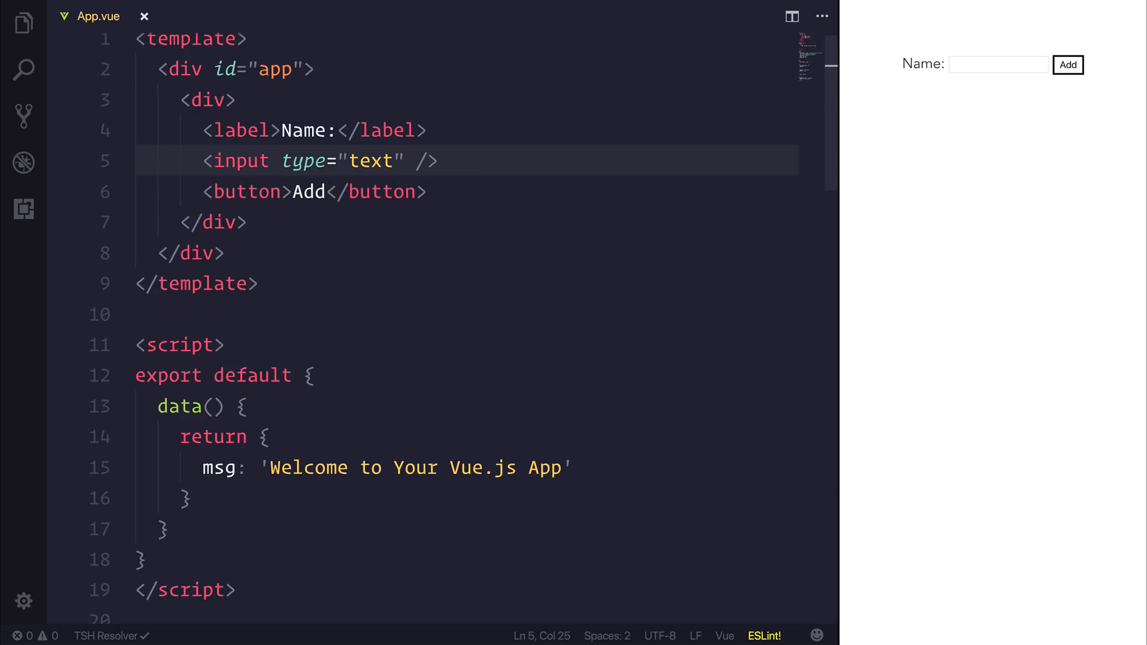
pyautogui.write('v-model="')
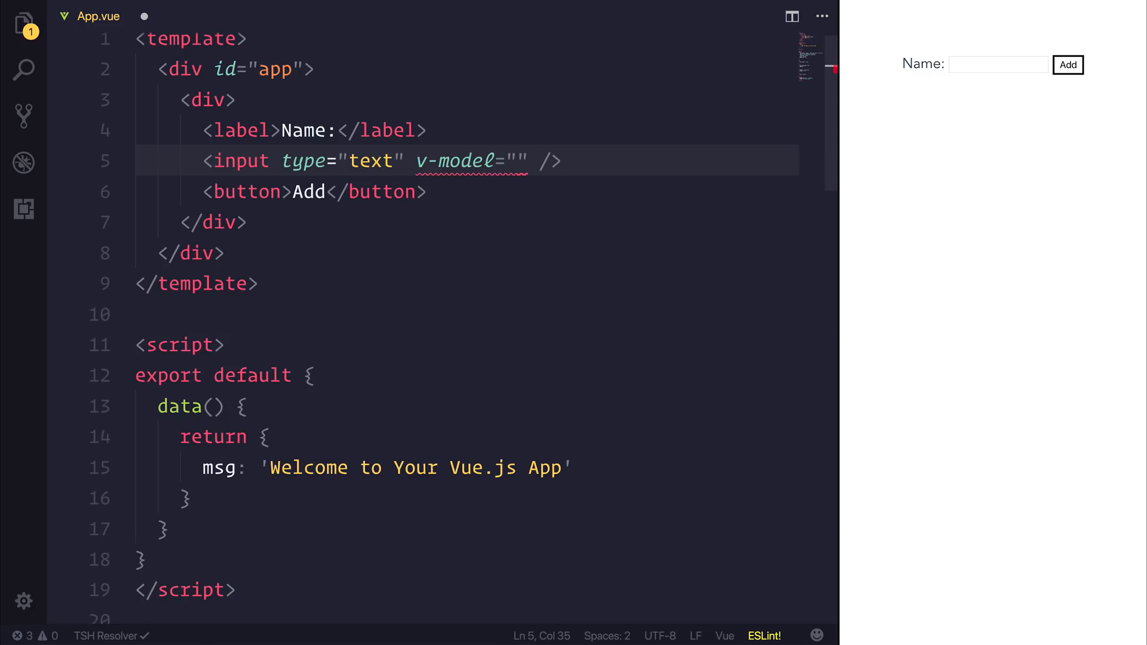
pyautogui.write('name')
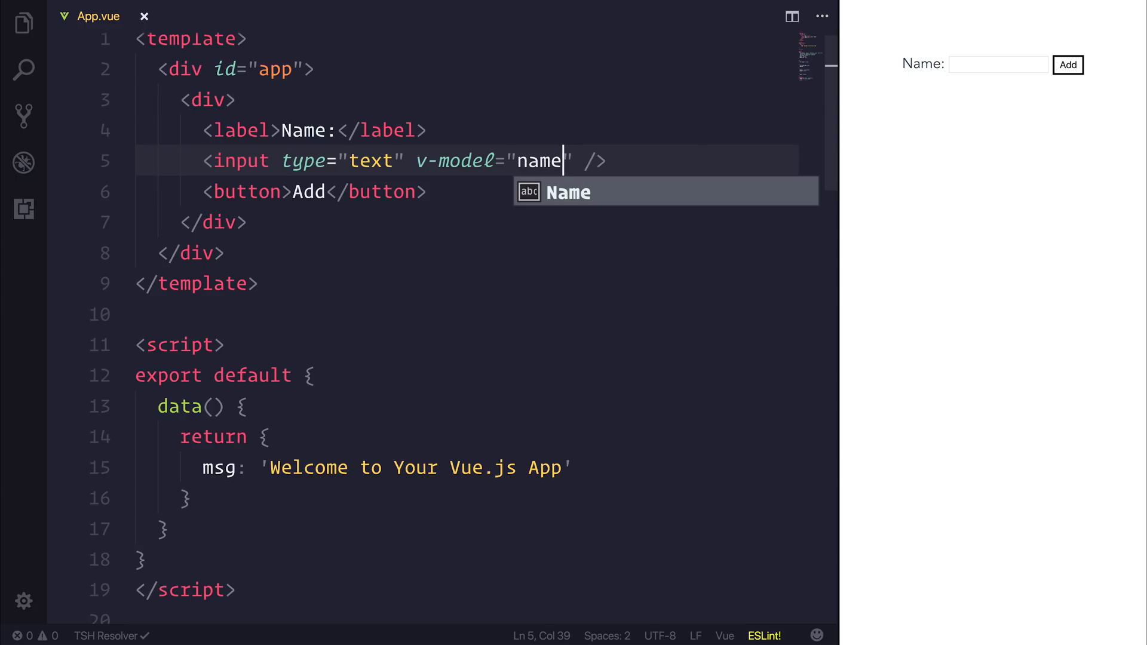
pyautogui.moveTo(137, 473)
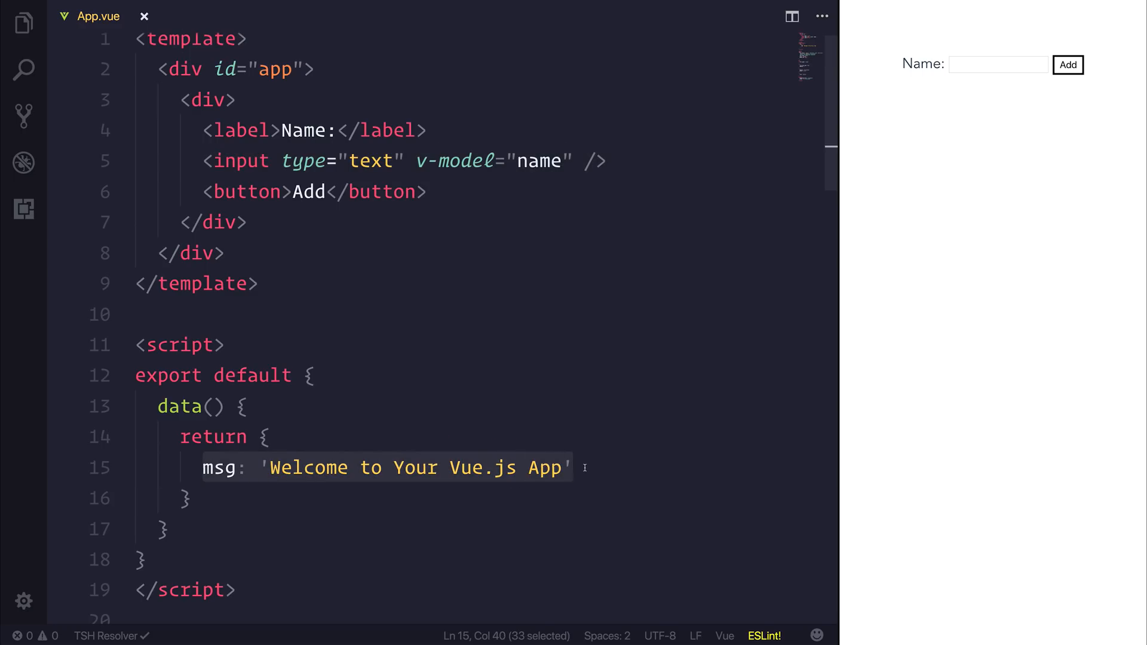
# Step: Make data() return name: 'Paul' and confirm Paul fills the preview's input
pyautogui.write("name: 'Paul'")
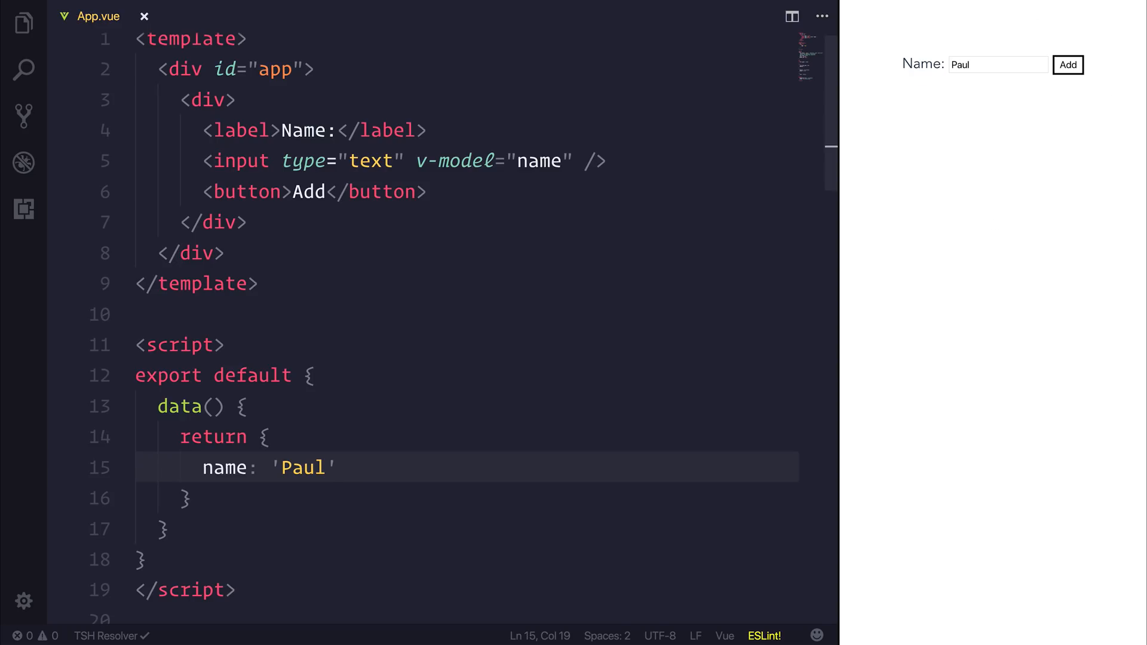
pyautogui.click(999, 81)
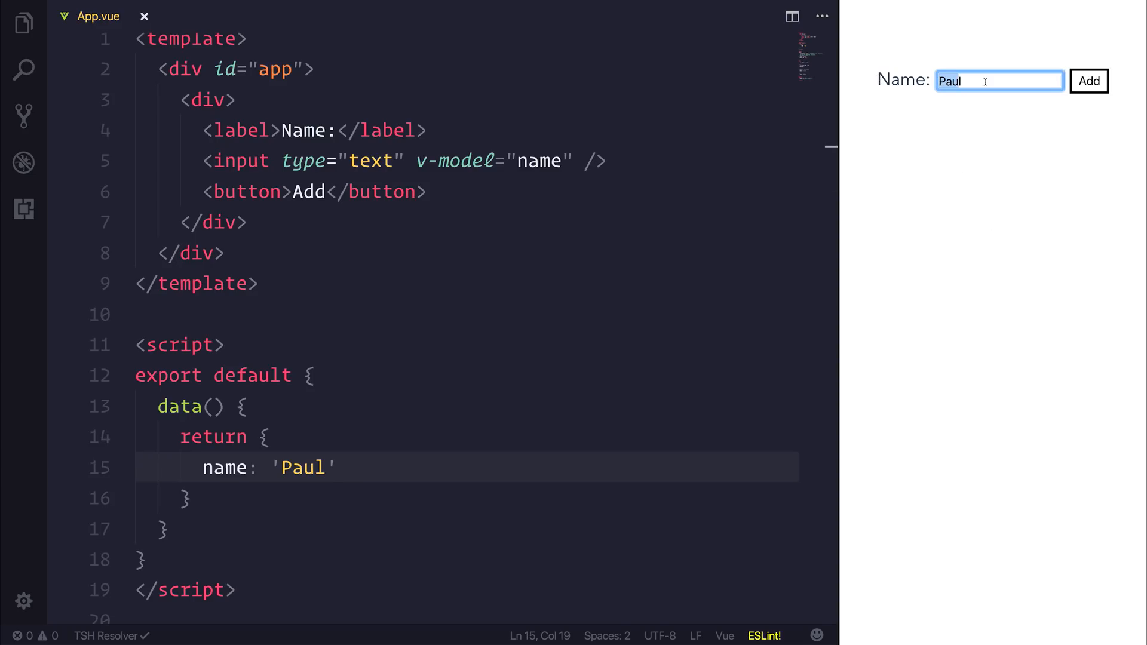
pyautogui.scroll(-3)
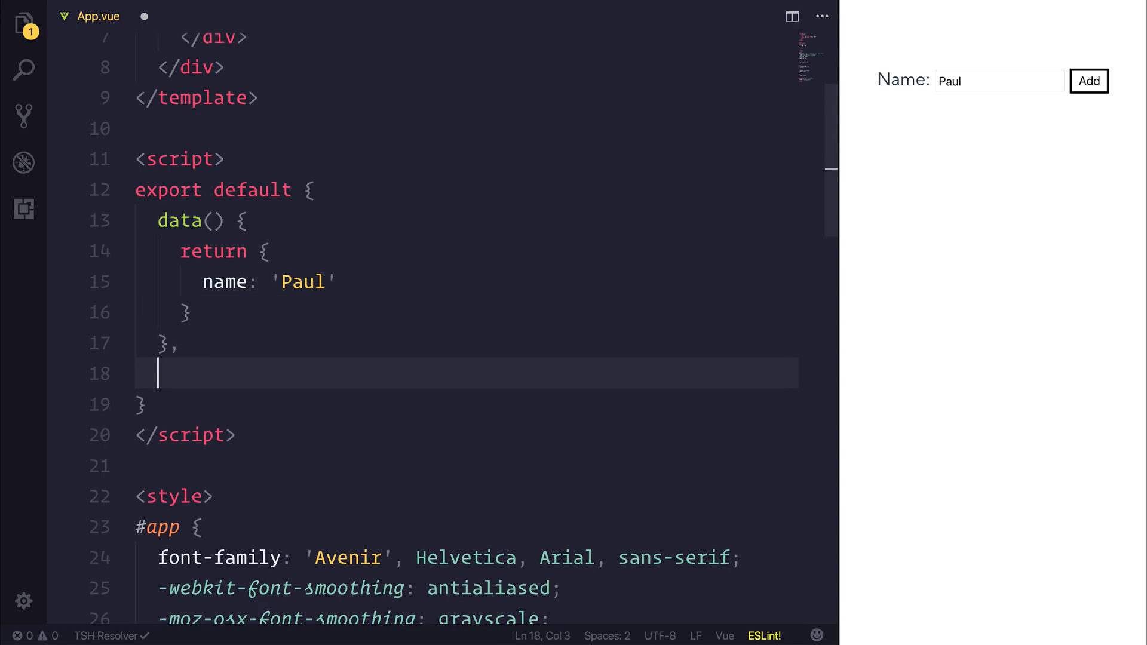
# Step: Add a methods block with submitName() and import namesRef from './firebase'
pyautogui.write('methods: {')
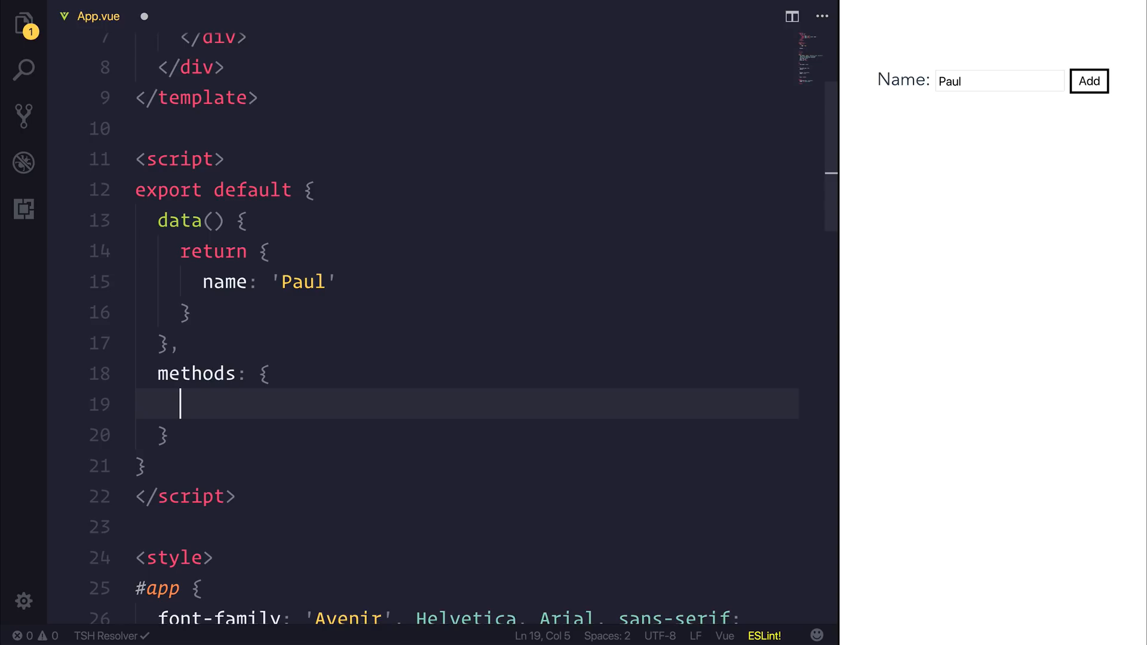
pyautogui.write('submitName() {')
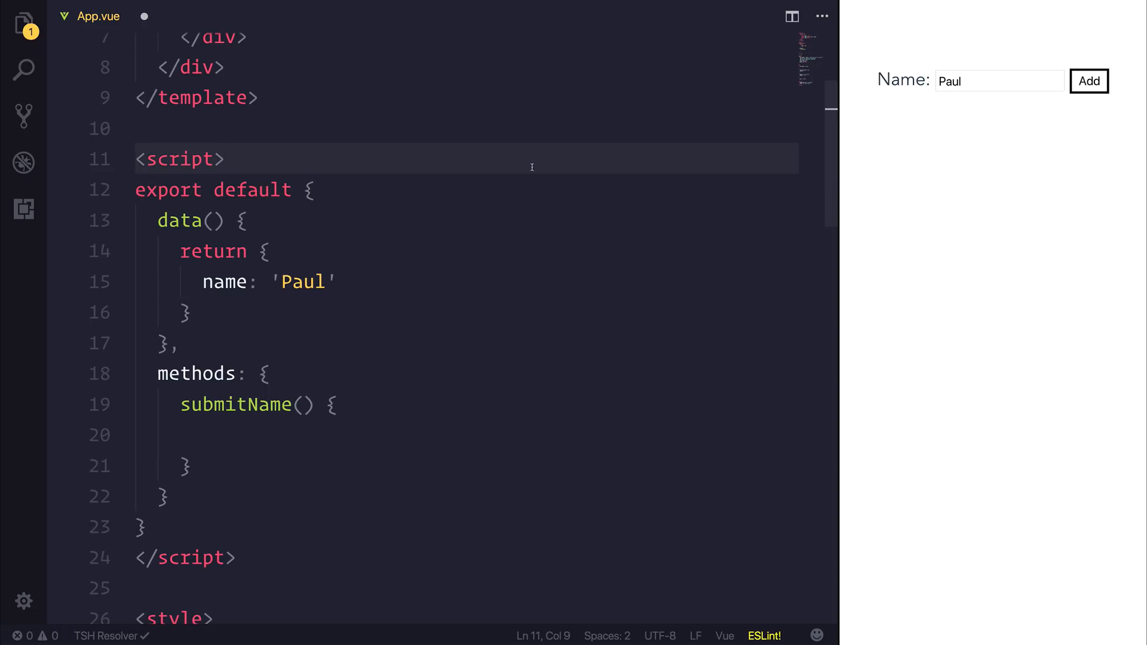
pyautogui.write("import {} from './firebase';")
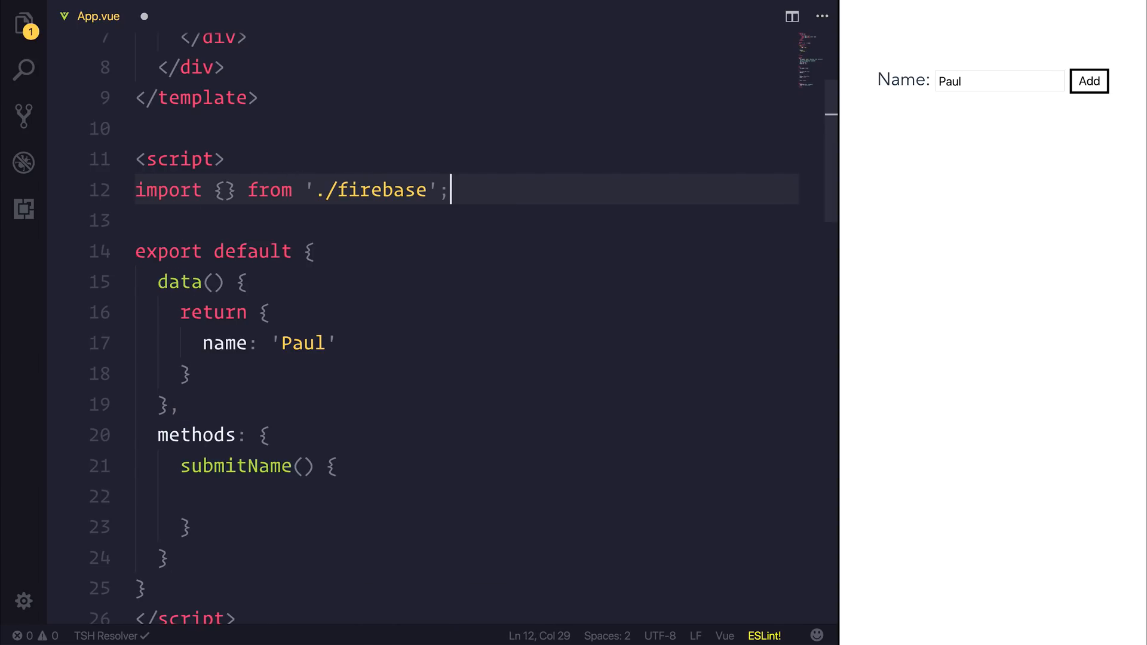
pyautogui.write('db')
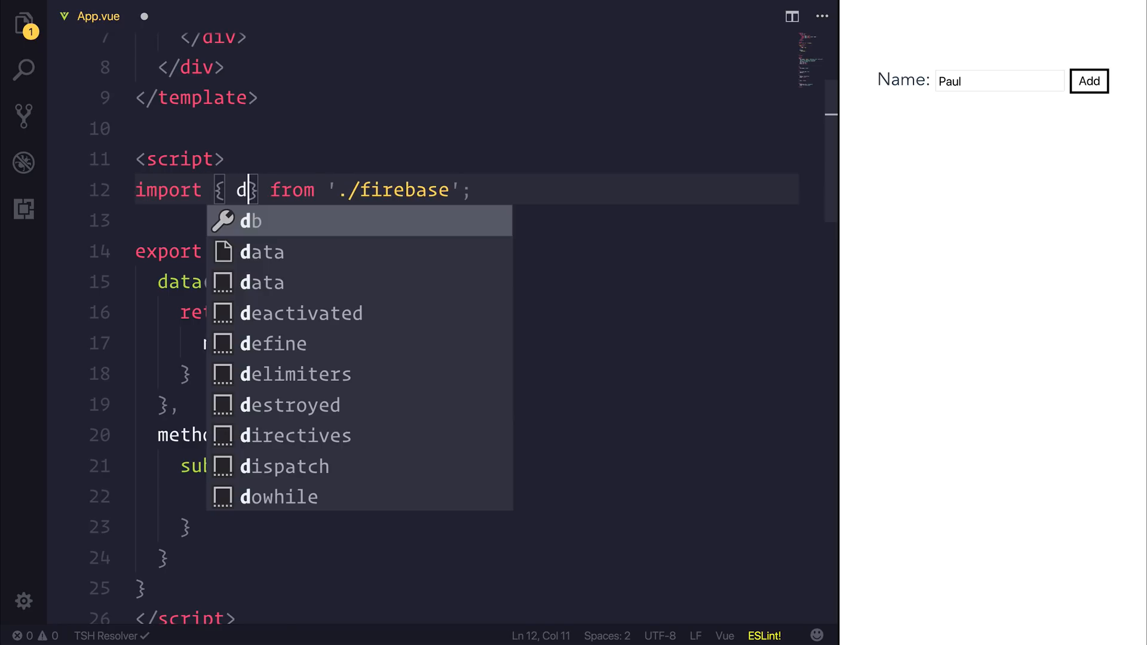
pyautogui.write('namesRef')
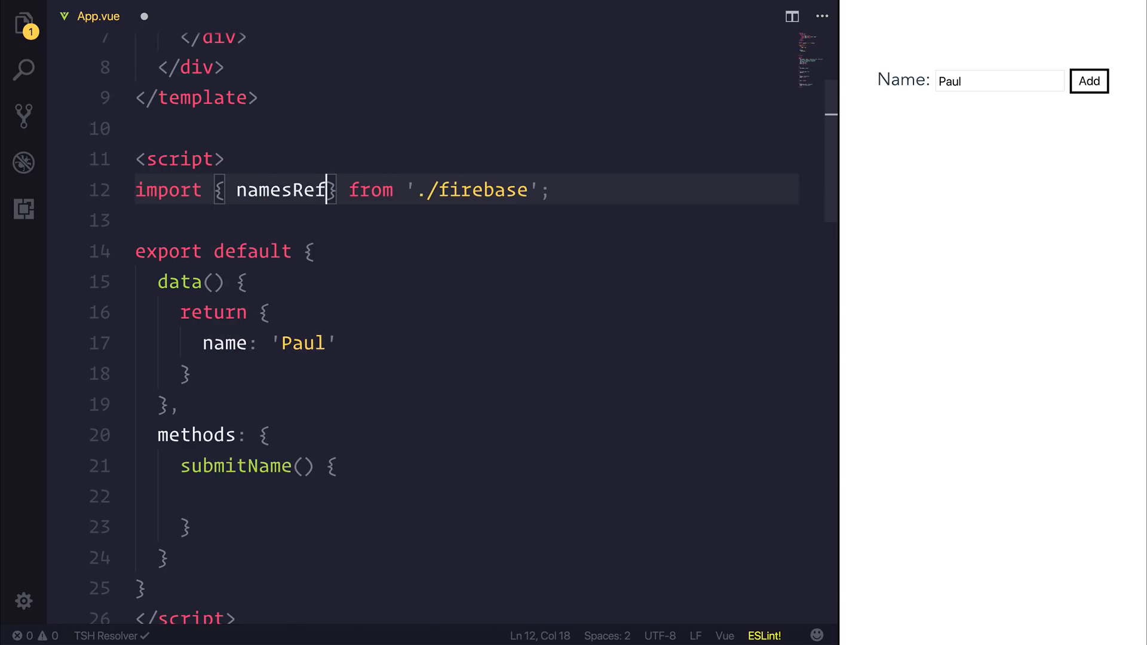
pyautogui.scroll(-3)
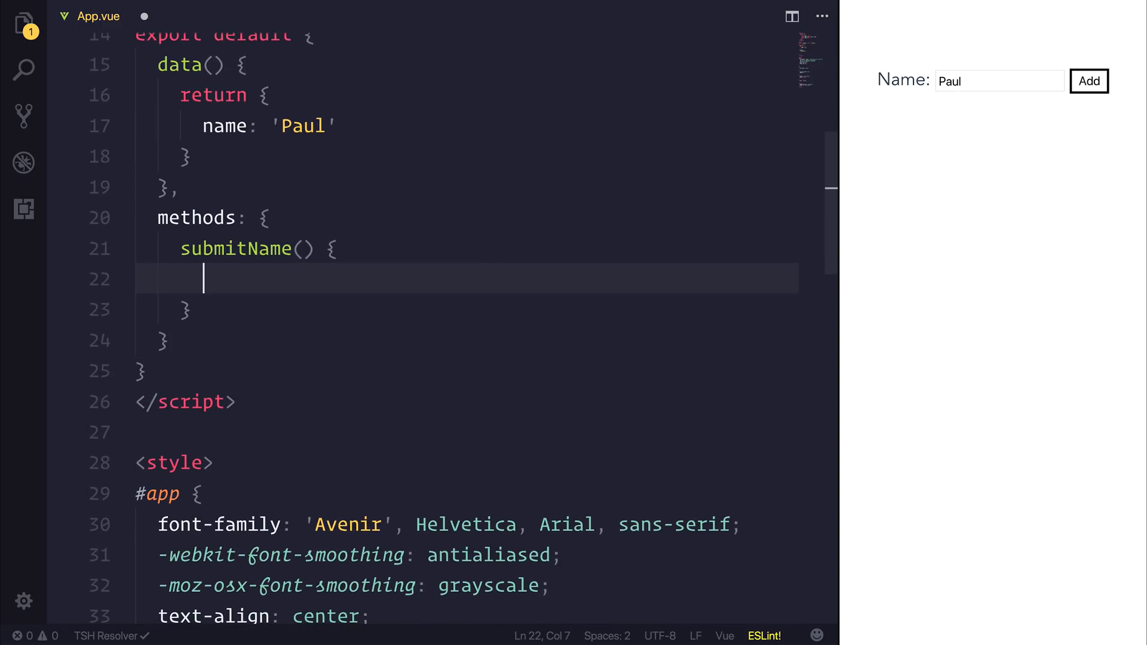
# Step: Make submitName push { name: this.name, edit: false } to namesRef
pyautogui.write('namesRef')
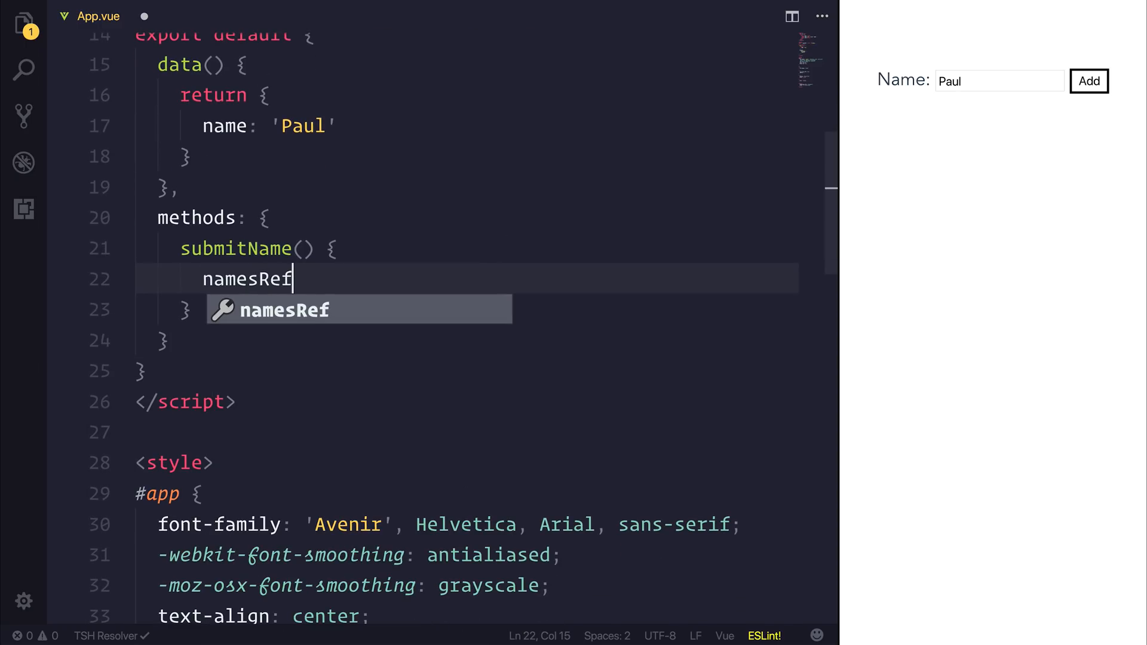
pyautogui.write('.push({})')
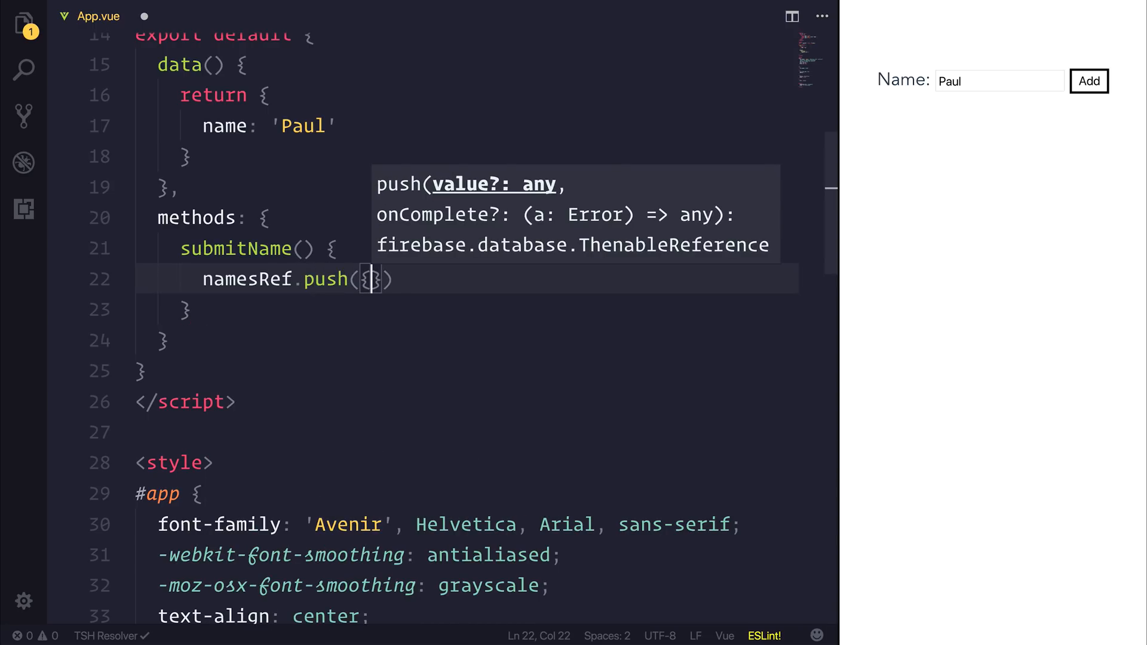
pyautogui.write('name: thi')
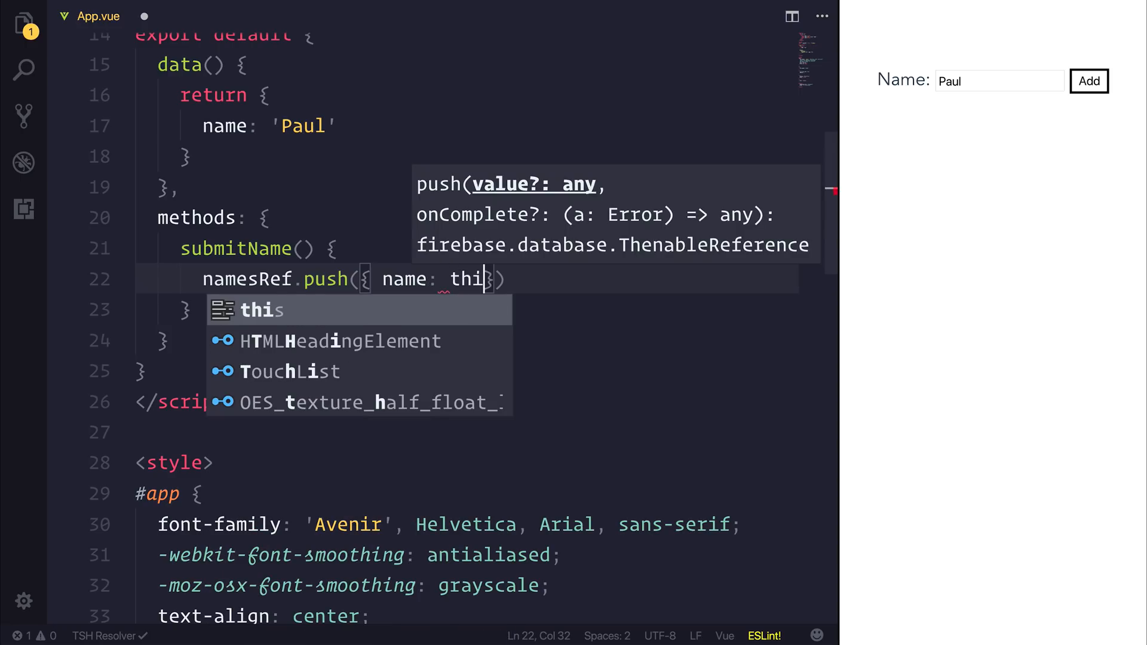
pyautogui.write('.name,')
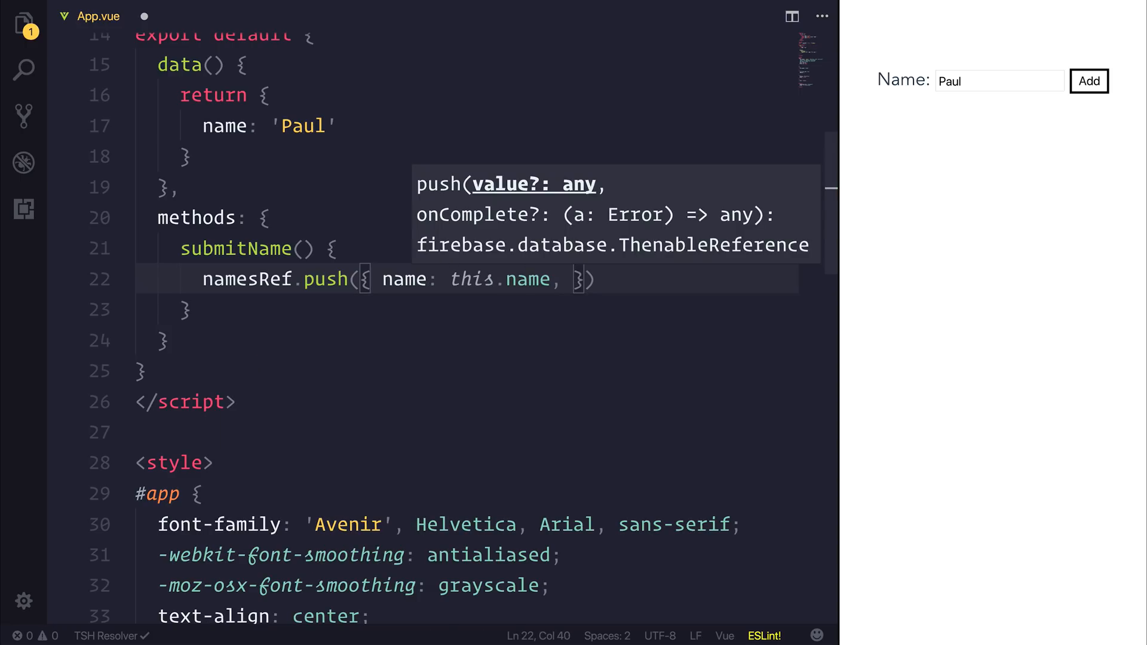
pyautogui.write('edit: false')
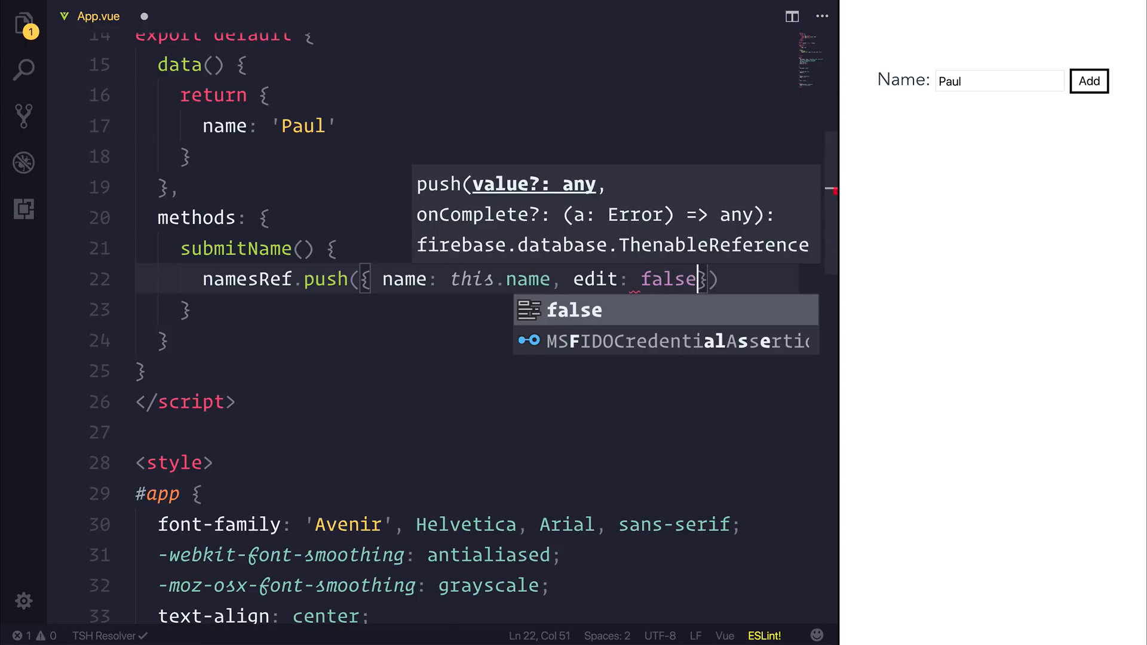
pyautogui.press('Escape')
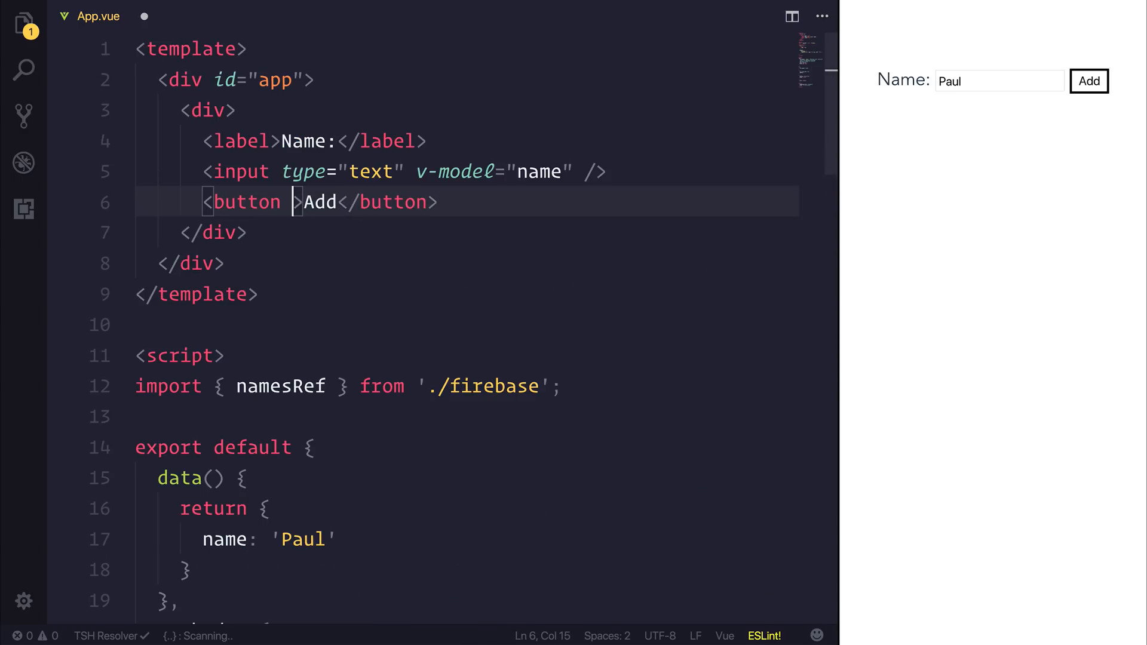
pyautogui.write('@click=')
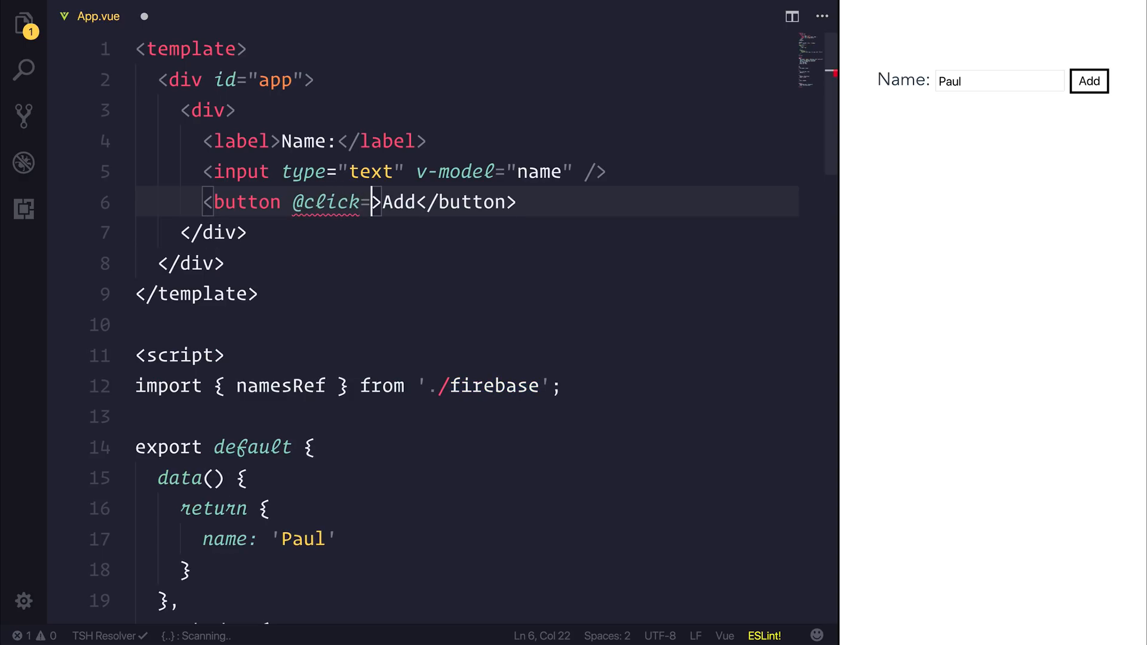
pyautogui.write('submitName"')
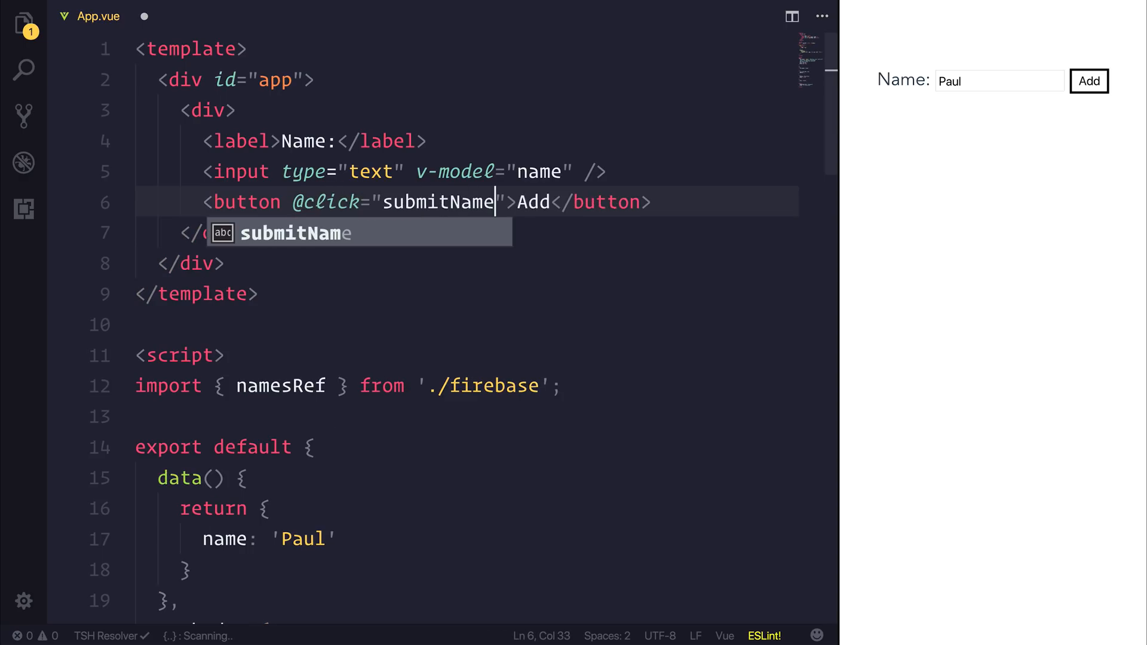
pyautogui.write('()')
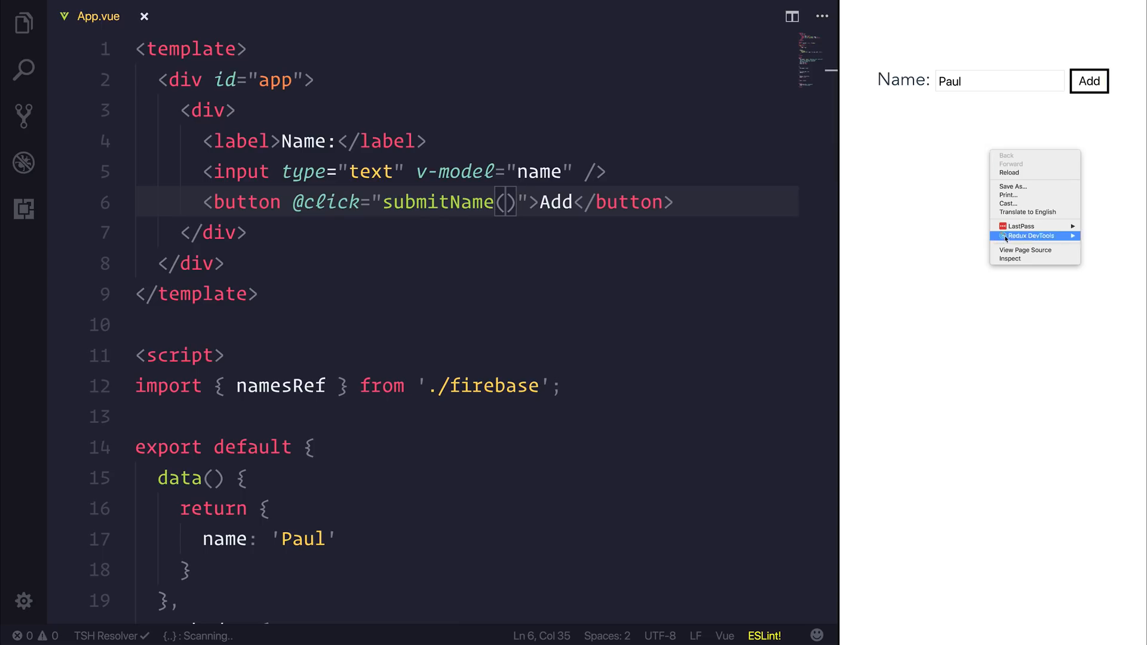
pyautogui.click(1010, 258)
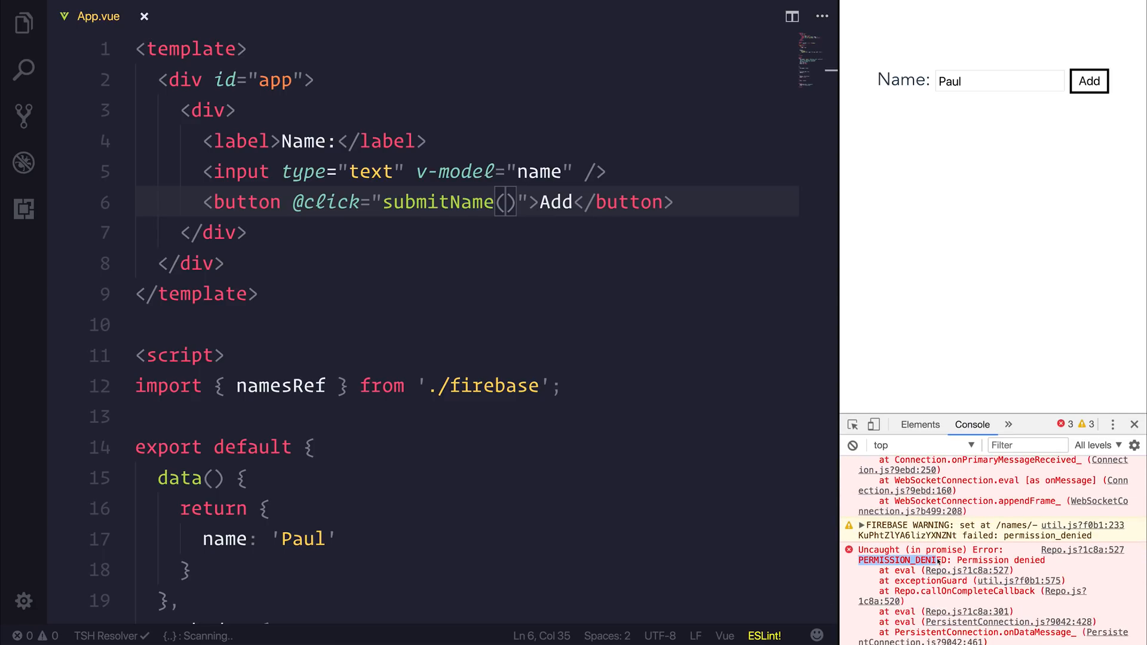
pyautogui.moveTo(934, 438)
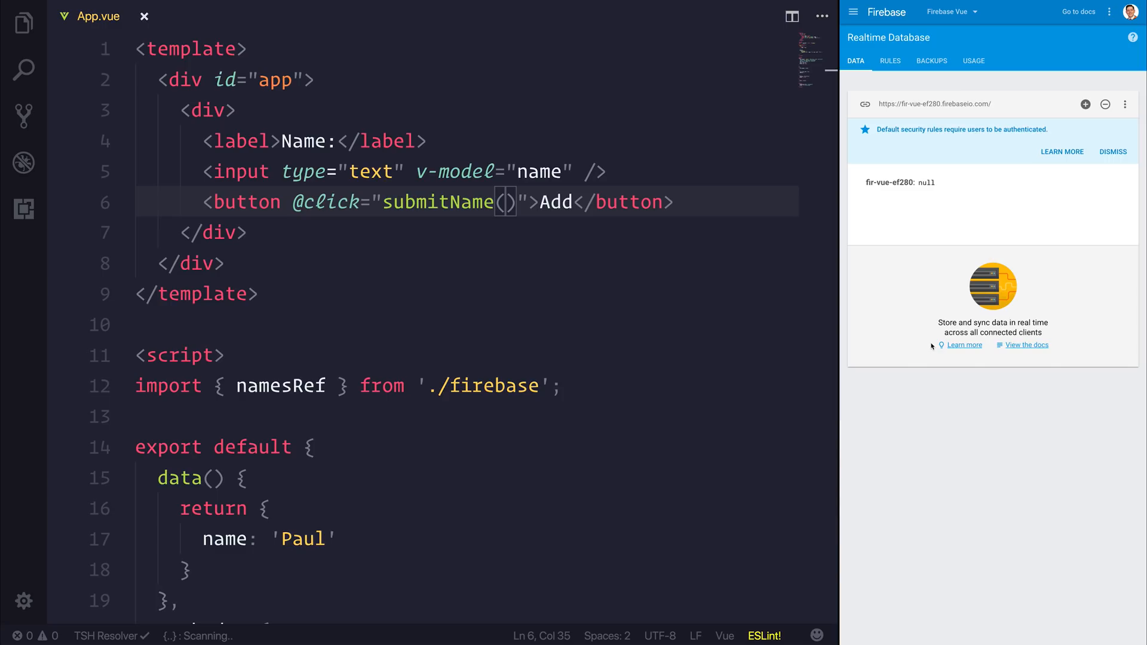
pyautogui.moveTo(949, 219)
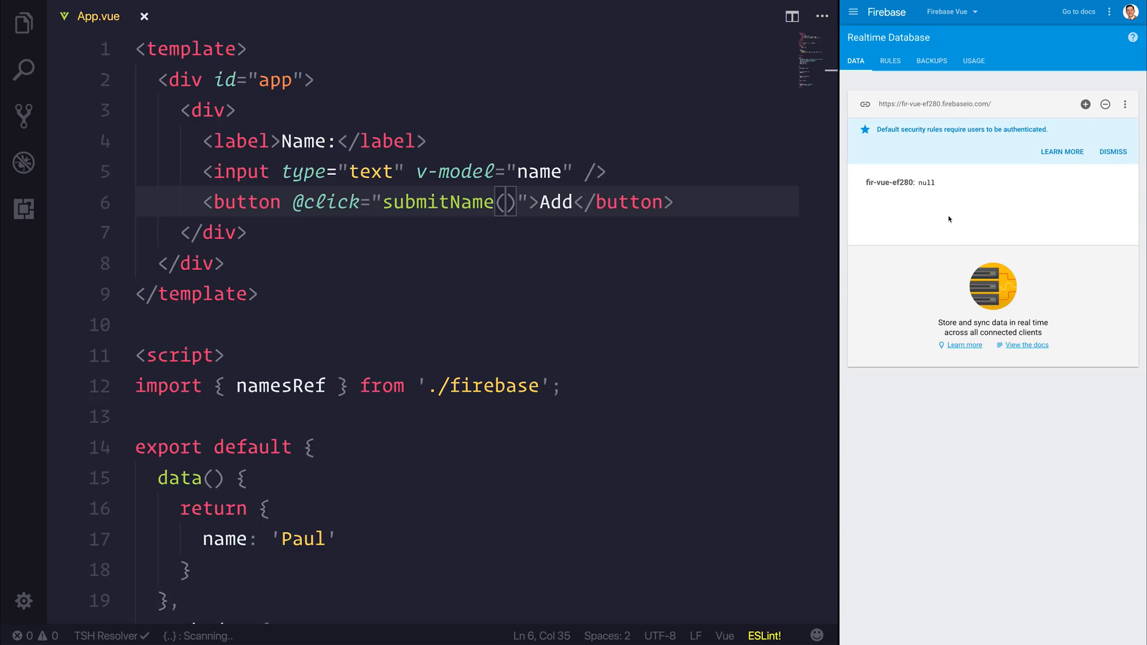
pyautogui.moveTo(930, 46)
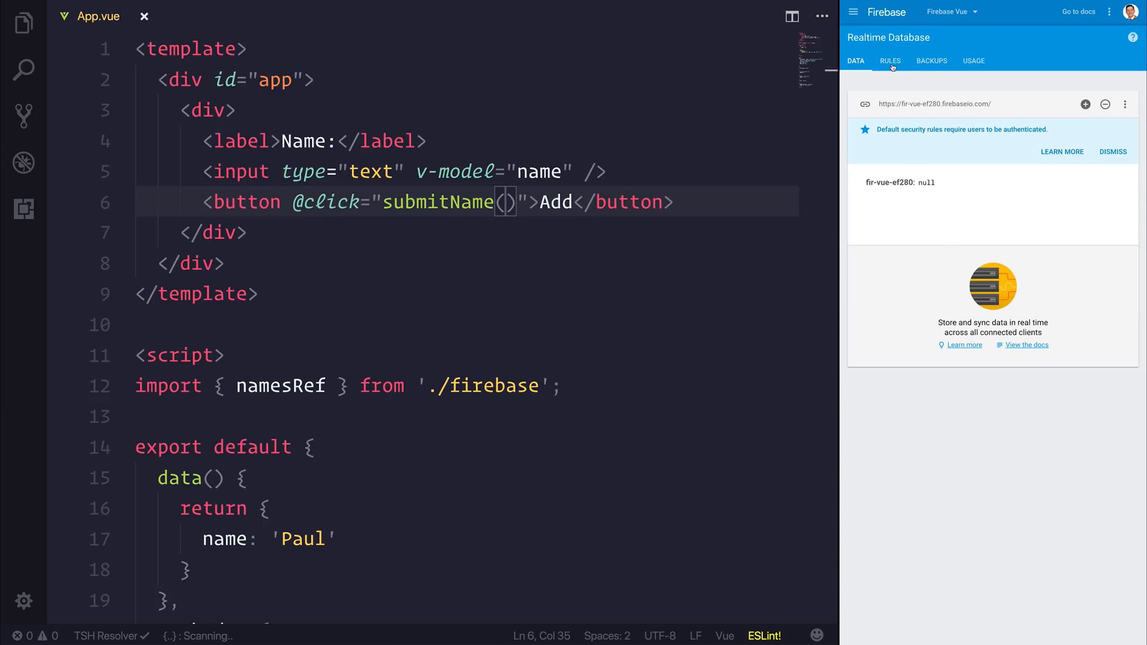
# Step: Set the database rules .read and .write to true and publish them
pyautogui.click(890, 60)
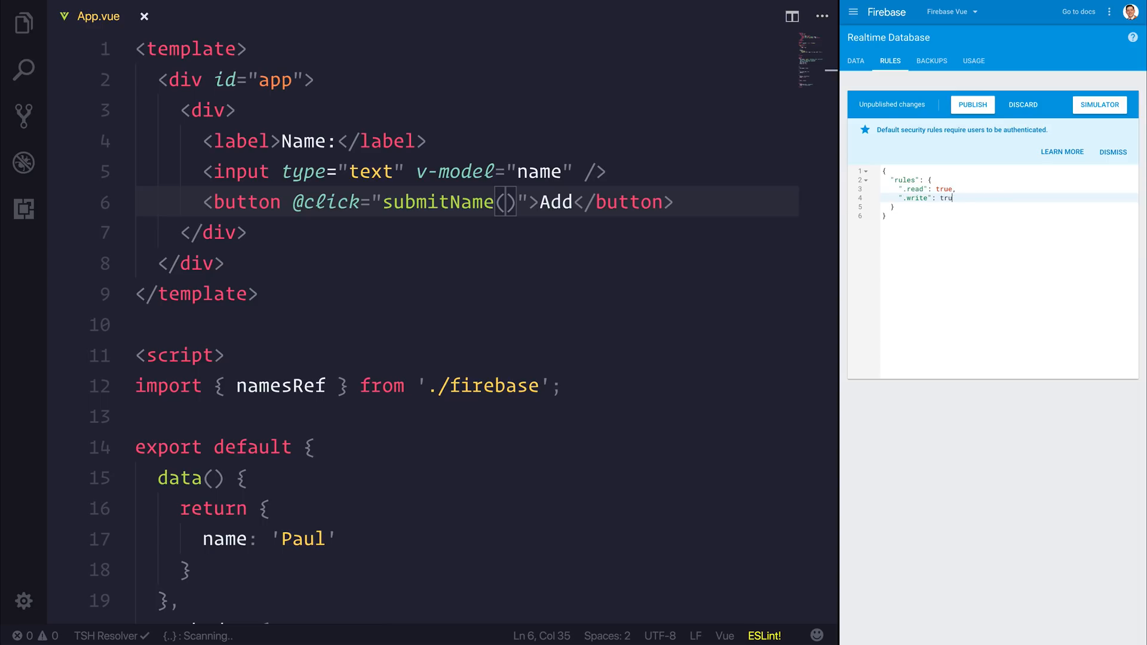
pyautogui.click(972, 104)
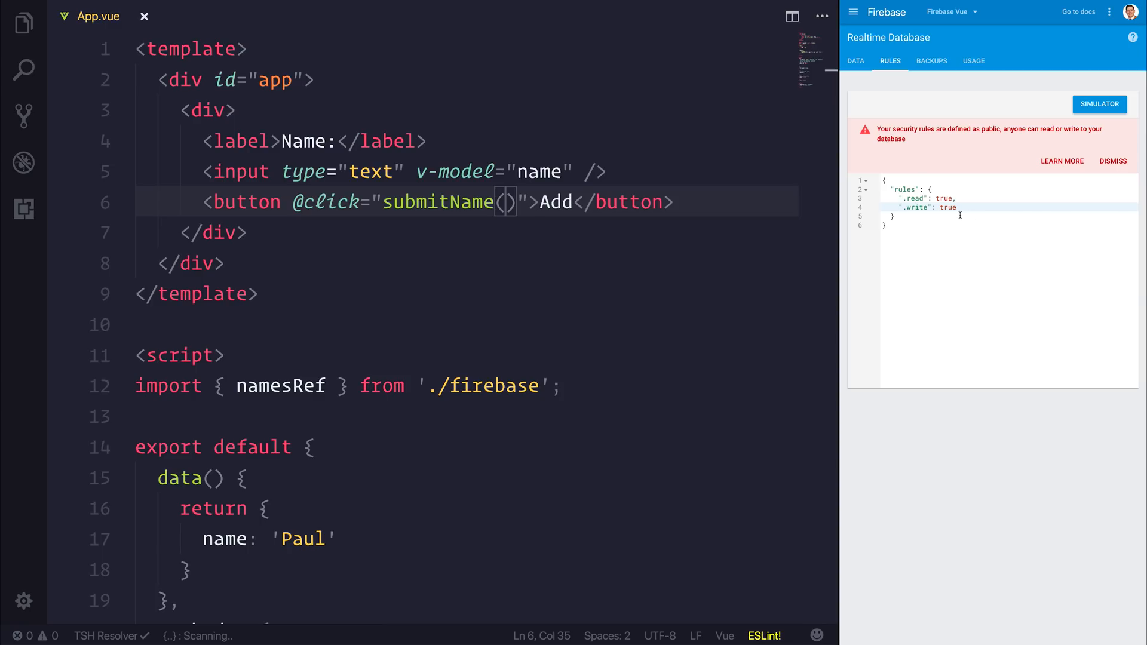
pyautogui.click(856, 61)
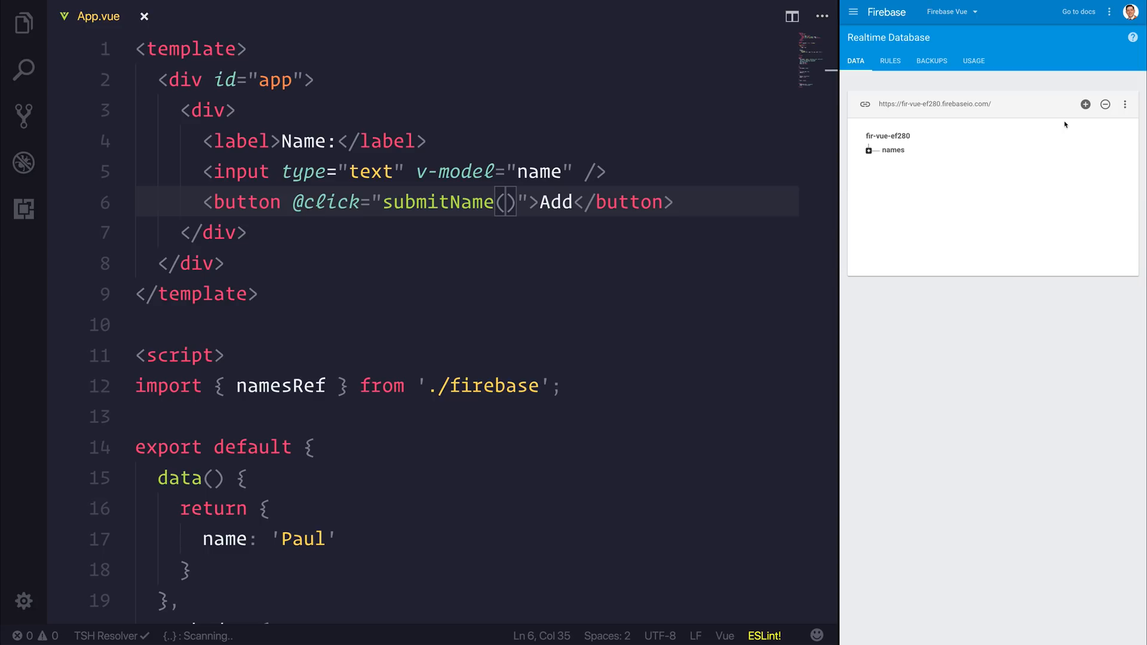
pyautogui.moveTo(852, 161)
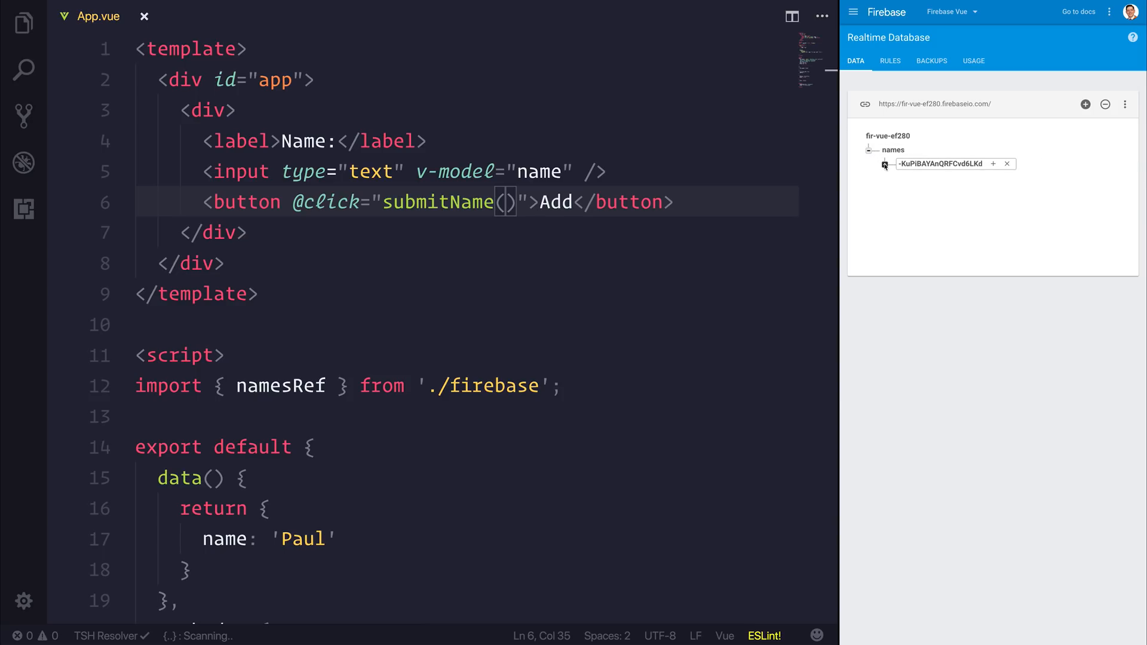
# Step: Expand the newly pushed entry under the names node
pyautogui.click(883, 163)
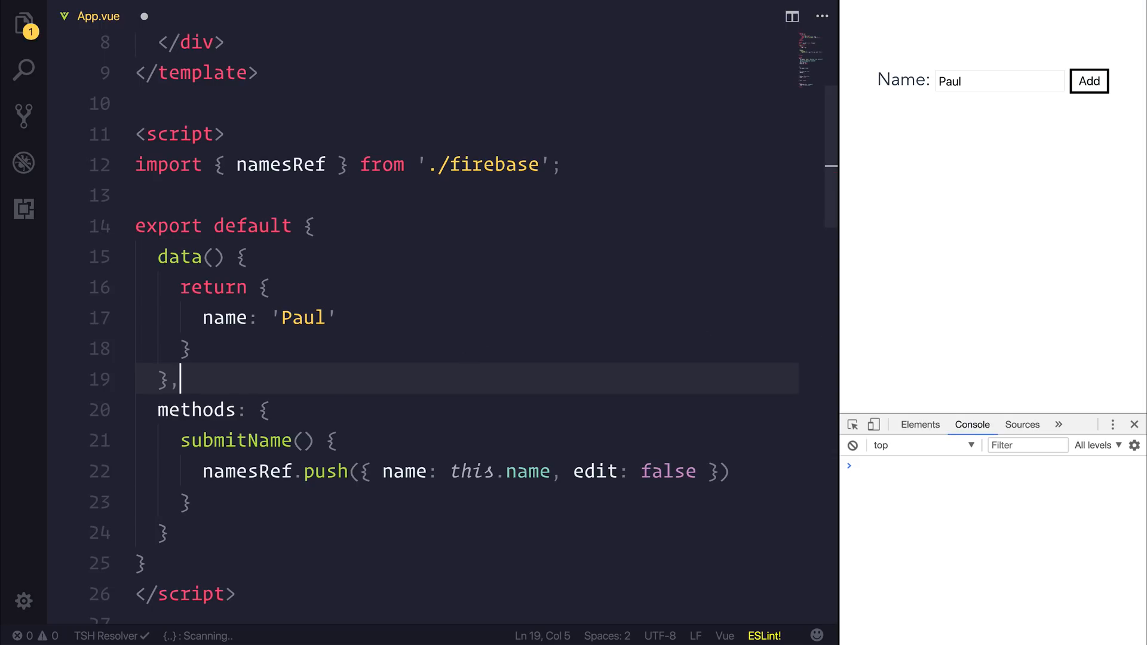
# Step: Add firebase: { names: namesRef } to the component and pick the template spot for the list
pyautogui.write('firebase: {')
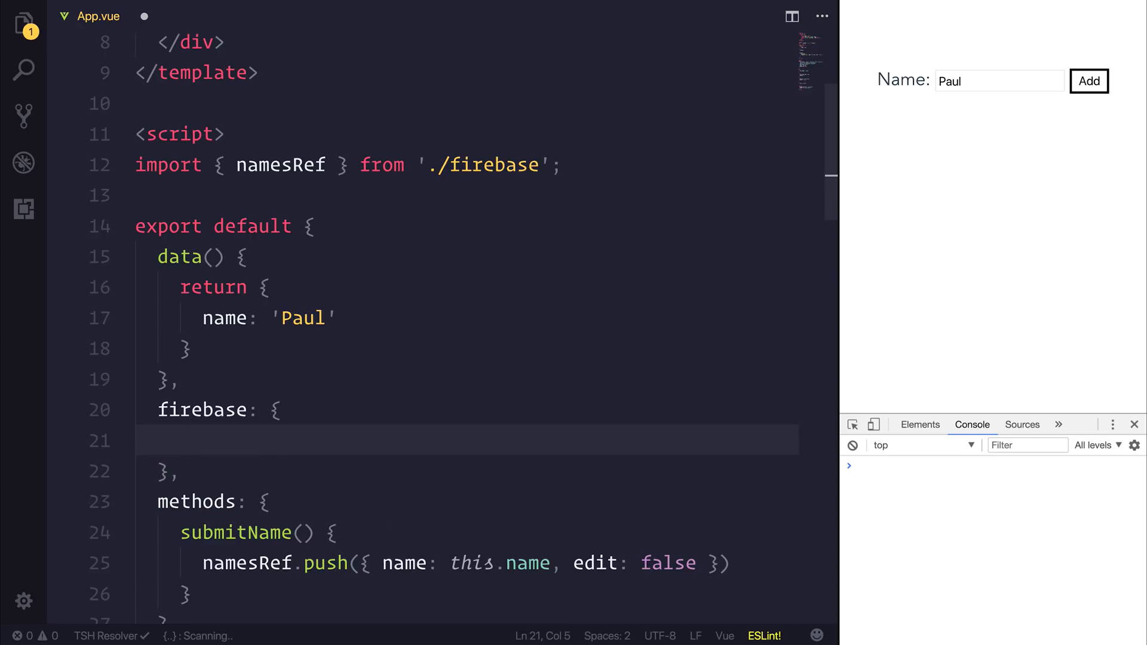
pyautogui.write('names:')
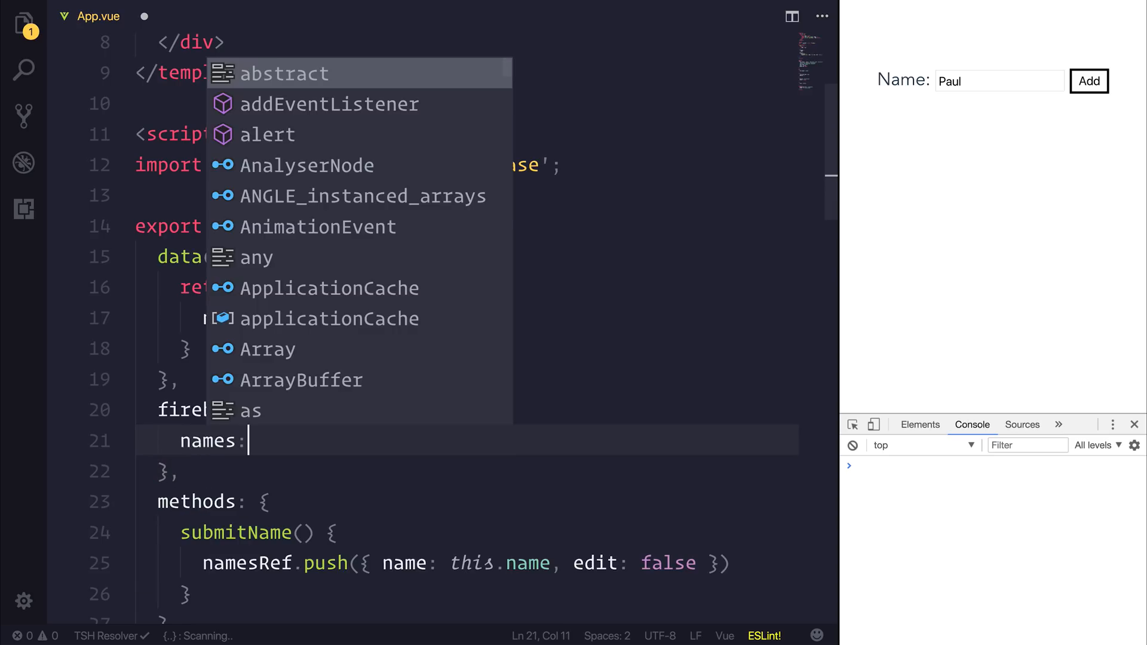
pyautogui.write('namesRef')
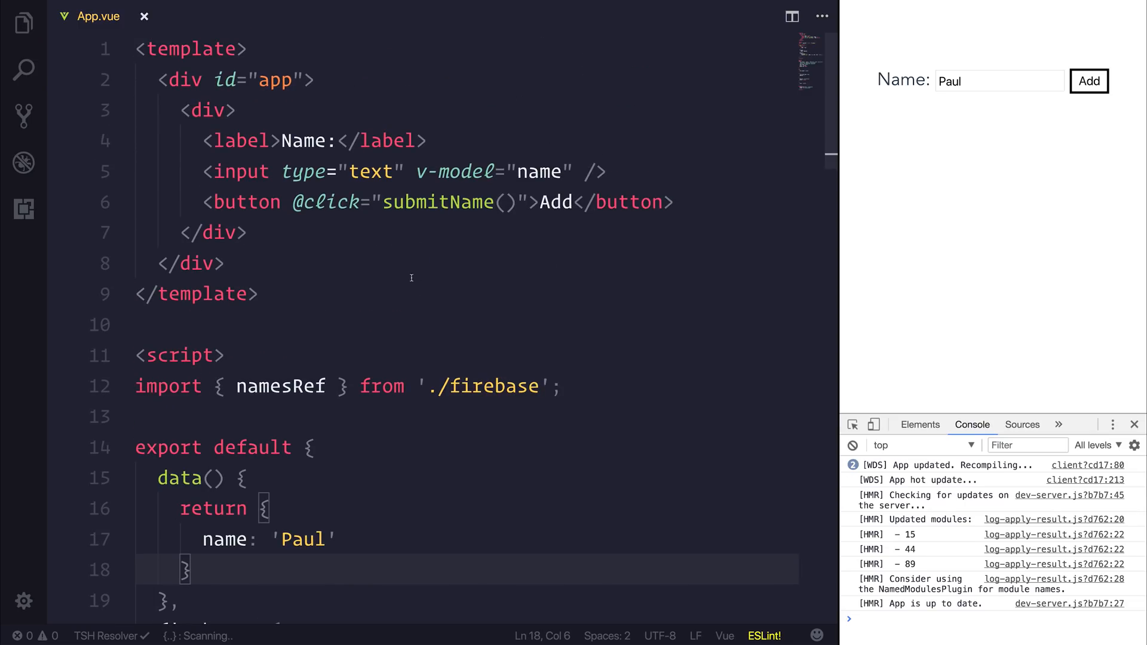
pyautogui.click(249, 233)
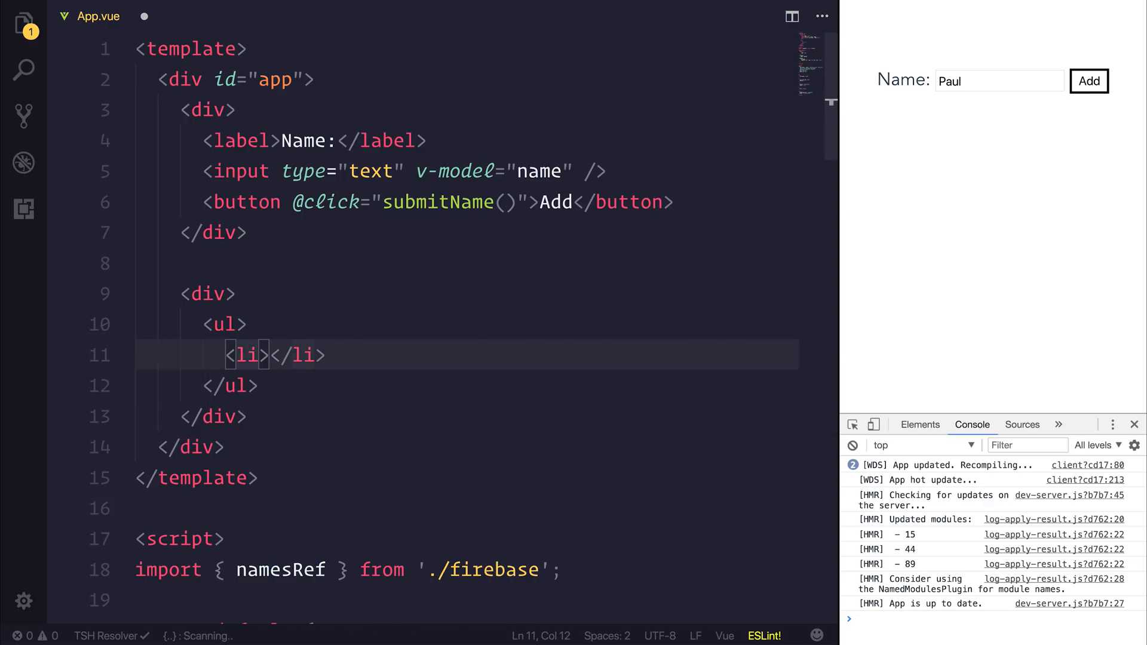
# Step: Loop the li over names as personName, keyed by personName['.key']
pyautogui.write('v-for=""')
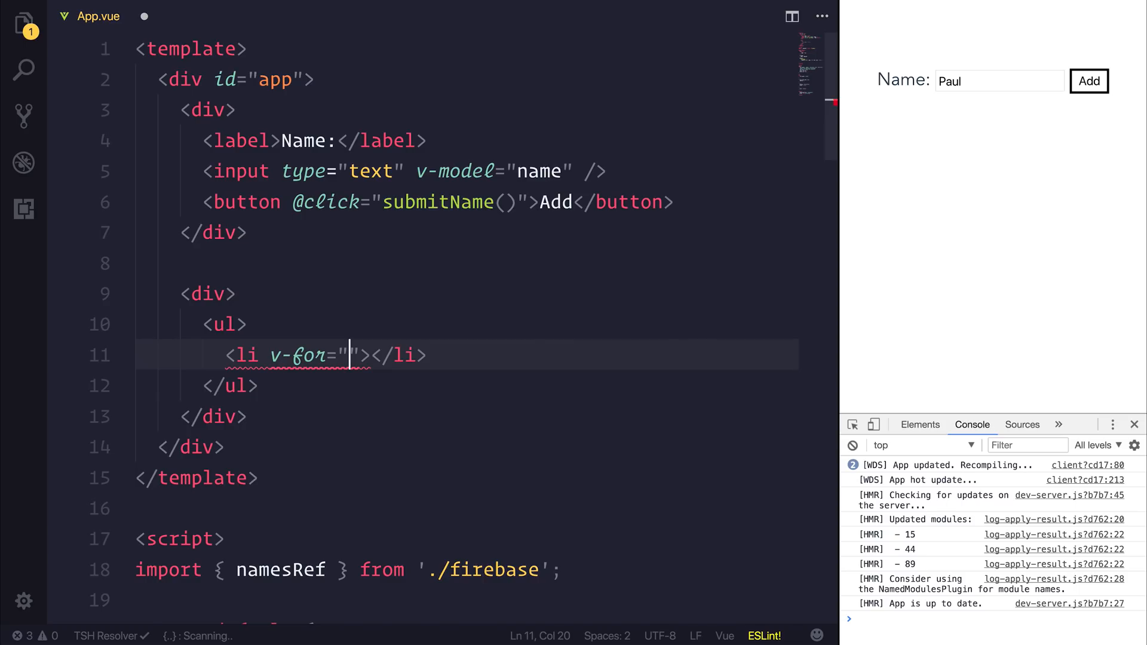
pyautogui.write('personName of names')
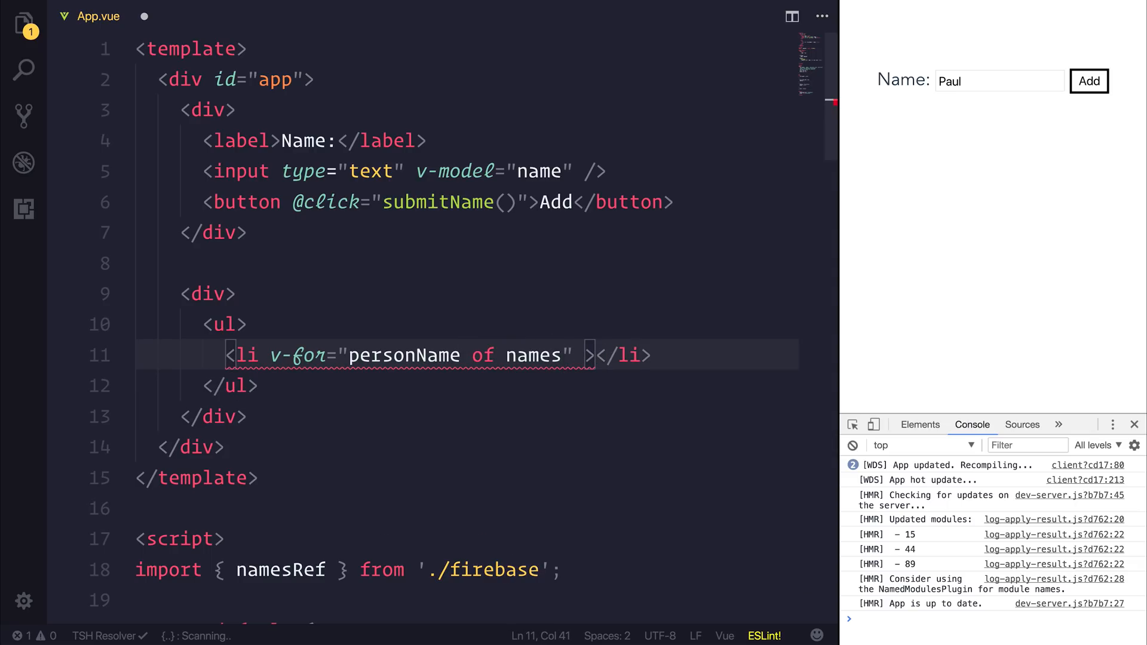
pyautogui.write('v-bind=""')
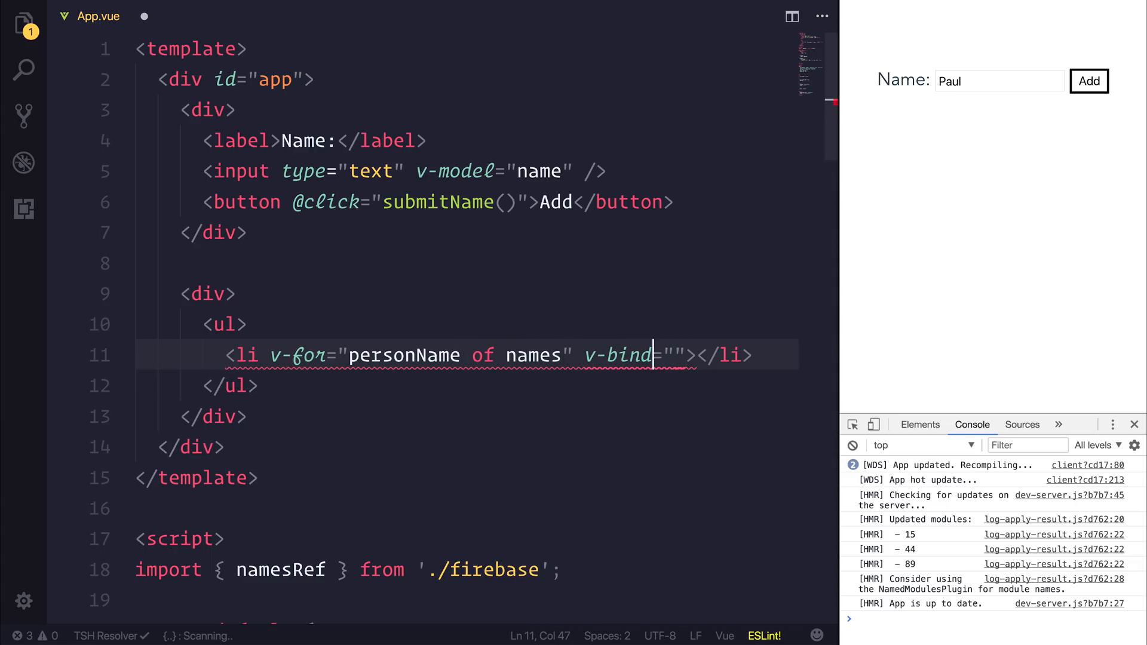
pyautogui.write(':key')
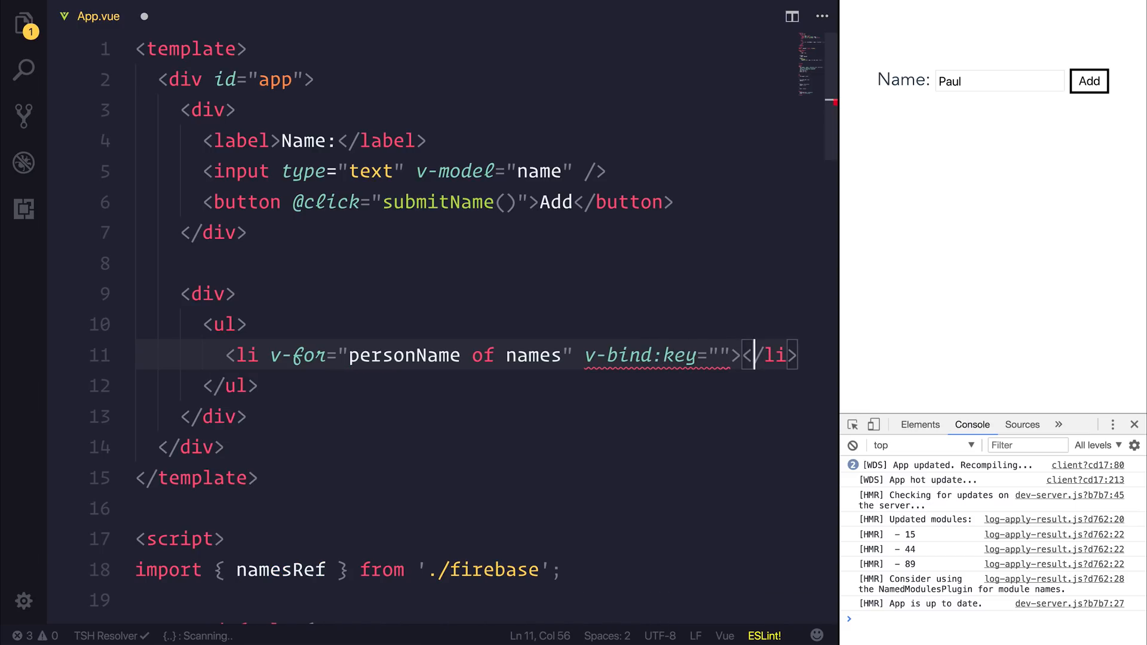
pyautogui.write('person')
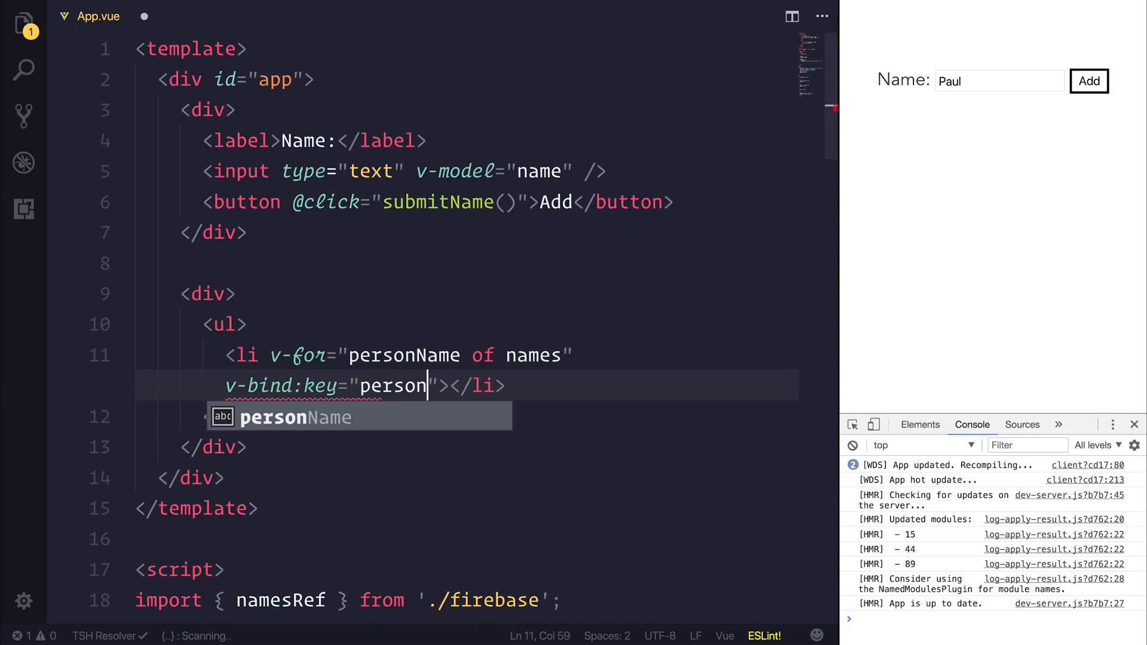
pyautogui.write("Name['.key'[")
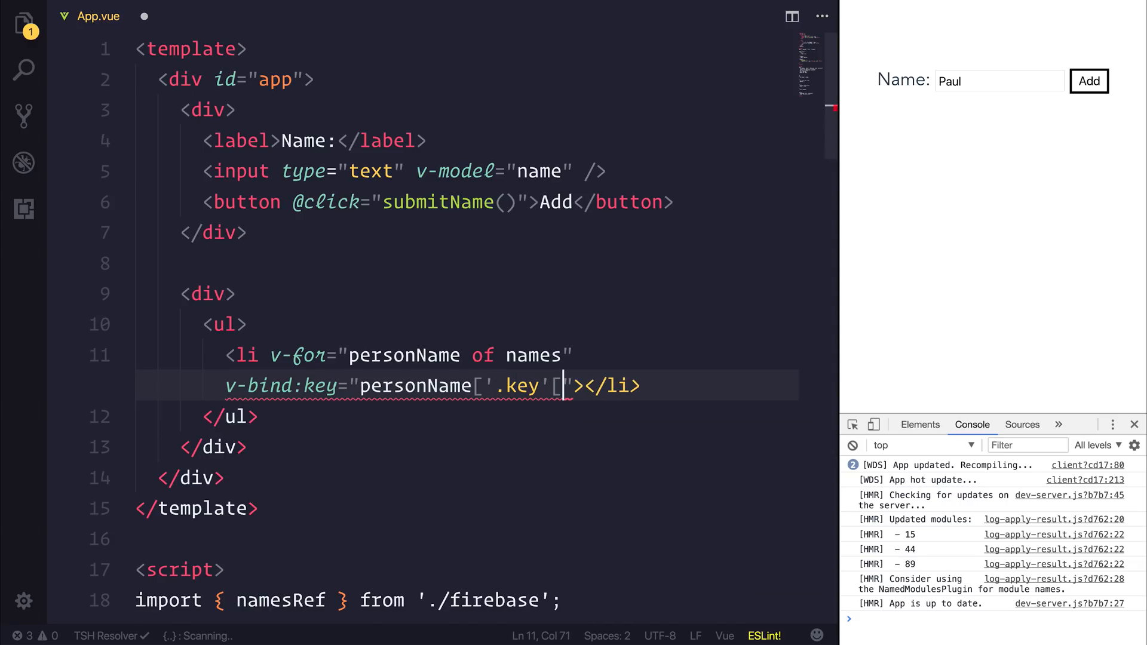
pyautogui.press('Backspace')
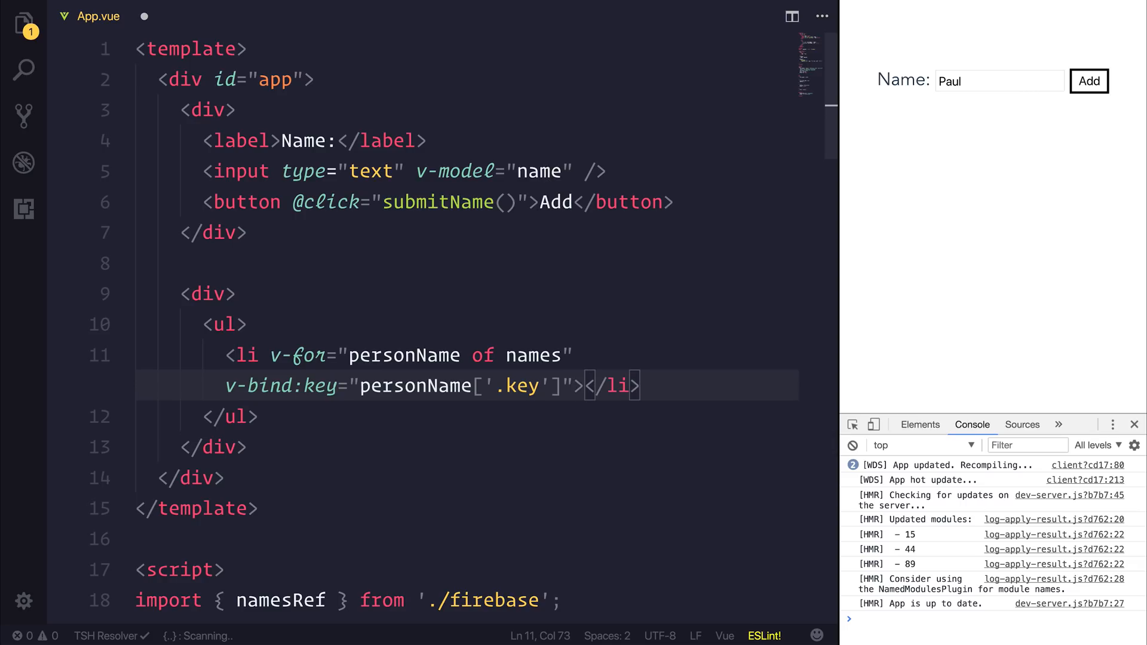
# Step: Show {{ personName.name }} in each item, then add Kate from the app
pyautogui.write('{{ perso')
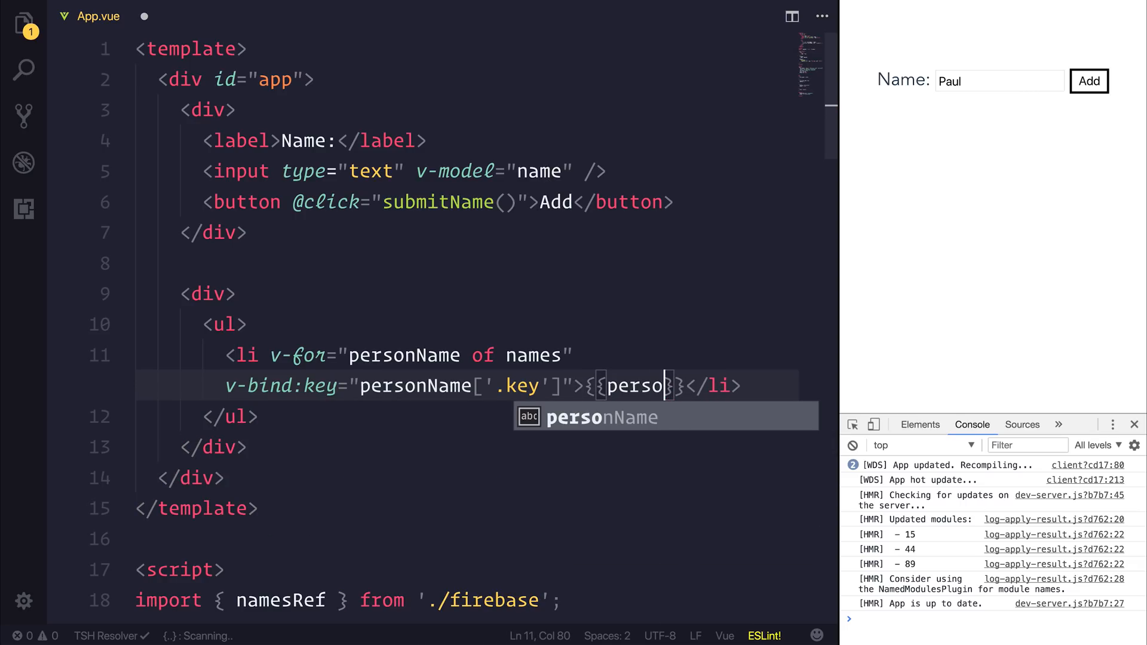
pyautogui.write('nName')
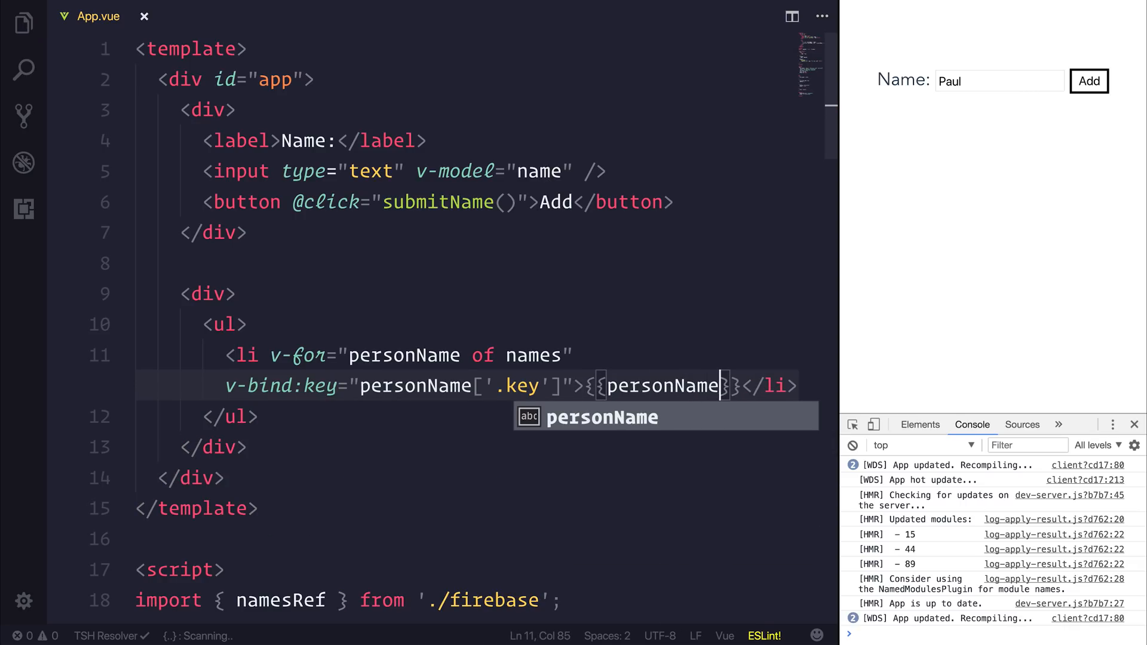
pyautogui.click(1091, 81)
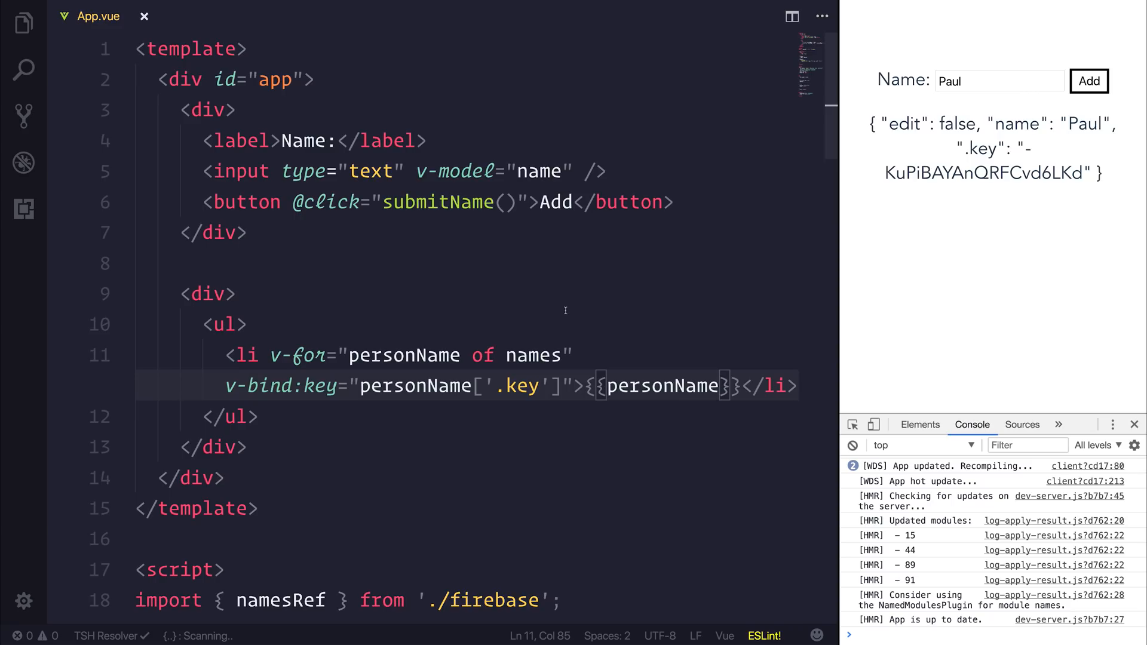
pyautogui.write('.name')
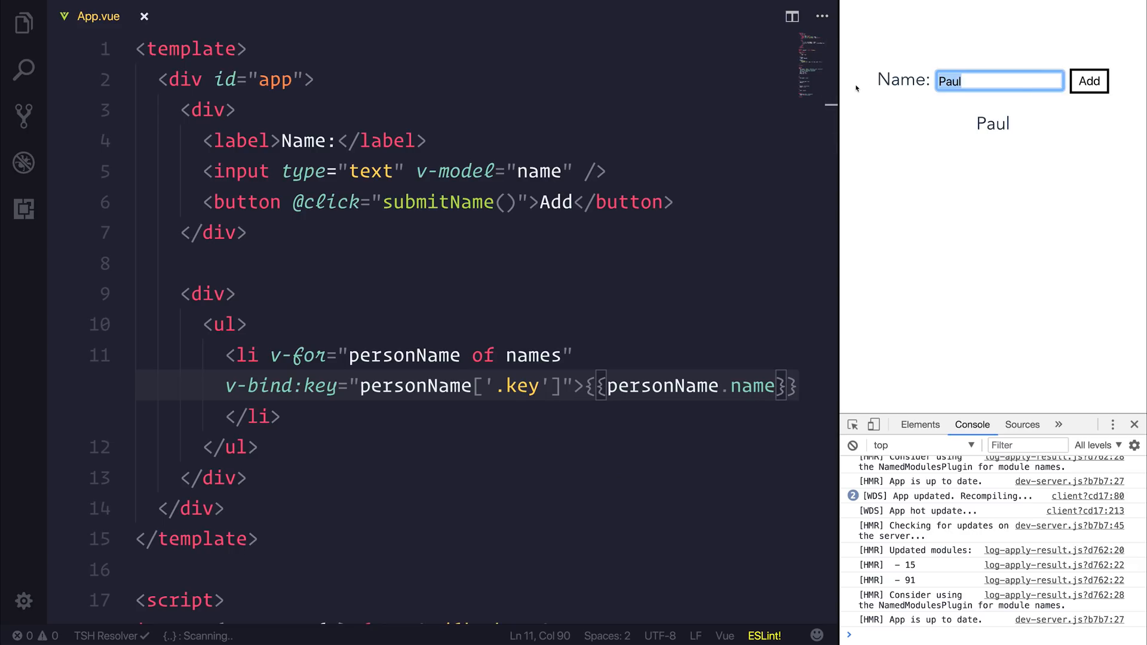
pyautogui.write('Ka')
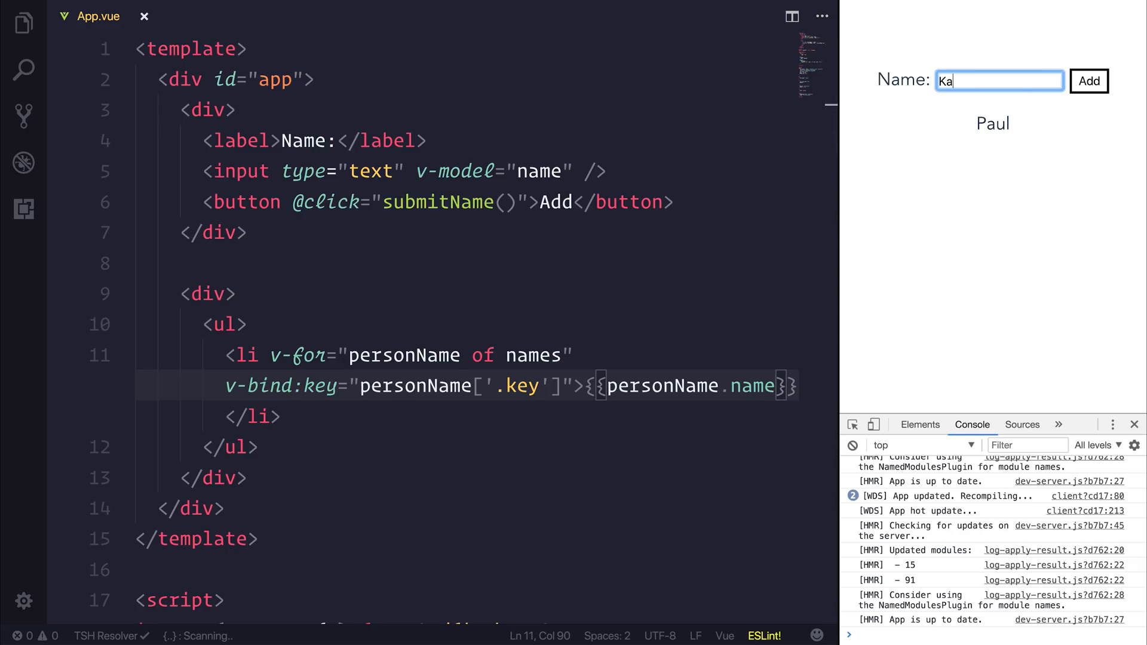
pyautogui.click(1090, 82)
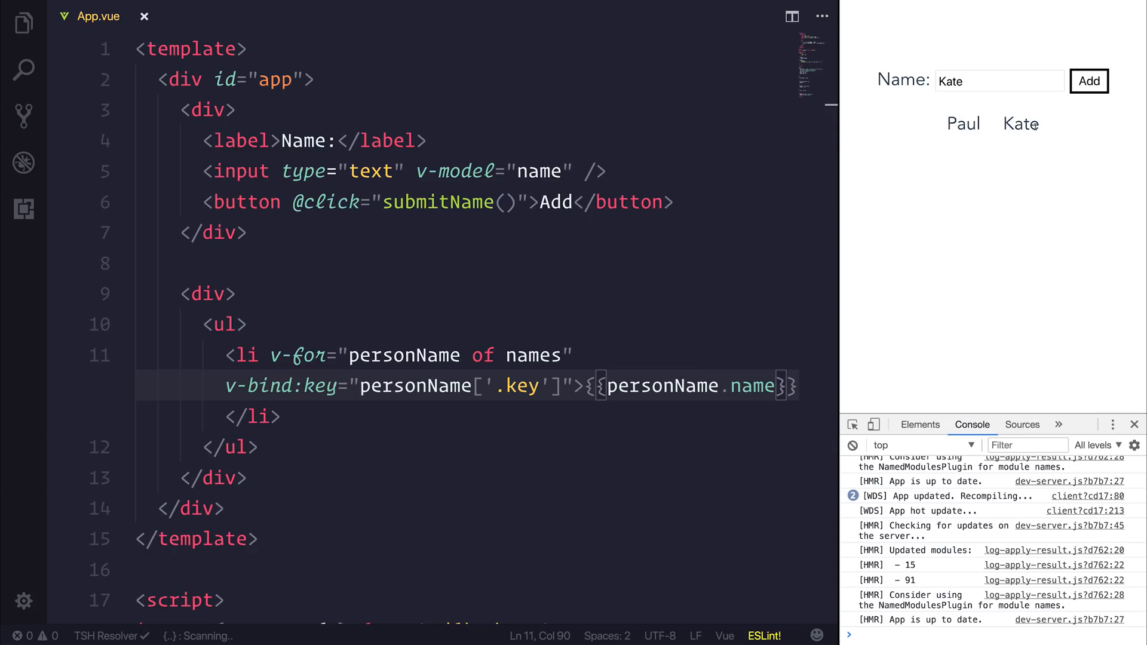
# Step: Delete display: inline-block from the li style rule
pyautogui.scroll(-3)
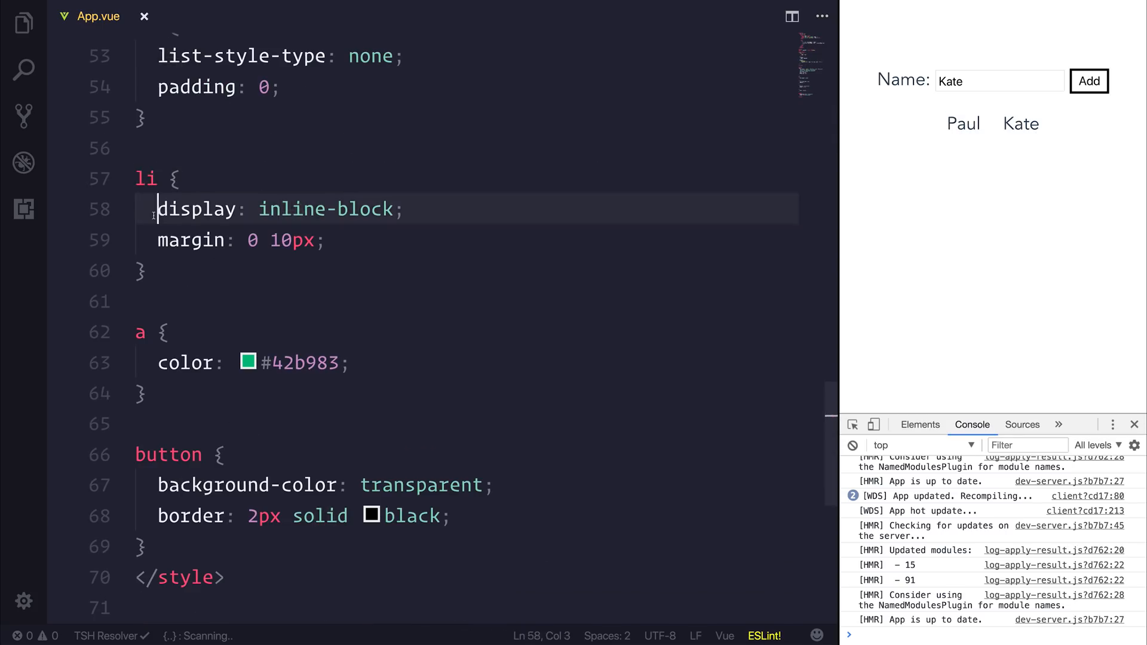
pyautogui.press('Delete')
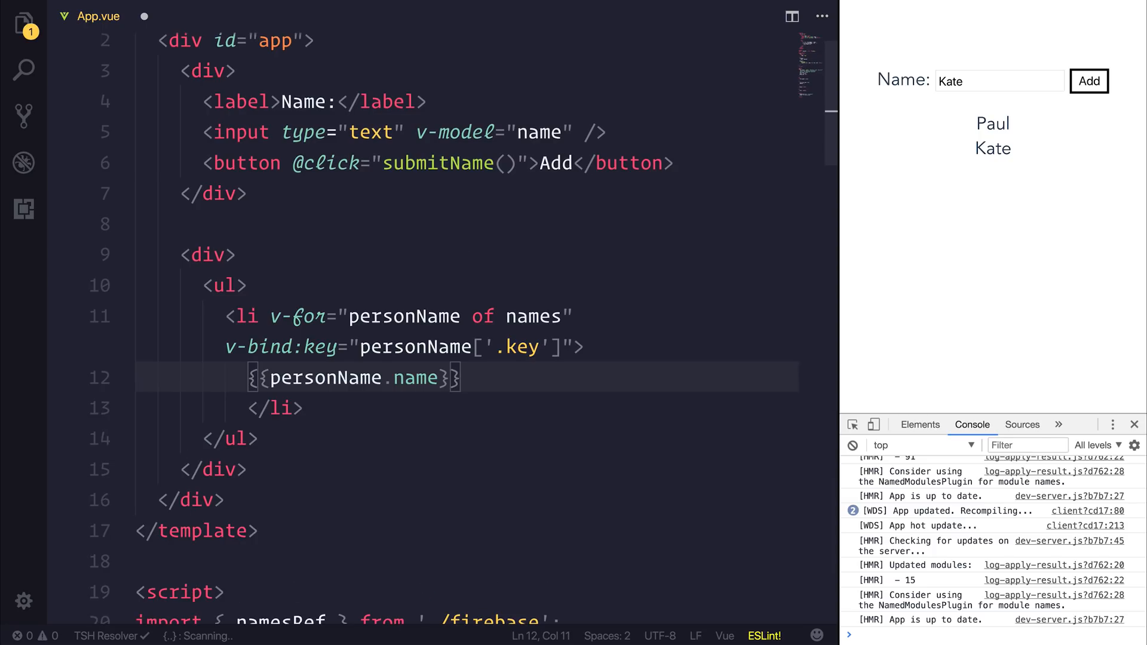
# Step: Add <p>{{personName.name}}</p> and a Remove button calling removePerson(personName['.key'])
pyautogui.write('<p>')
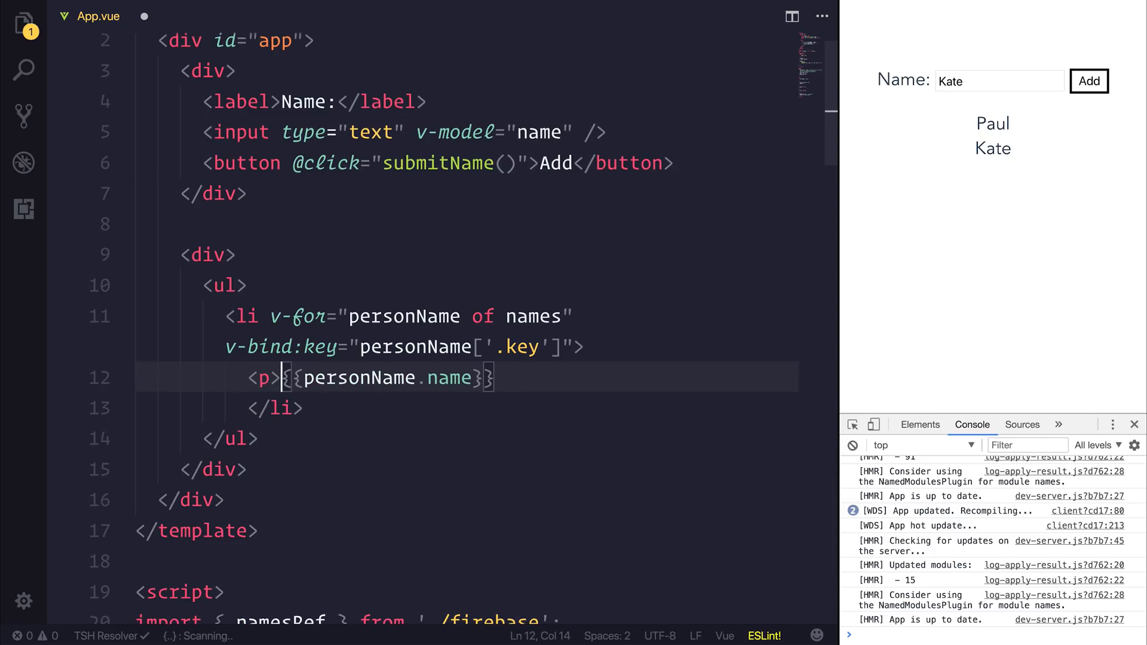
pyautogui.write('</p>')
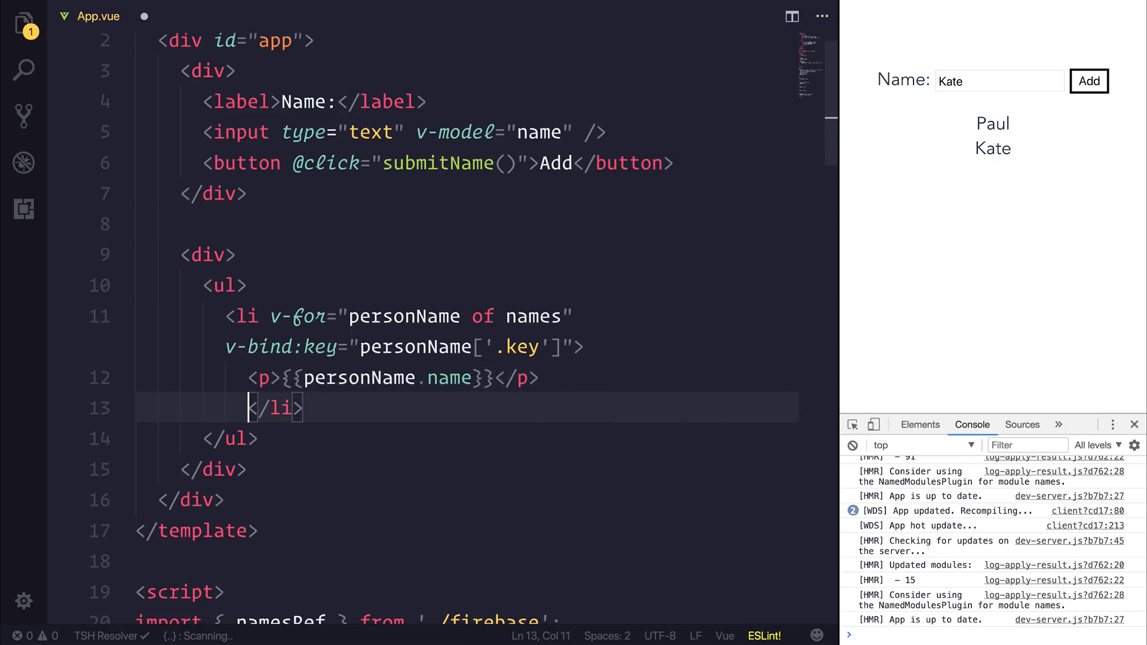
pyautogui.write('button @click="remove">')
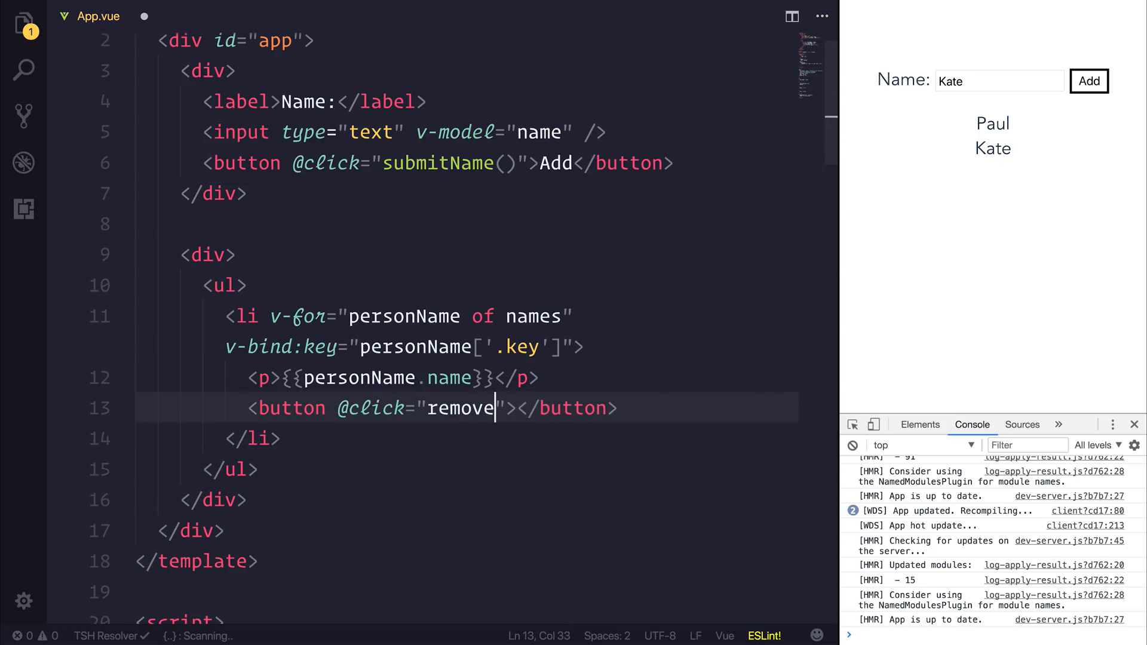
pyautogui.write('Person()')
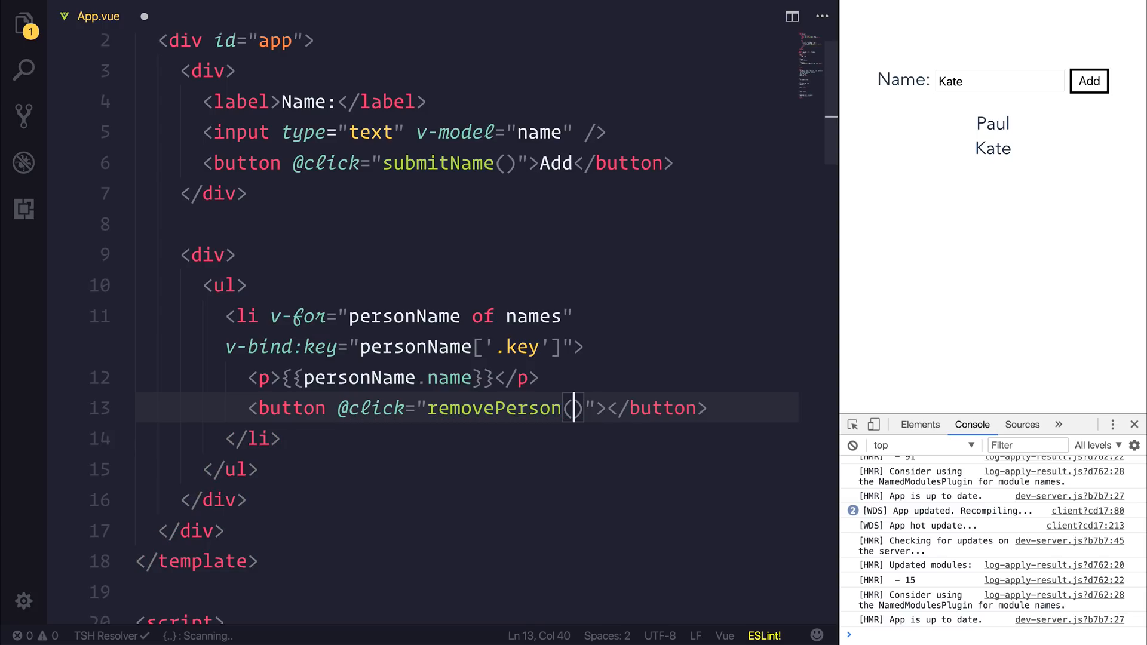
pyautogui.write("personName['")
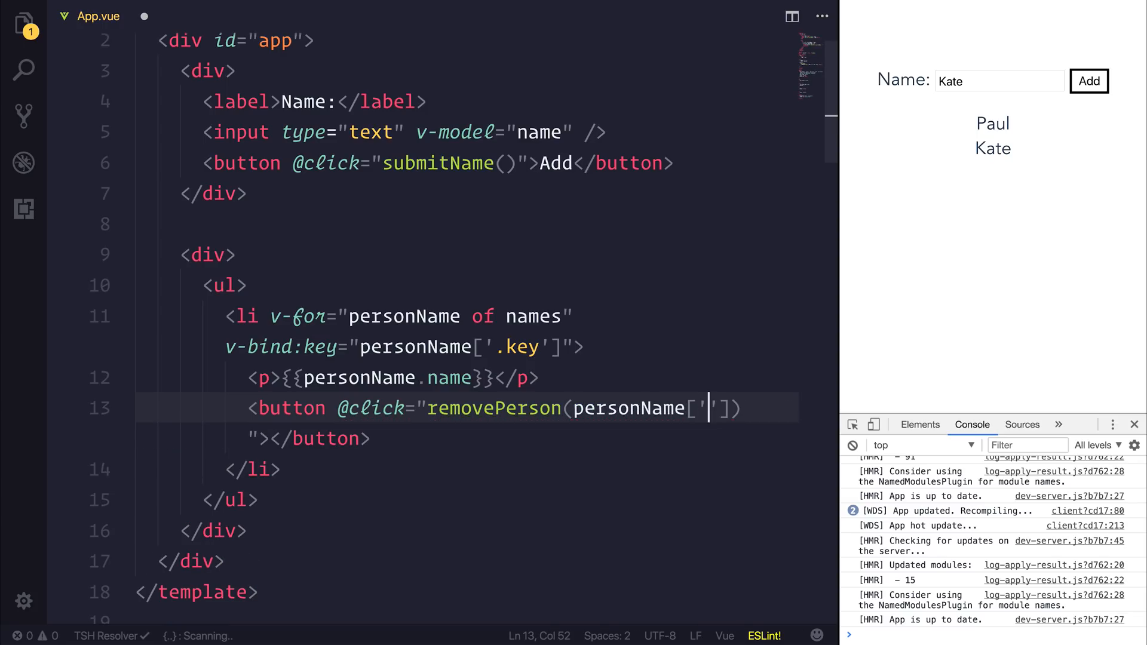
pyautogui.write('.key')
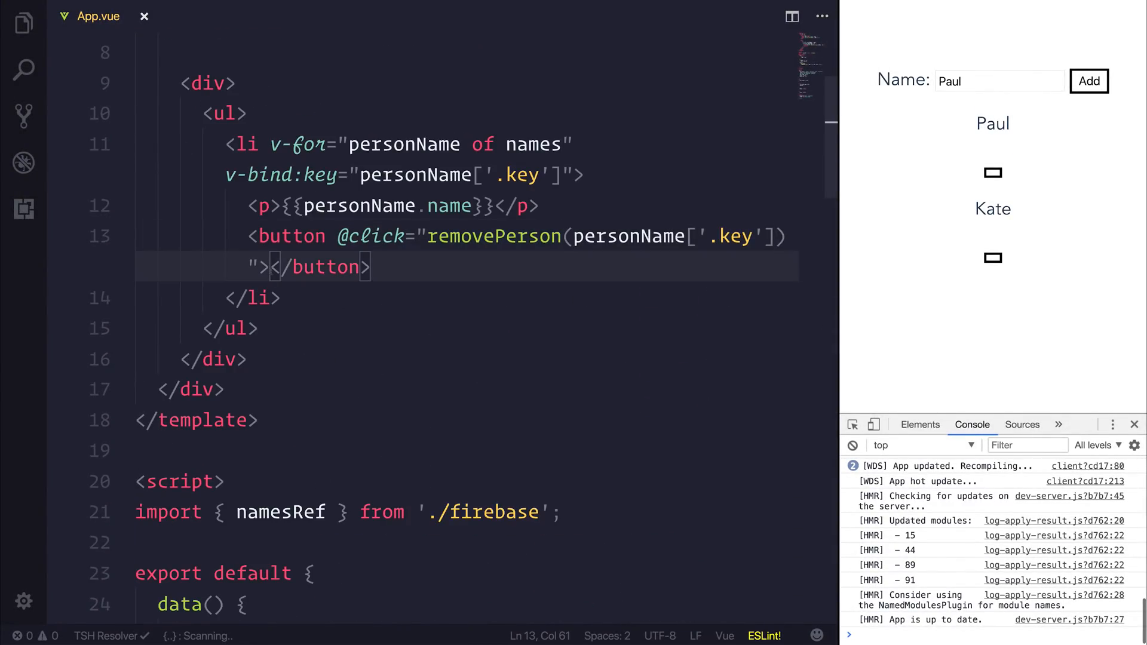
pyautogui.write('Remove')
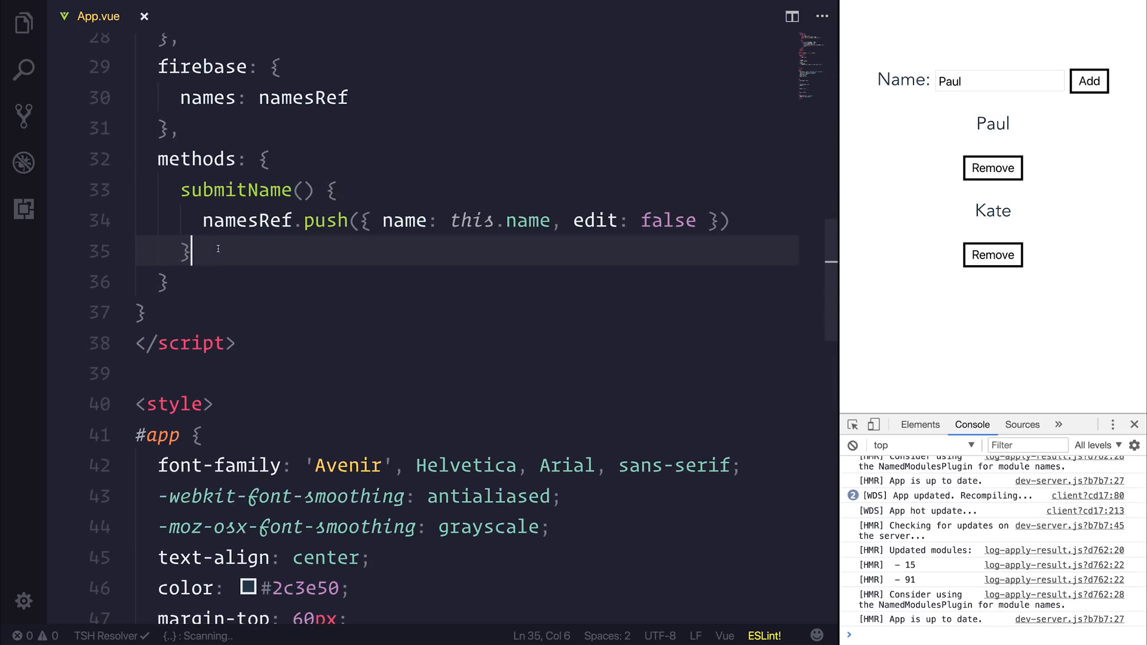
# Step: Write removeName(key) calling namesRef.child(key).remove(), then test Remove in the browser
pyautogui.write(',')
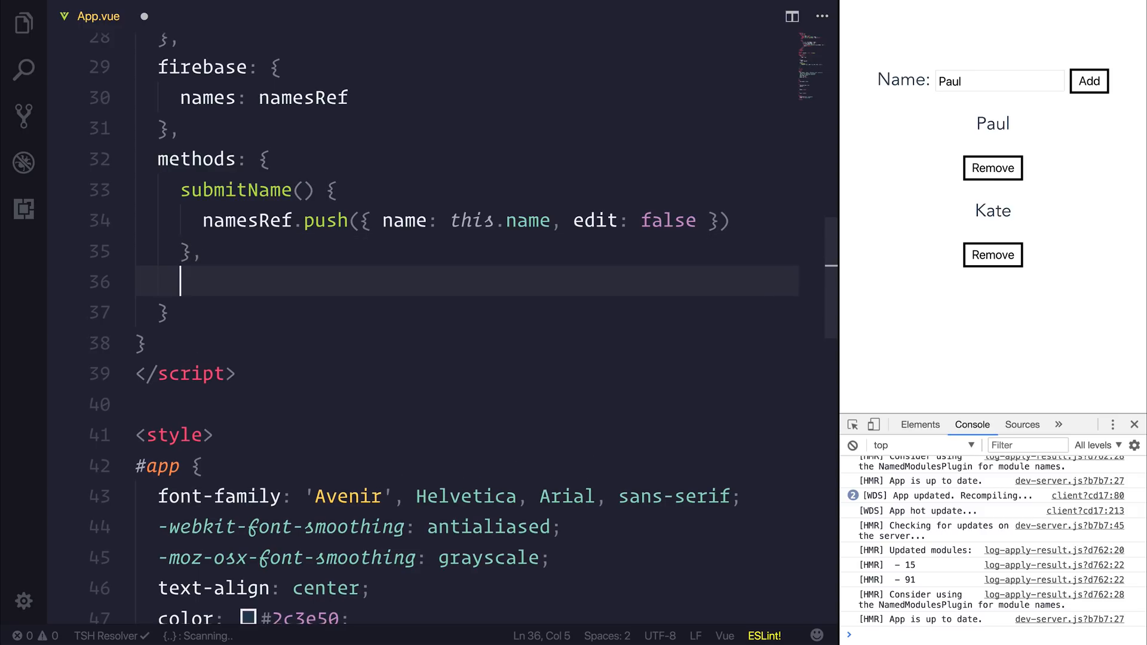
pyautogui.write('removeName()')
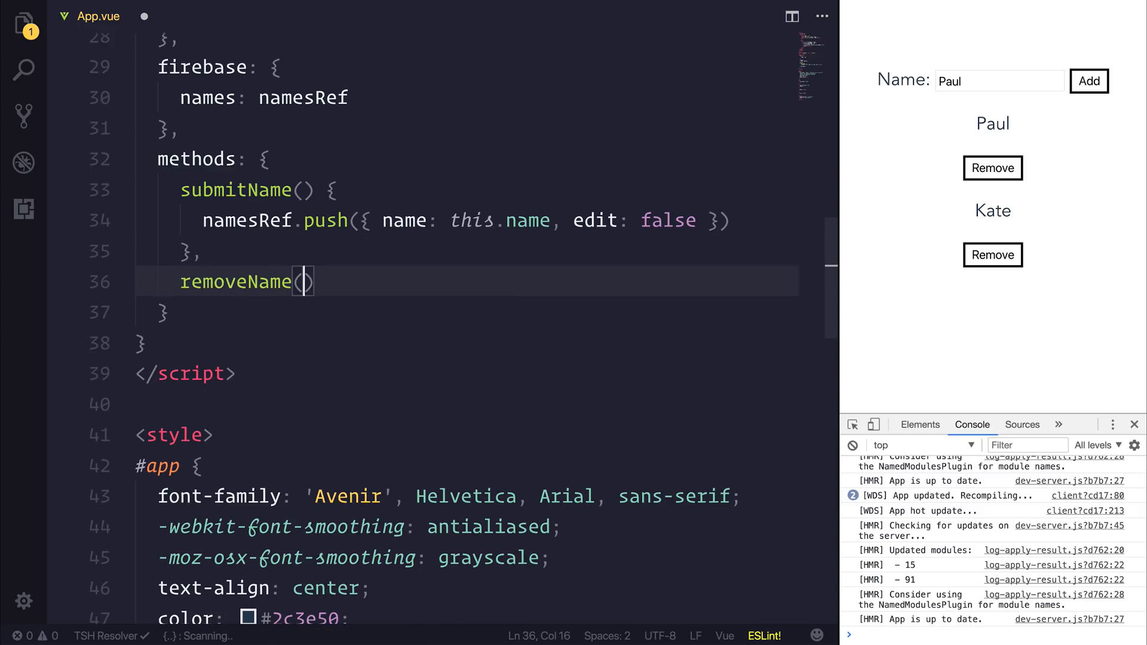
pyautogui.write('{')
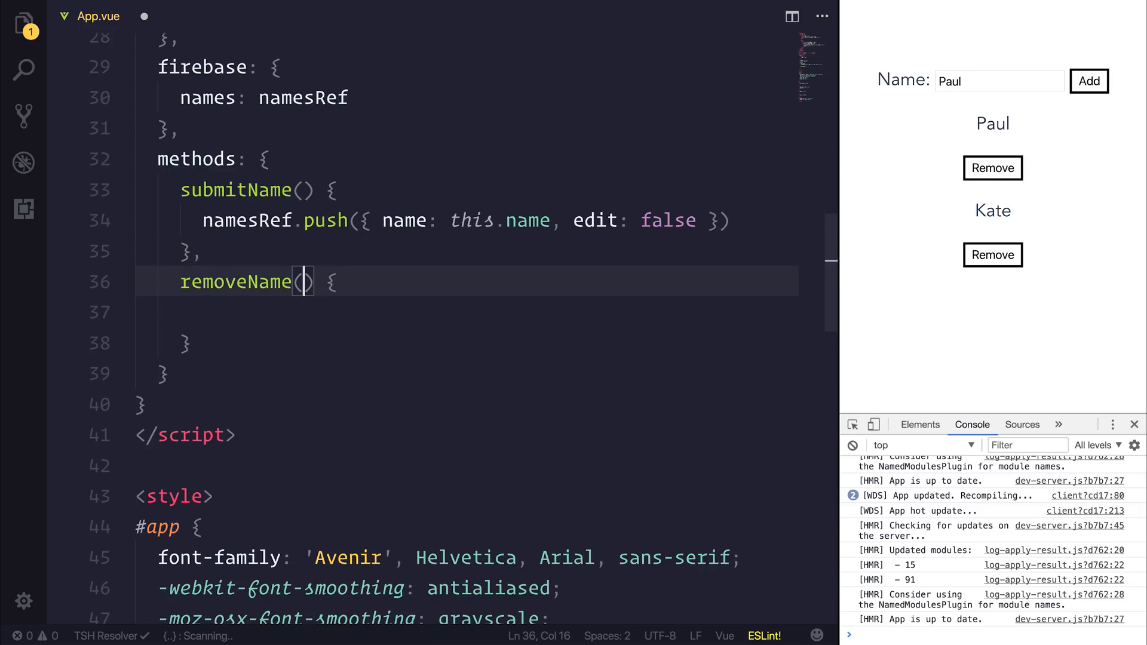
pyautogui.write('key')
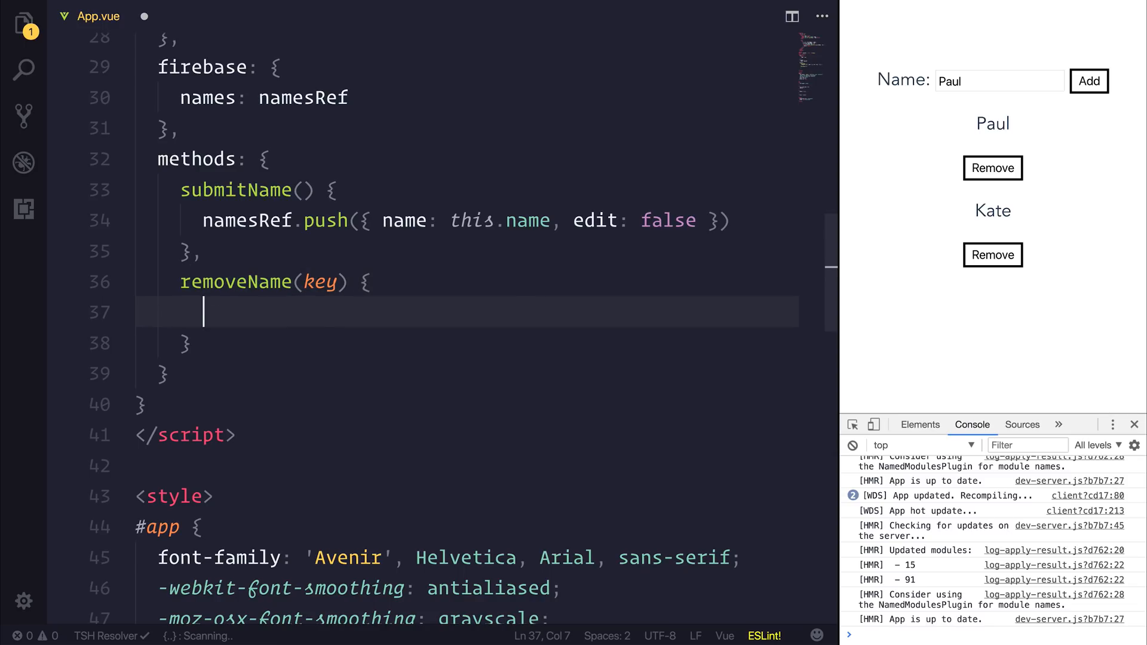
pyautogui.write('namesRef.child(')
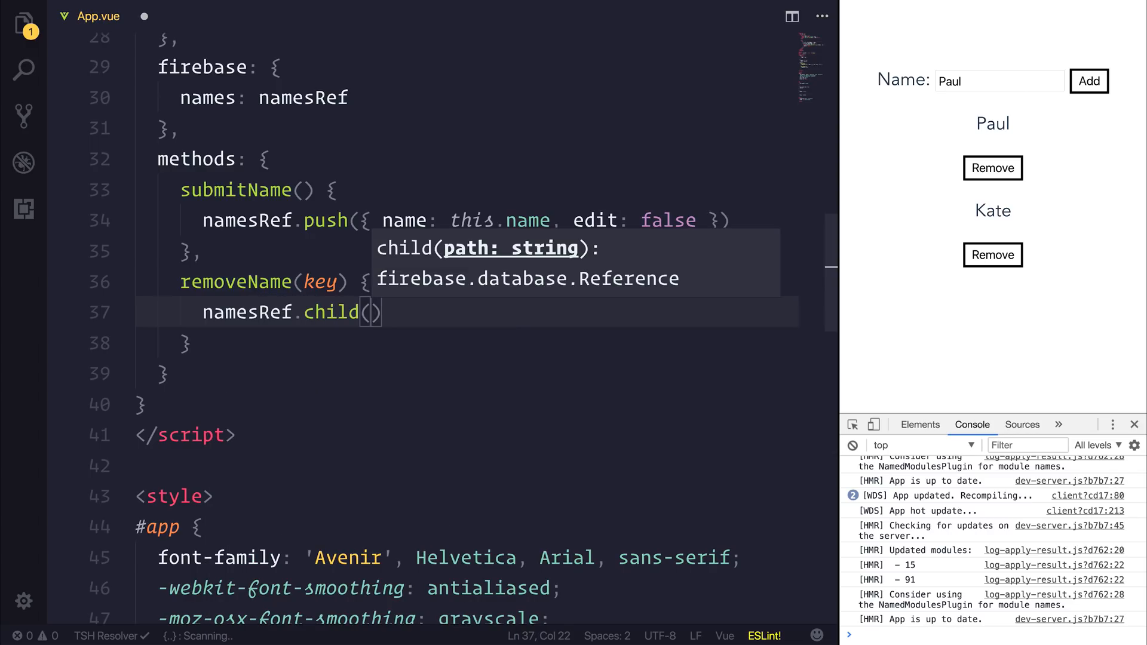
pyautogui.write('key')
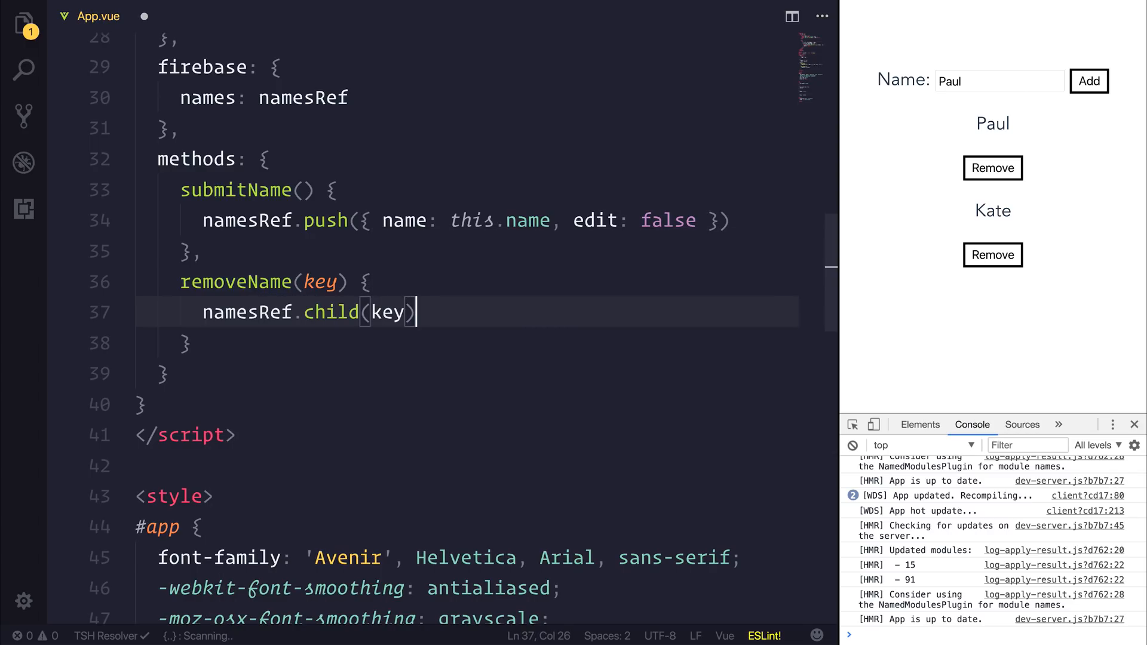
pyautogui.write('.remove()')
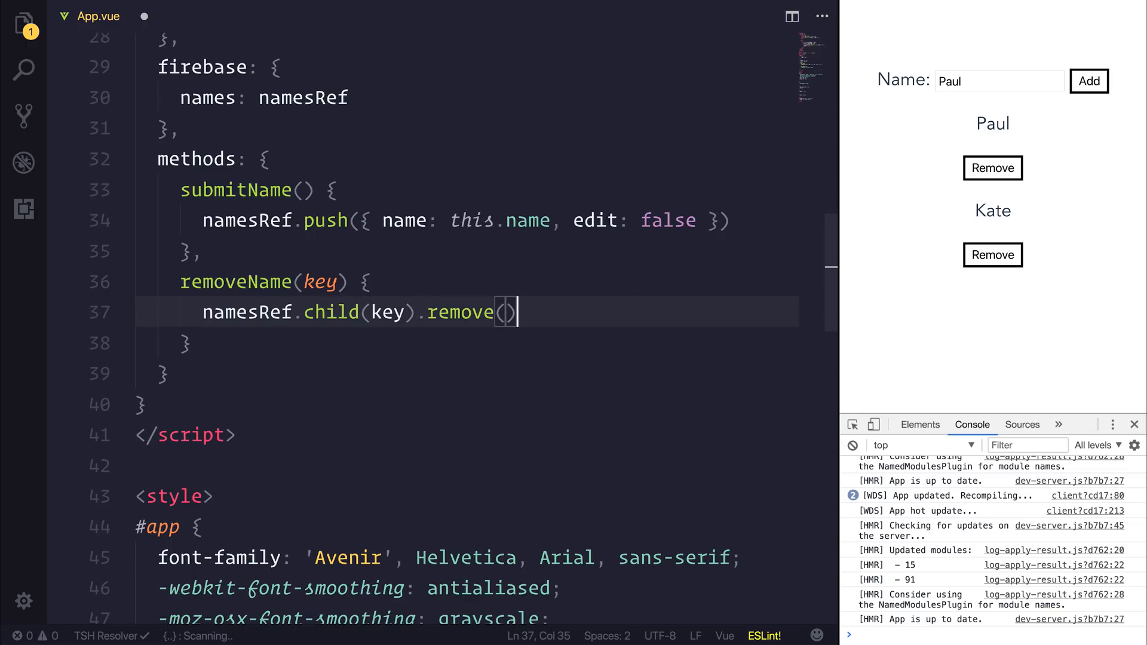
pyautogui.write(';')
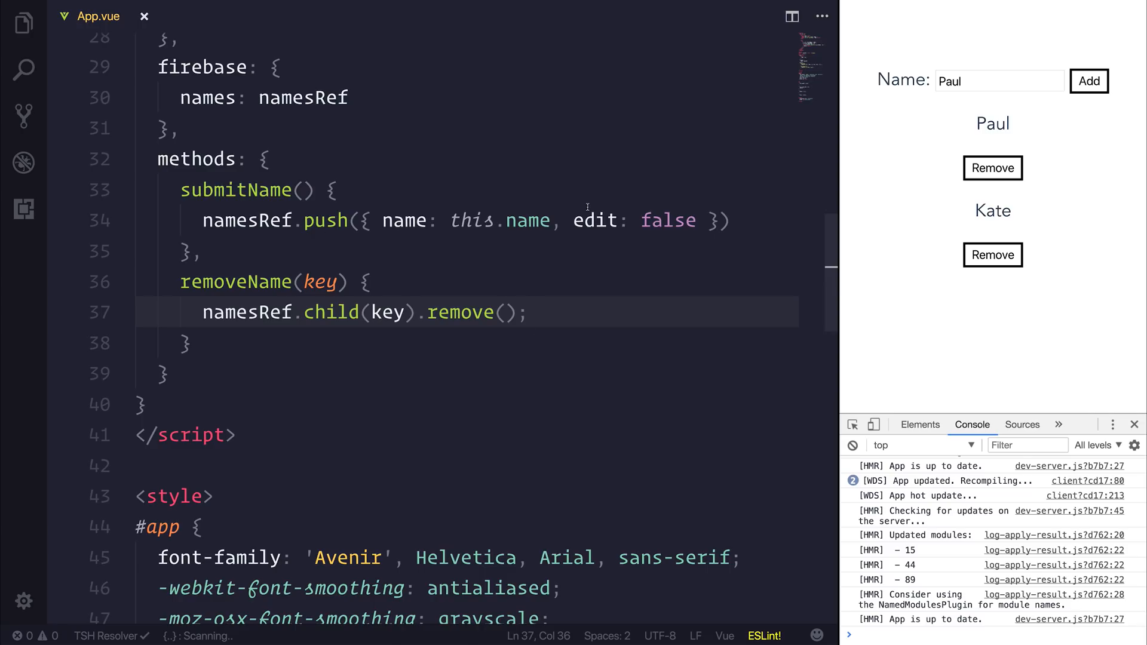
pyautogui.click(993, 168)
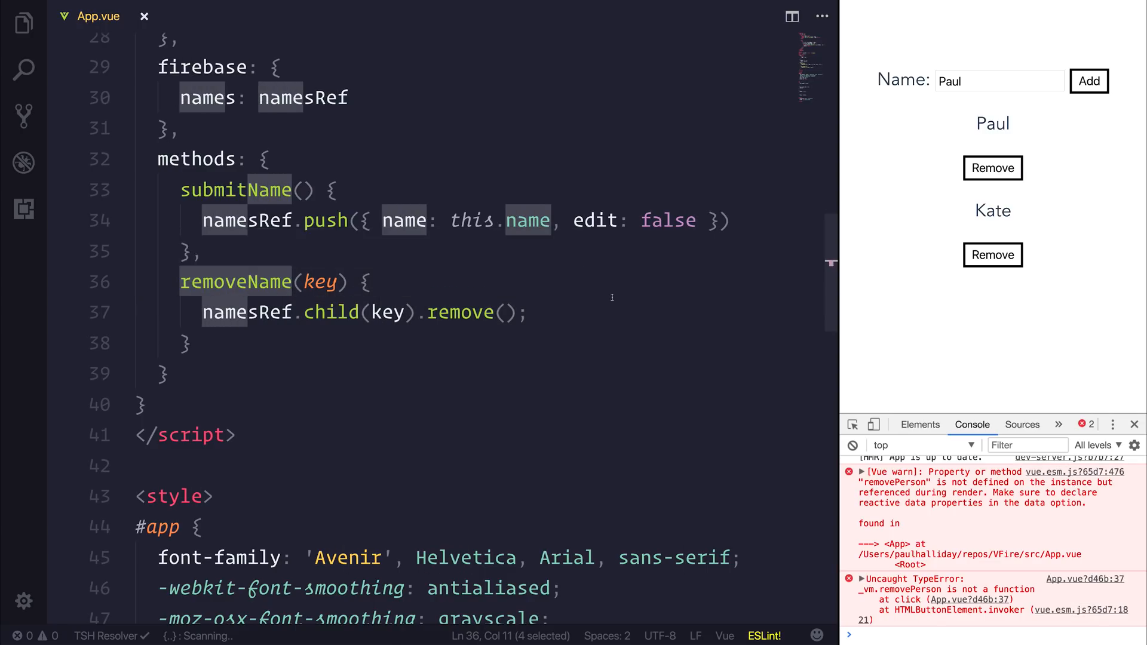
pyautogui.moveTo(553, 312)
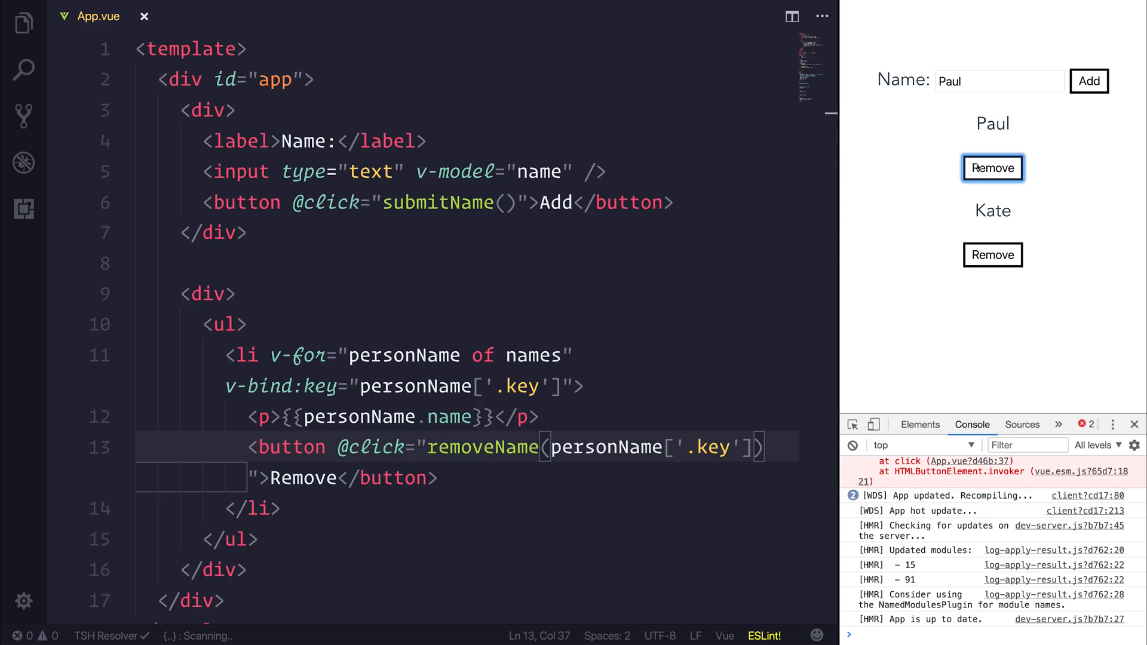
pyautogui.click(993, 168)
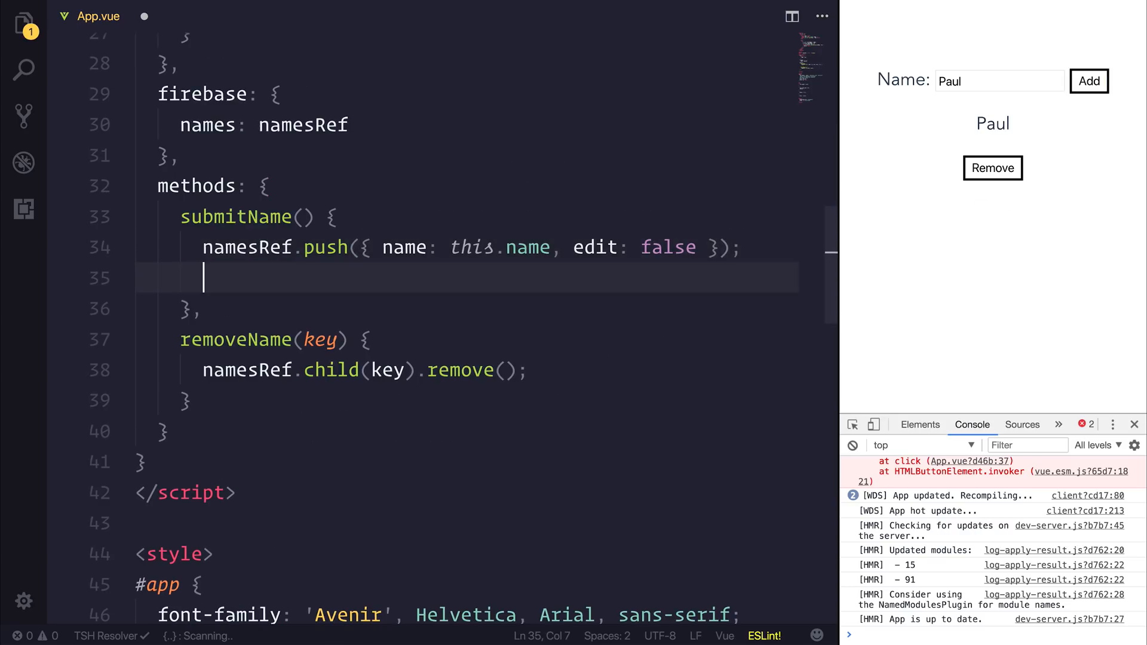
pyautogui.write("this.name = '';")
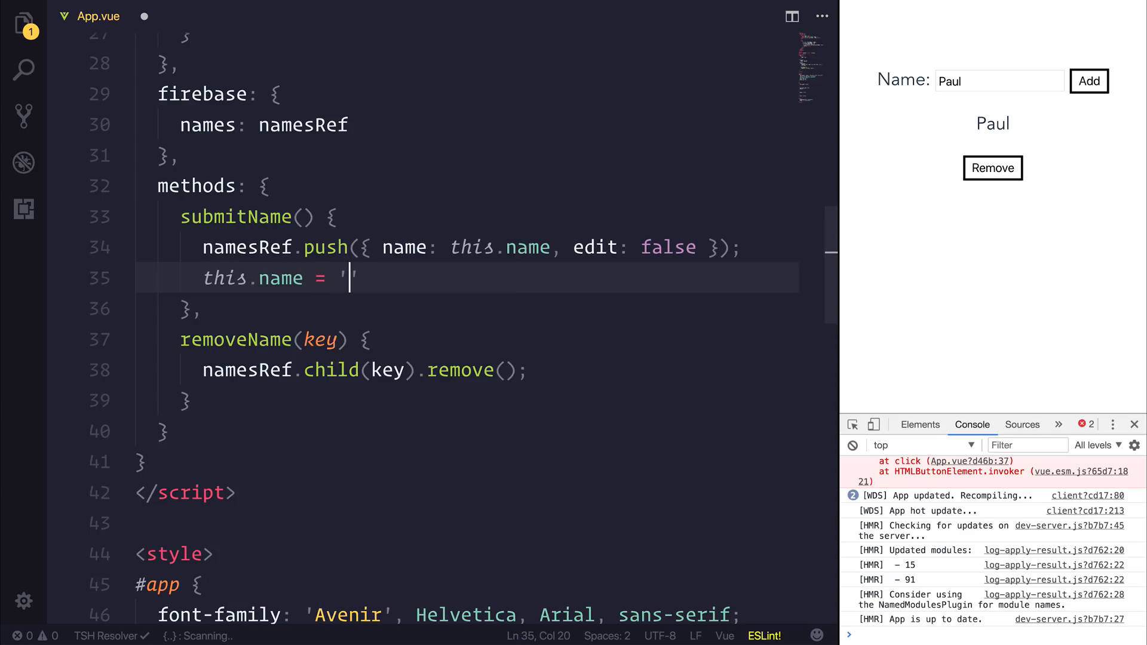
pyautogui.write("';")
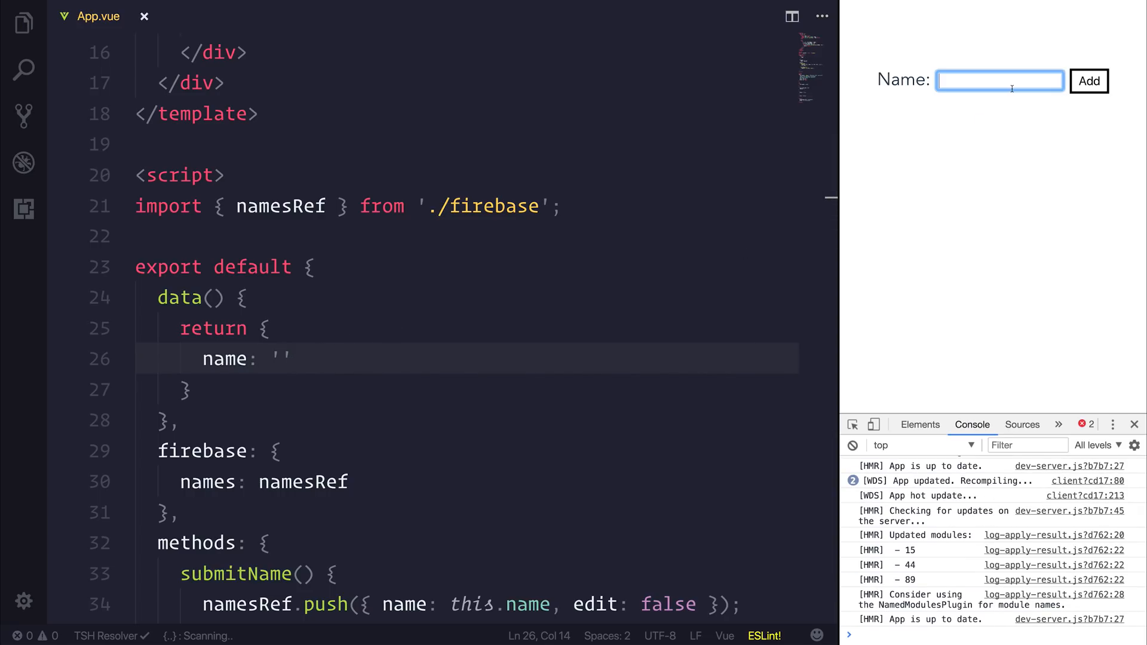
pyautogui.write('Paul')
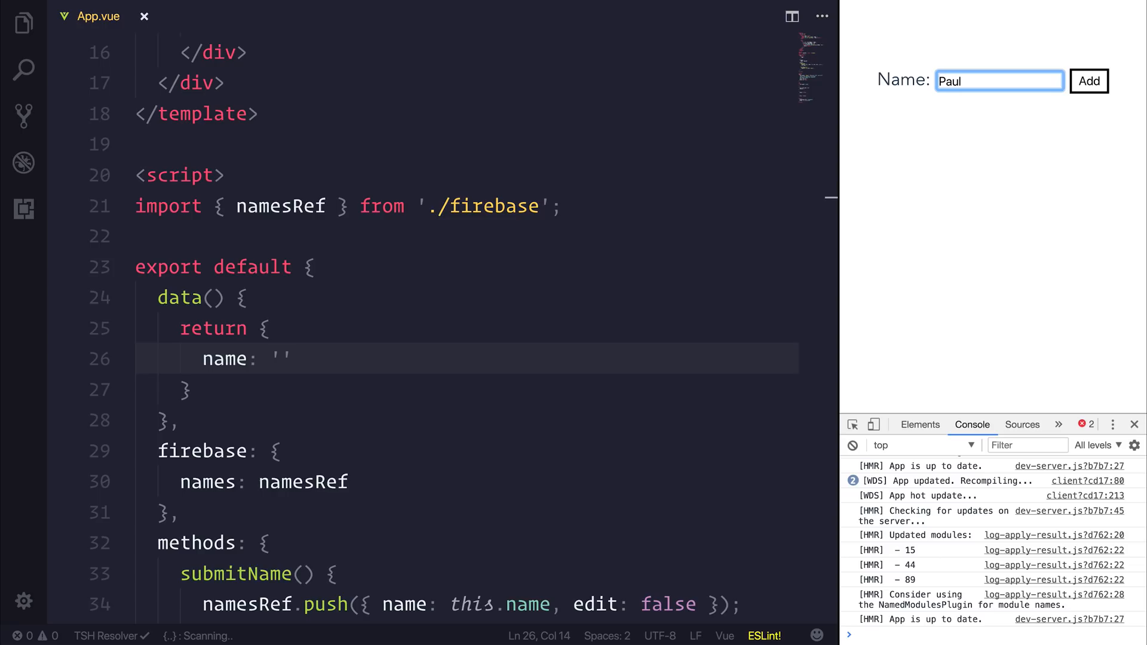
pyautogui.click(1089, 81)
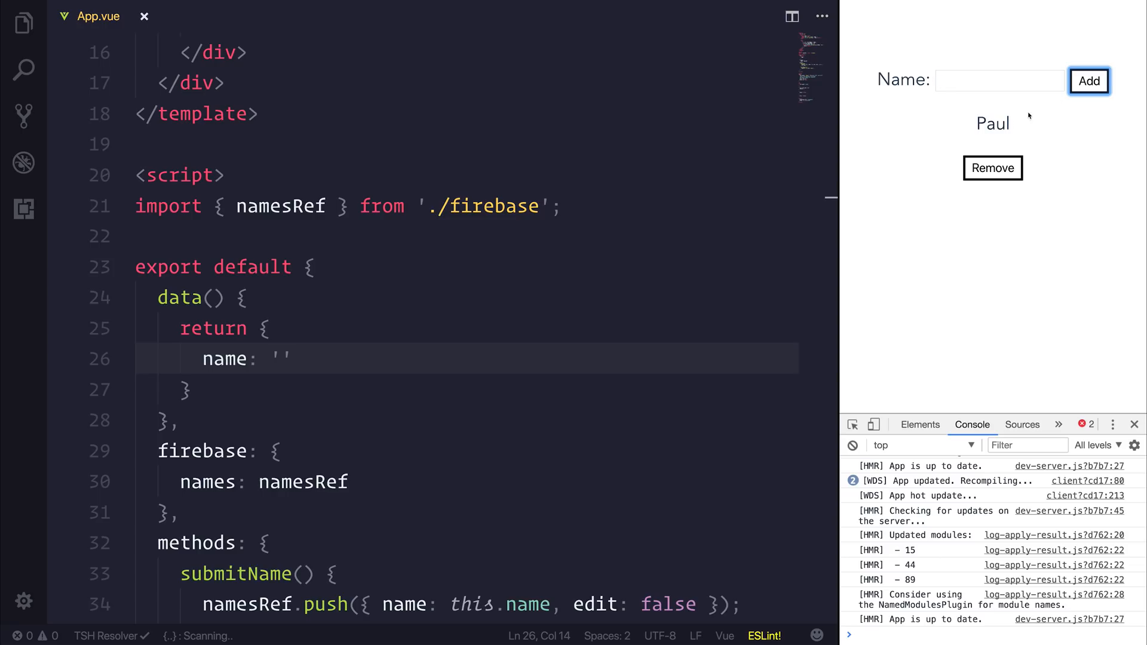
pyautogui.click(1000, 80)
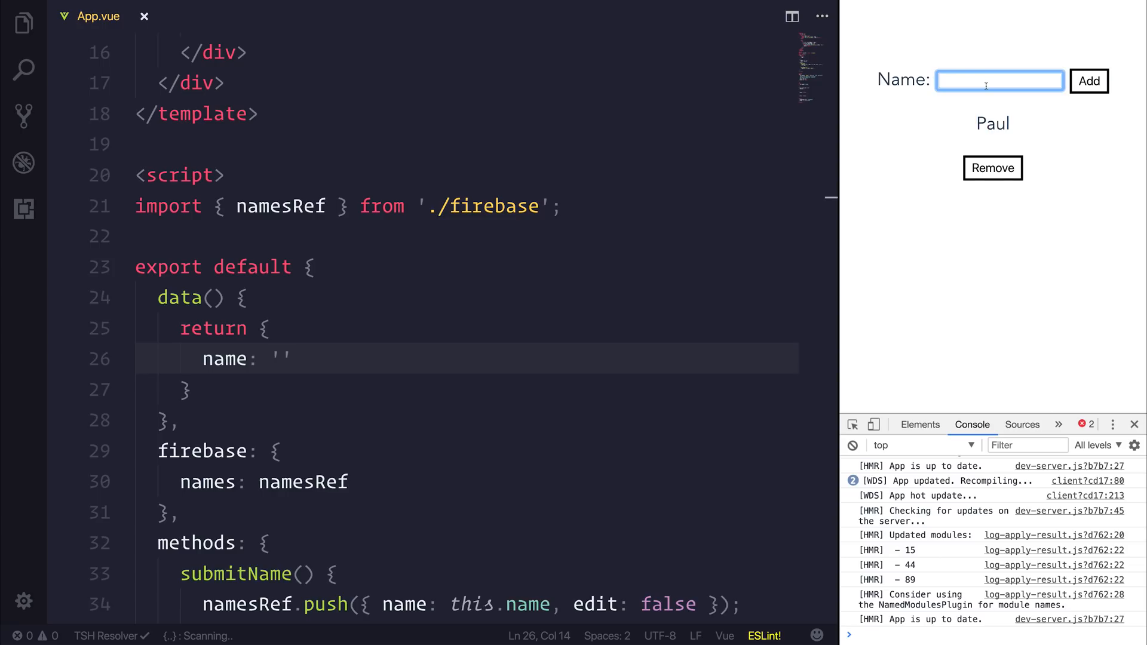
pyautogui.scroll(-3)
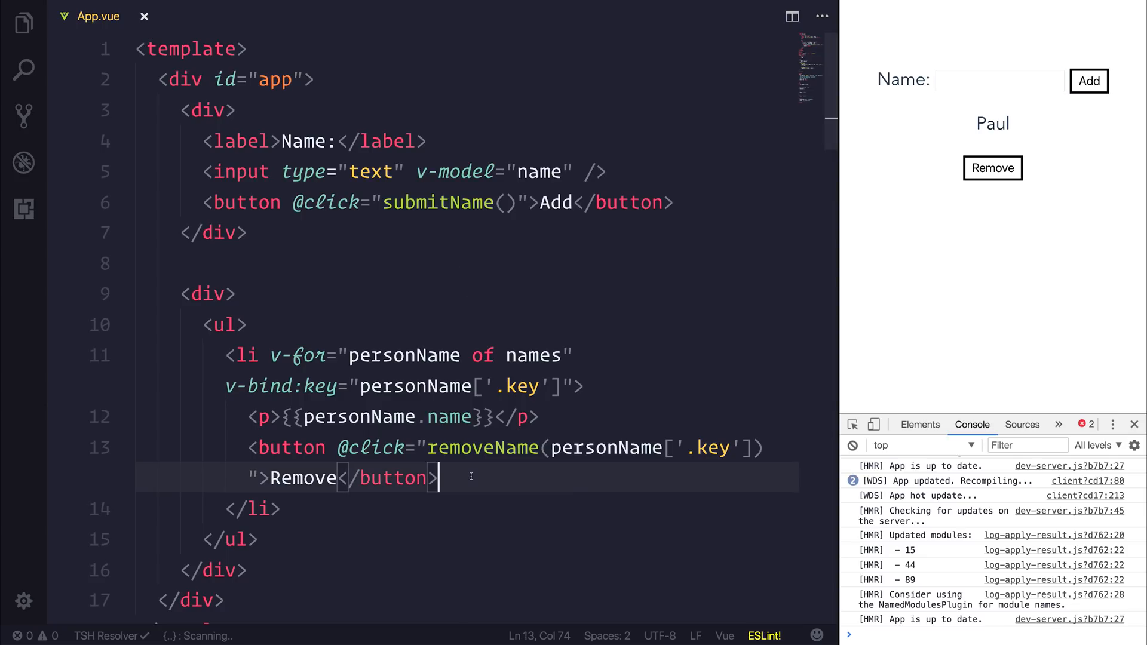
# Step: Insert an Edit button after Remove that calls editName with the entry's key
pyautogui.write('button')
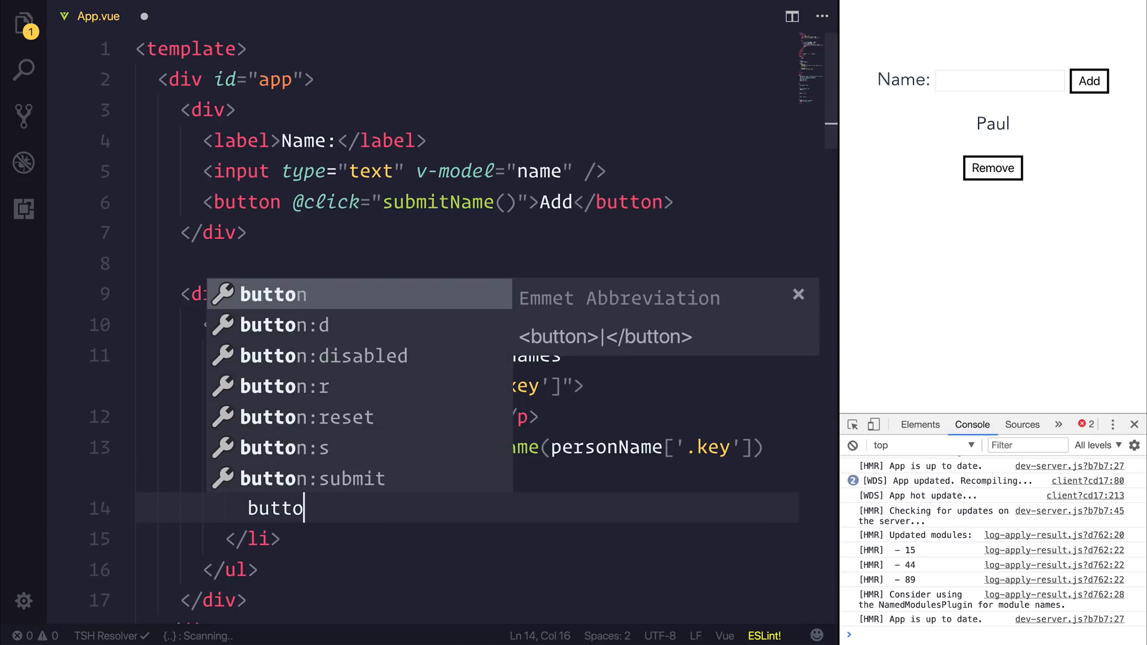
pyautogui.press('Tab')
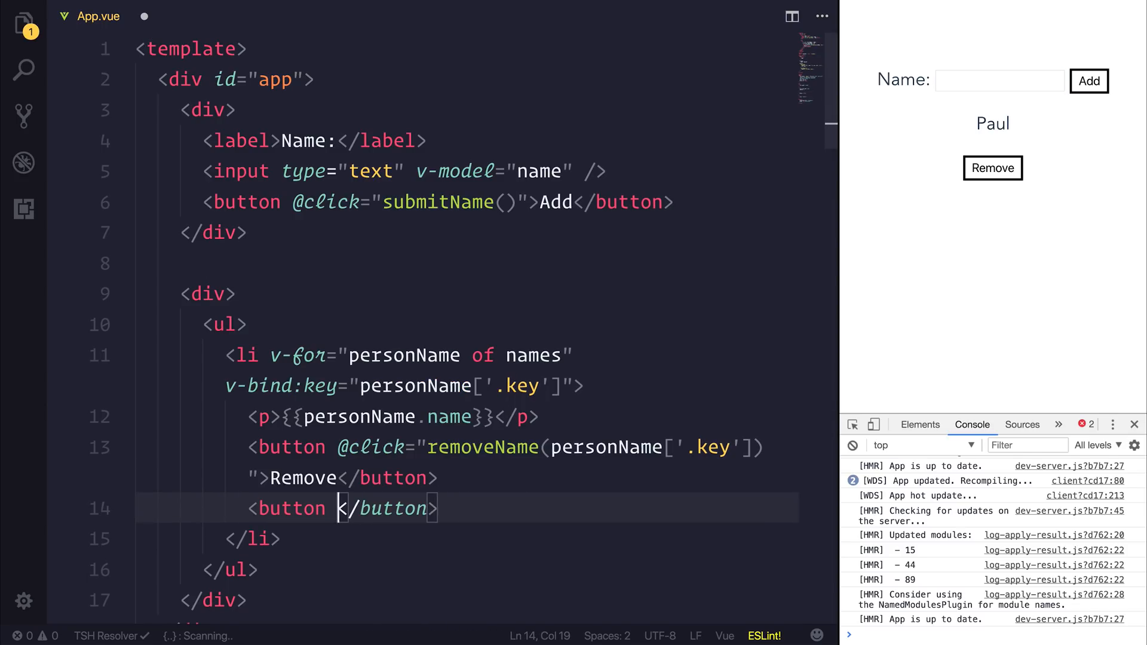
pyautogui.write('Edit')
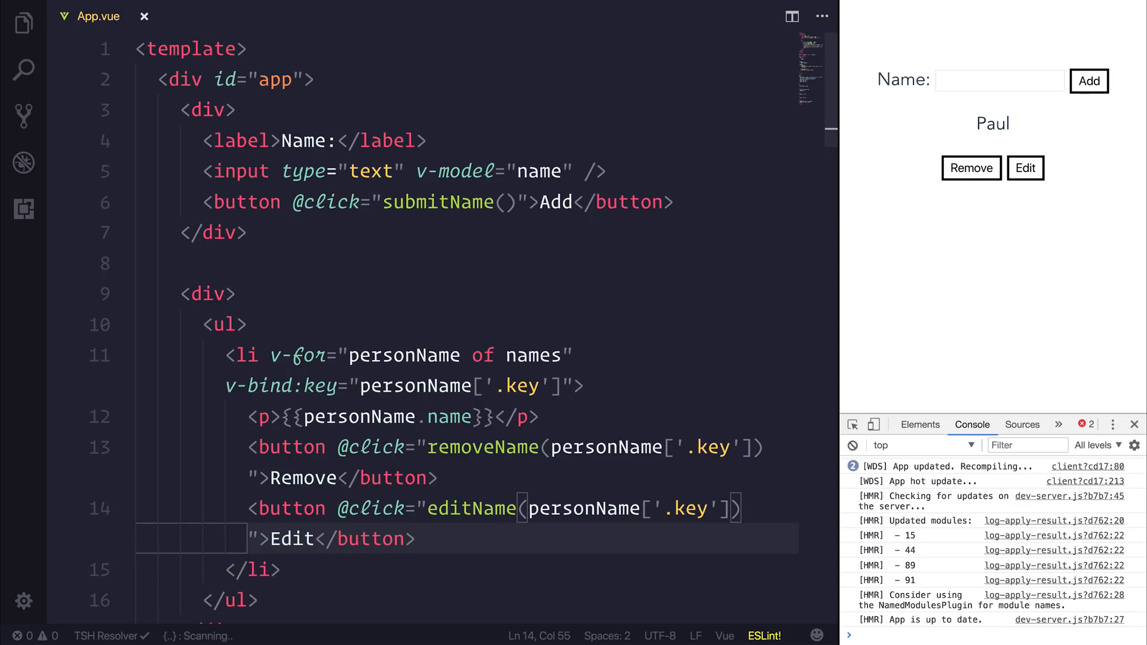
pyautogui.moveTo(416, 501)
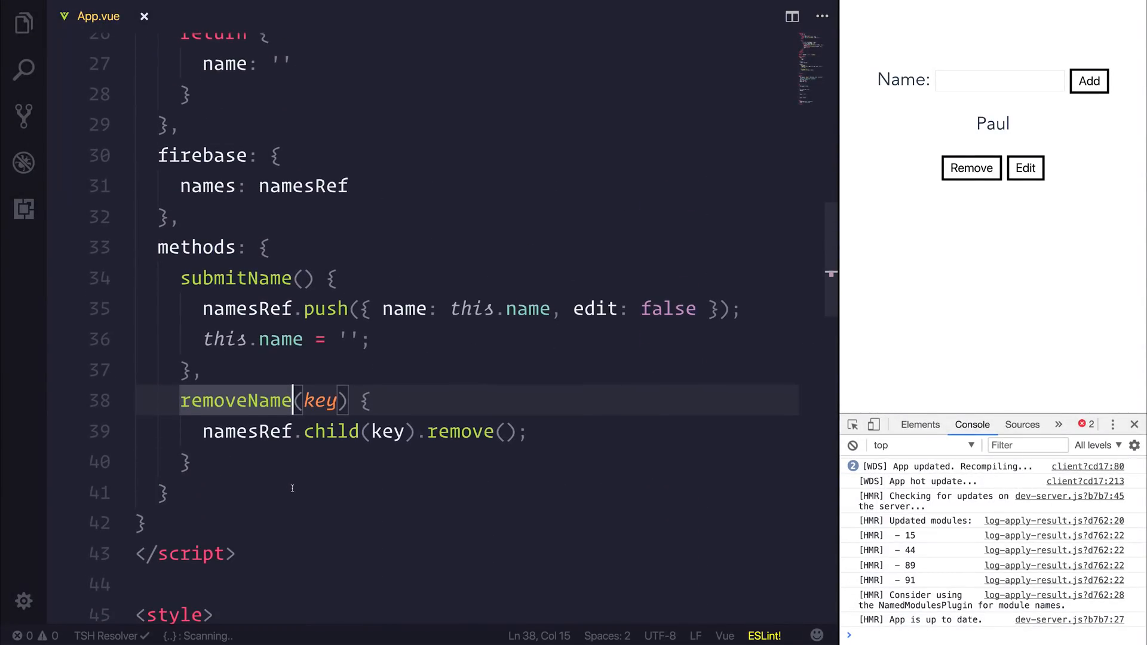
# Step: Write setEditName(key) calling namesRef.child(key).update({ edit: true }), fixing the nameRef typo
pyautogui.write('editN')
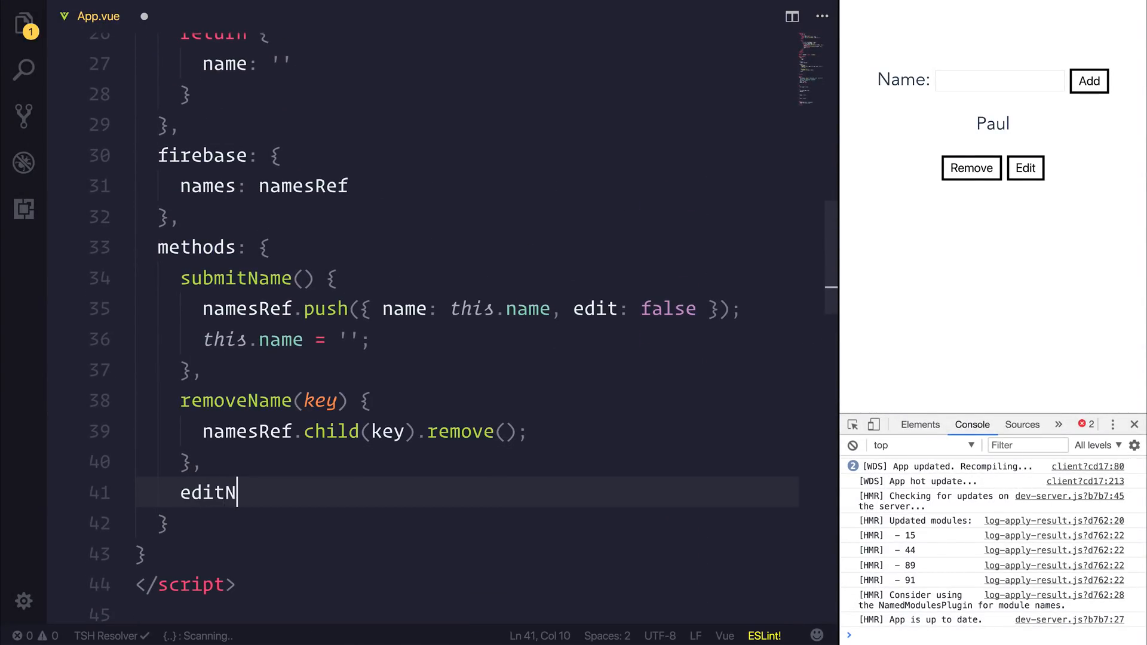
pyautogui.write('ame')
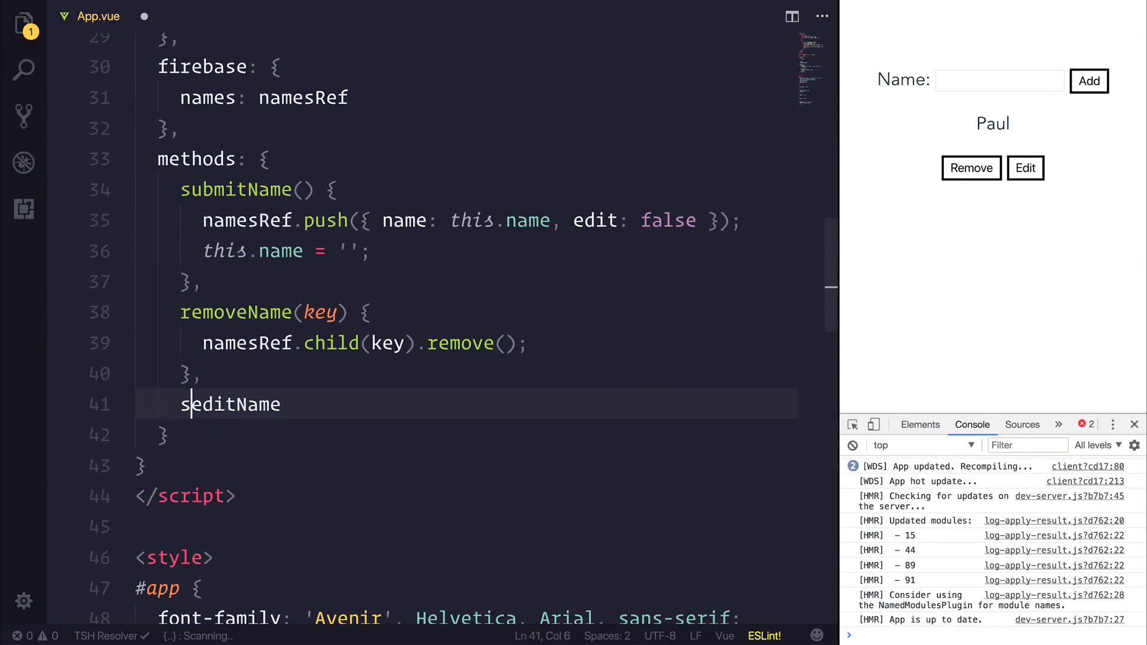
pyautogui.write('setE')
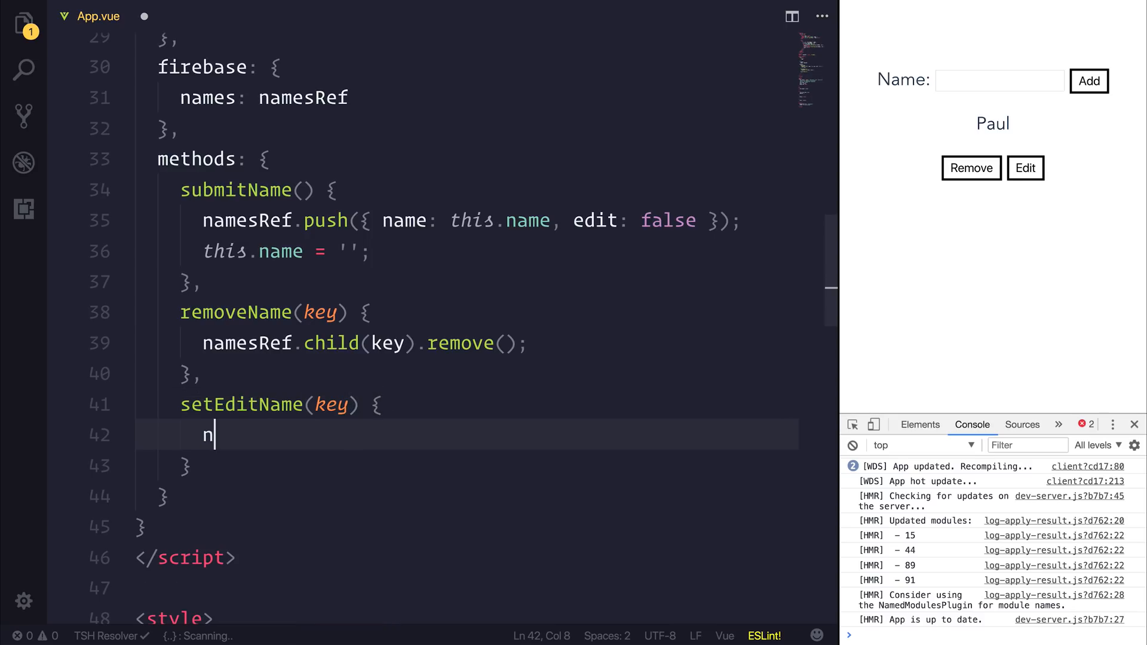
pyautogui.write('ameRef.child')
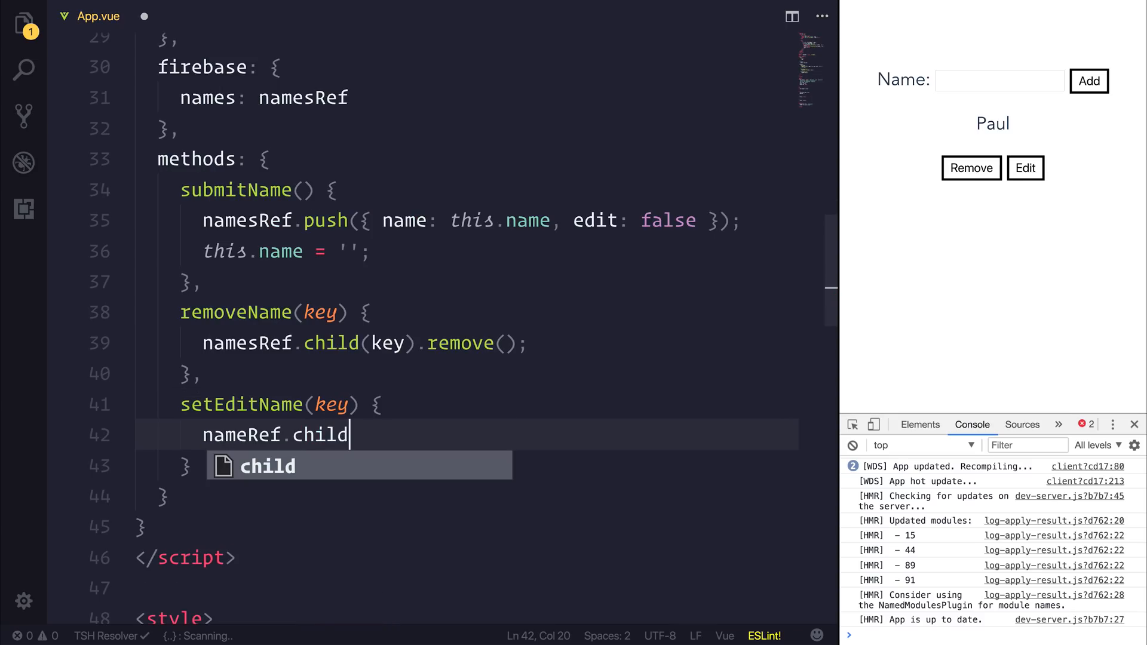
pyautogui.write('(key)')
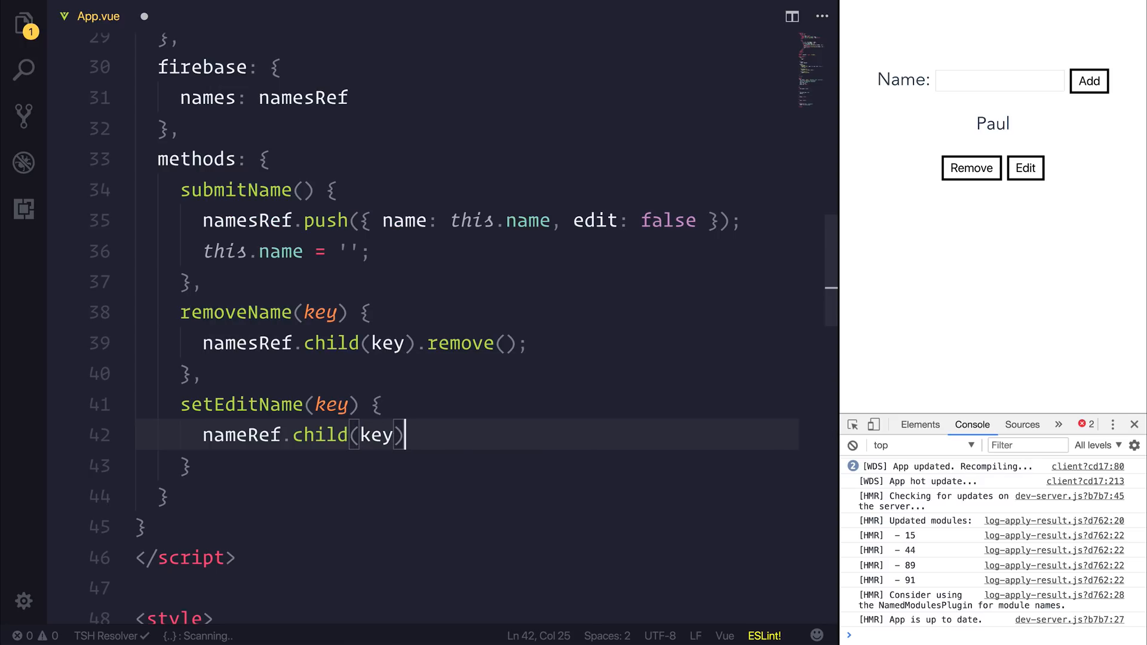
pyautogui.write('.up')
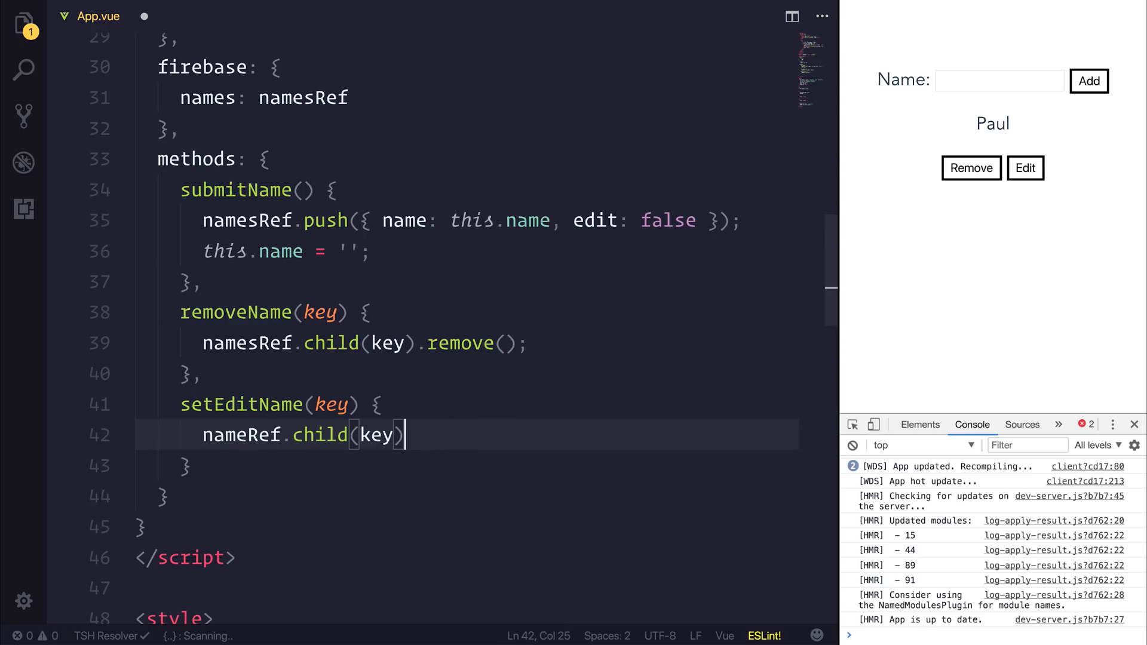
pyautogui.write('.update({ edit: true')
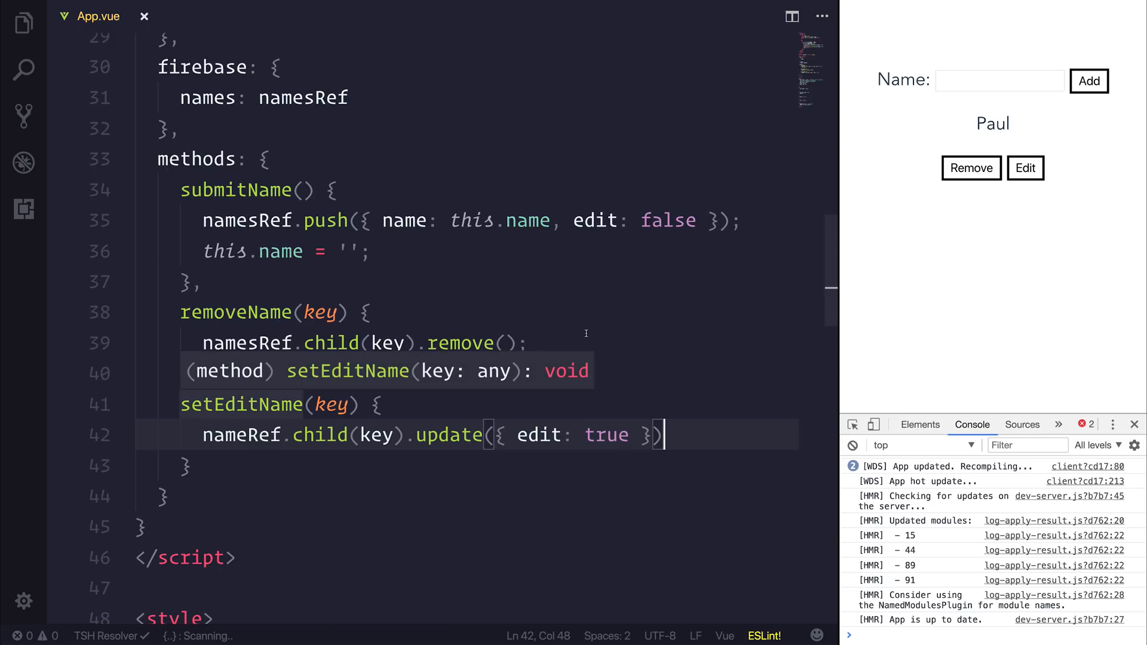
pyautogui.click(1025, 168)
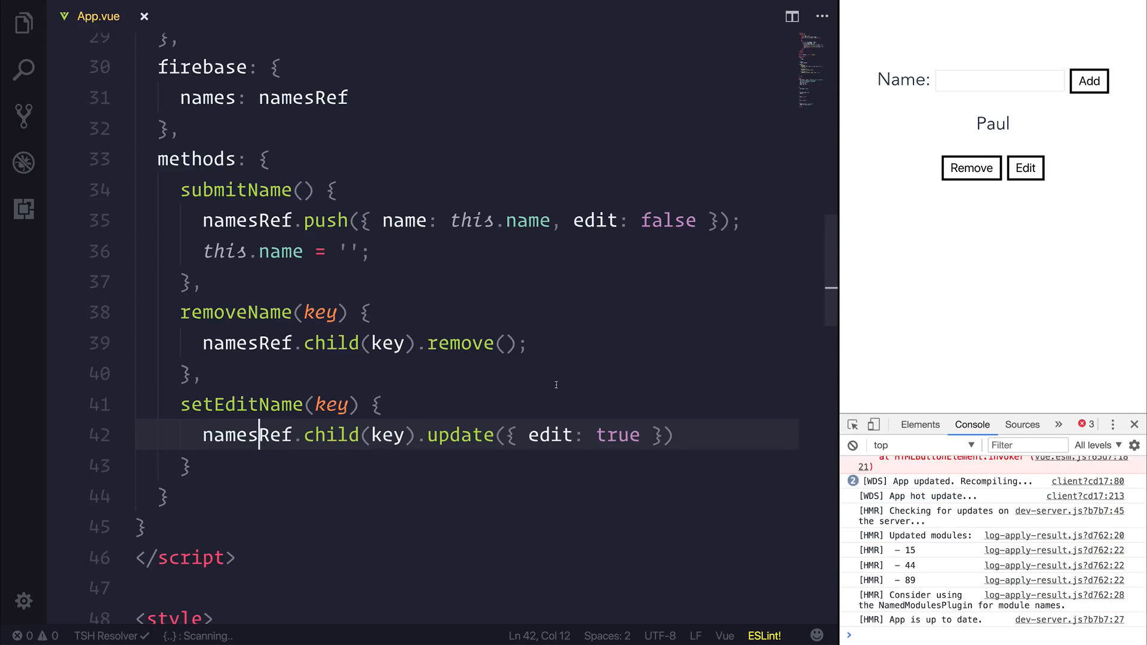
pyautogui.click(1025, 168)
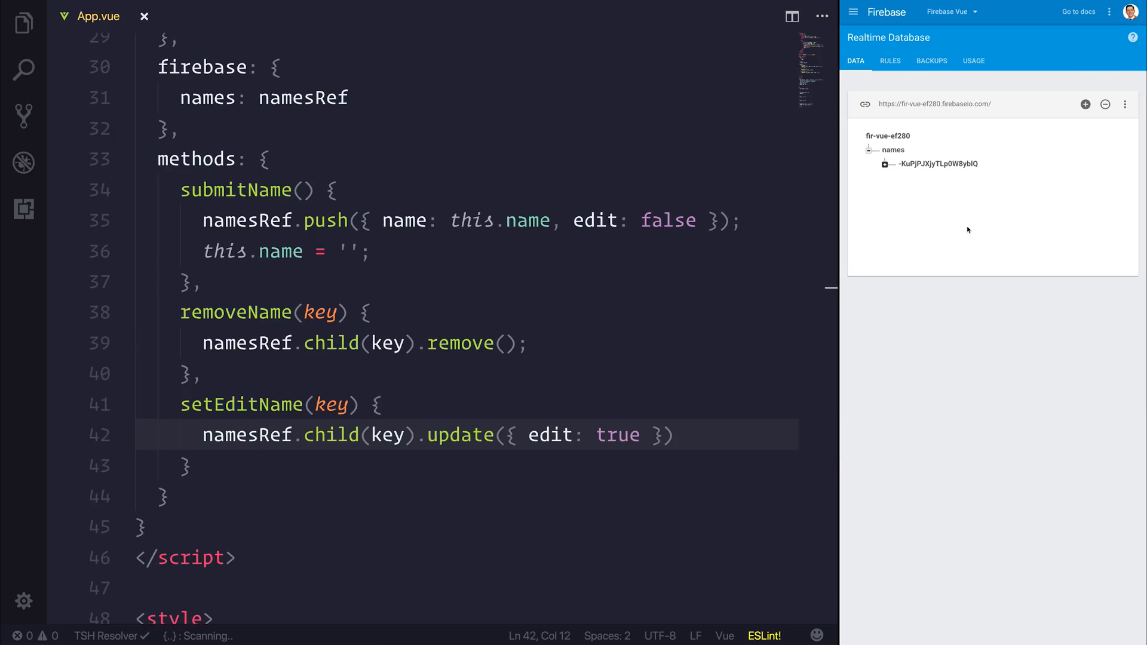
# Step: Expand the stored names record in the Firebase Realtime Database data view
pyautogui.click(885, 163)
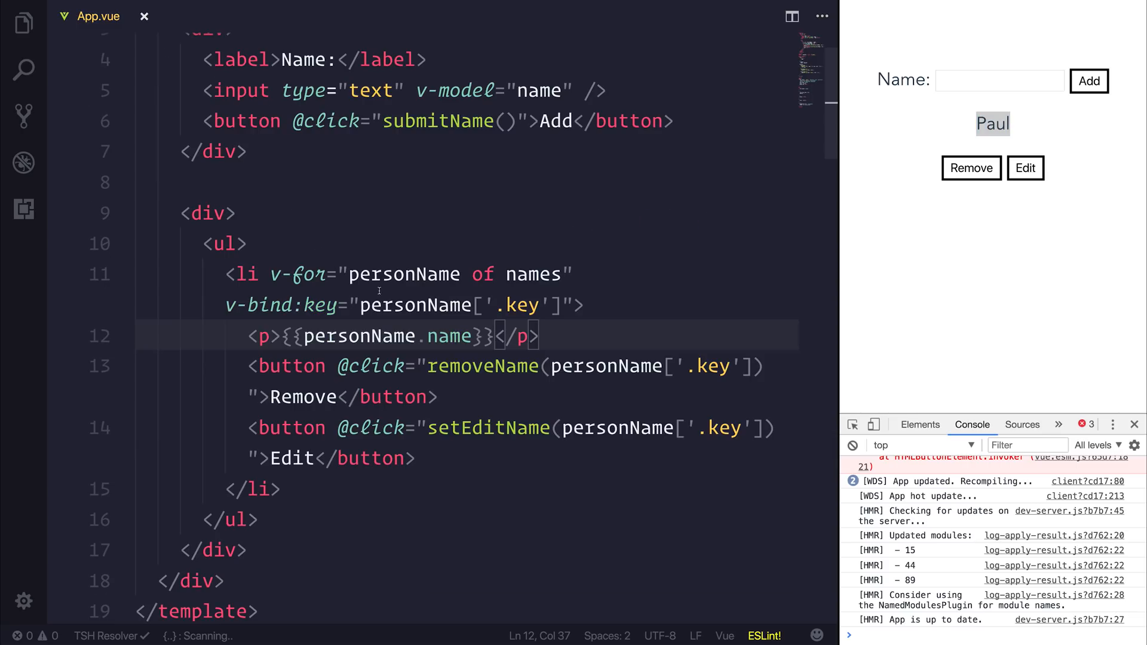
# Step: Wrap the name paragraph and buttons in a div with v-if="!personName.edit"
pyautogui.press('Enter')
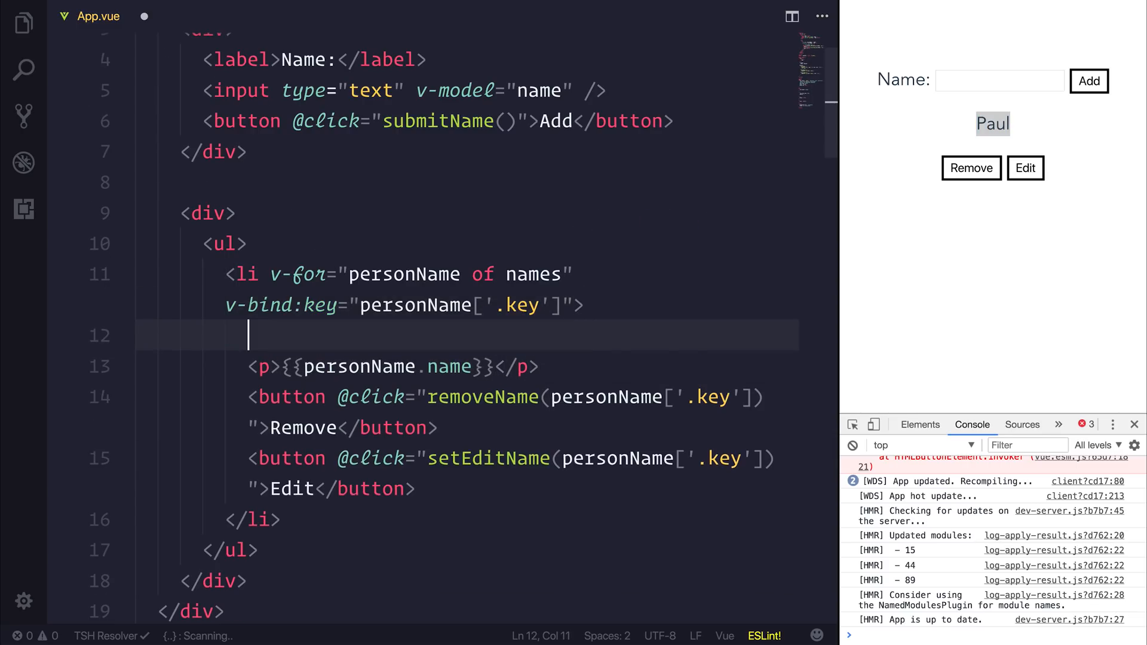
pyautogui.write('<div>')
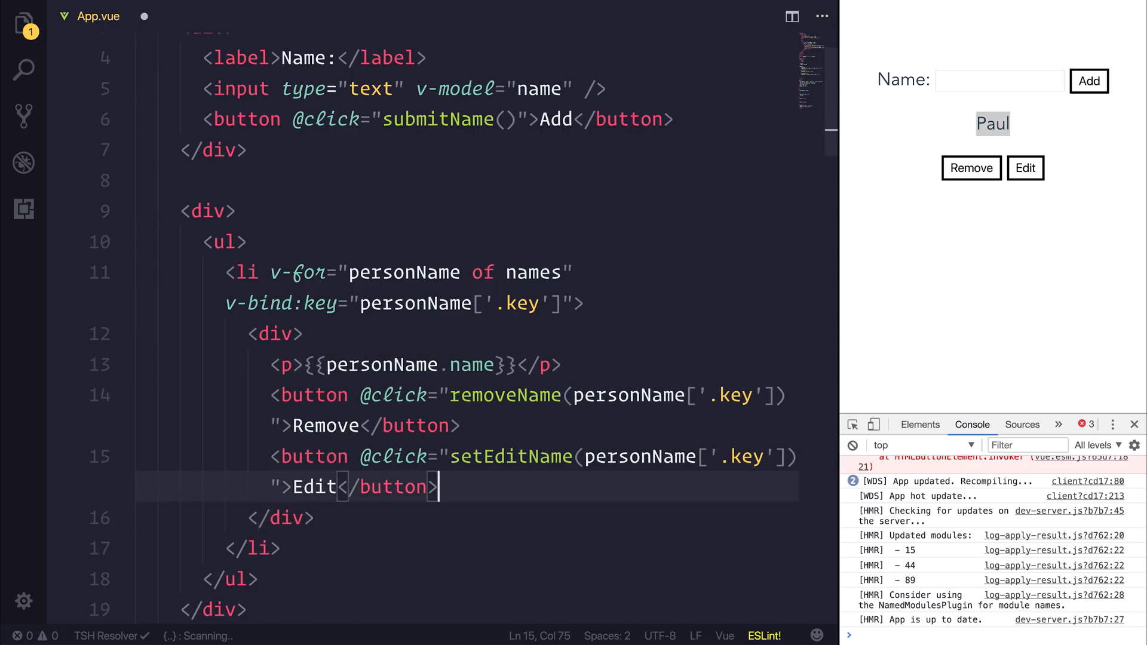
pyautogui.click(299, 334)
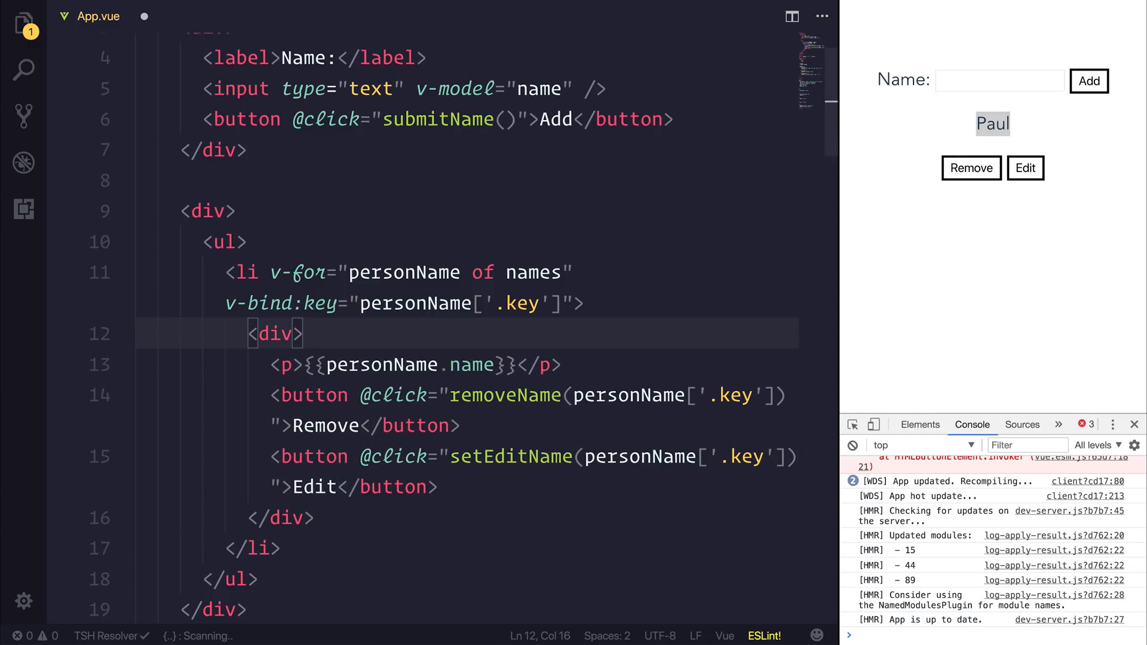
pyautogui.write('v-if=')
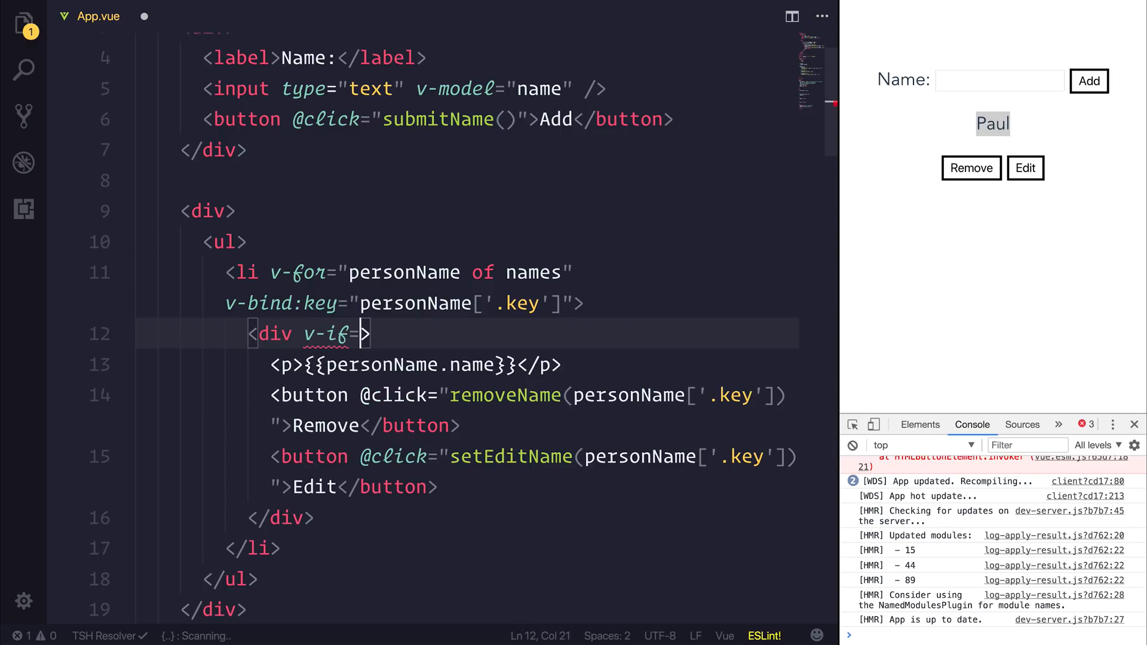
pyautogui.write('"p')
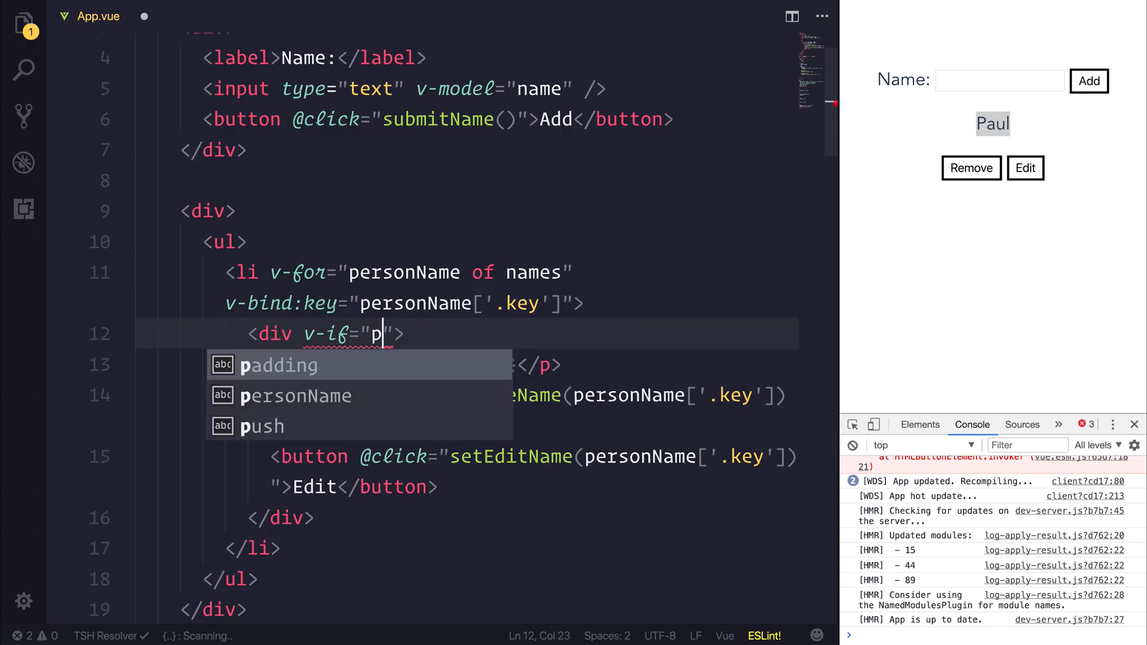
pyautogui.write('ersonName.edit')
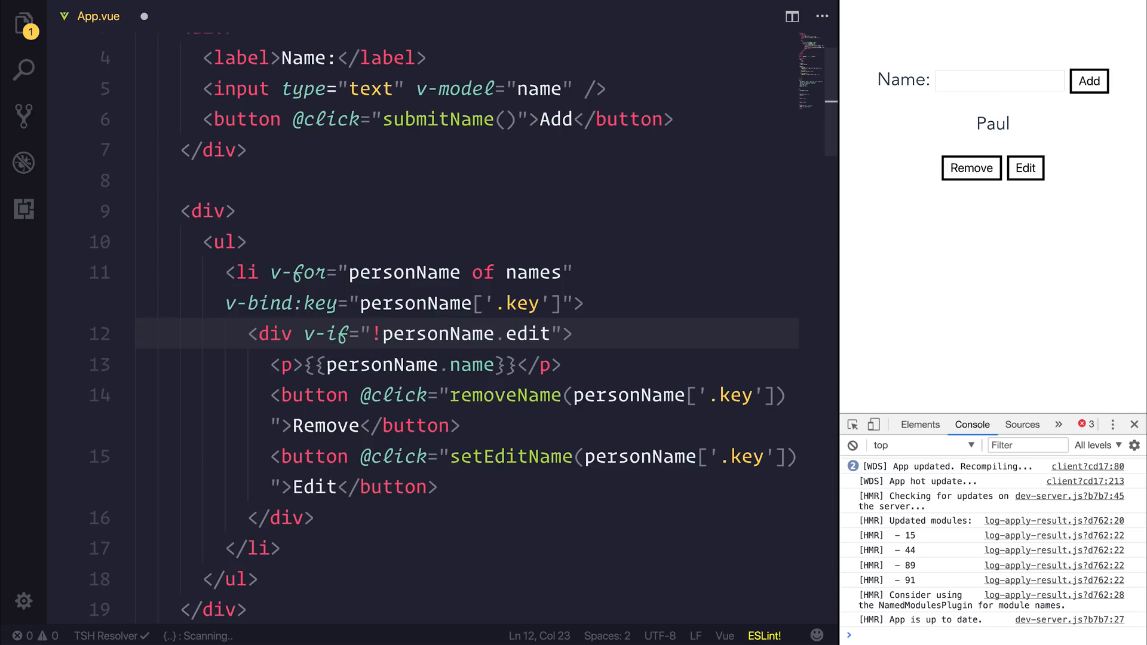
# Step: Add the name Kate in the demo app to test the list
pyautogui.click(972, 168)
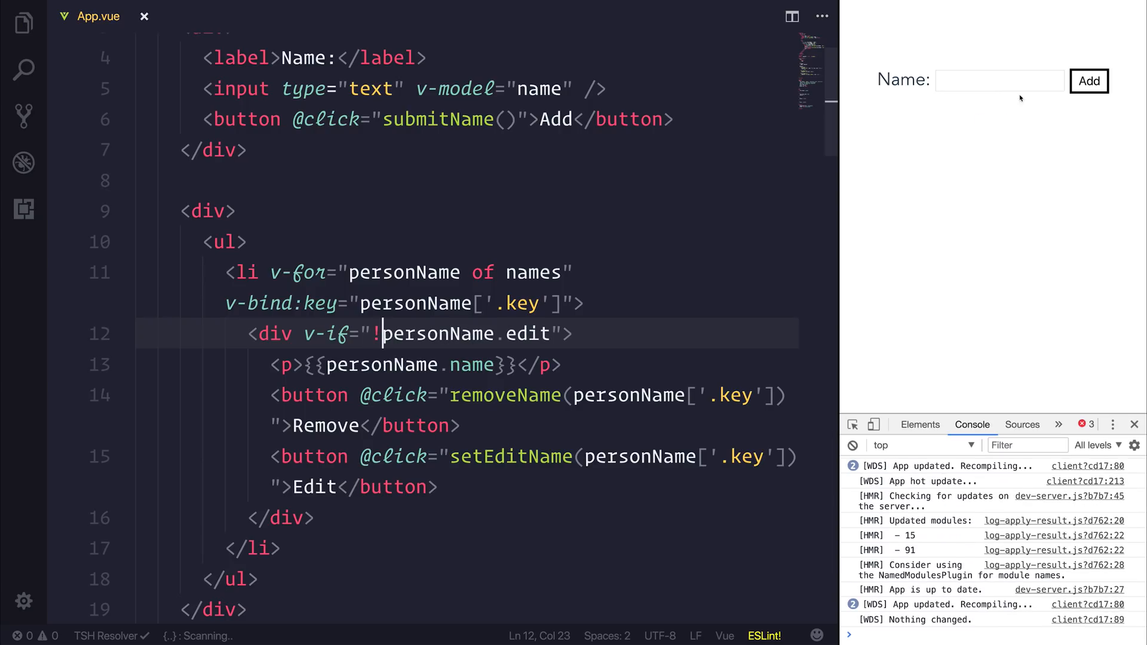
pyautogui.write('Kate')
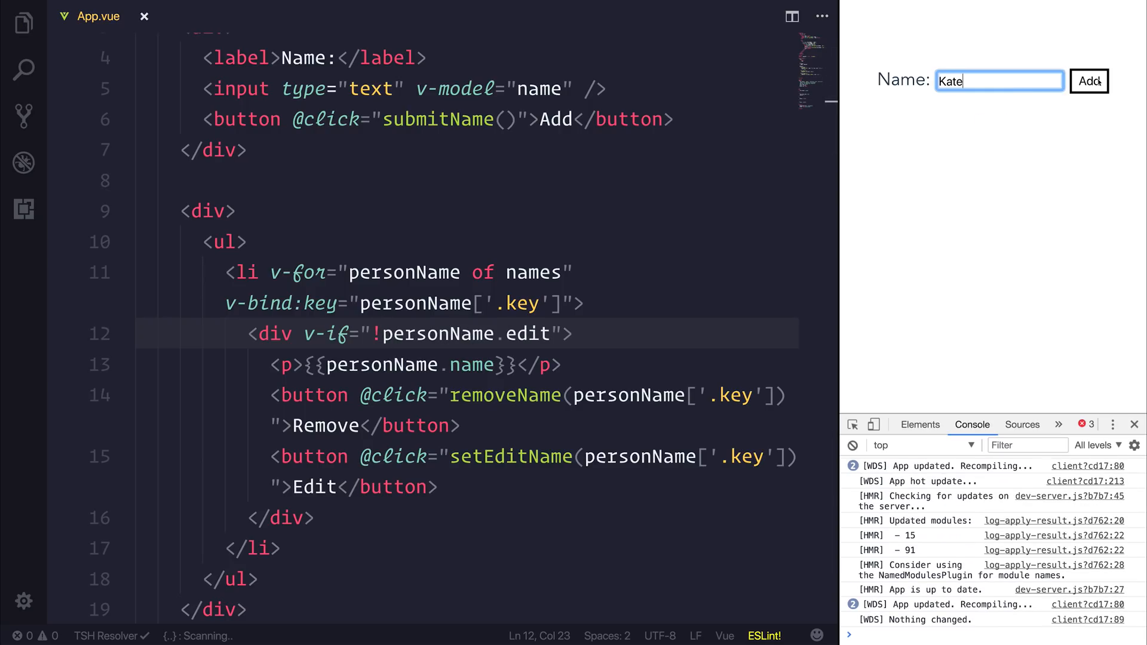
pyautogui.click(1091, 82)
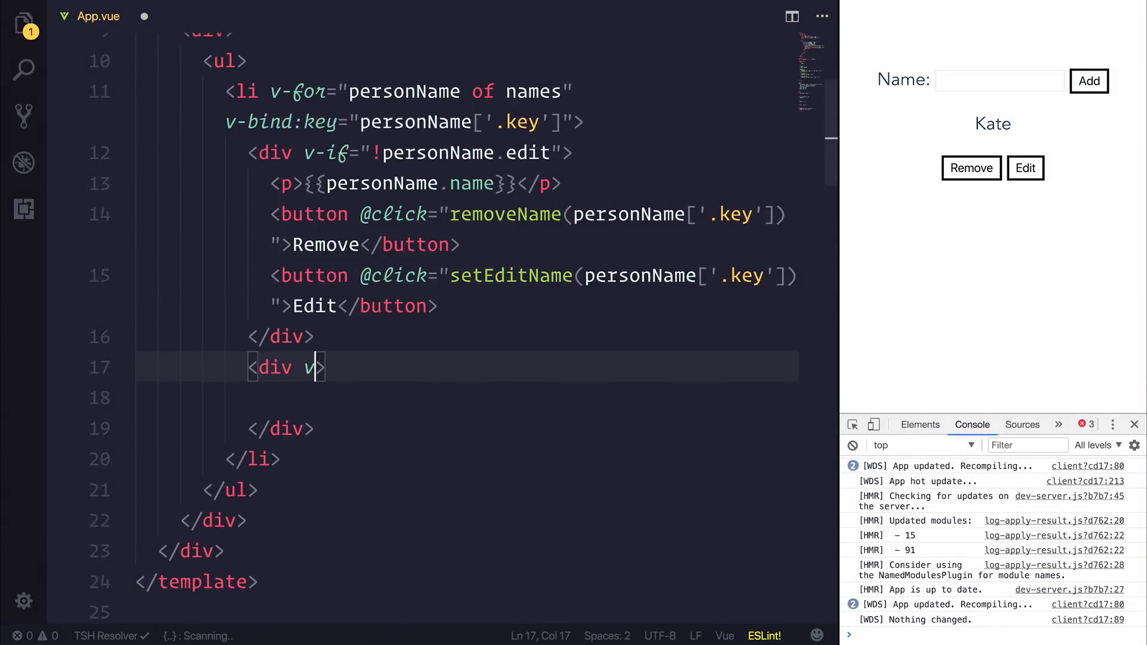
# Step: Add a v-else div holding a text input bound to personName.name
pyautogui.write('-else>')
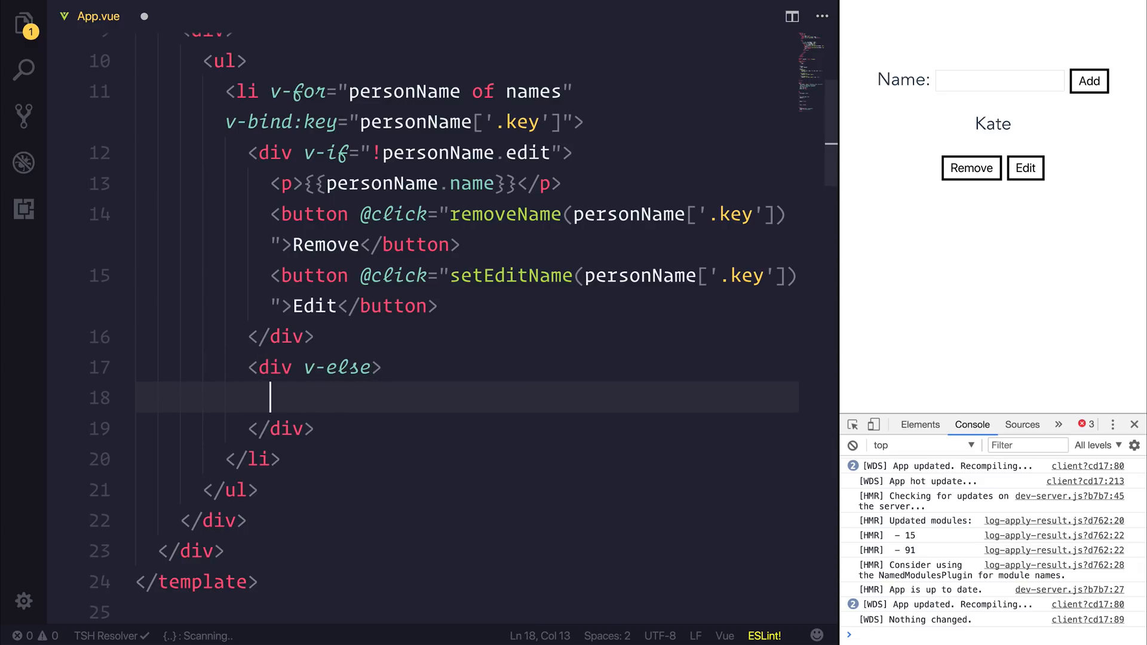
pyautogui.write('<input type="text">')
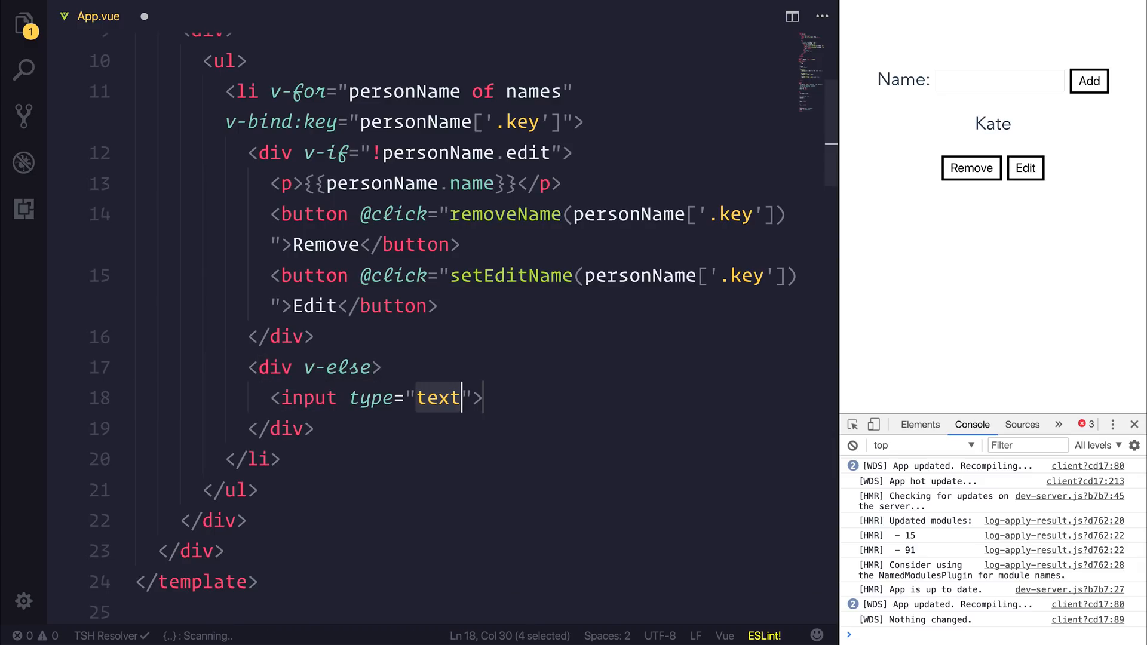
pyautogui.write('v-model="')
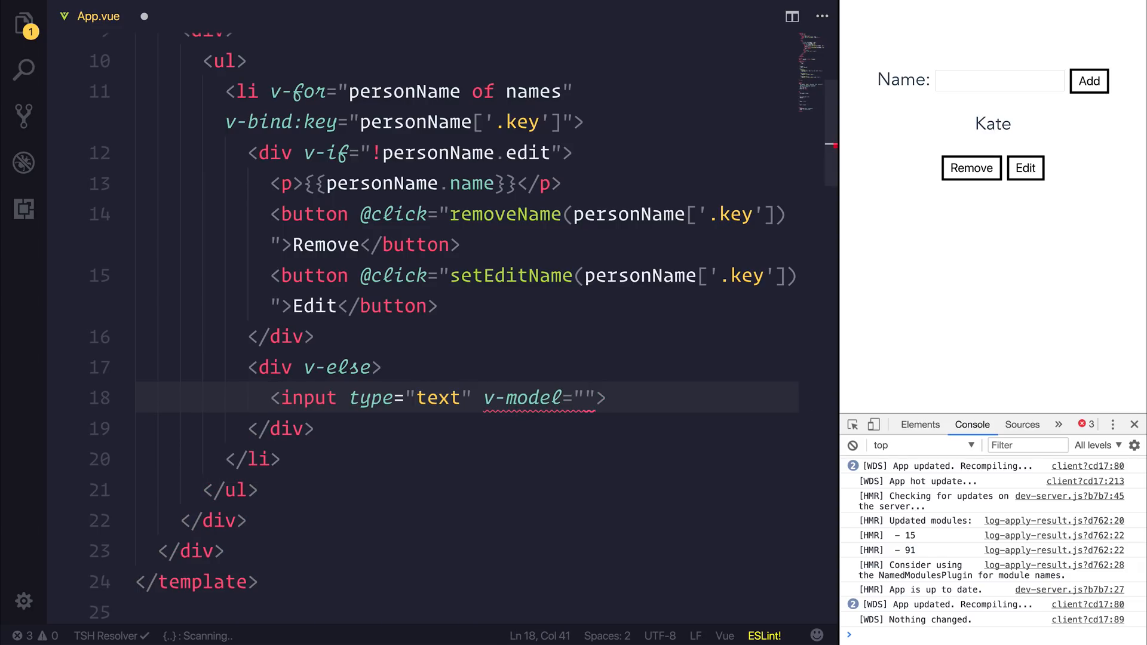
pyautogui.write('personName.name')
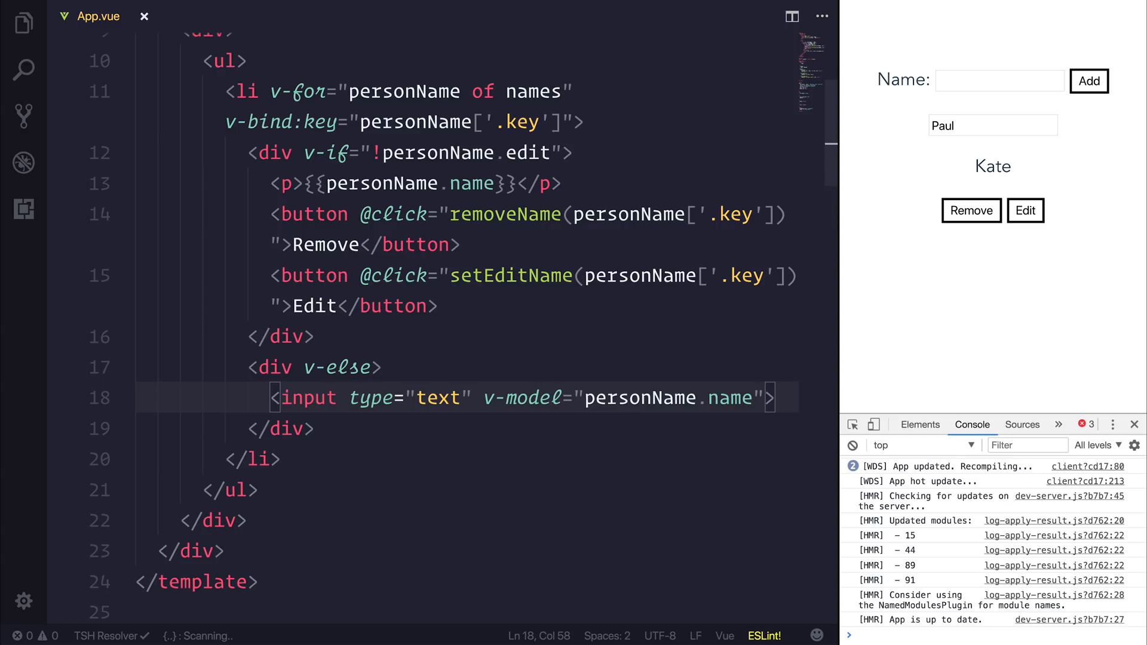
# Step: Add Save and Cancel buttons below the edit input
pyautogui.press('Enter')
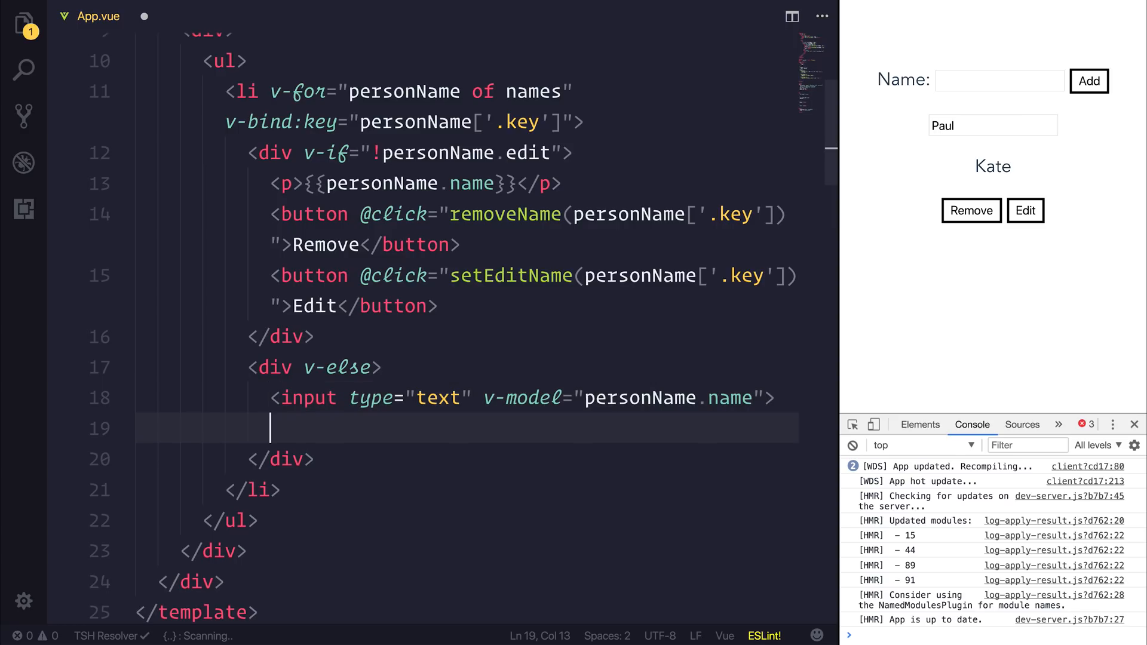
pyautogui.write('<button></button>')
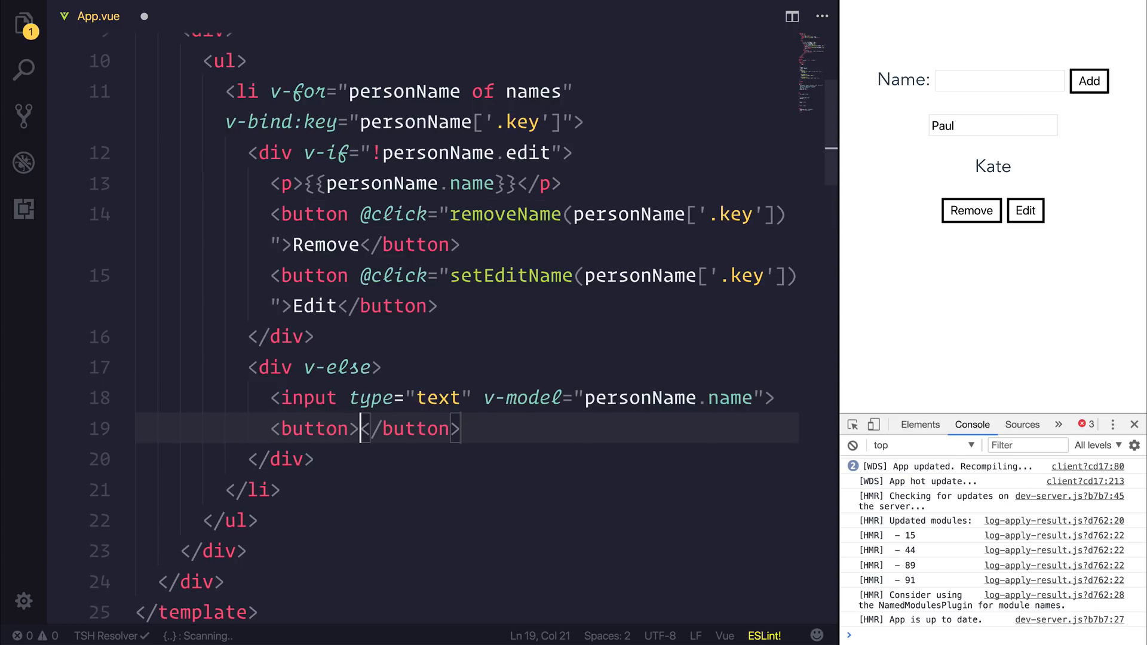
pyautogui.write('Save')
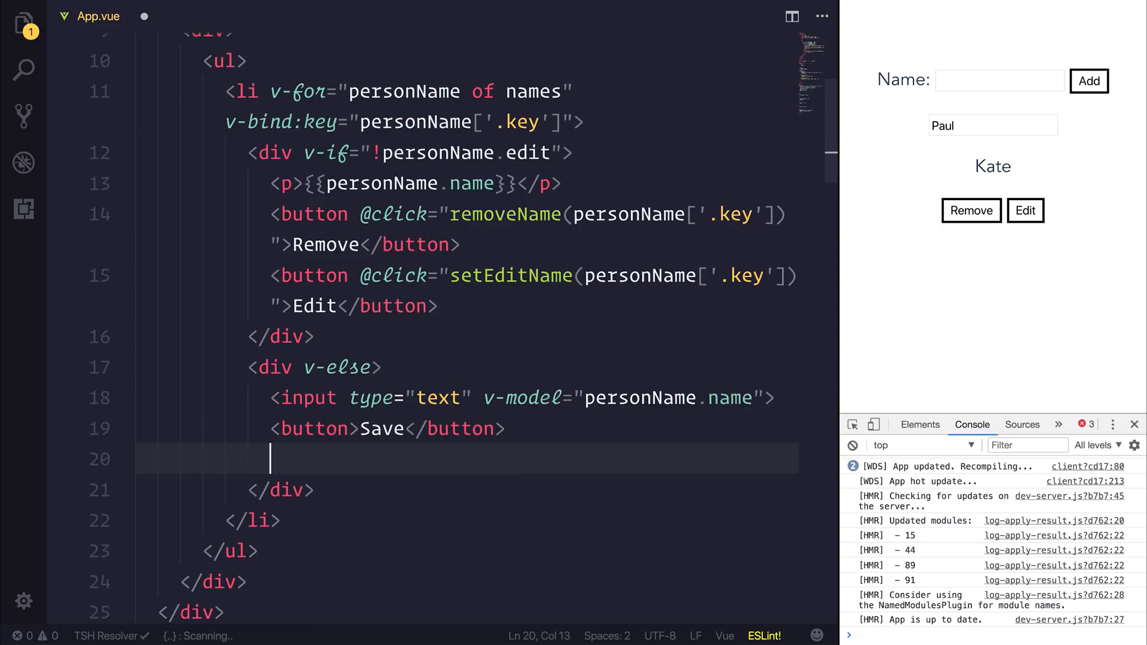
pyautogui.write('<button></button>')
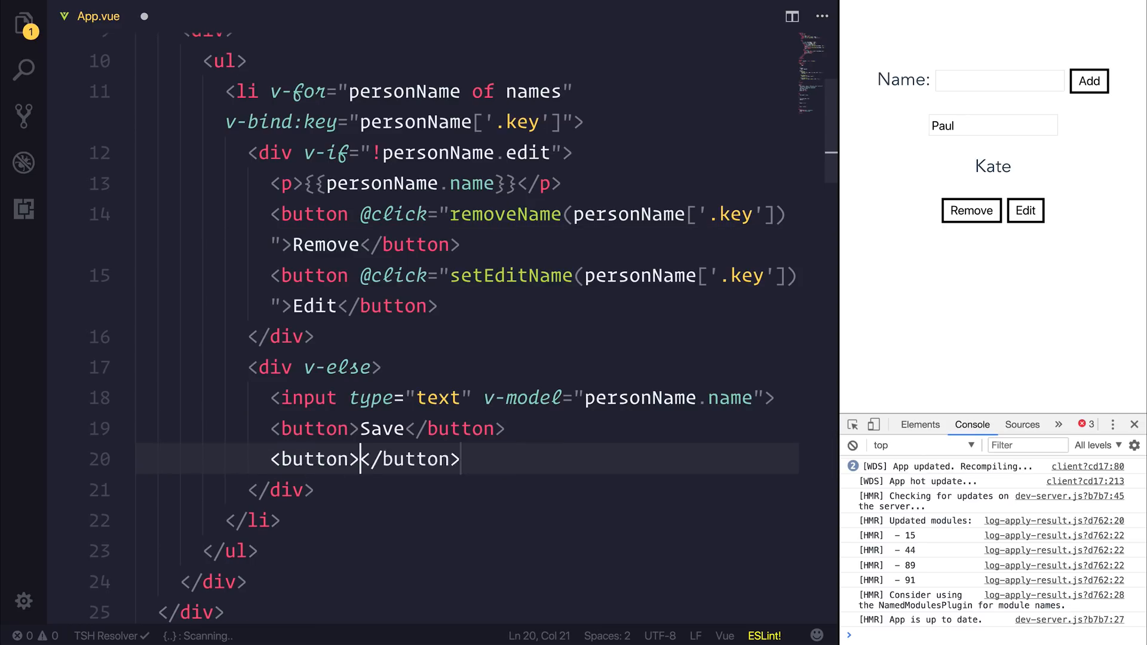
pyautogui.write('Cancel')
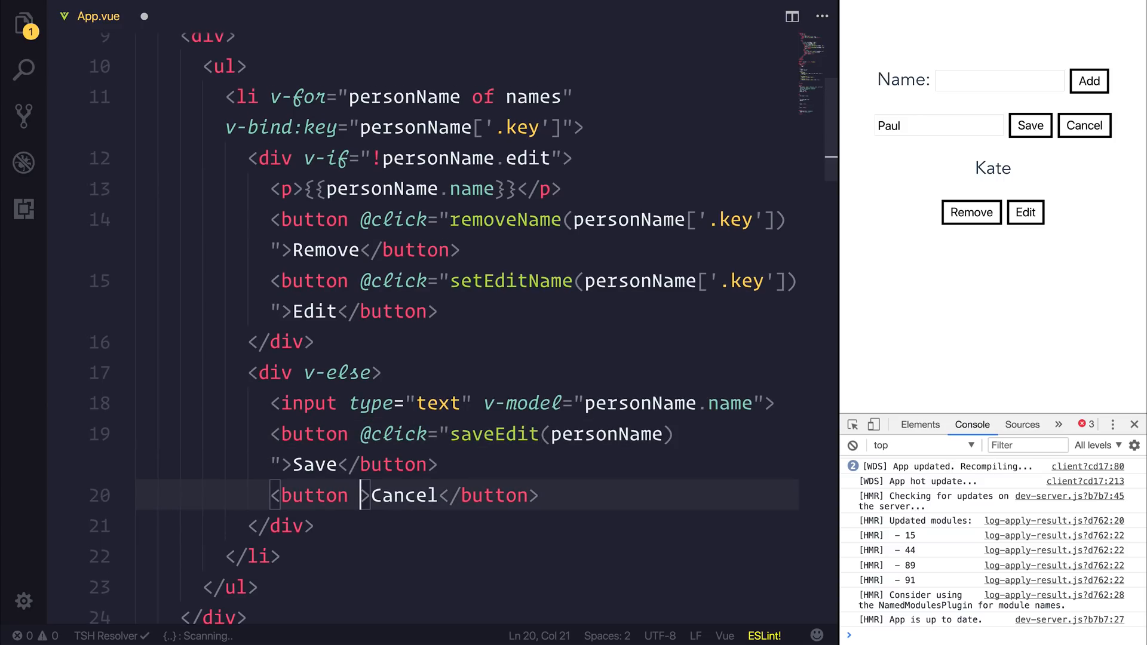
# Step: Attach a click handler calling cancelEdit for the person to the Cancel button
pyautogui.write('@click=""')
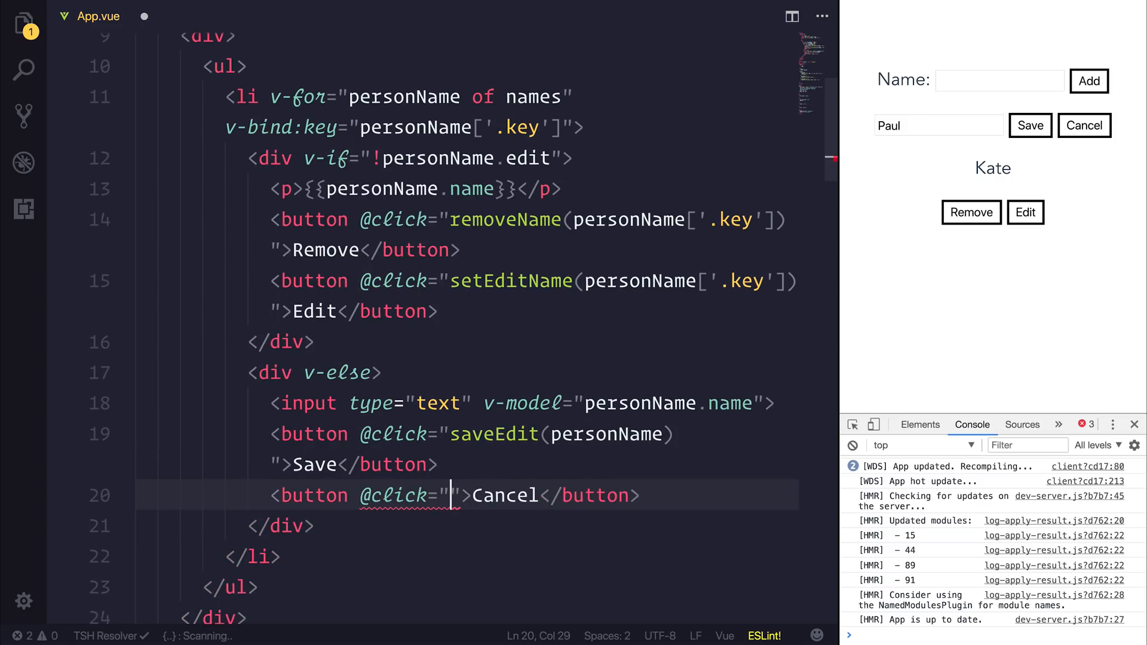
pyautogui.write('cancelEdit(perso')
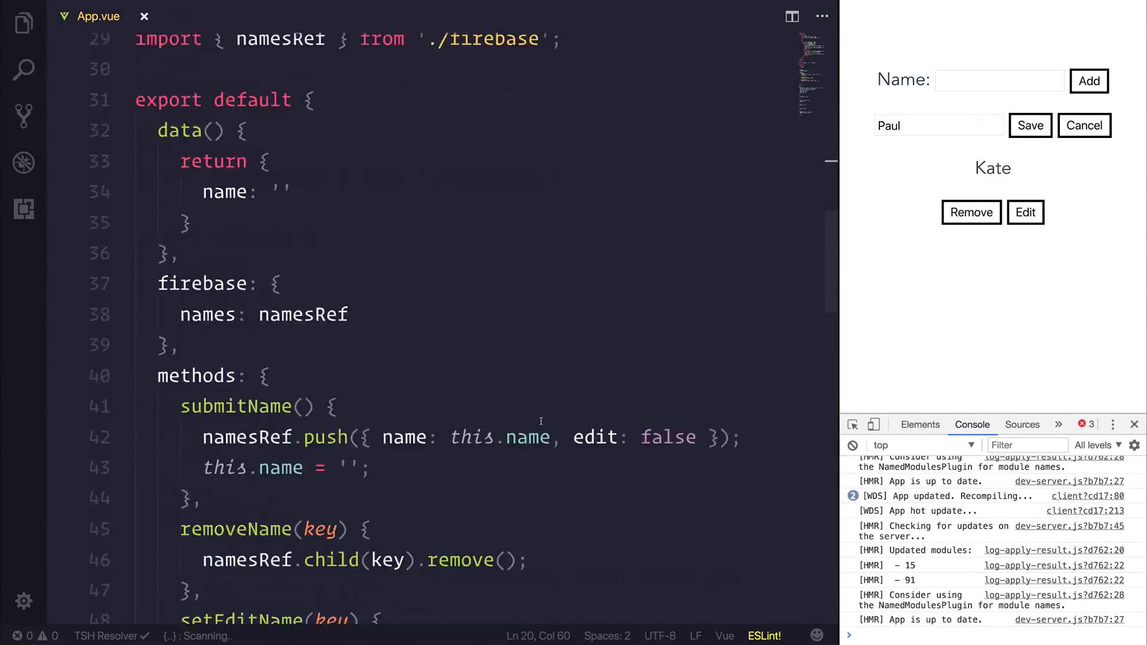
# Step: Write cancelEdit(key) calling namesRef.child(key).update({ edit: false })
pyautogui.scroll(-3)
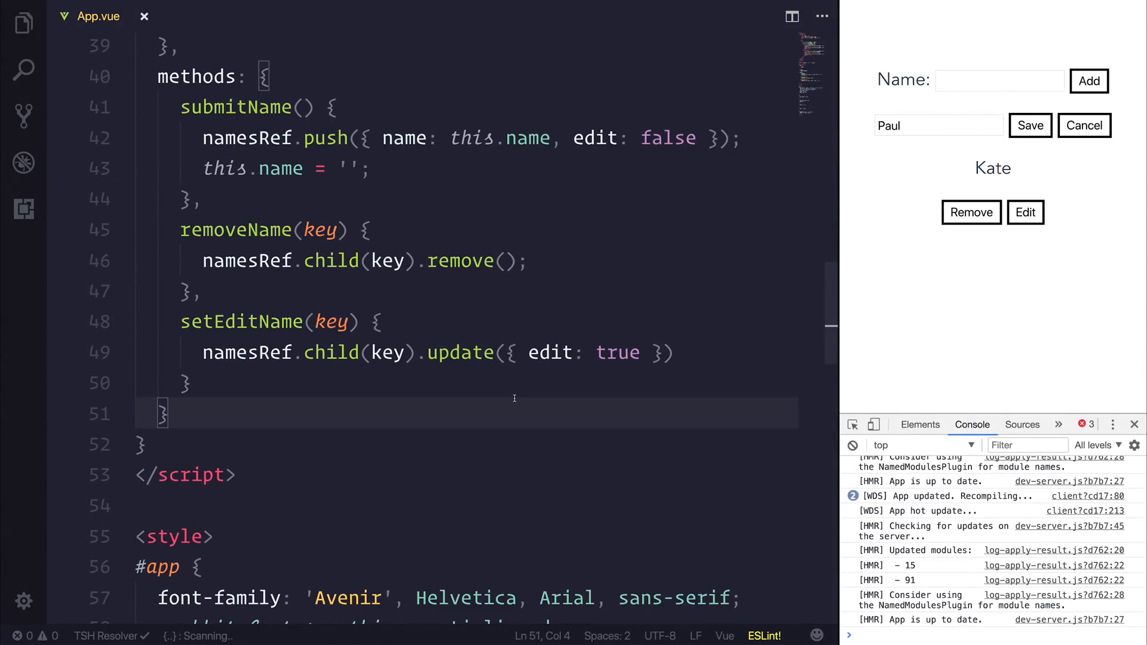
pyautogui.write('cance')
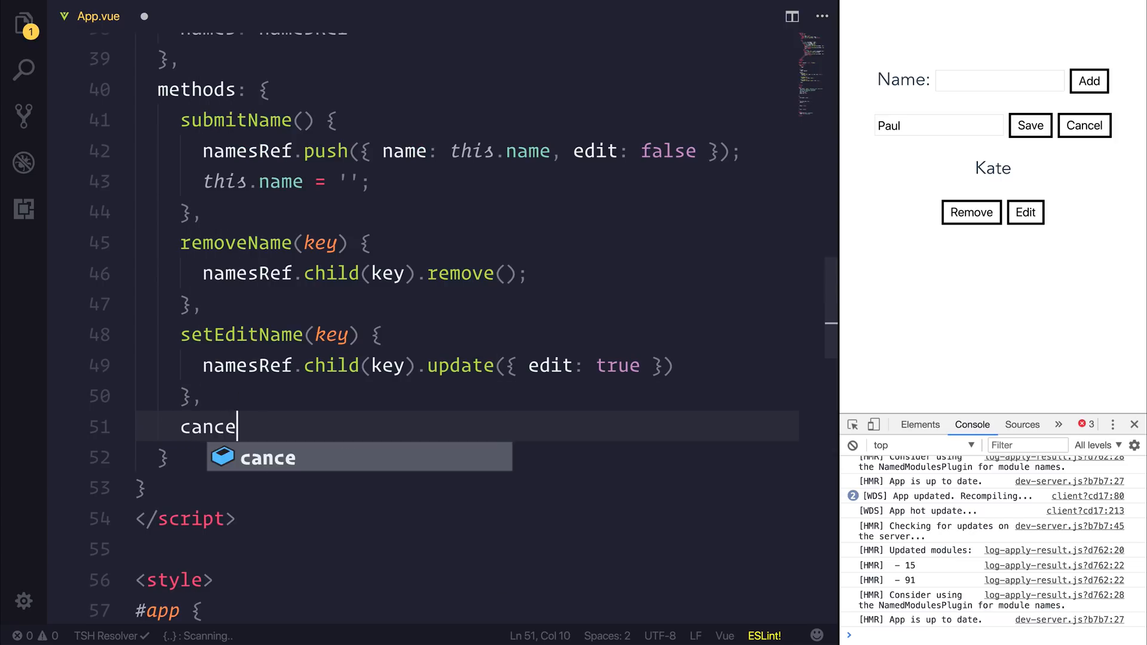
pyautogui.write('lEdit(key){')
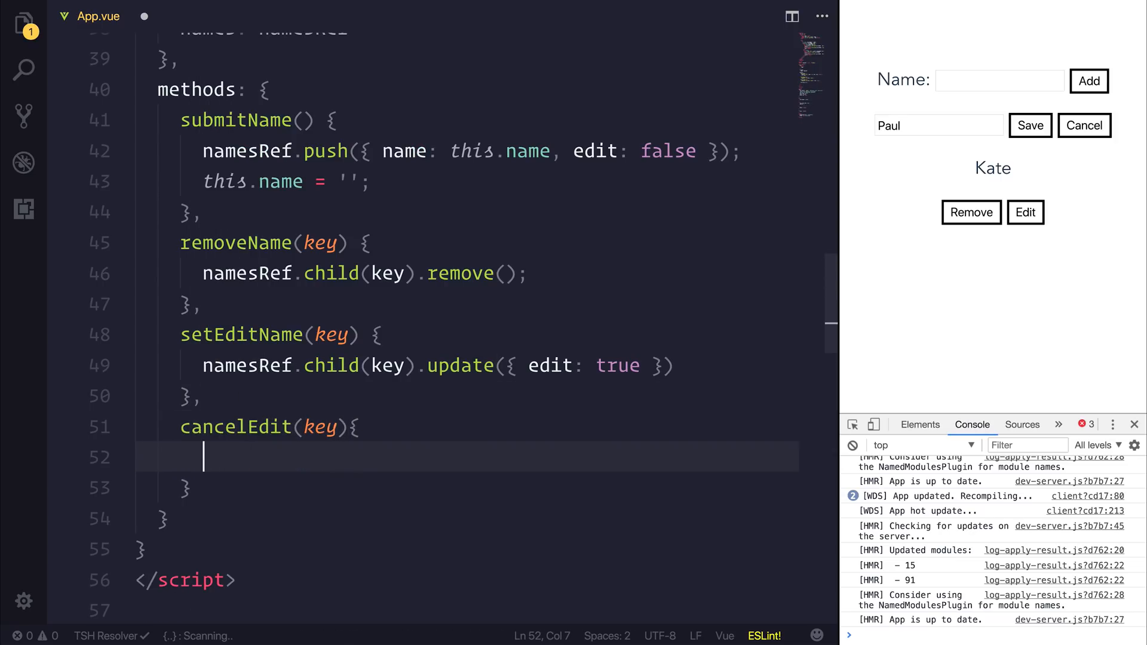
pyautogui.write('namesRef.chil')
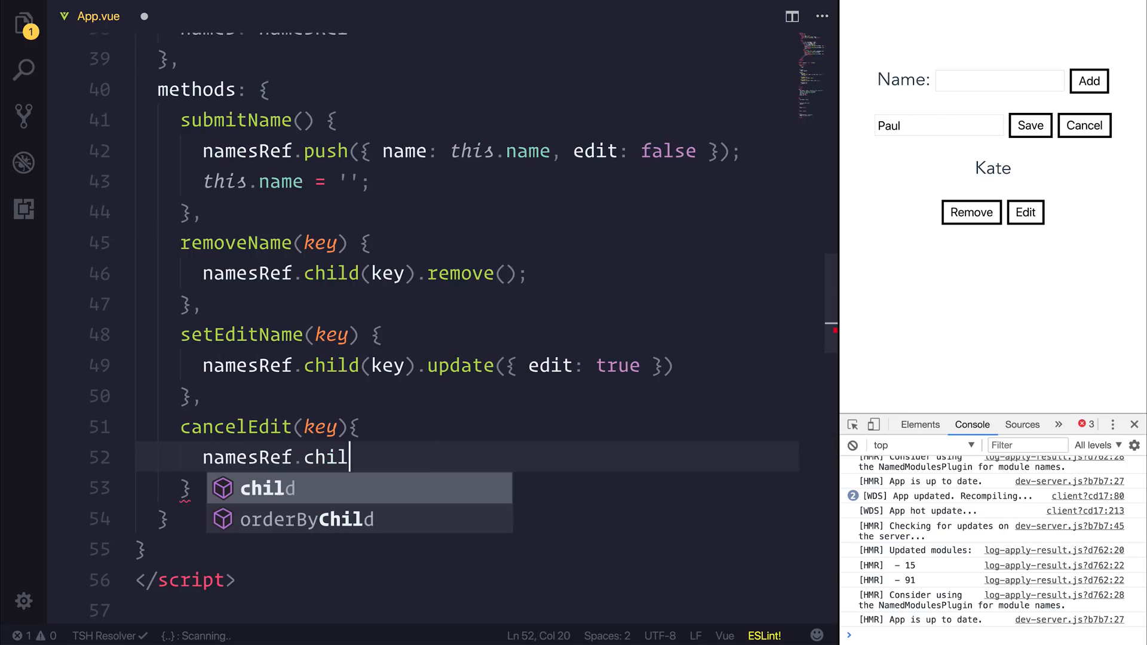
pyautogui.write('d(key).upd')
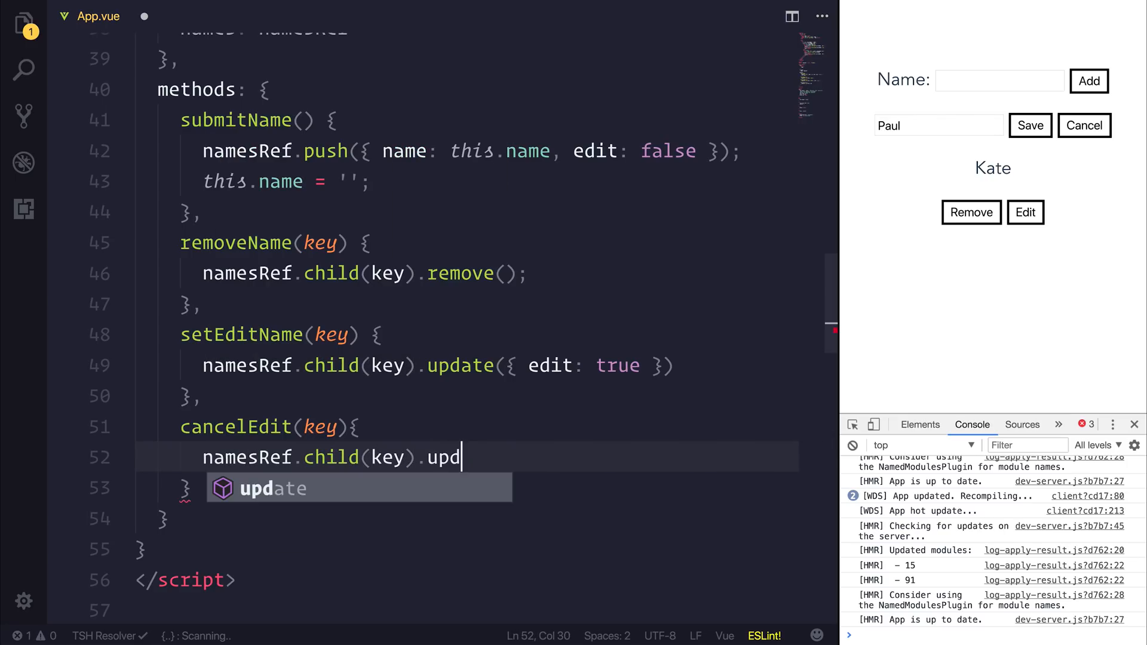
pyautogui.write('ate({edit: }')
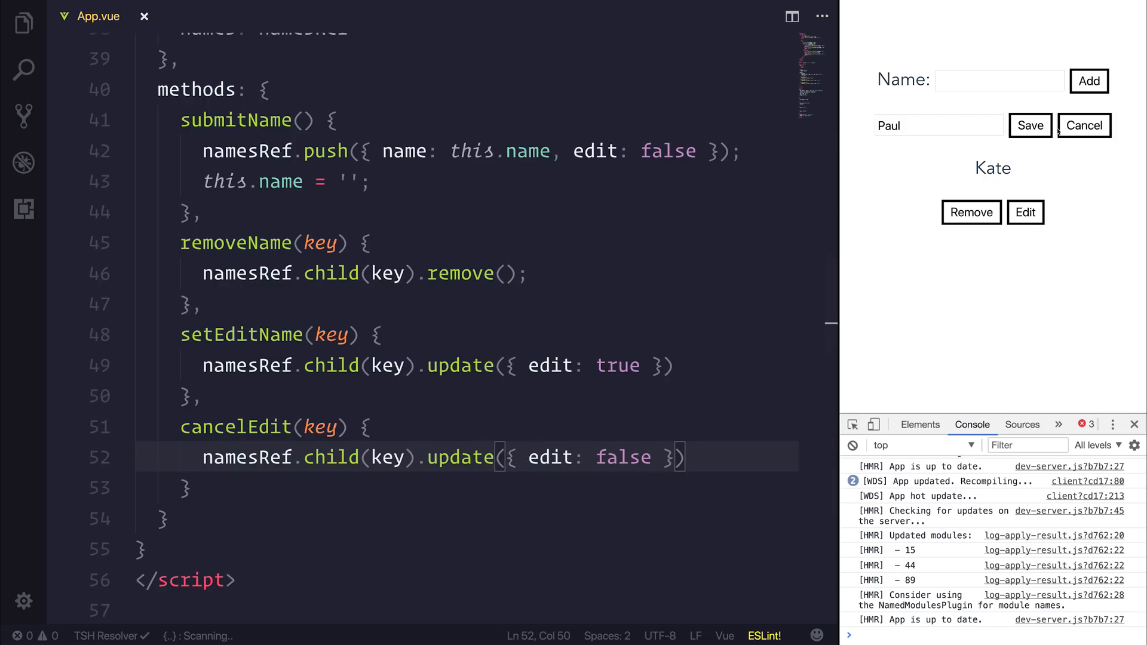
# Step: Test Cancel on Paul's entry in the browser so it leaves edit mode
pyautogui.click(1084, 125)
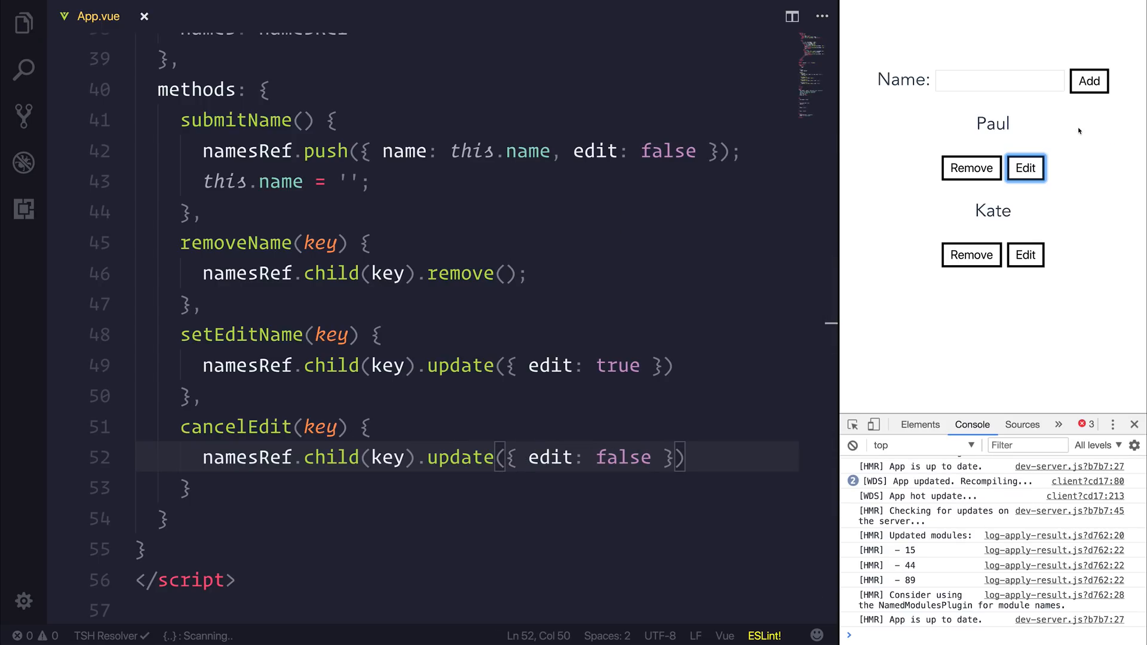
pyautogui.click(1026, 255)
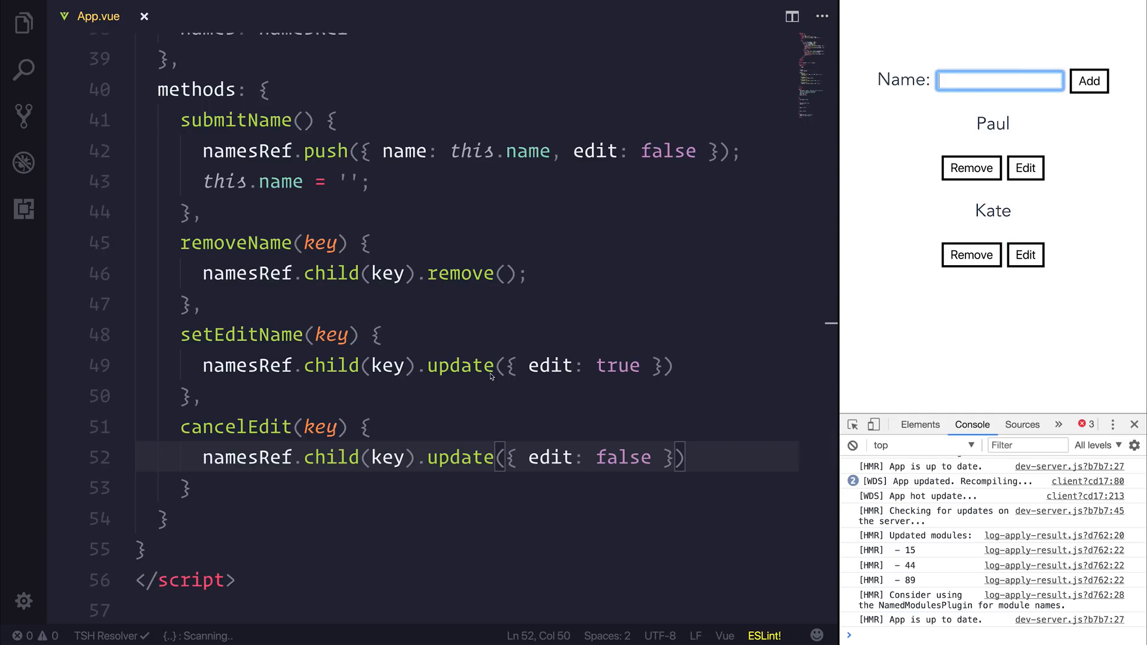
pyautogui.click(190, 488)
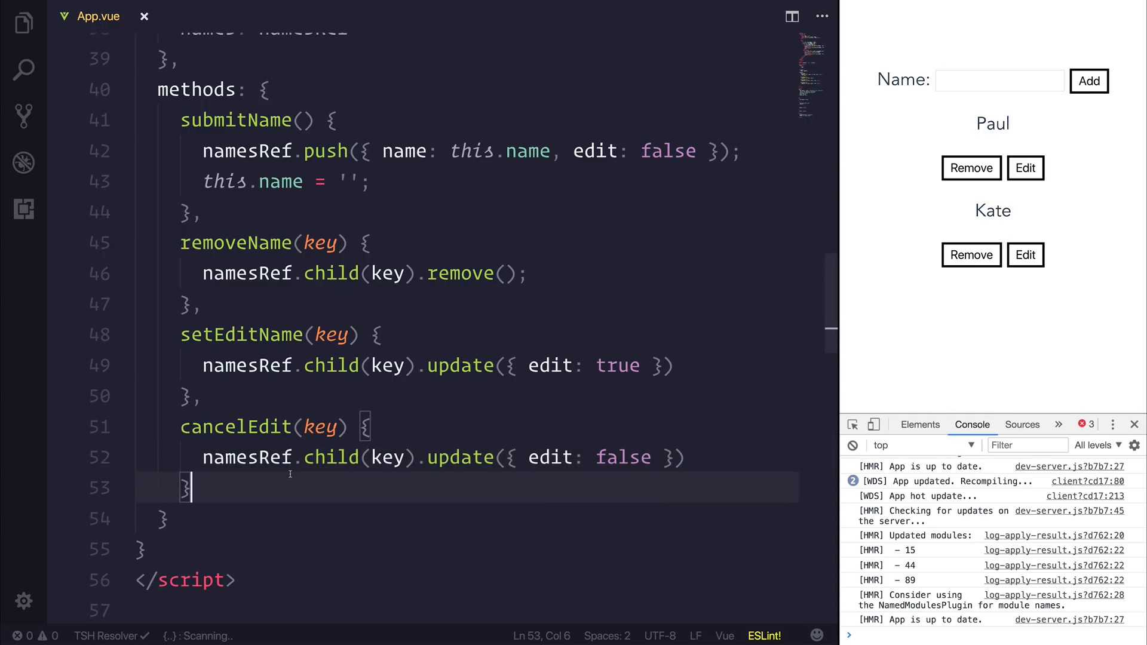
# Step: Write saveEdit(person) setting namesRef.child(person['.key']) to { name: person.name, edit: false }
pyautogui.write('saveEdit(p')
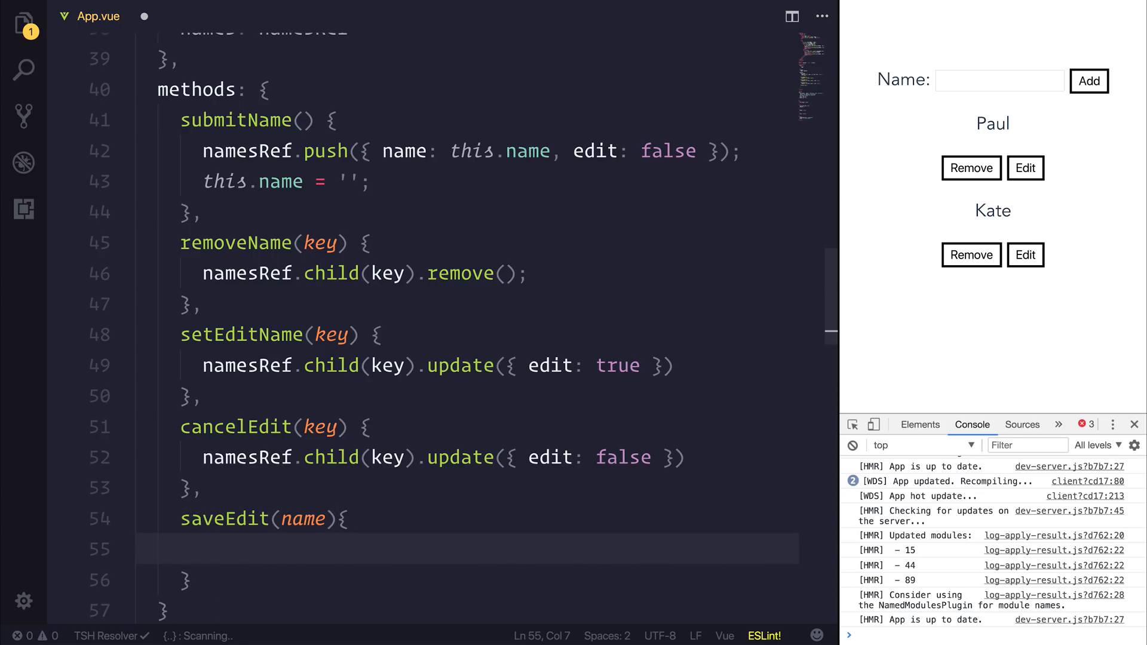
pyautogui.write('namesRef.child(')
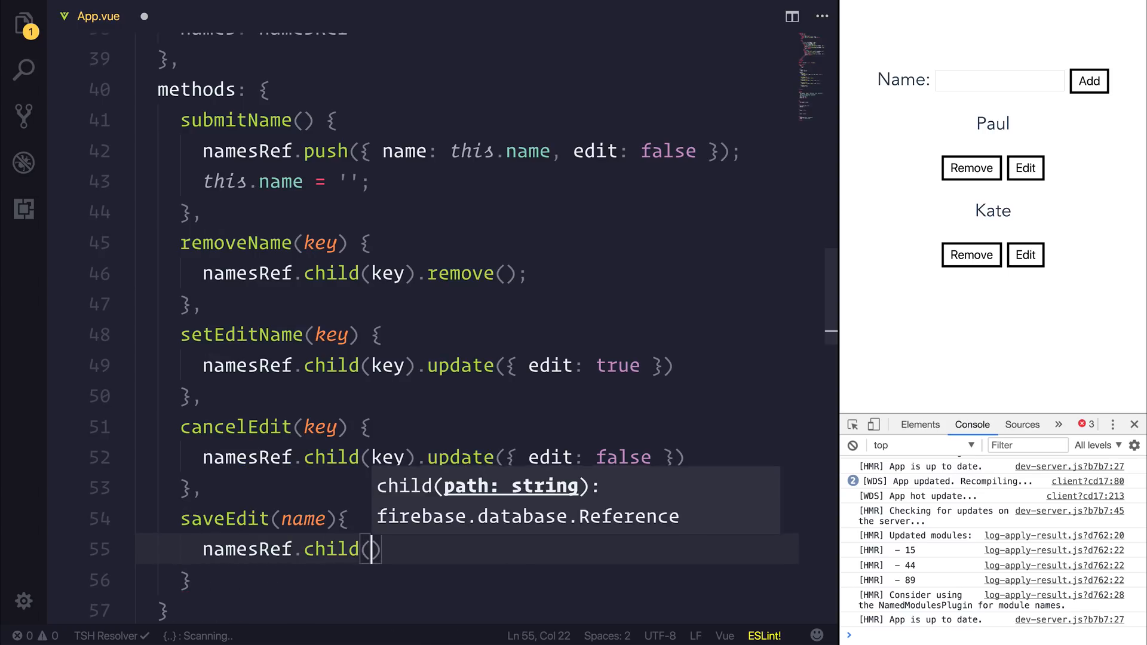
pyautogui.write('key')
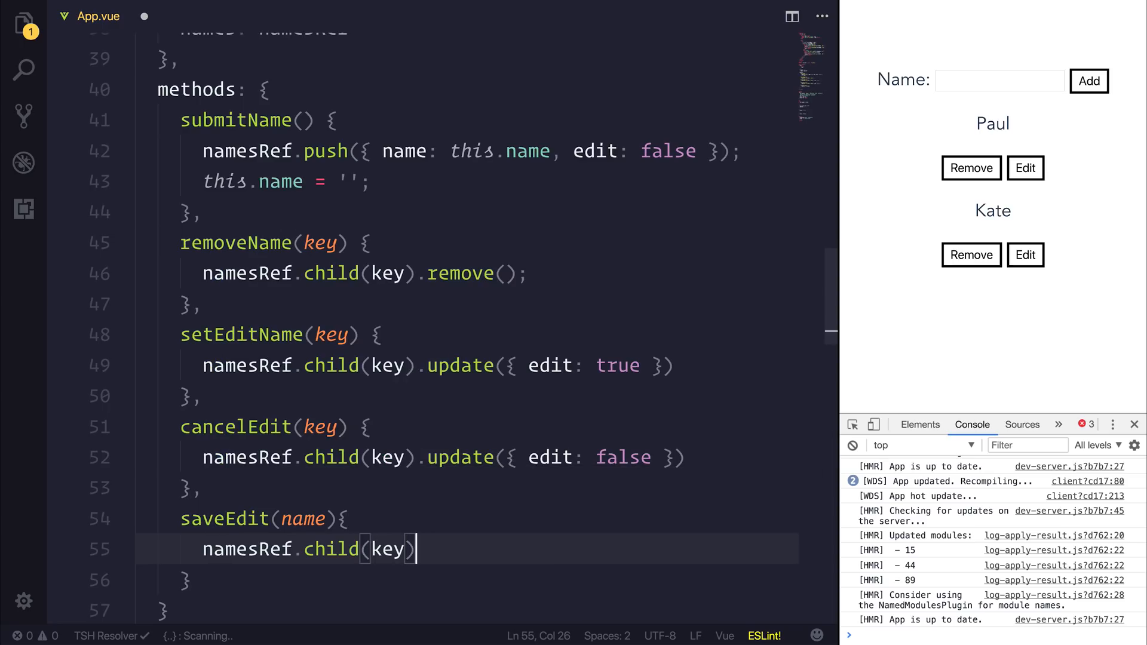
pyautogui.write('.update(')
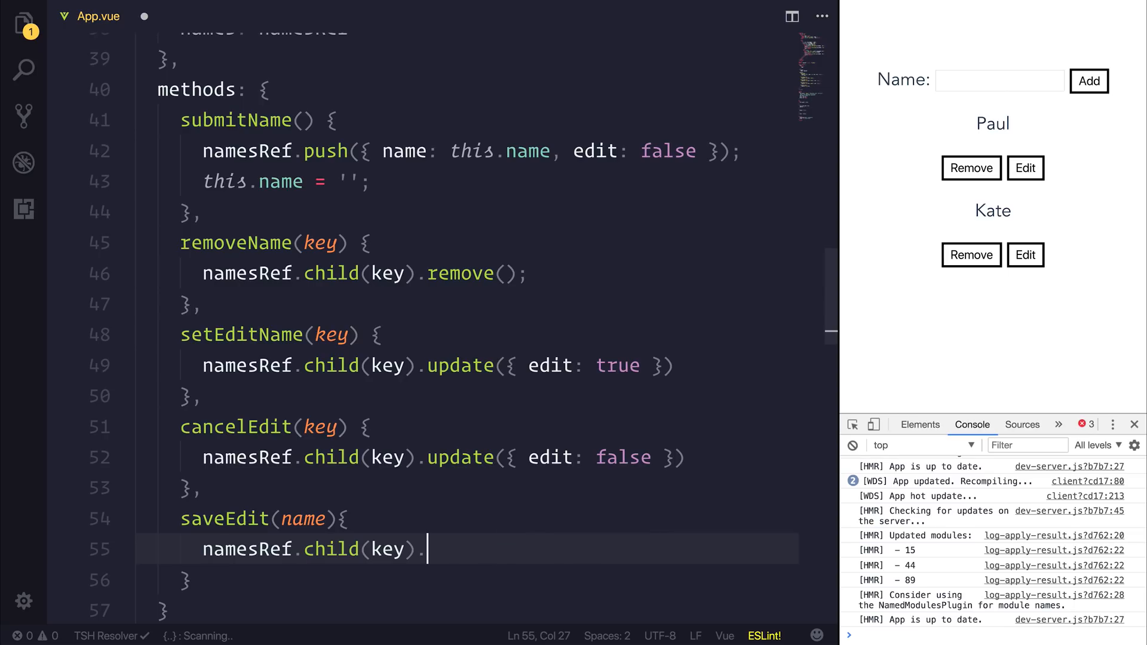
pyautogui.write('set(')
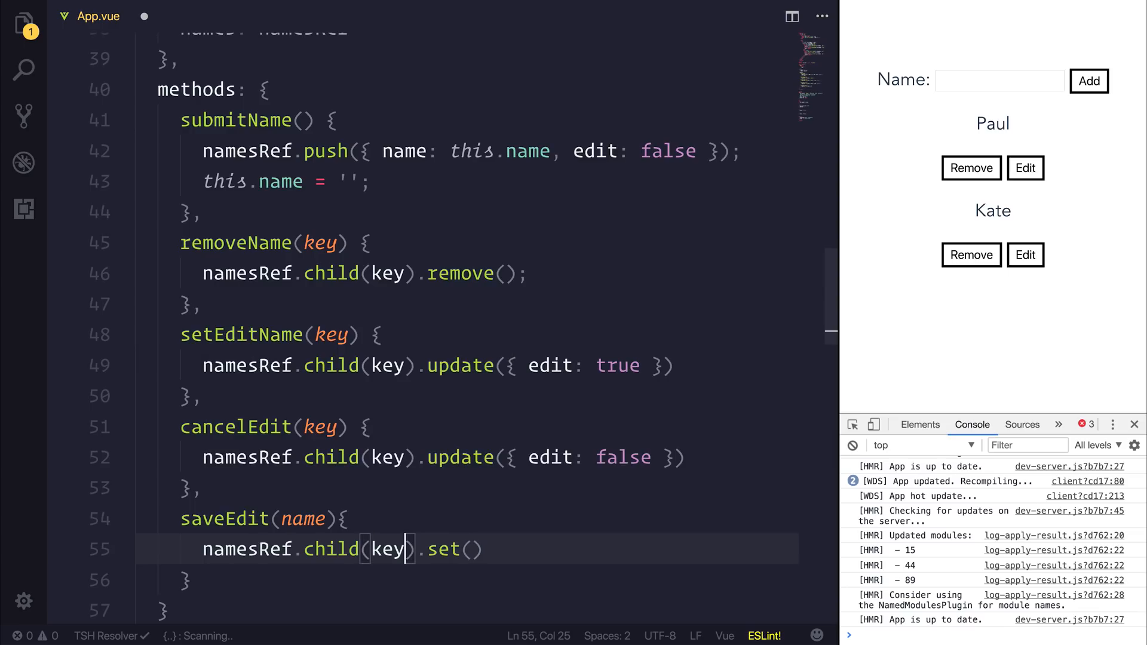
pyautogui.write('const key = name')
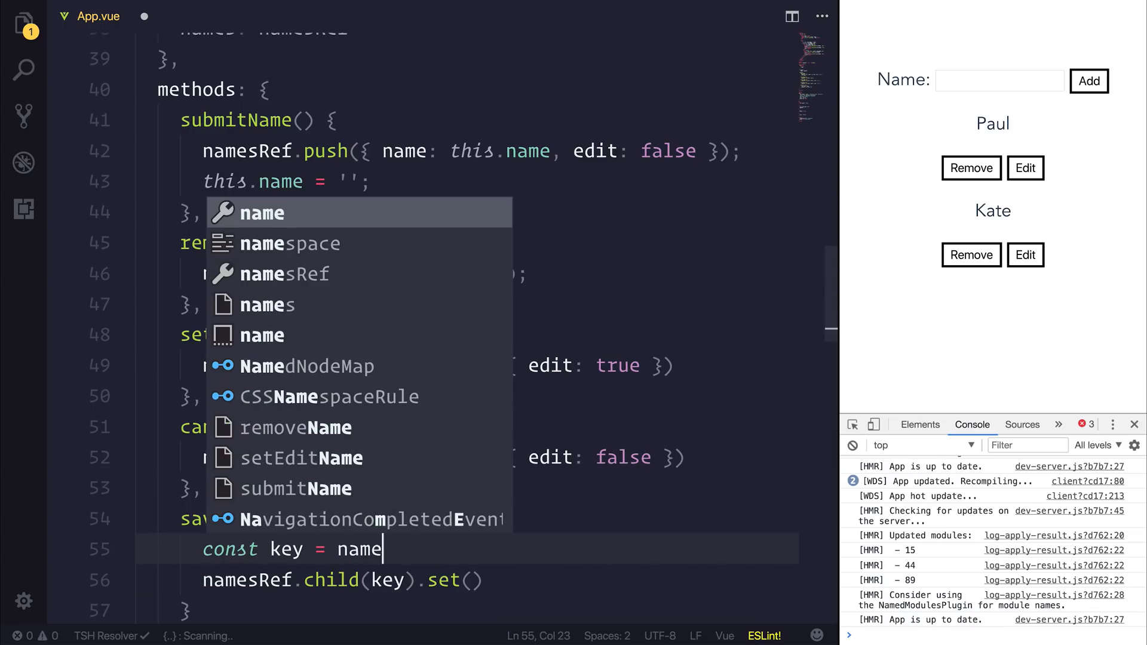
pyautogui.write("['.key']")
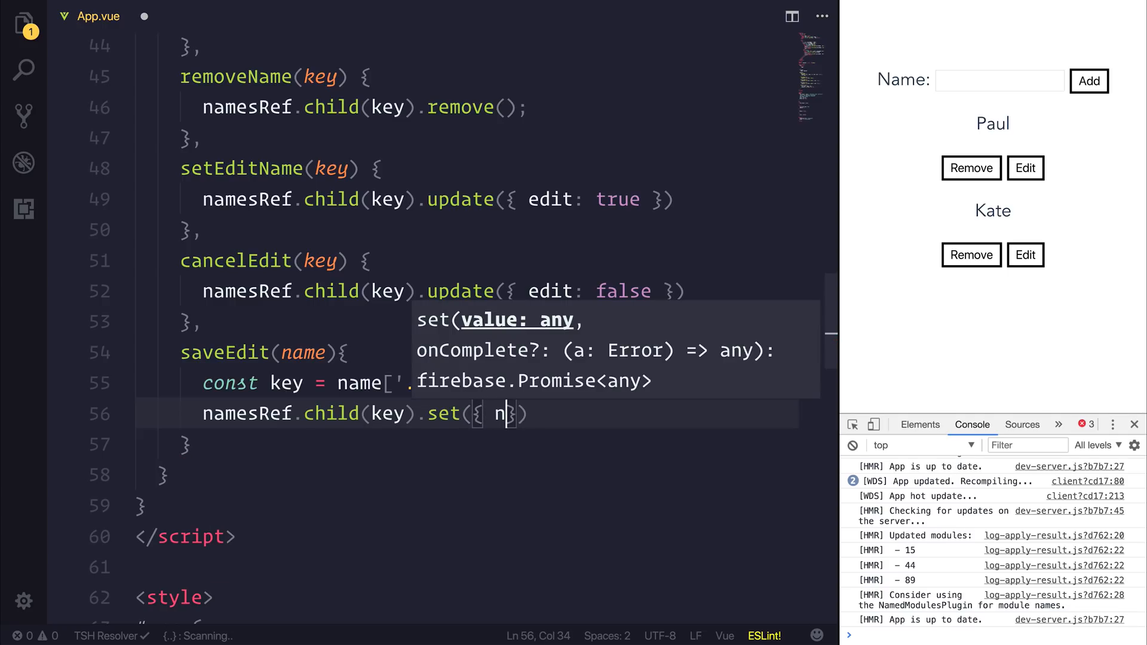
pyautogui.write('ame:')
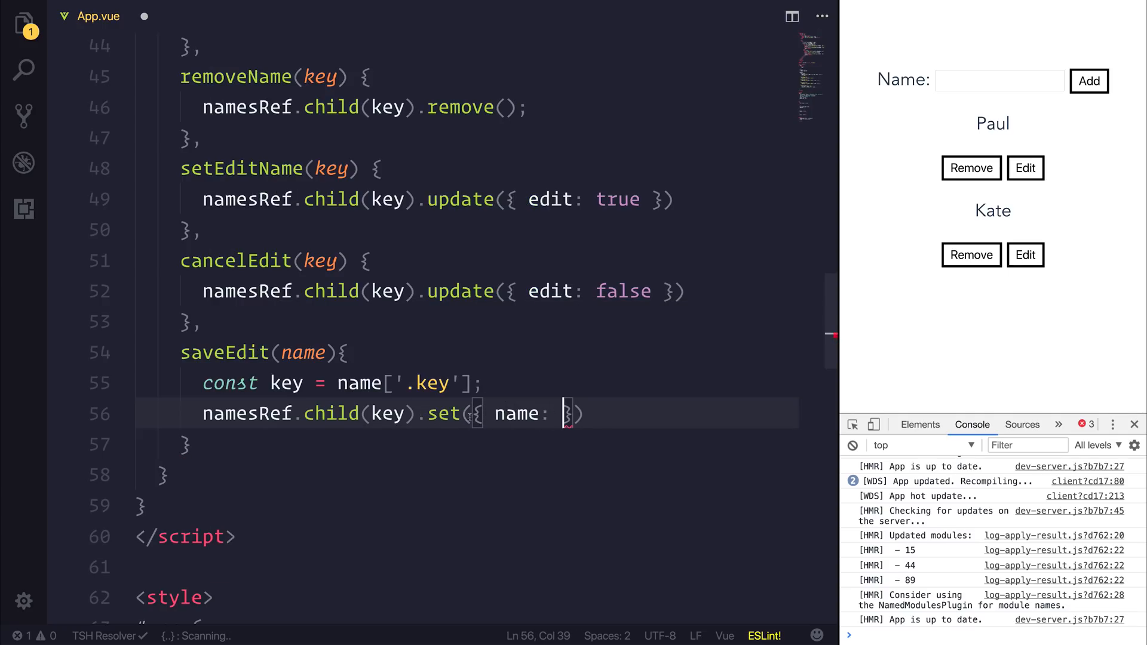
pyautogui.write('name.name')
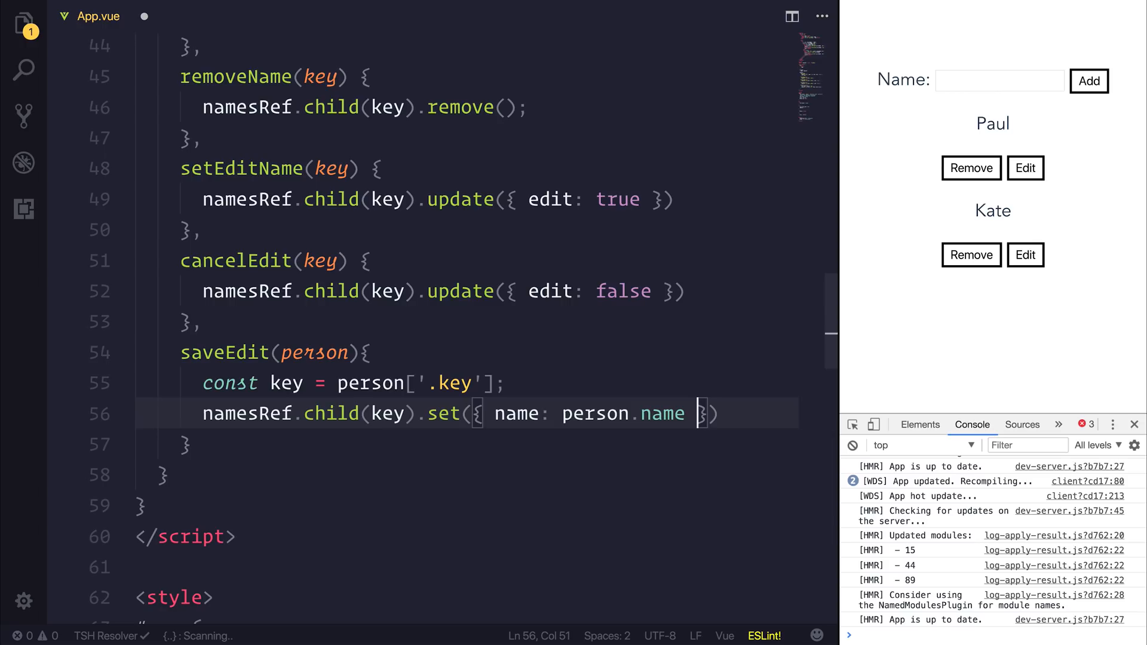
pyautogui.write(',')
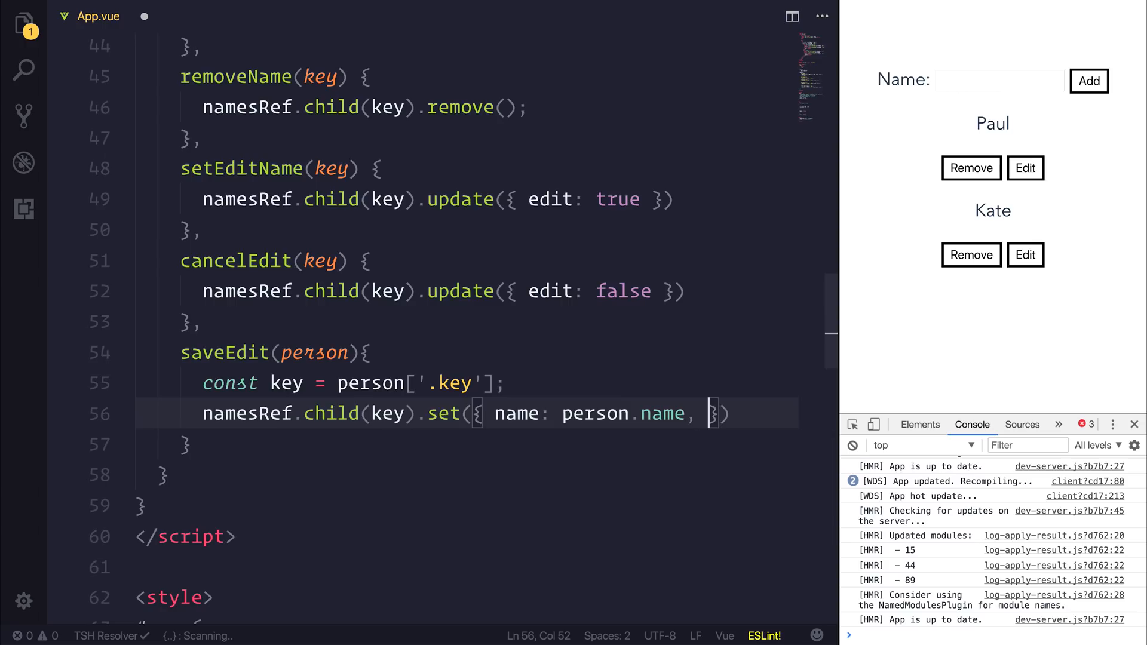
pyautogui.write('edit: false')
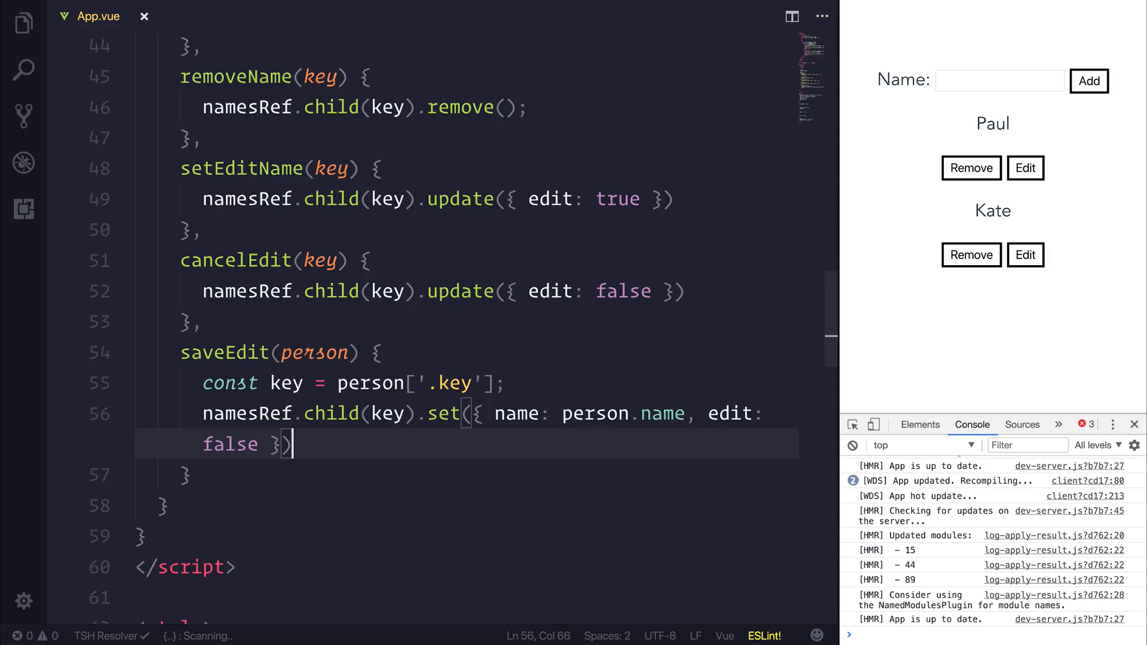
pyautogui.moveTo(1027, 172)
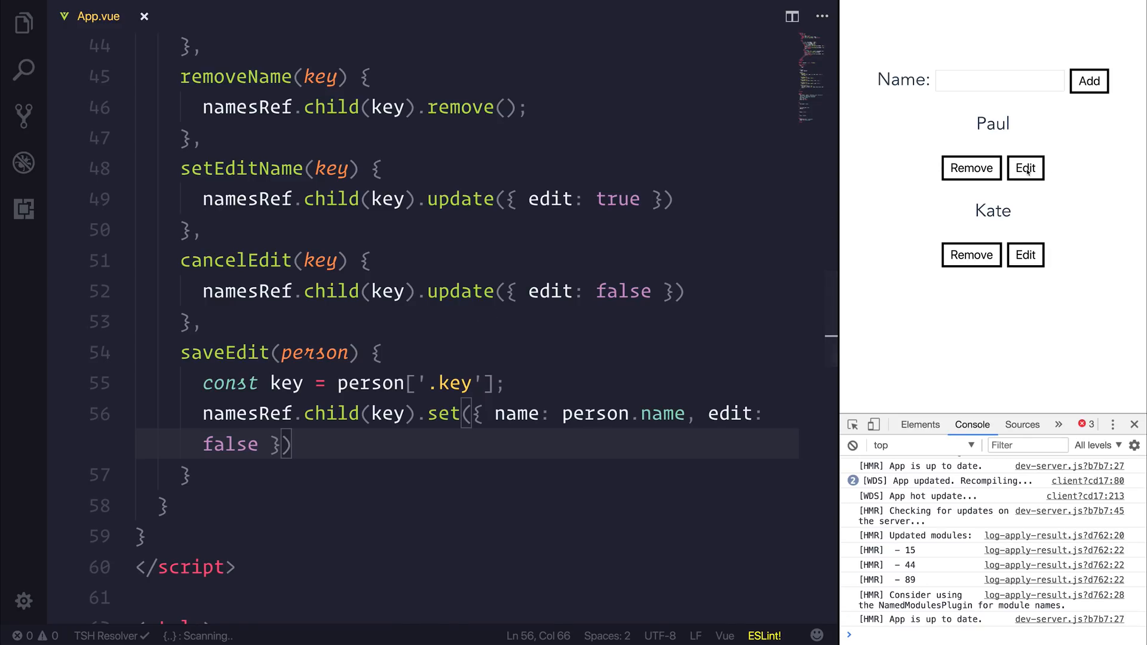
# Step: In the demo app, rename Paul to Barry and save, then start editing Barry and cancel
pyautogui.click(1025, 167)
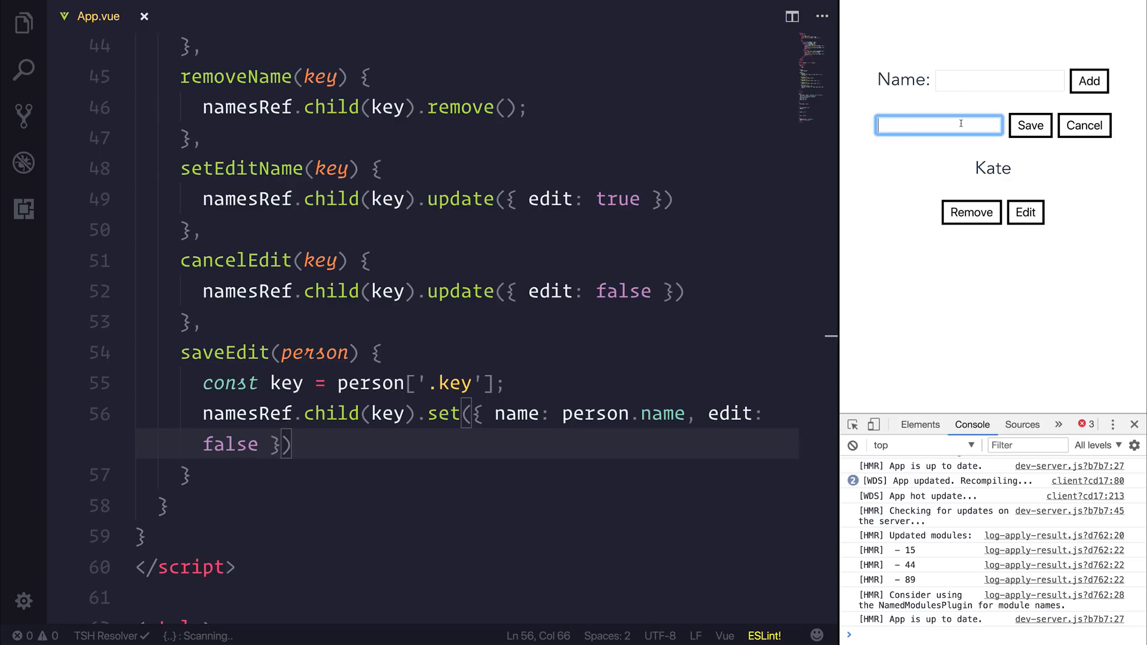
pyautogui.write('Barry')
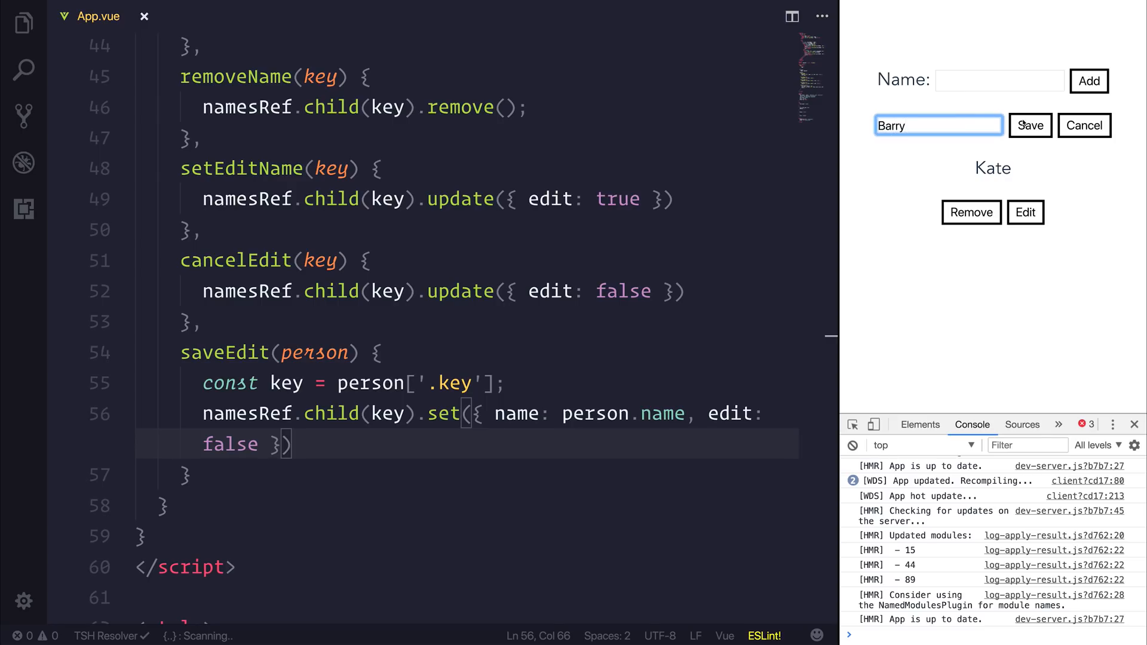
pyautogui.click(1030, 126)
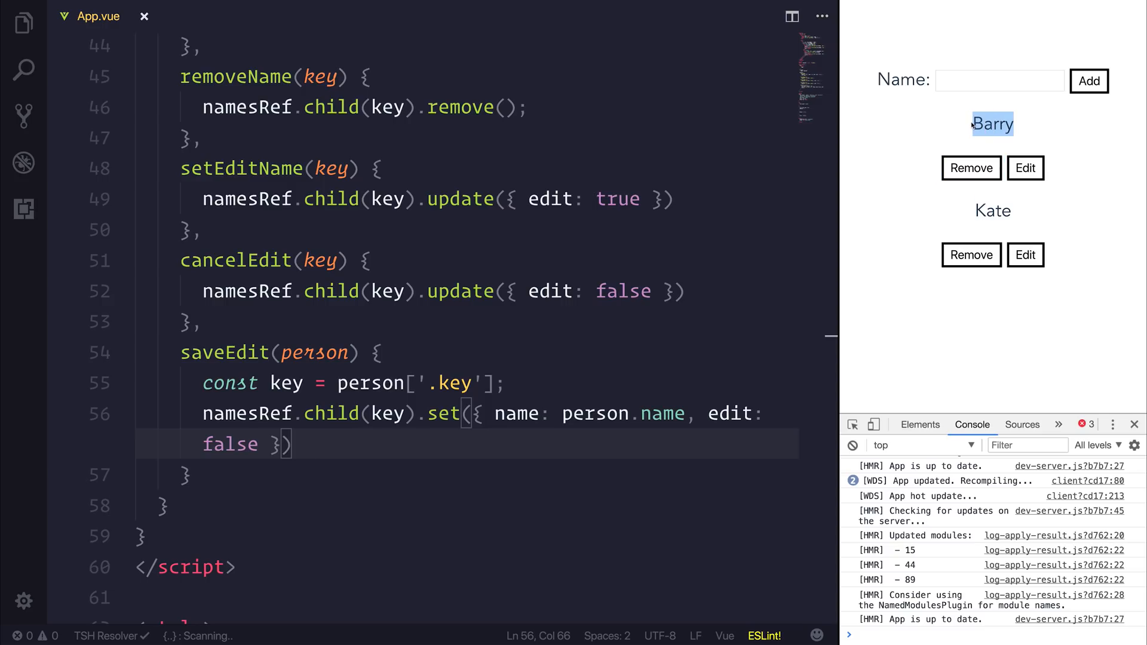
pyautogui.moveTo(1033, 127)
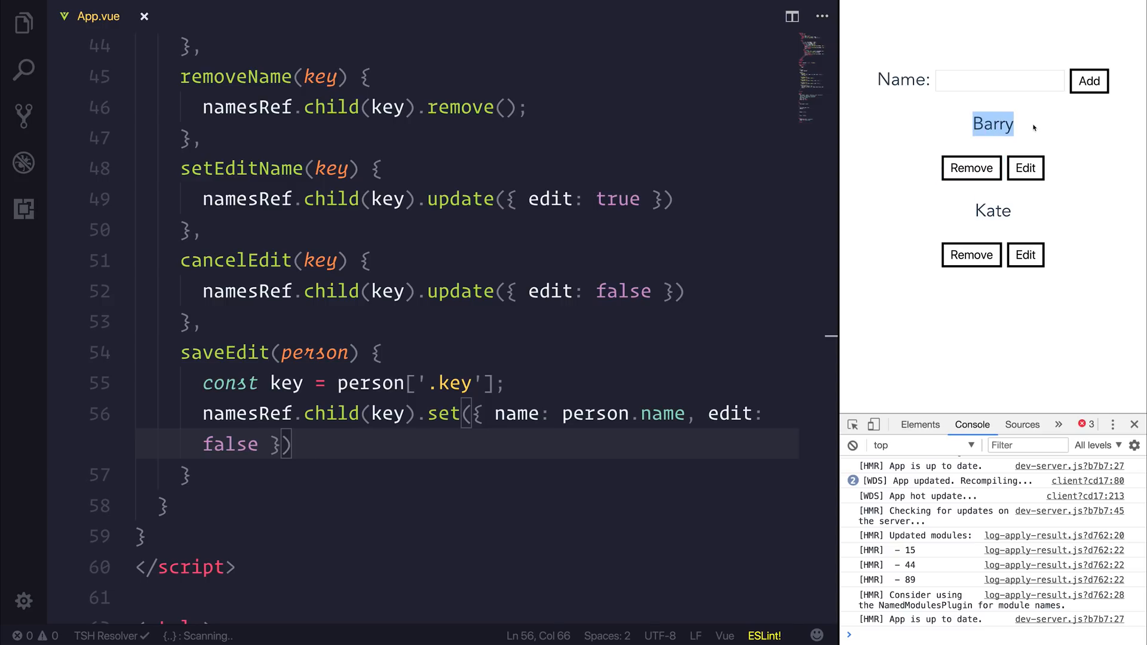
pyautogui.click(1026, 168)
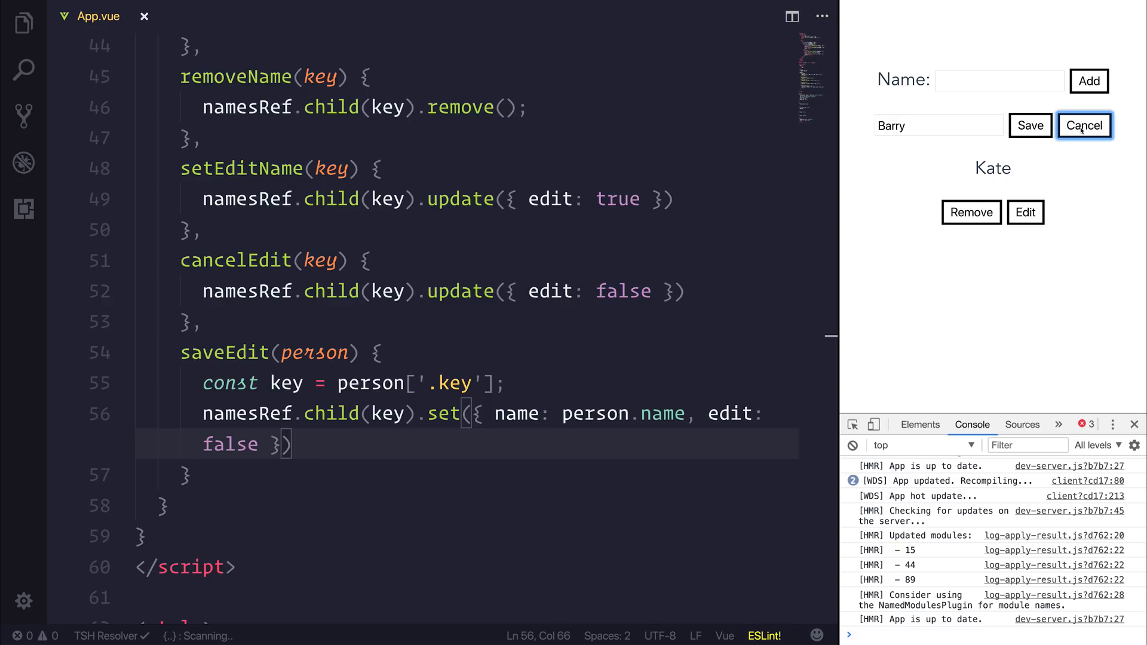
pyautogui.click(1084, 125)
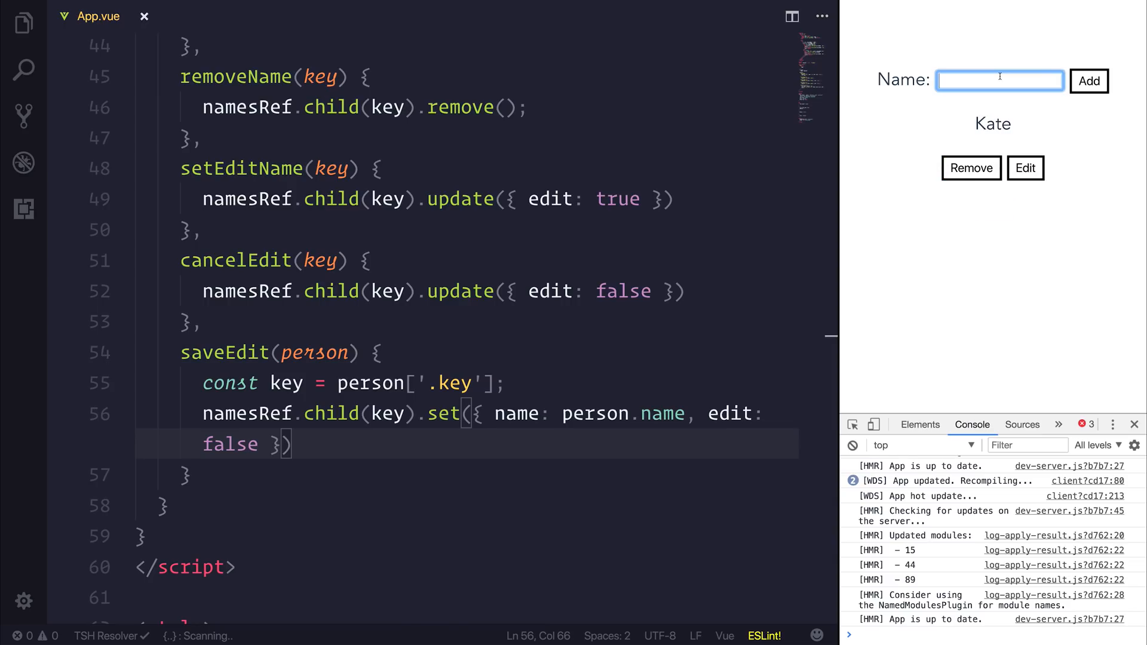